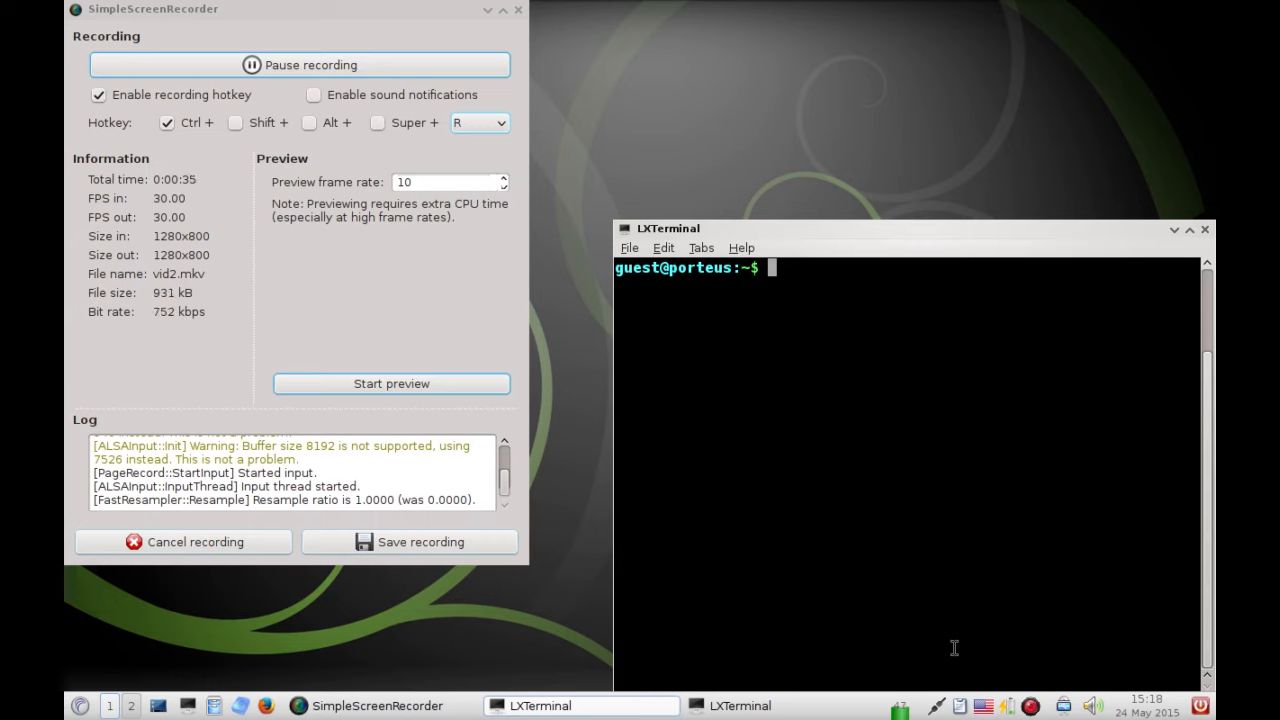
{"action": "mouse_move", "coordinate": [800, 204]}
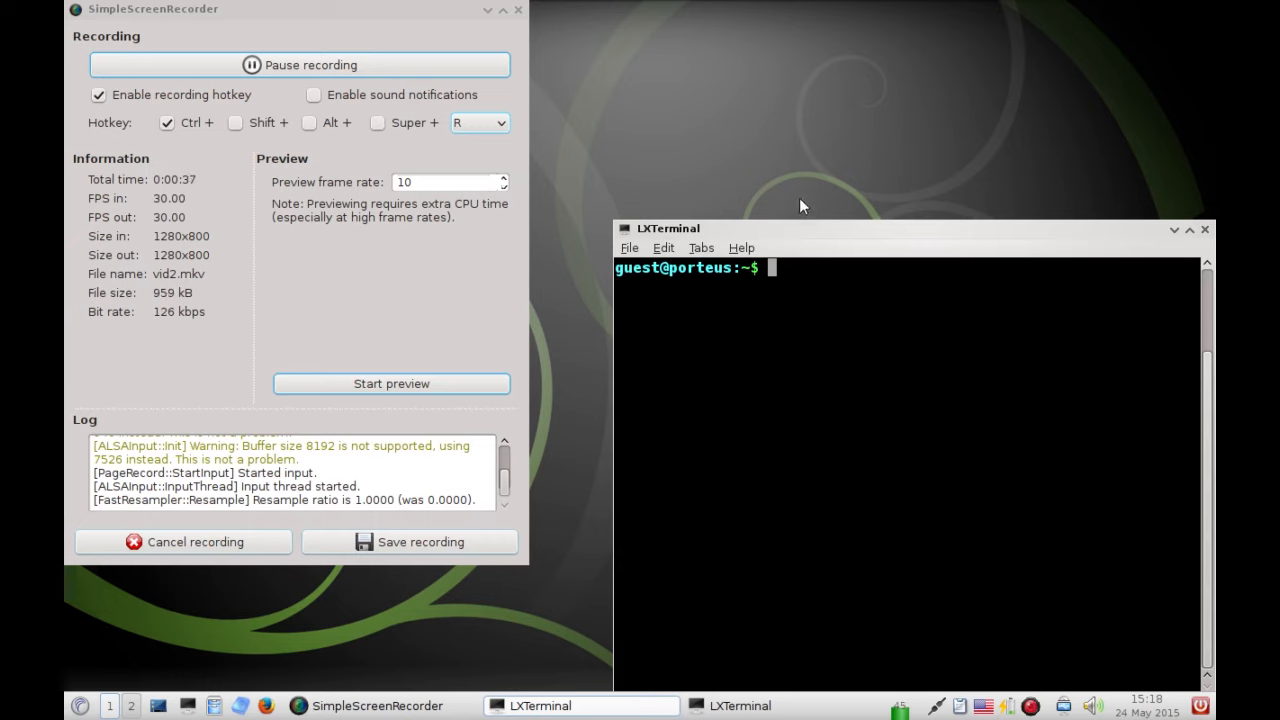
{"action": "mouse_move", "coordinate": [804, 288]}
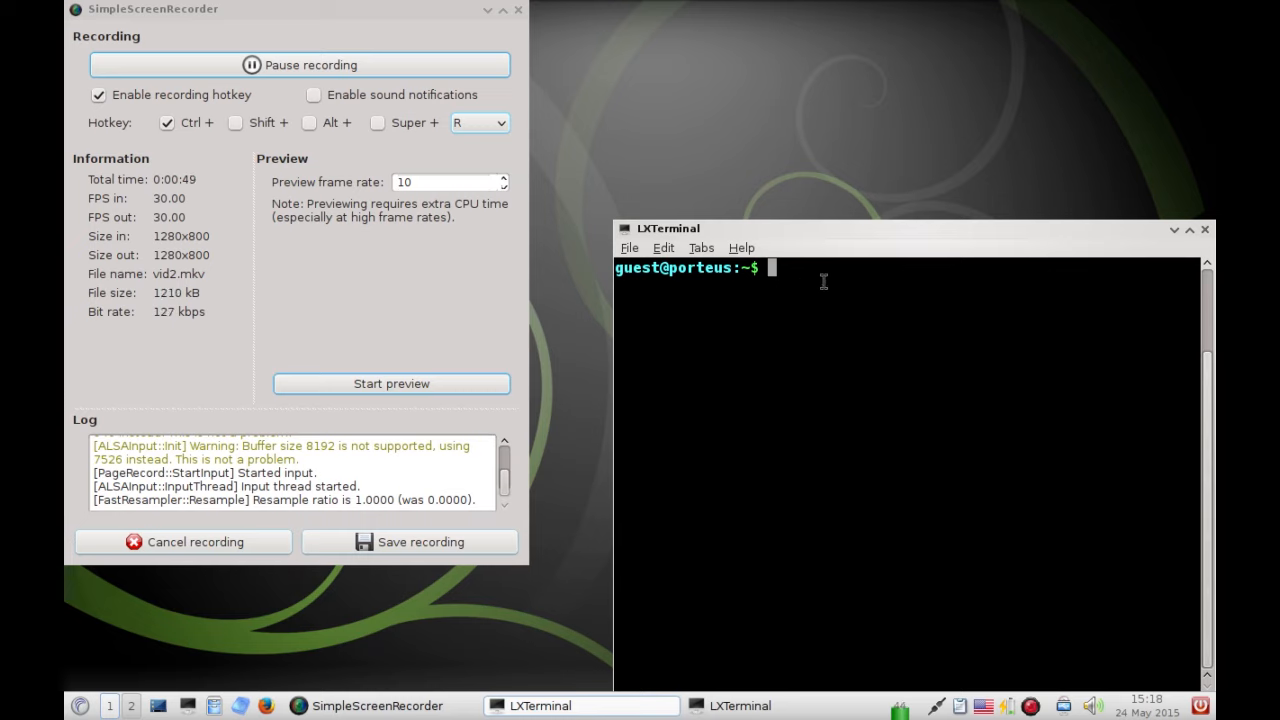
Switch to the root account with su, entering the root password
{"action": "right_click", "coordinate": [820, 284]}
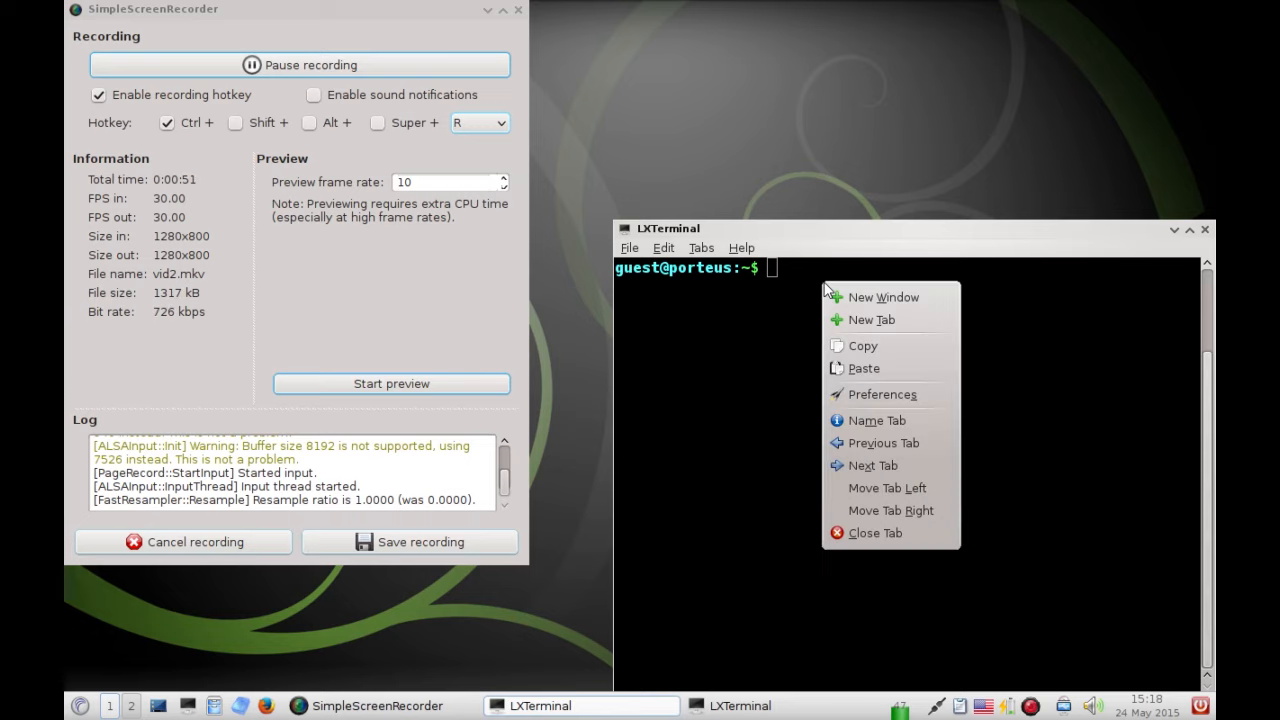
{"action": "mouse_move", "coordinate": [796, 296]}
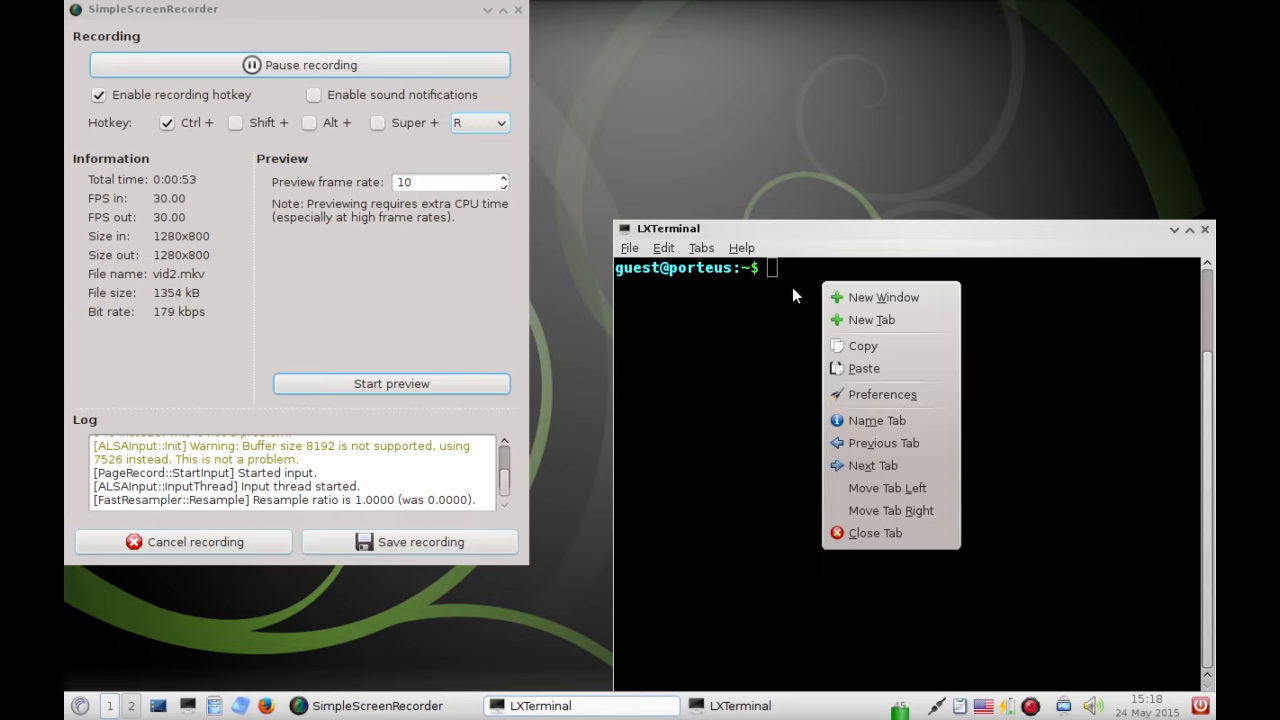
{"action": "left_click", "coordinate": [790, 288]}
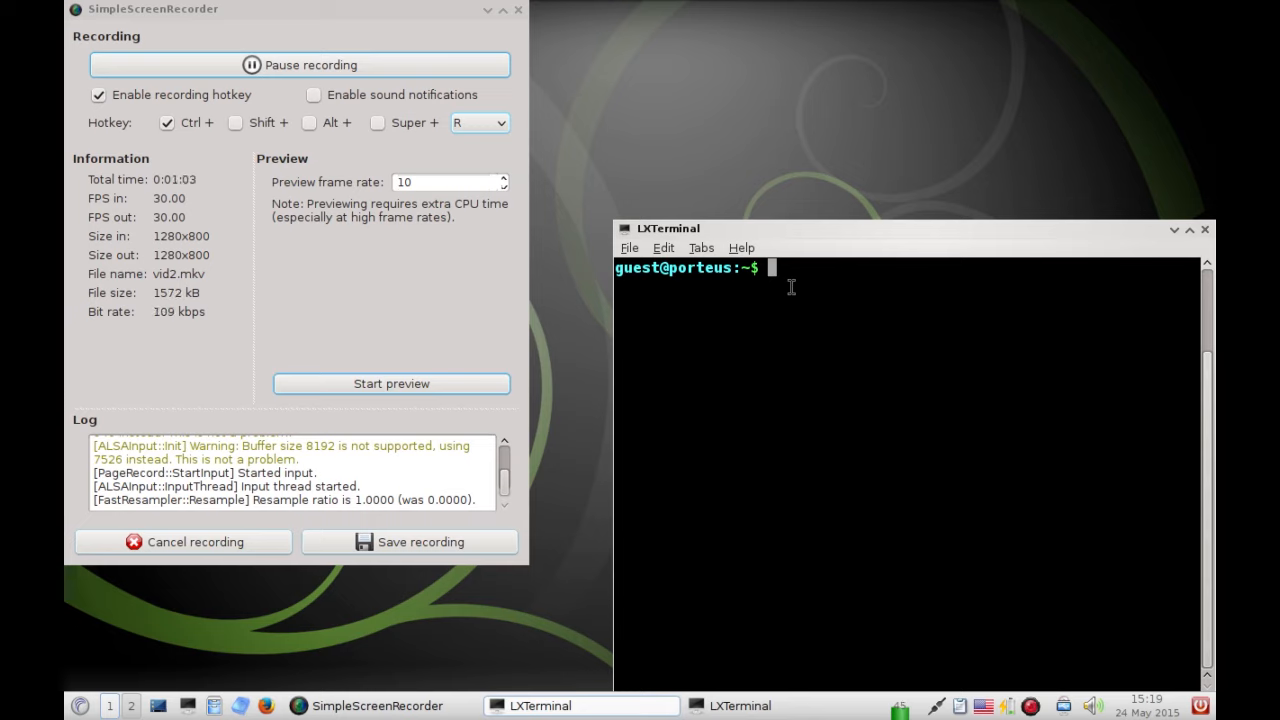
{"action": "type", "text": "u"}
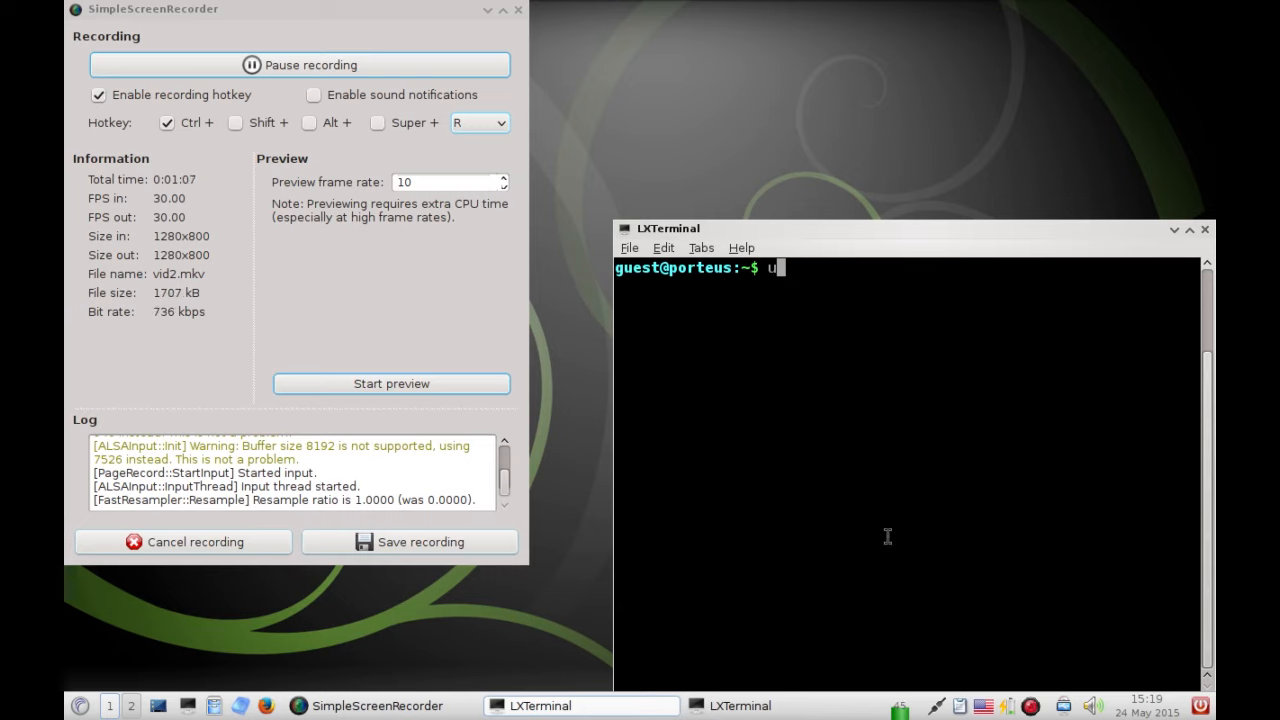
{"action": "mouse_move", "coordinate": [936, 712]}
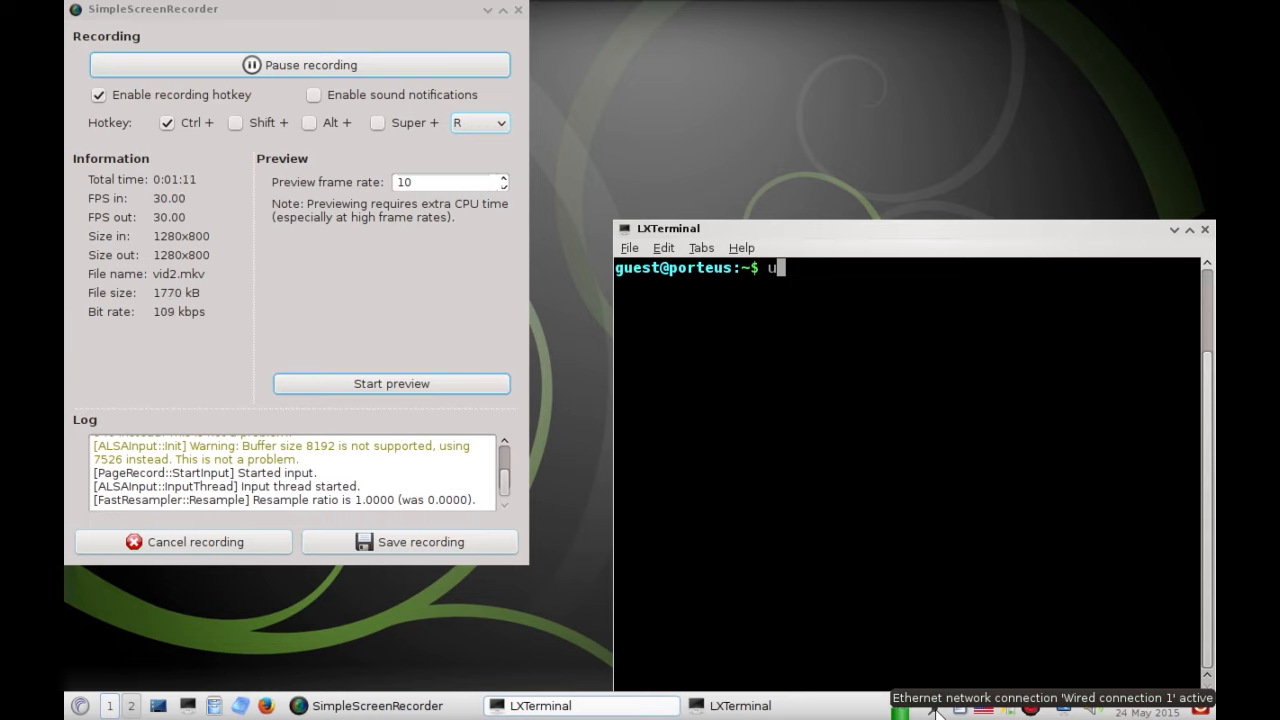
{"action": "mouse_move", "coordinate": [924, 492]}
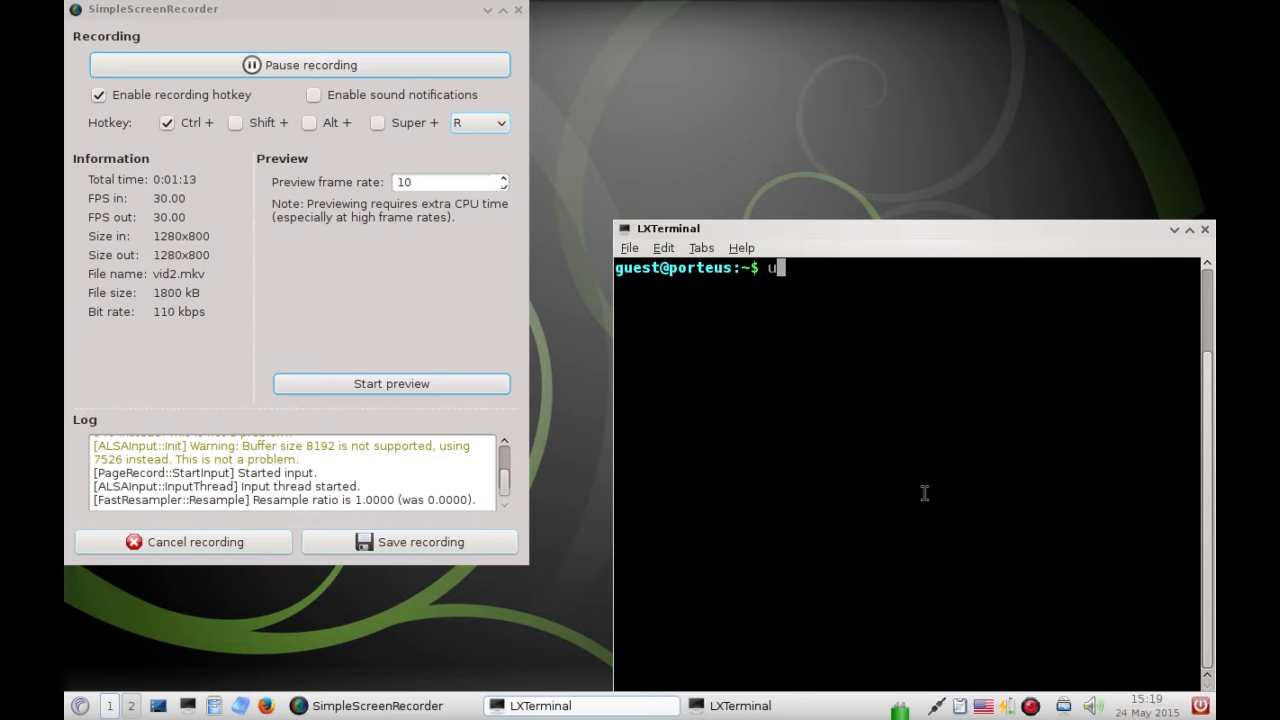
{"action": "type", "text": "su"}
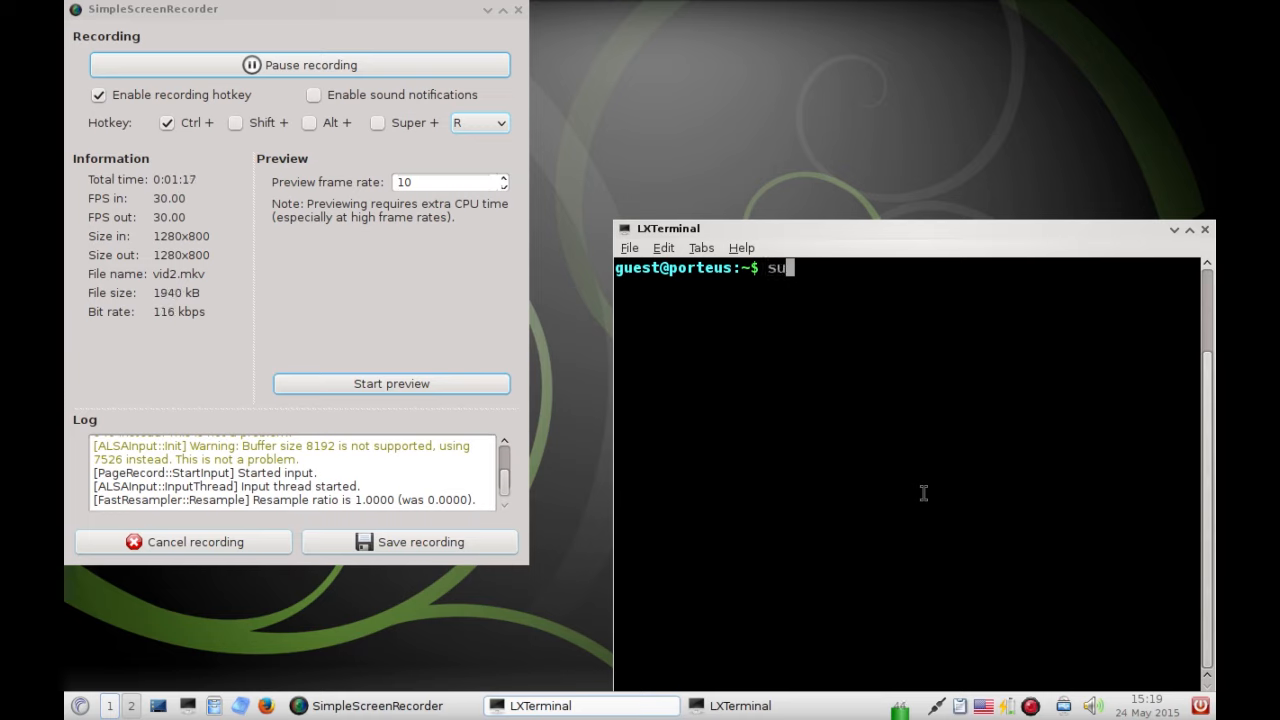
{"action": "key", "text": "Return"}
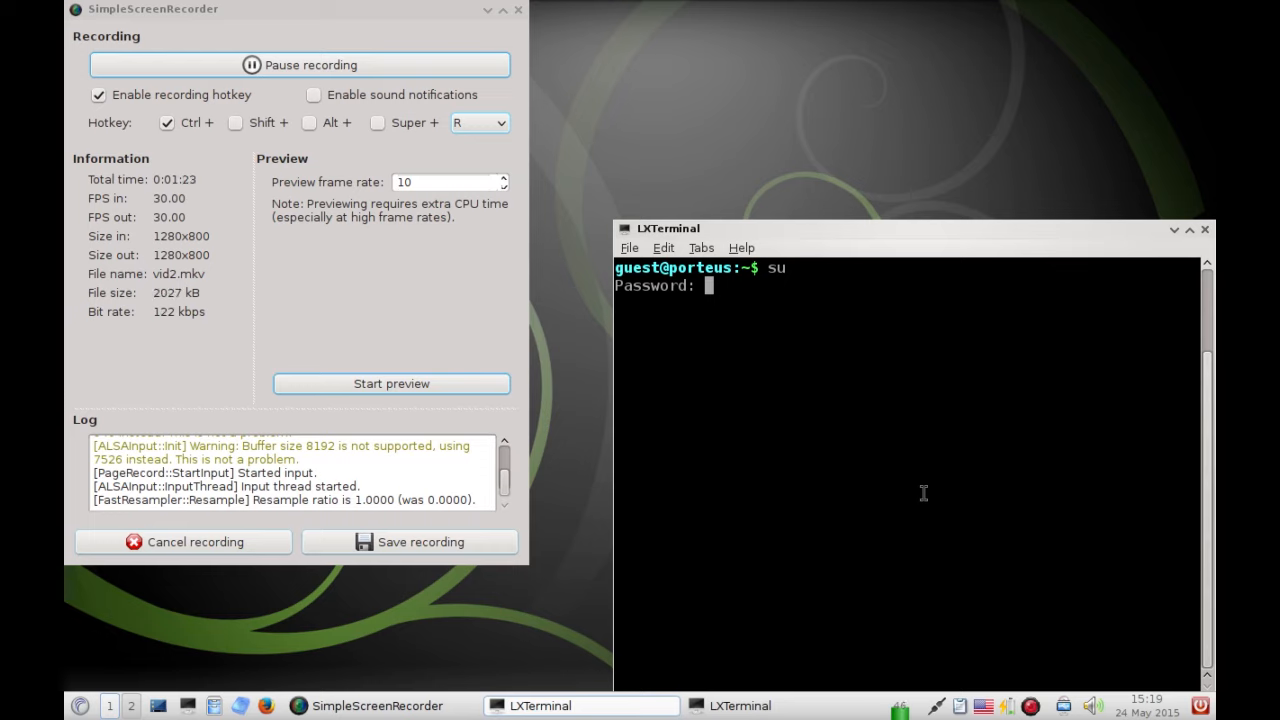
{"action": "key", "text": "Return"}
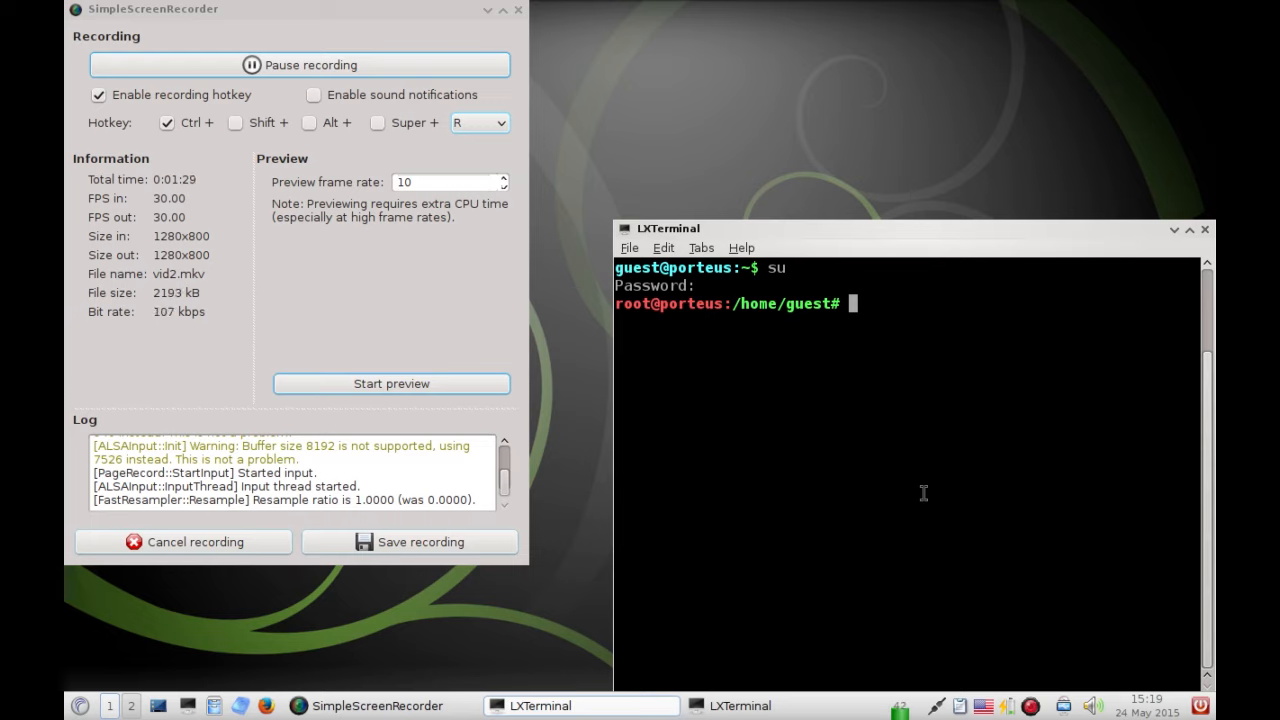
Update the slackware, slackwarepatches and sbo databases with usm -u all
{"action": "type", "text": "usm -u"}
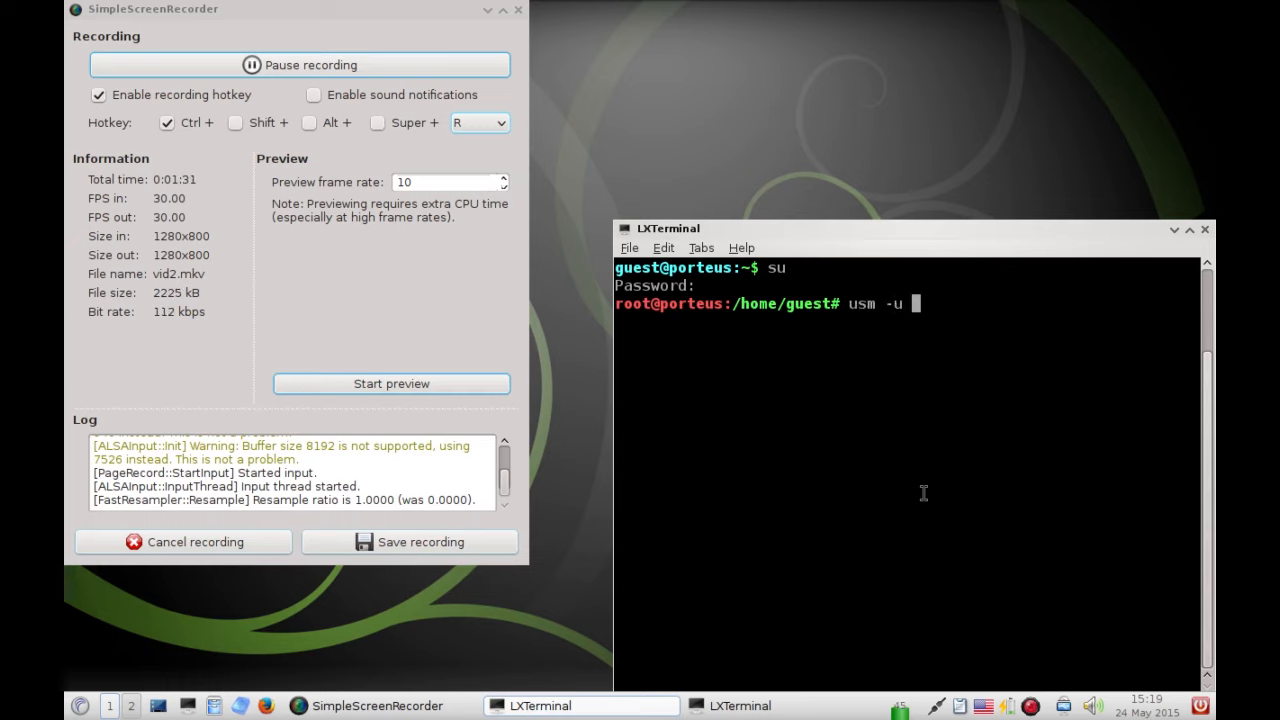
{"action": "type", "text": "all"}
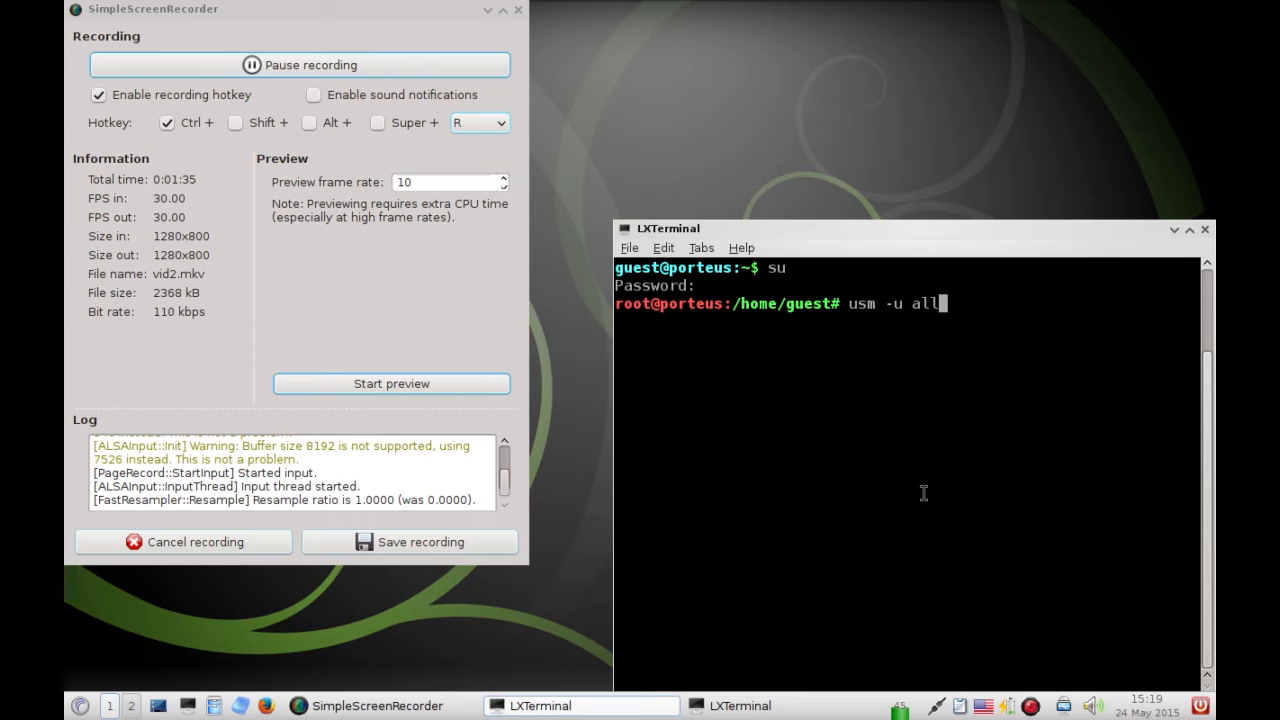
{"action": "key", "text": "Return"}
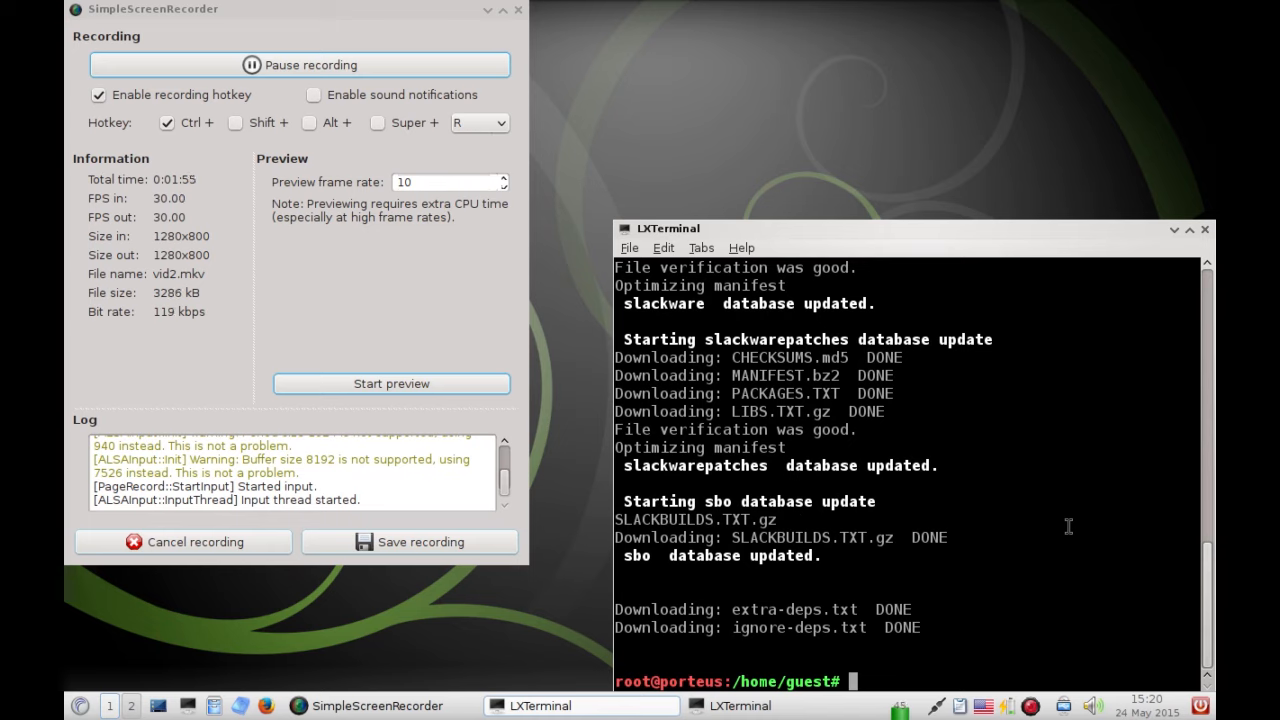
Search the package databases for brightness with usm -k brightness
{"action": "type", "text": "us"}
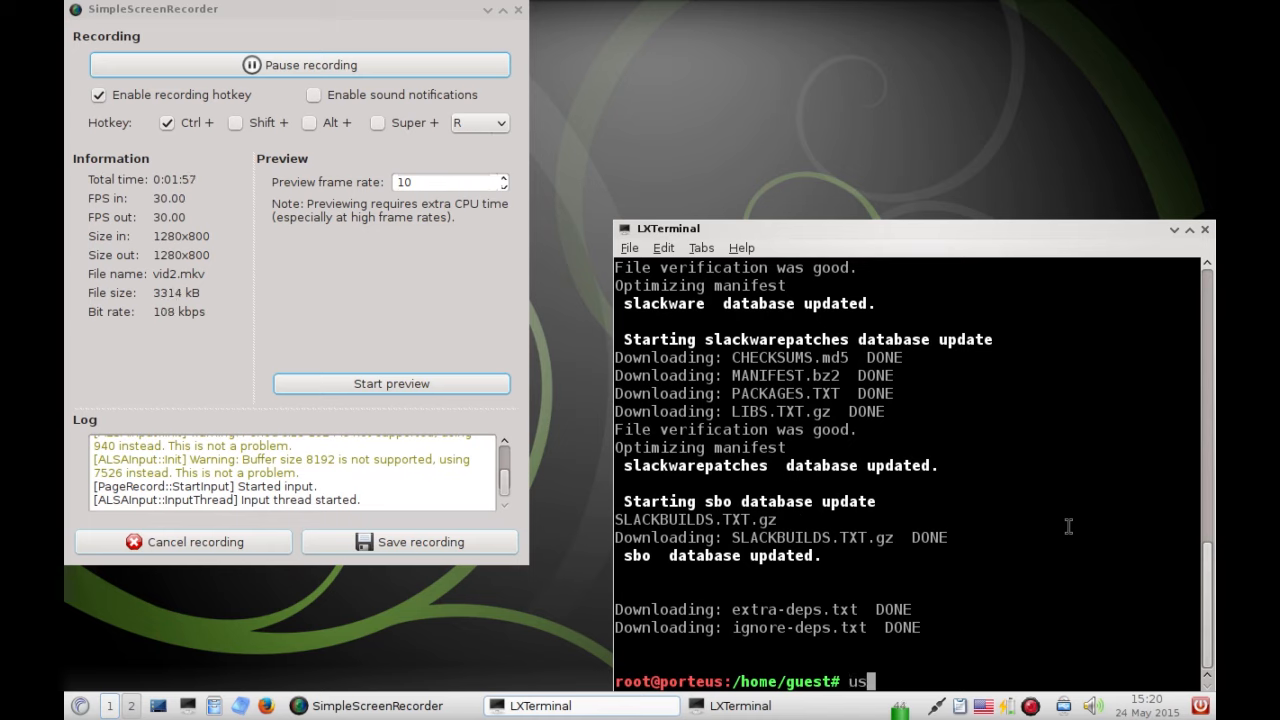
{"action": "type", "text": "m -"}
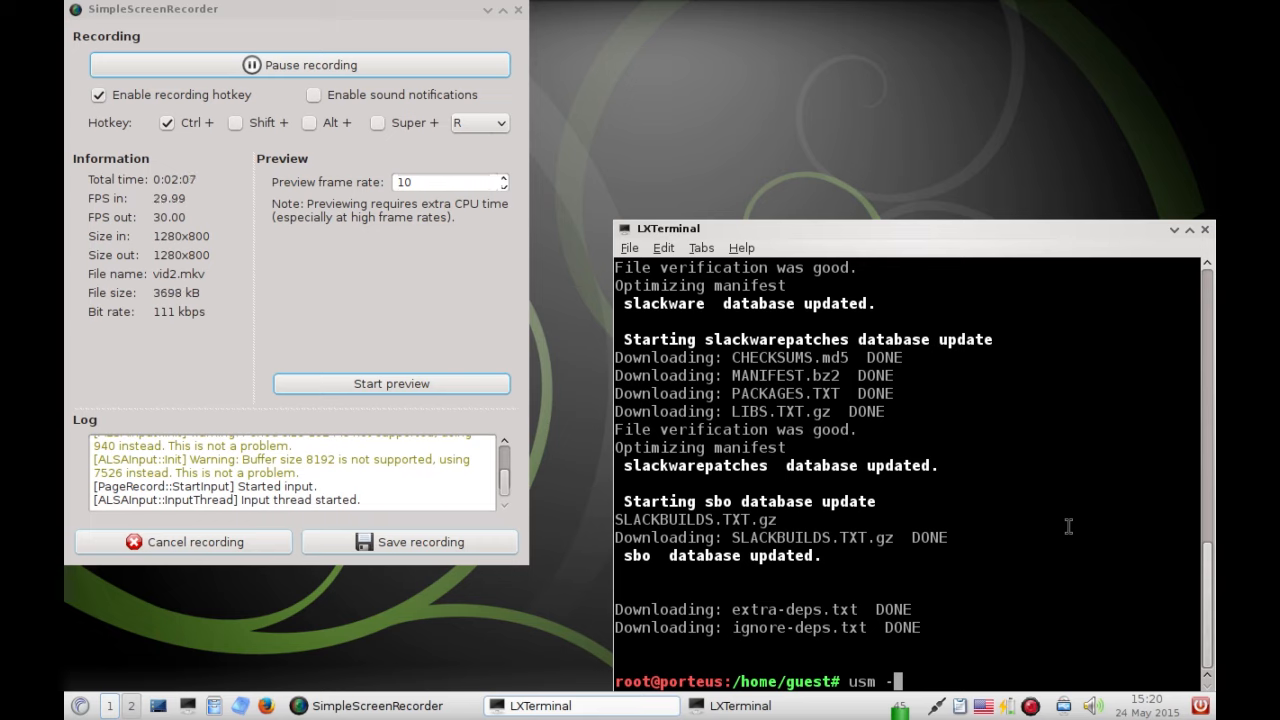
{"action": "type", "text": "k"}
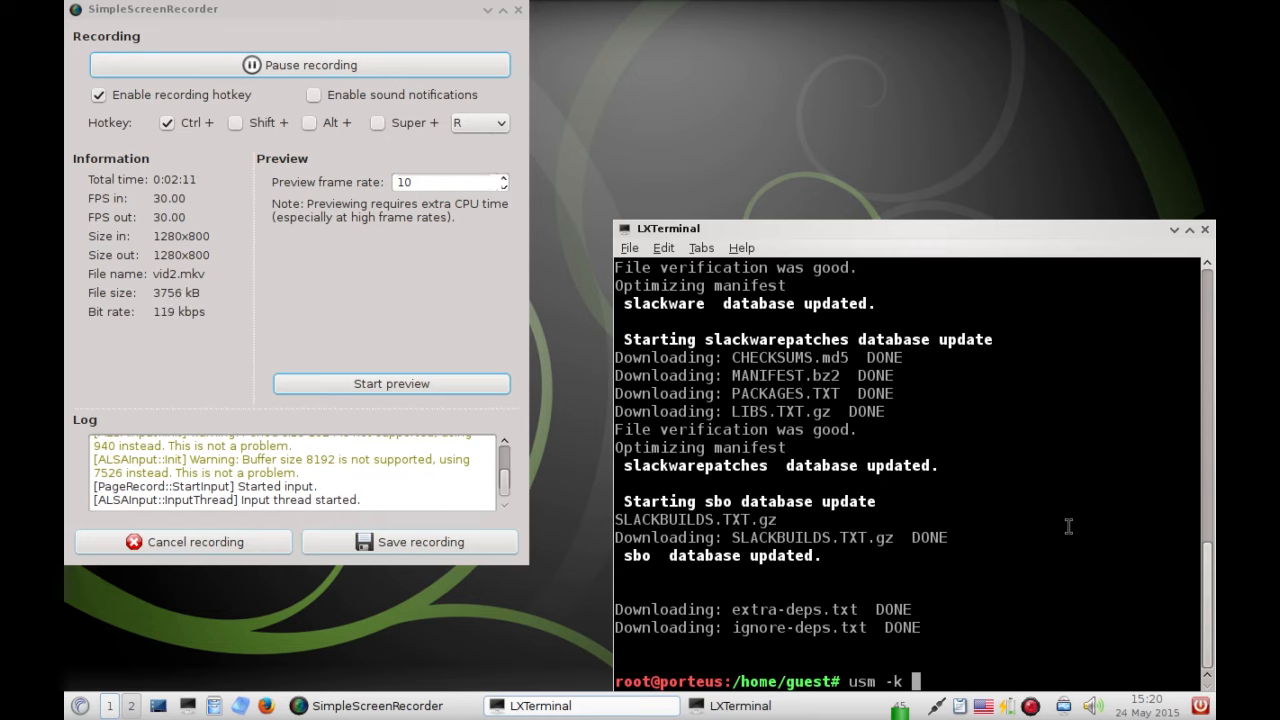
{"action": "type", "text": "brightn"}
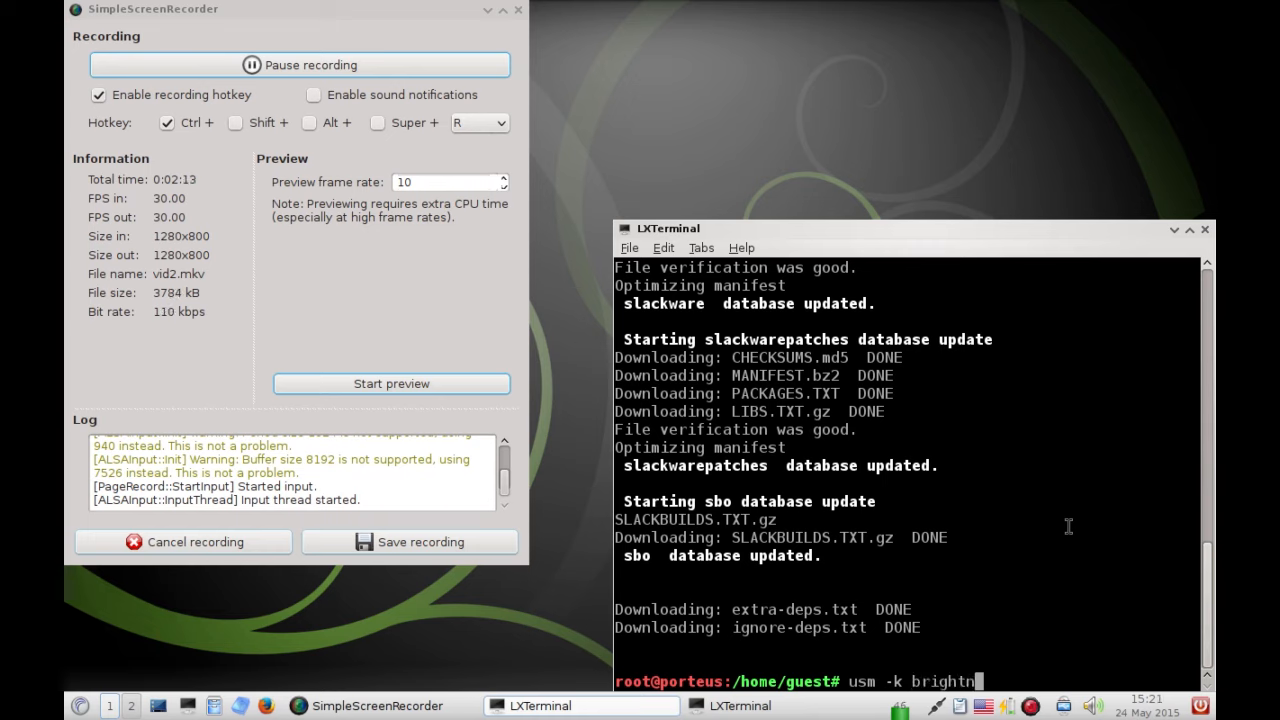
{"action": "type", "text": "ess"}
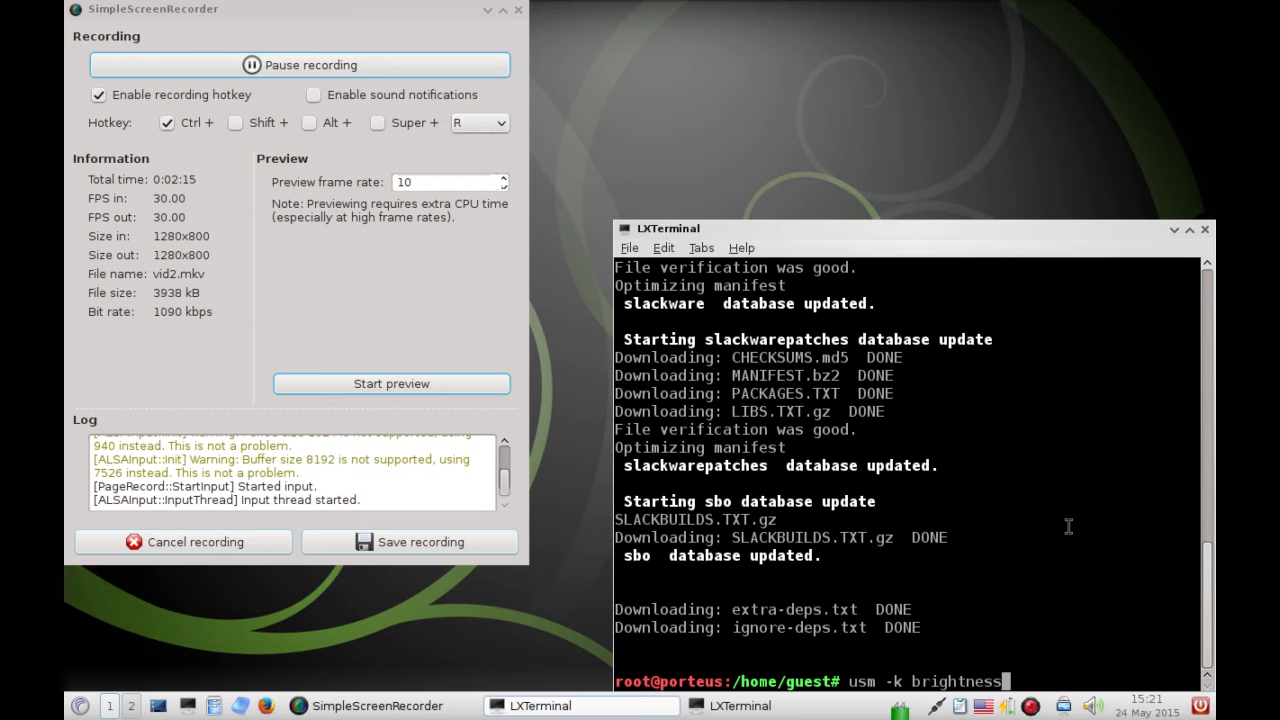
{"action": "key", "text": "Return"}
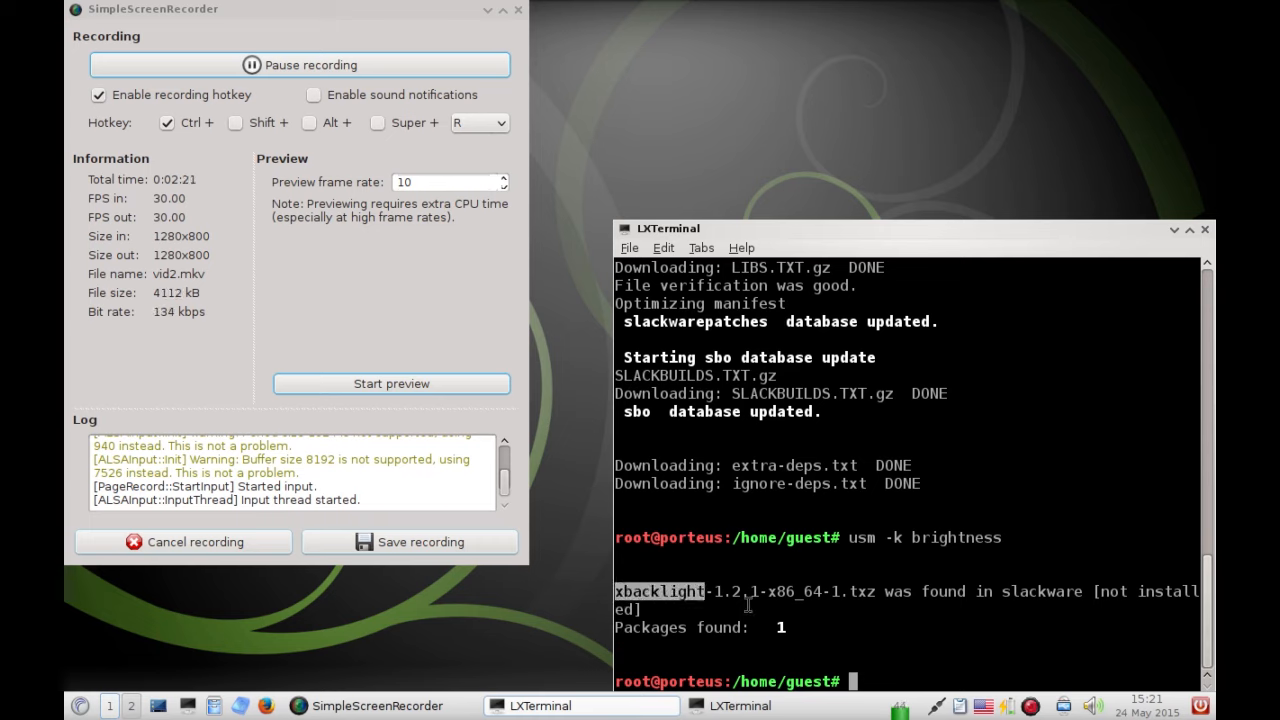
Show the xbacklight package details with usm -i xbacklight
{"action": "type", "text": "usm -k brightness"}
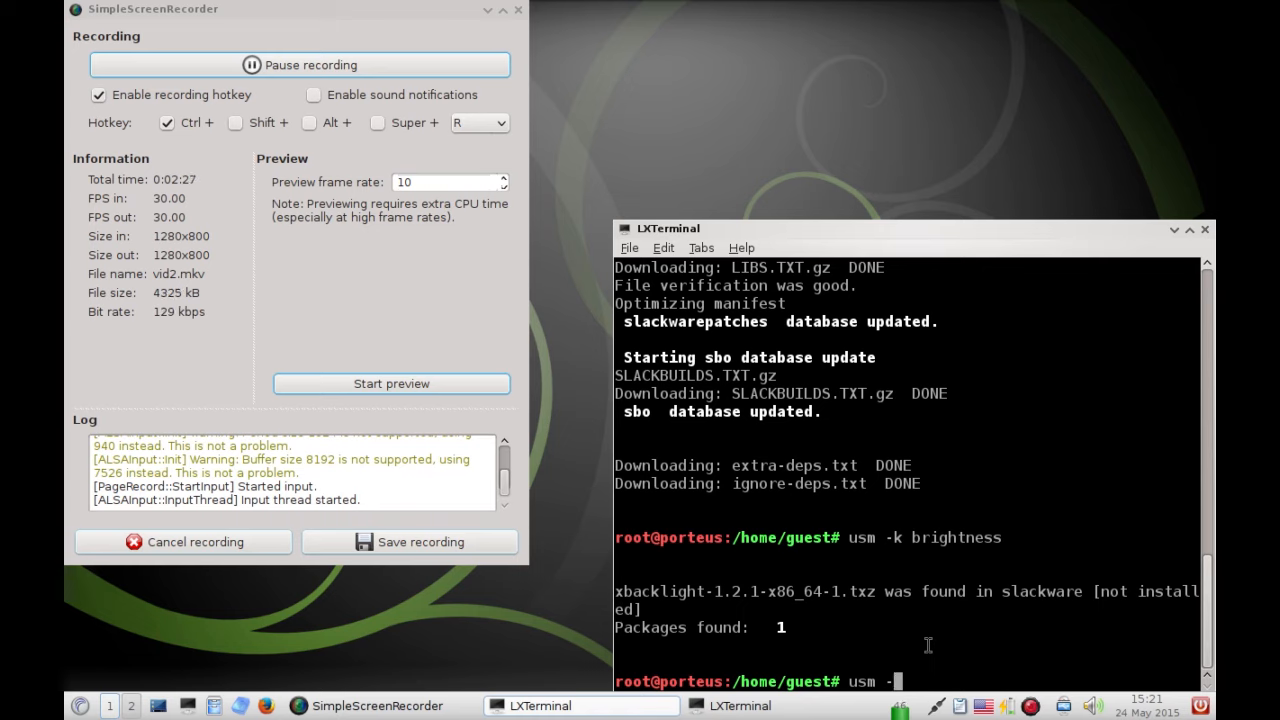
{"action": "type", "text": "i"}
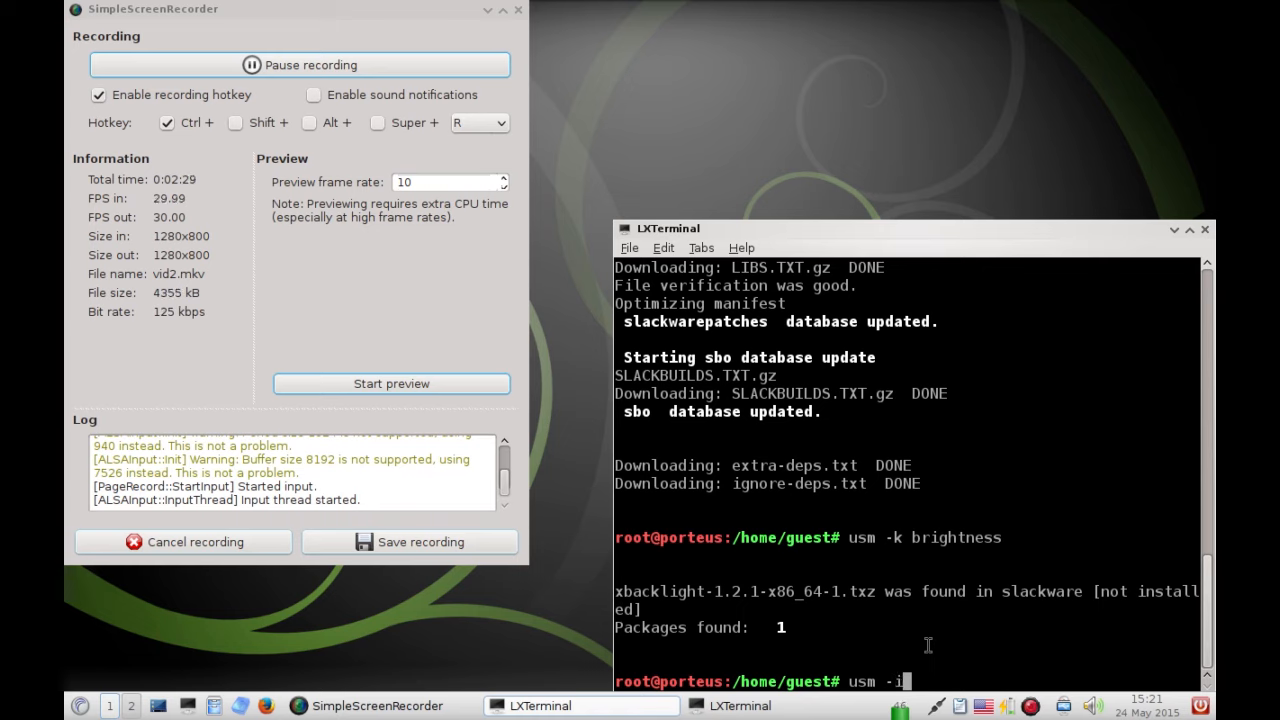
{"action": "type", "text": "xb"}
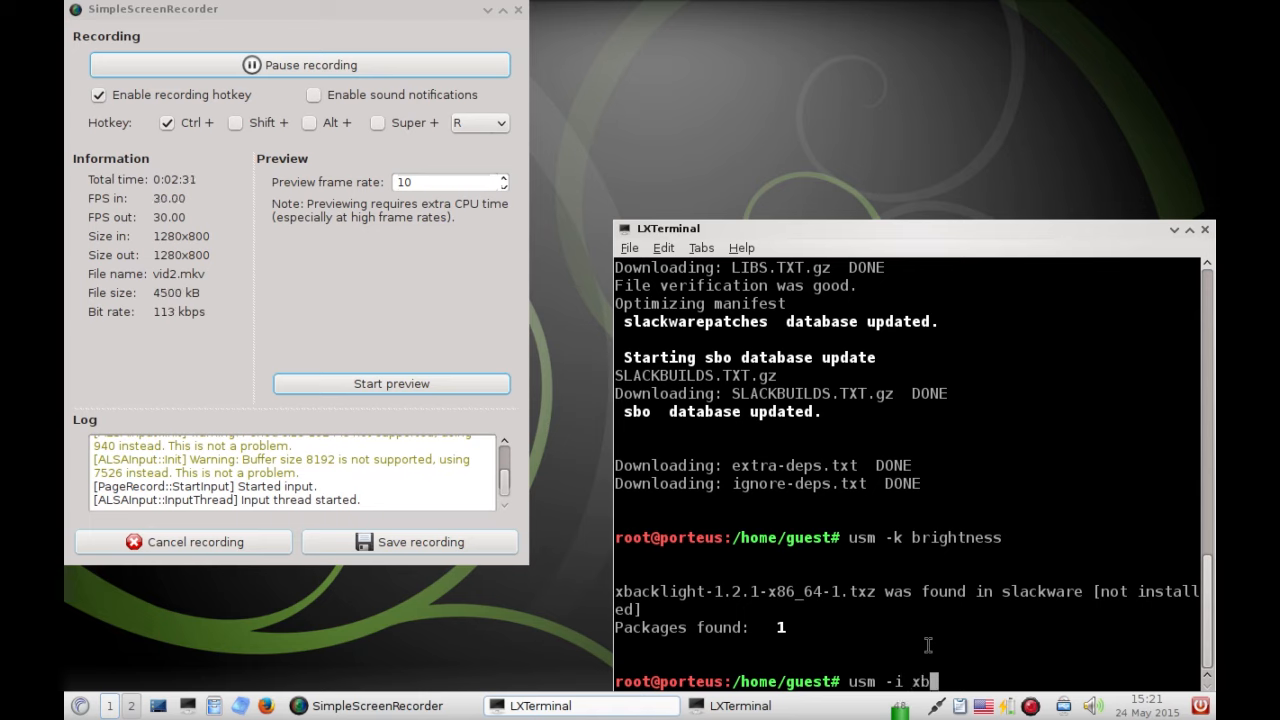
{"action": "type", "text": "acklight"}
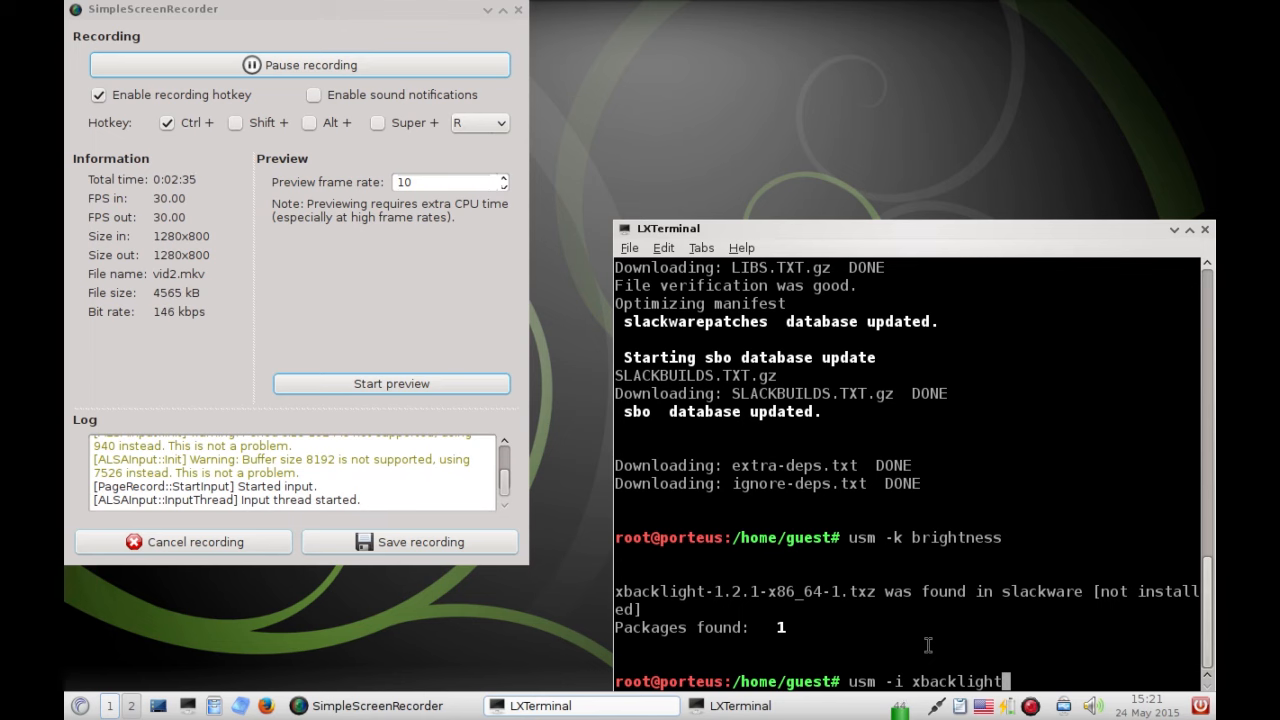
{"action": "key", "text": "Return"}
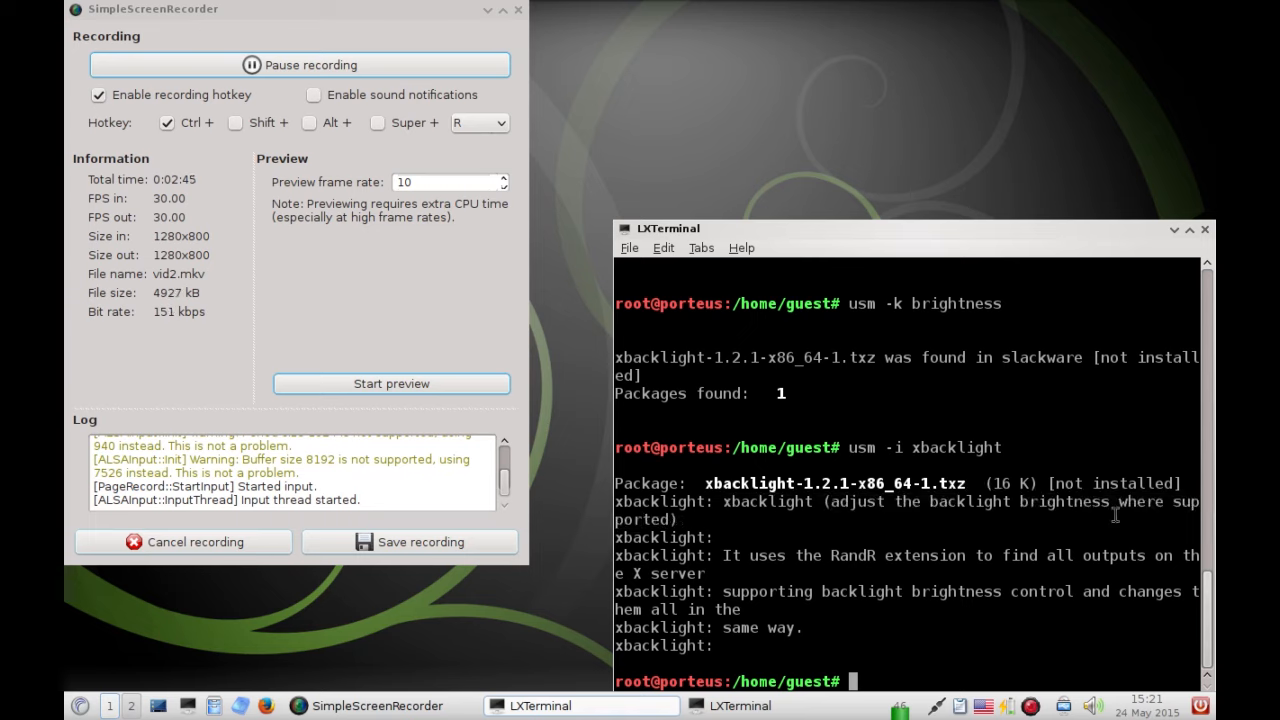
Download and install xbacklight-1.2.1-x86_64-1.txz via usm -g xbacklight, choosing result 1
{"action": "type", "text": "usm"}
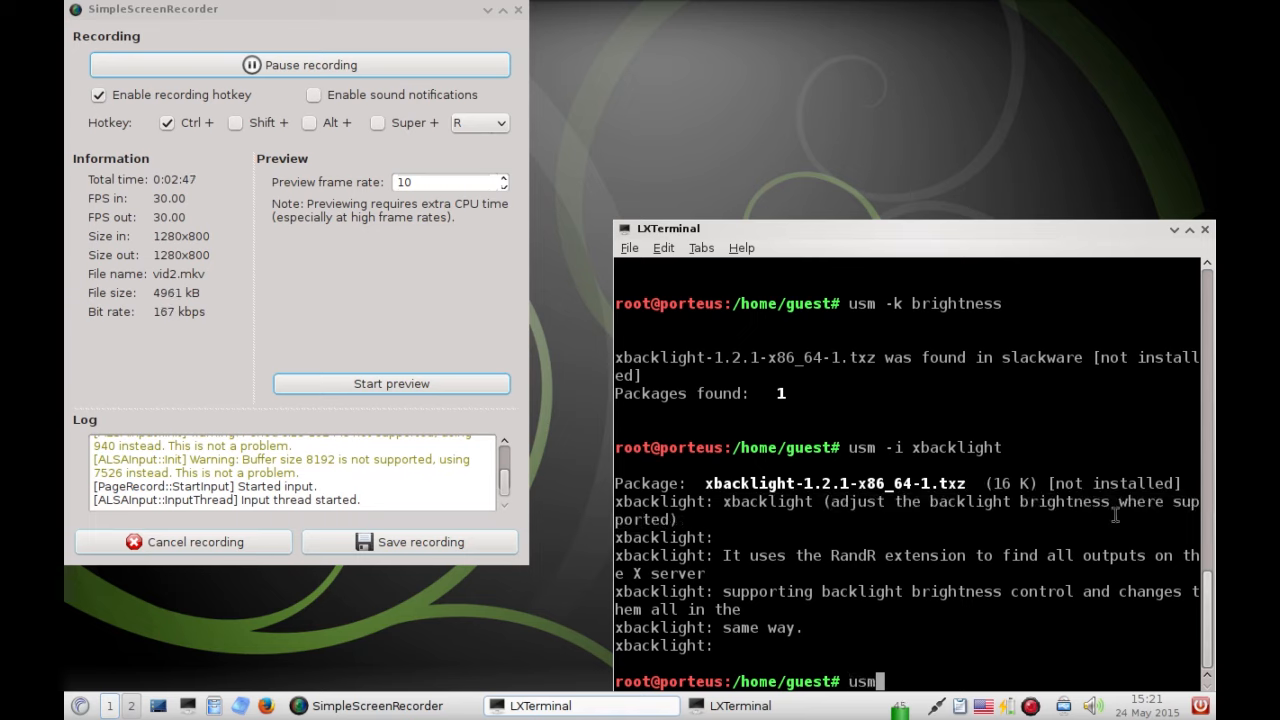
{"action": "type", "text": "-g"}
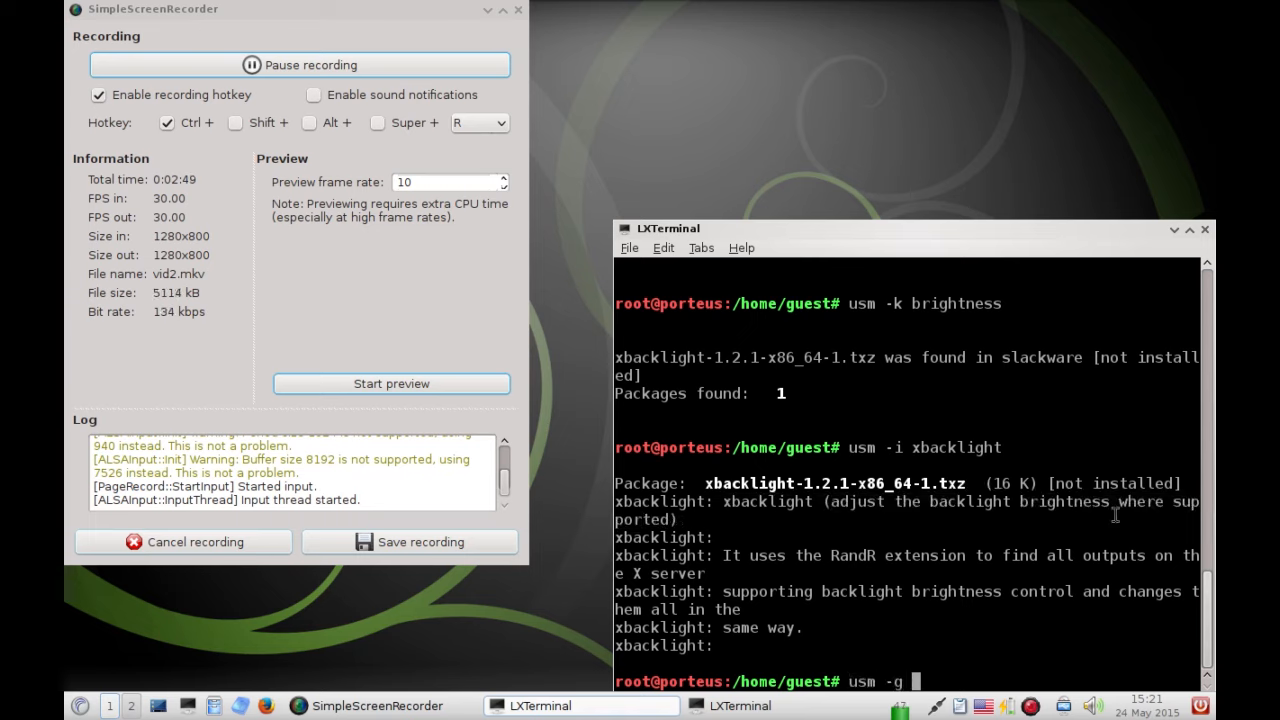
{"action": "type", "text": "xback"}
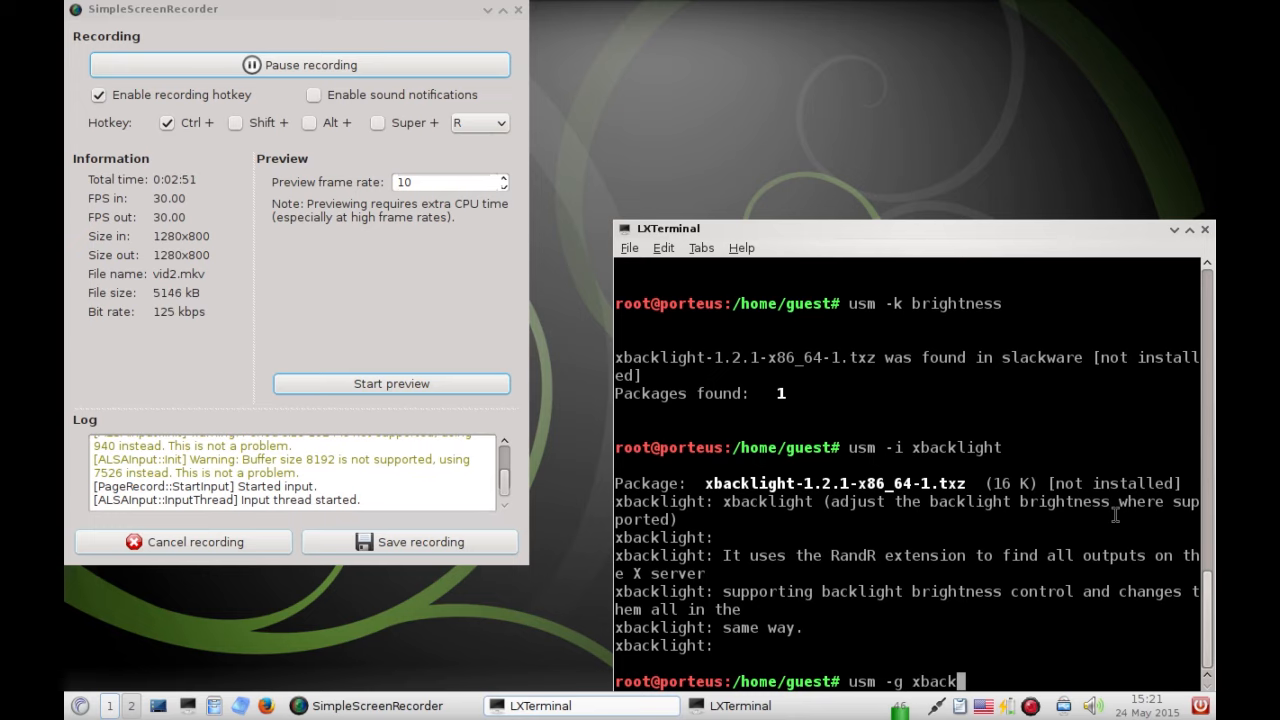
{"action": "key", "text": "Return"}
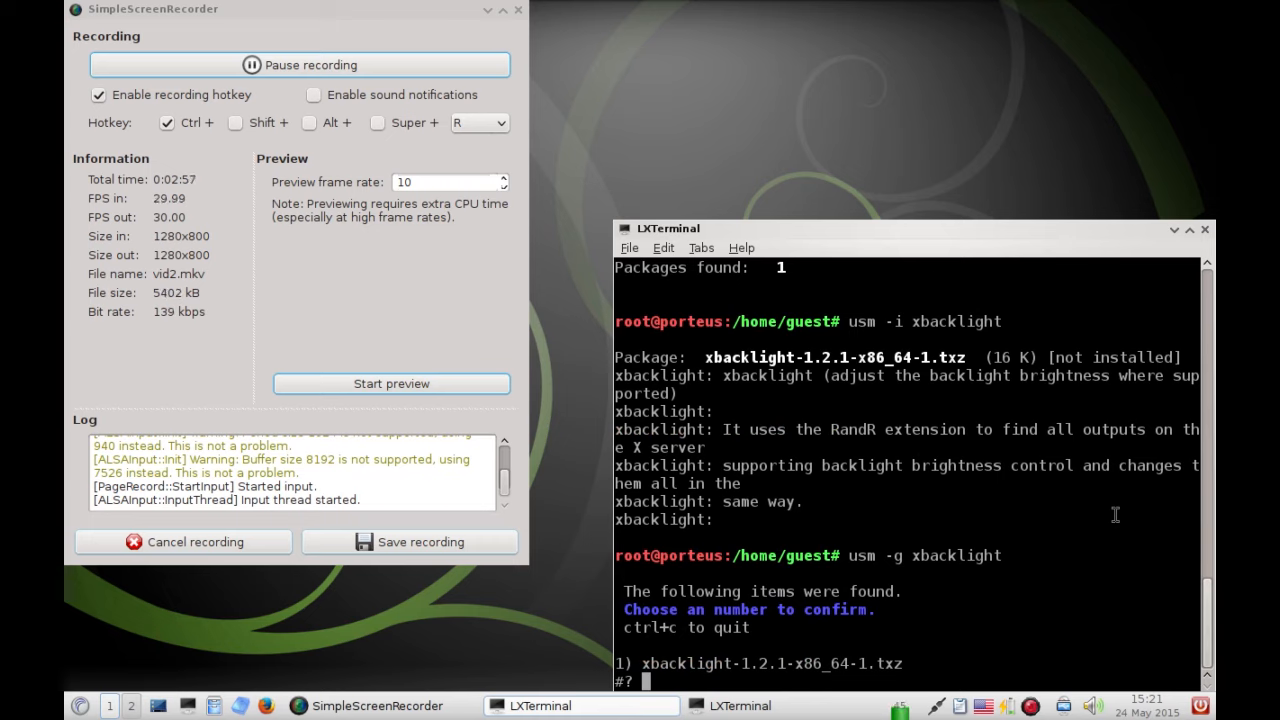
{"action": "type", "text": "1"}
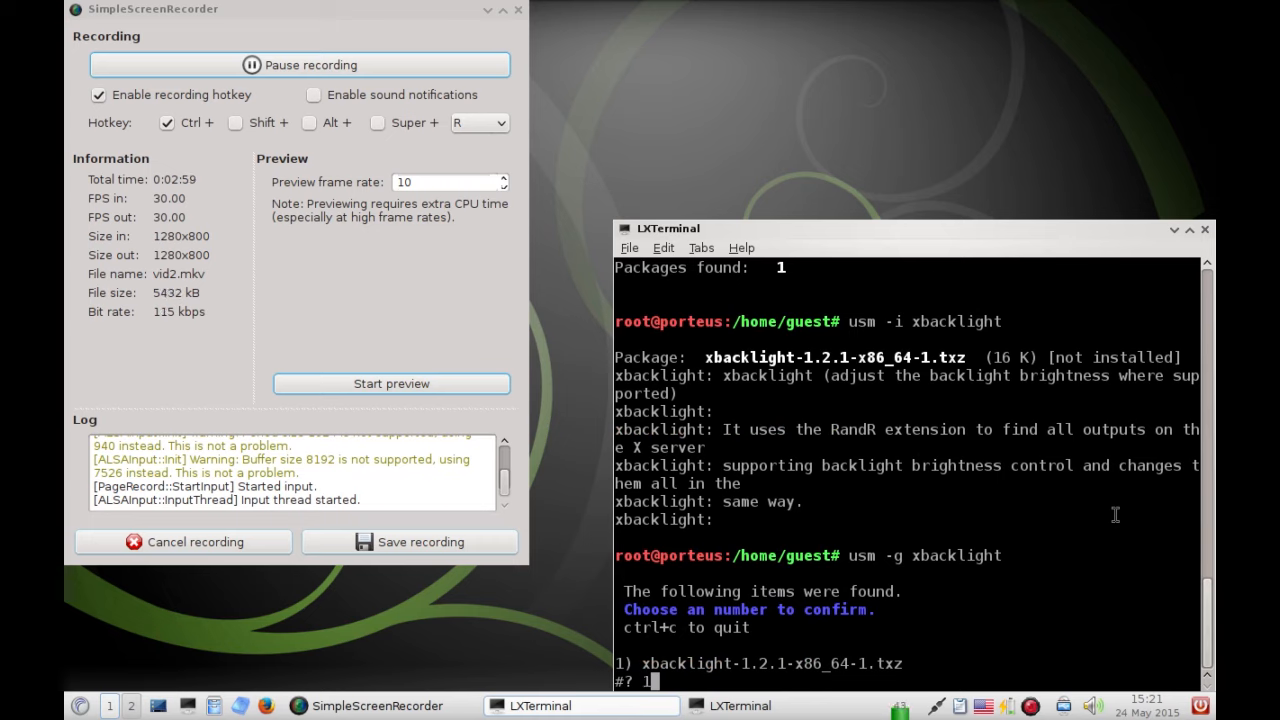
{"action": "key", "text": "Return"}
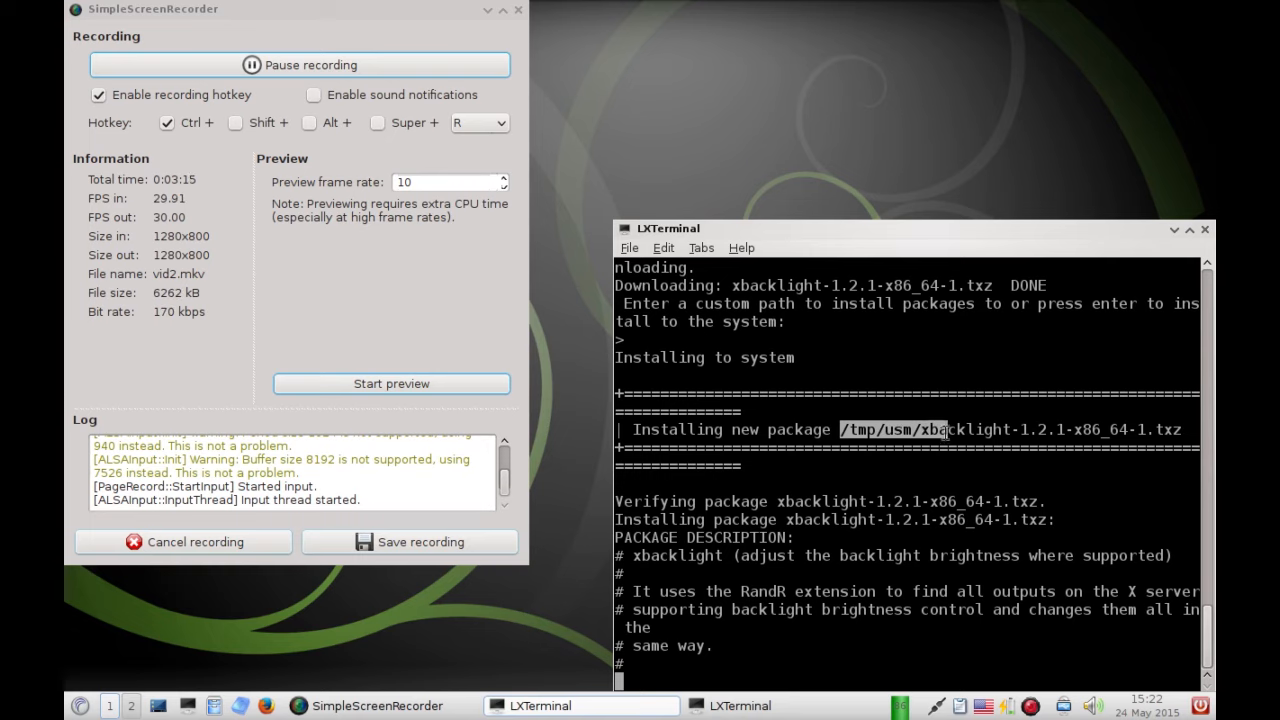
{"action": "scroll", "scroll_direction": "down", "scroll_amount": 3}
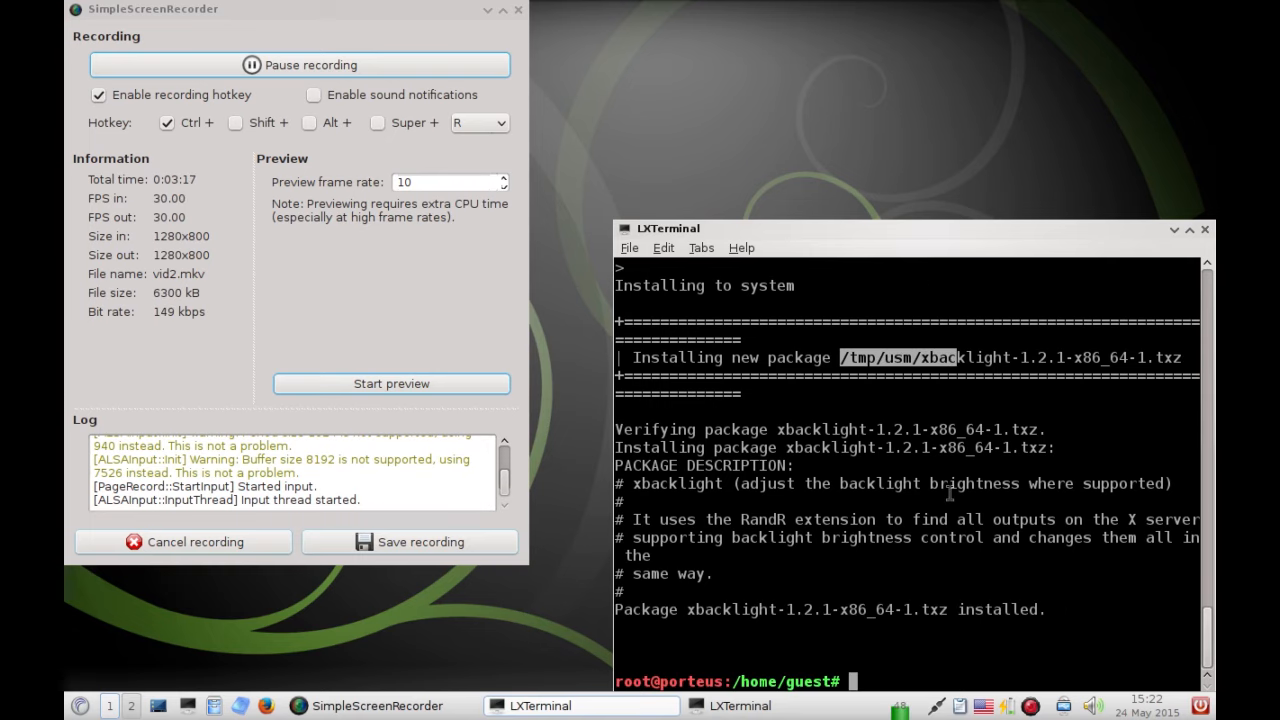
Change to /tmp/usm and list the downloaded xbacklight package file
{"action": "type", "text": "cd ;"}
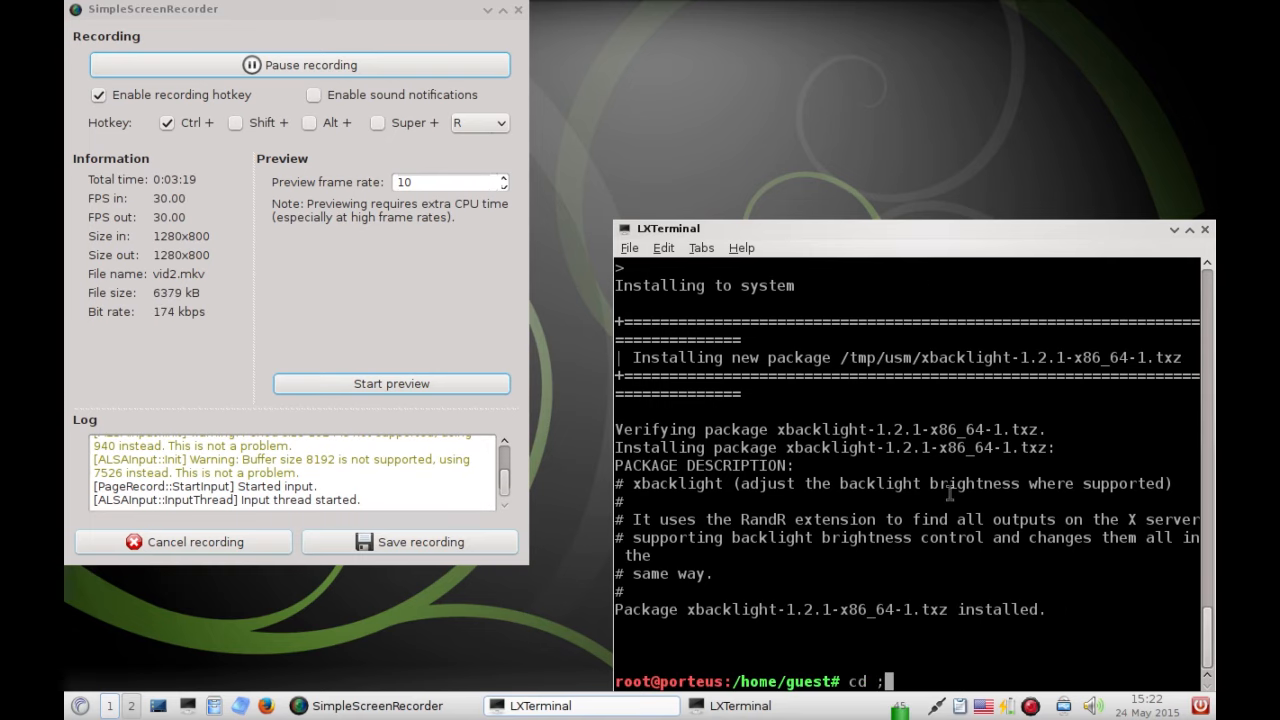
{"action": "type", "text": "/tmp/usm"}
{"action": "type", "text": "ls"}
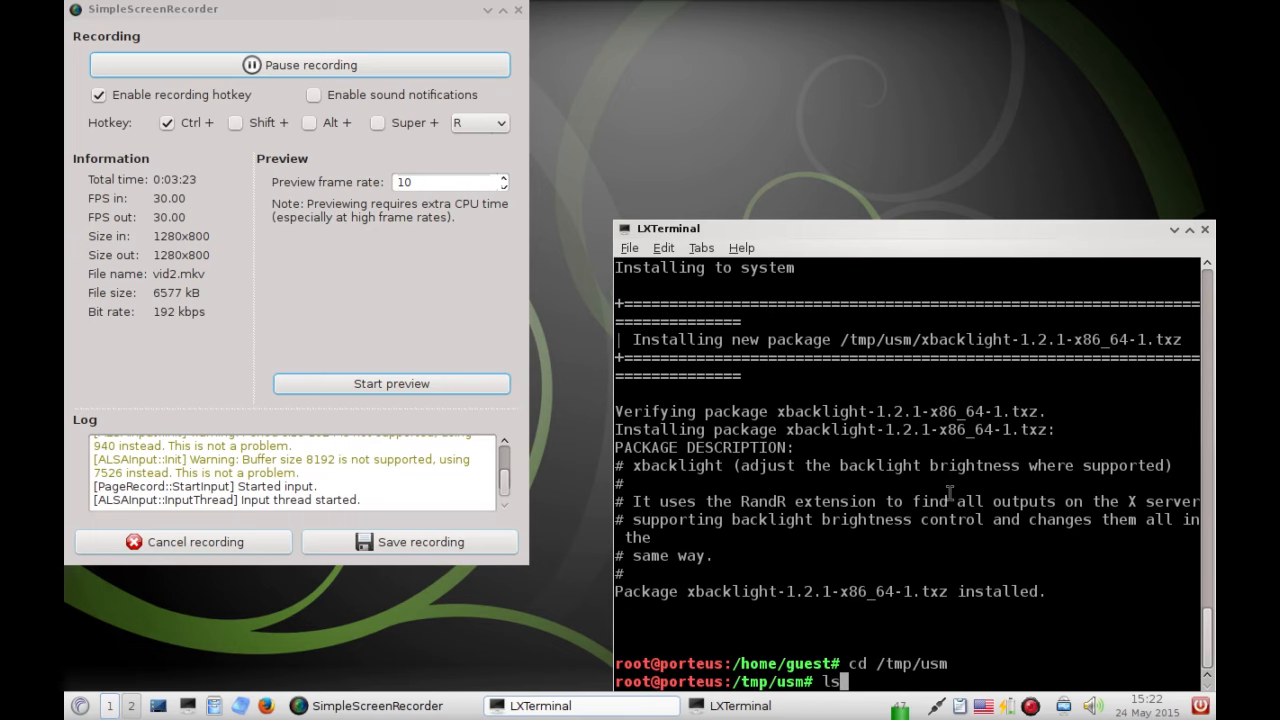
{"action": "key", "text": "Return"}
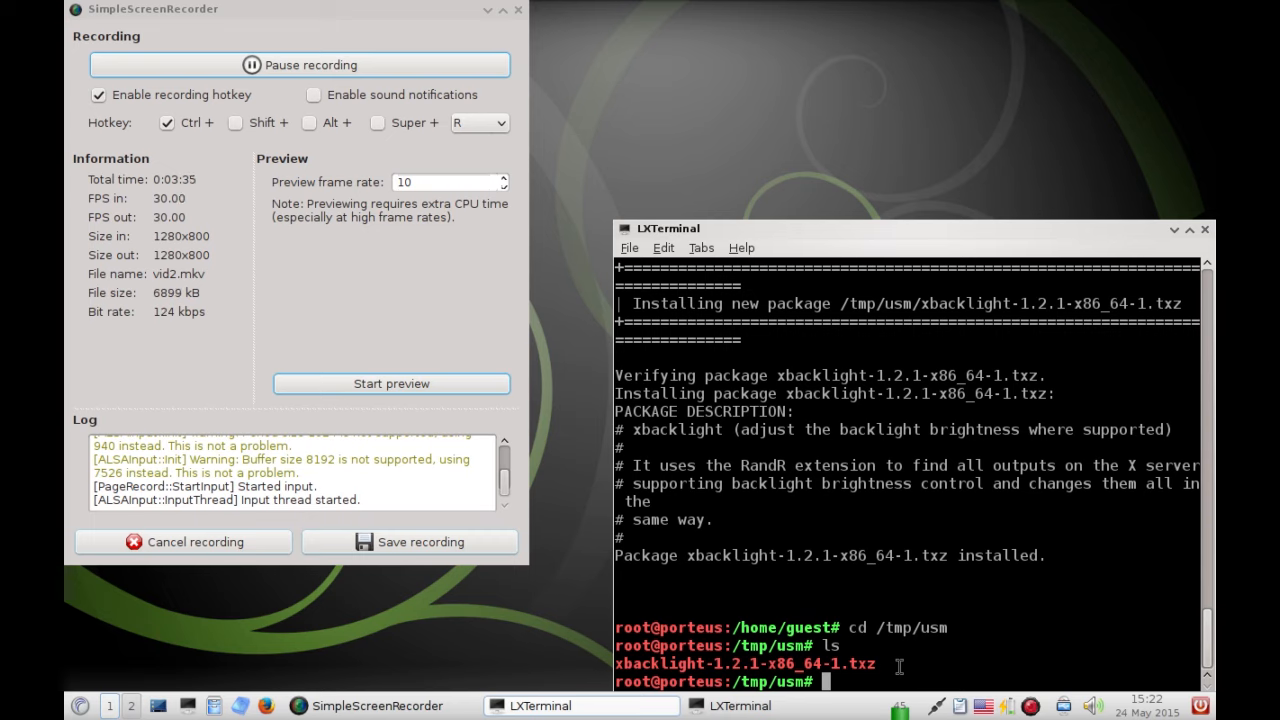
Convert xbacklight-1.2.1-x86_64-1.txz into an .xzm module and list it
{"action": "type", "text": "t"}
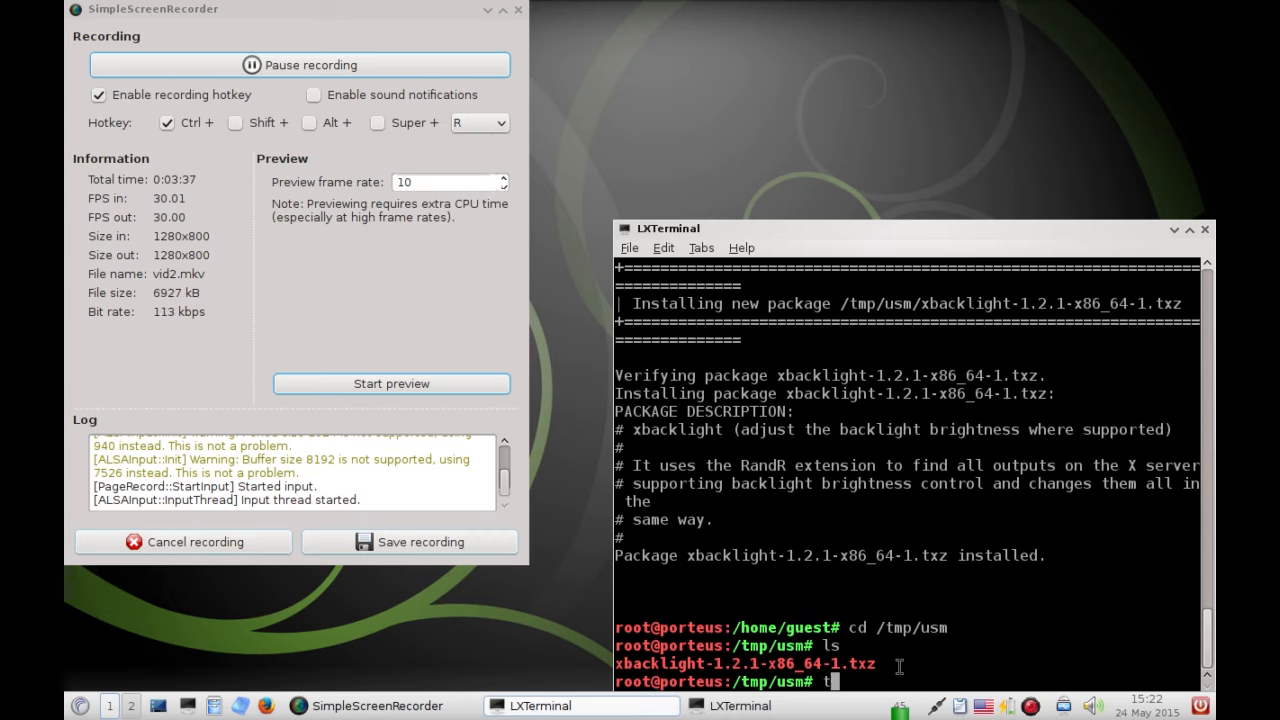
{"action": "type", "text": "xz2"}
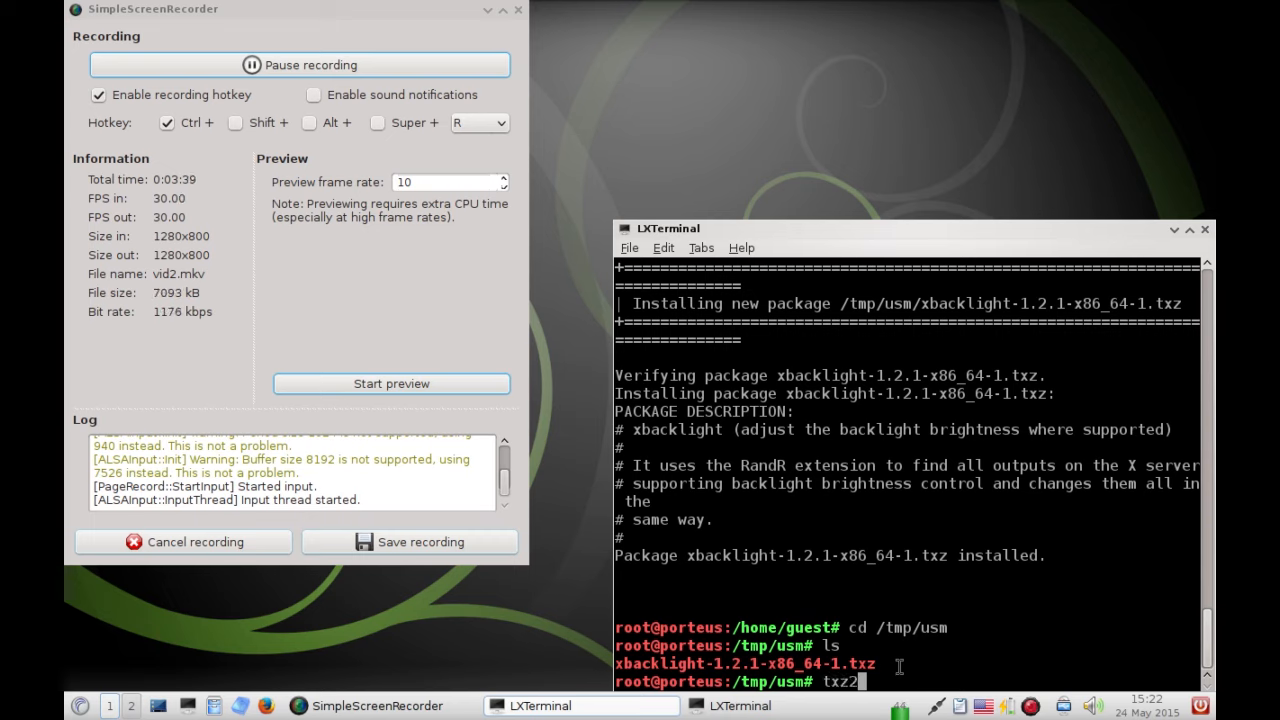
{"action": "type", "text": "xzm"}
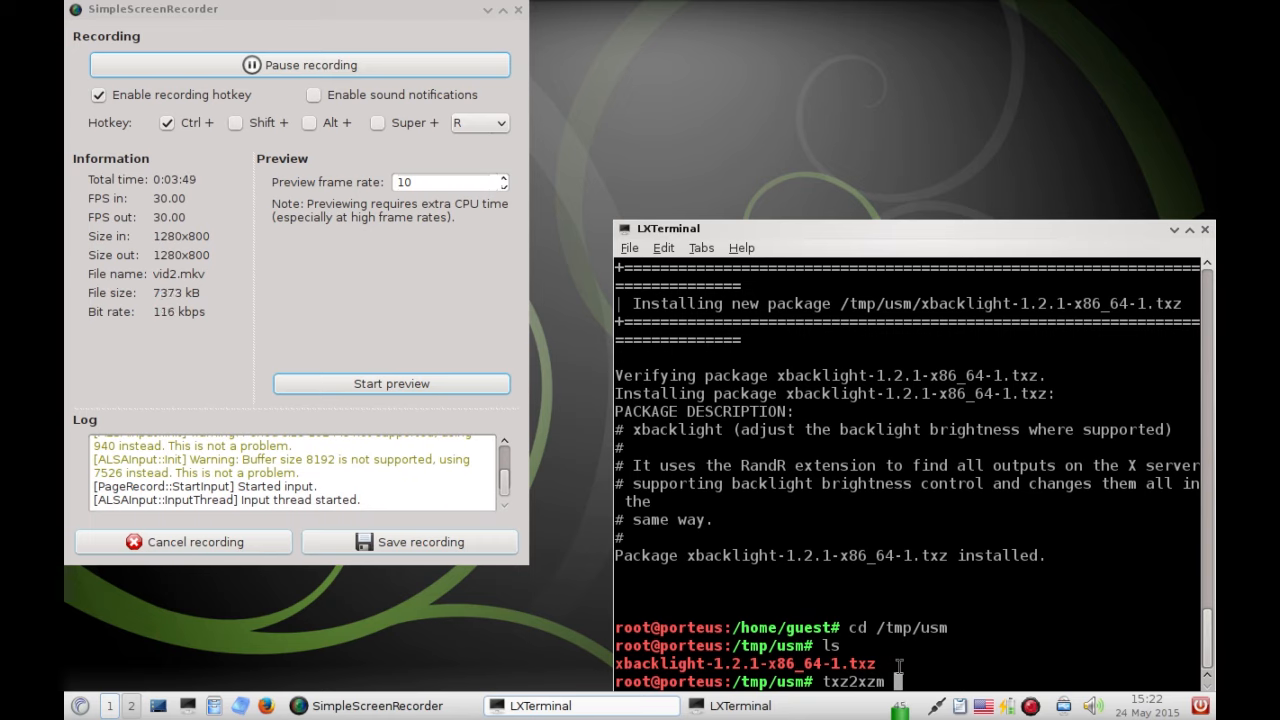
{"action": "type", "text": "xbacklight-1.2.1-x86_64-1.txz"}
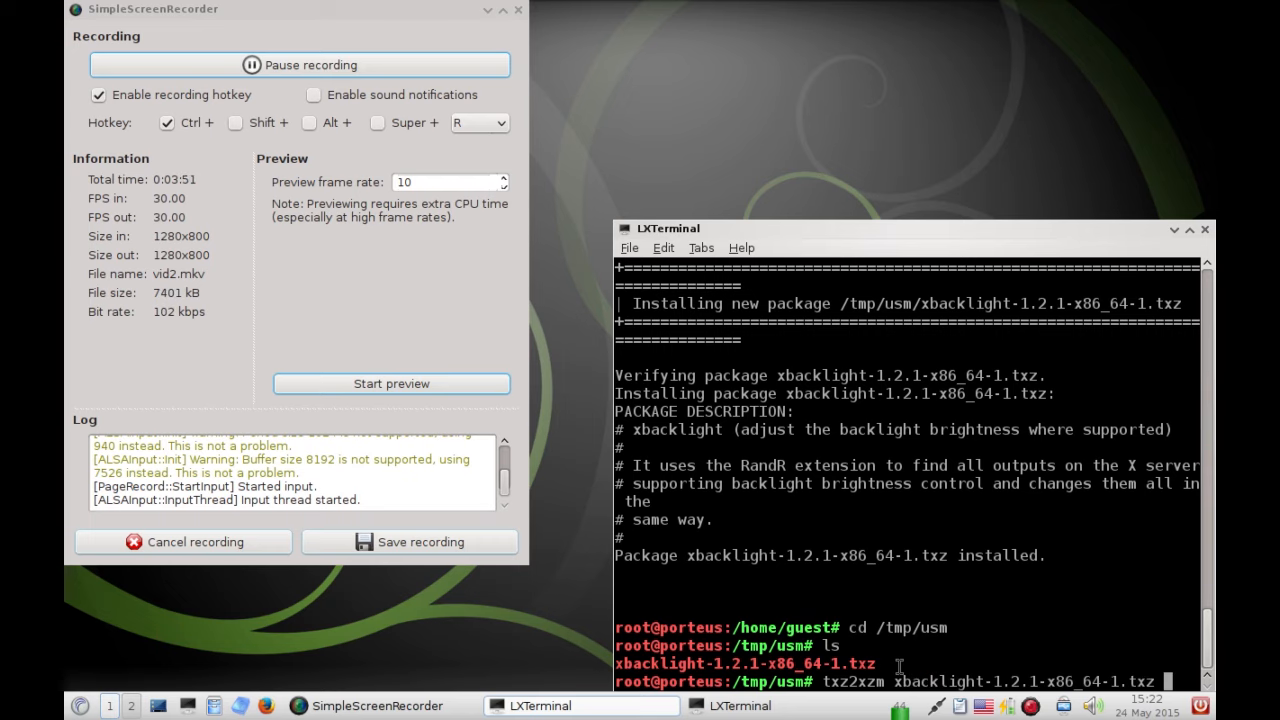
{"action": "key", "text": "Return"}
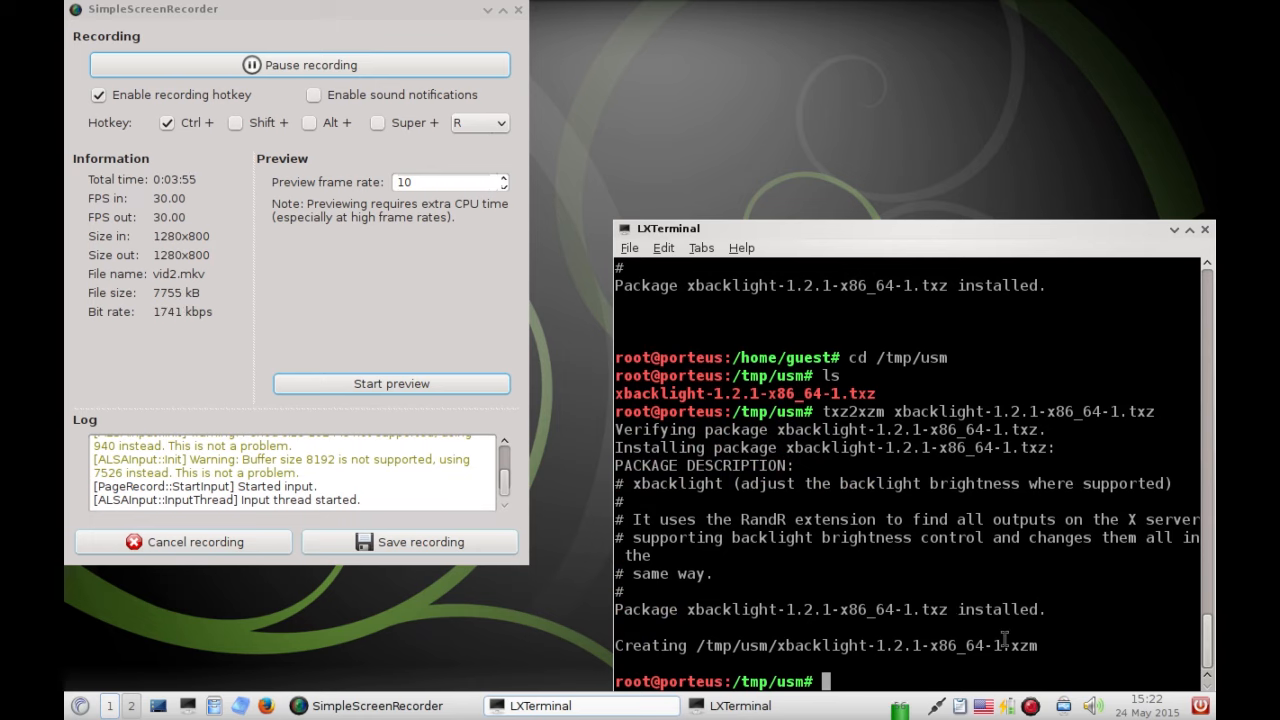
{"action": "type", "text": "ls"}
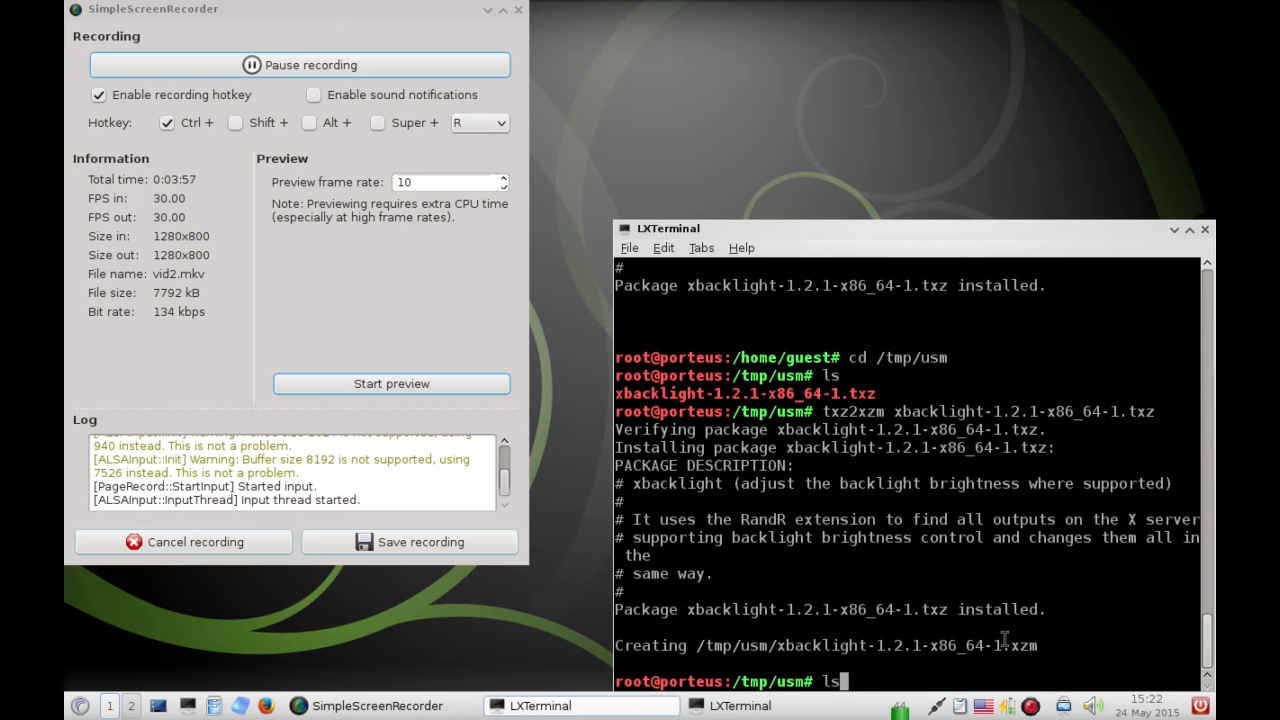
{"action": "key", "text": "Return"}
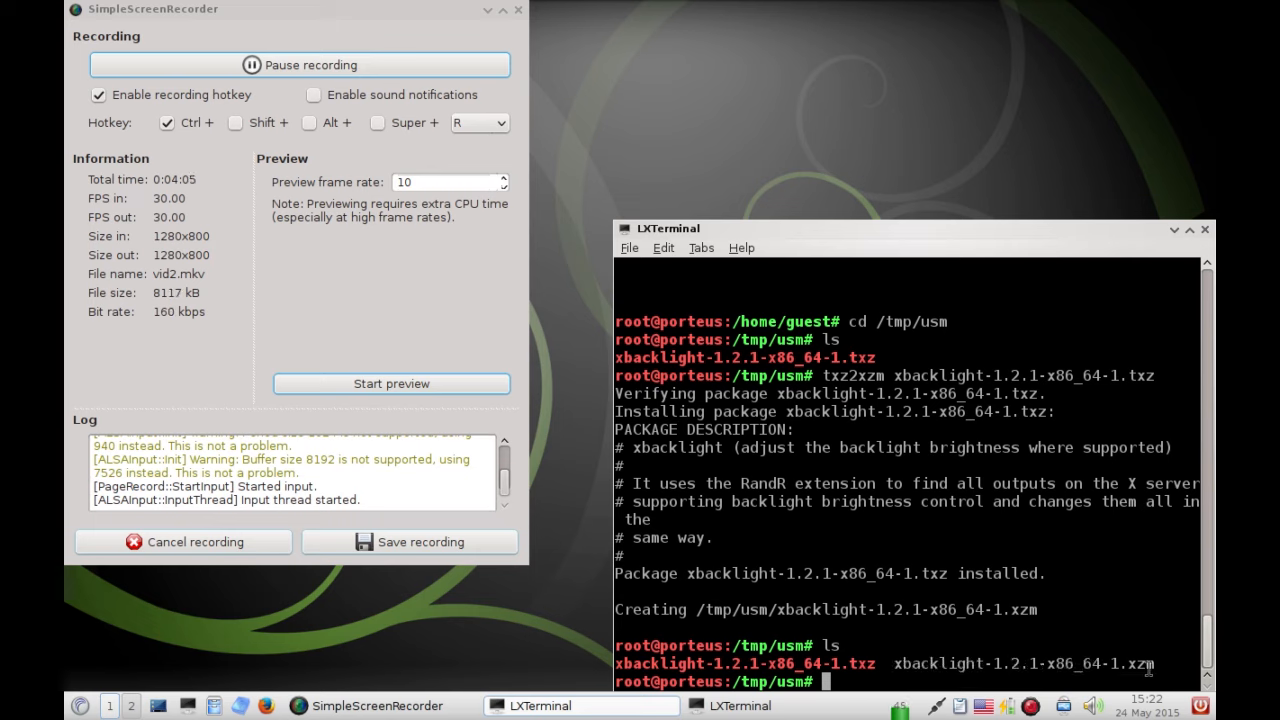
Activate the xbacklight module and check the current brightness reading
{"action": "type", "text": "actia"}
{"action": "type", "text": "xbacklig"}
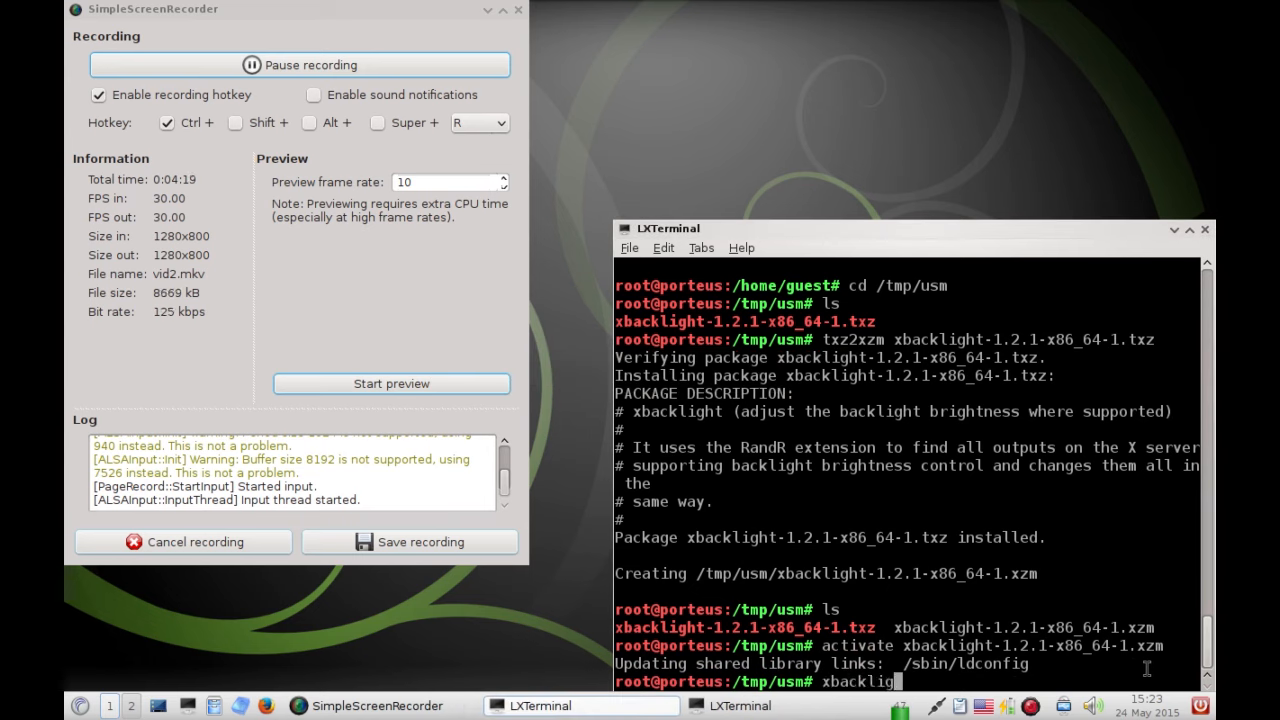
{"action": "key", "text": "Return"}
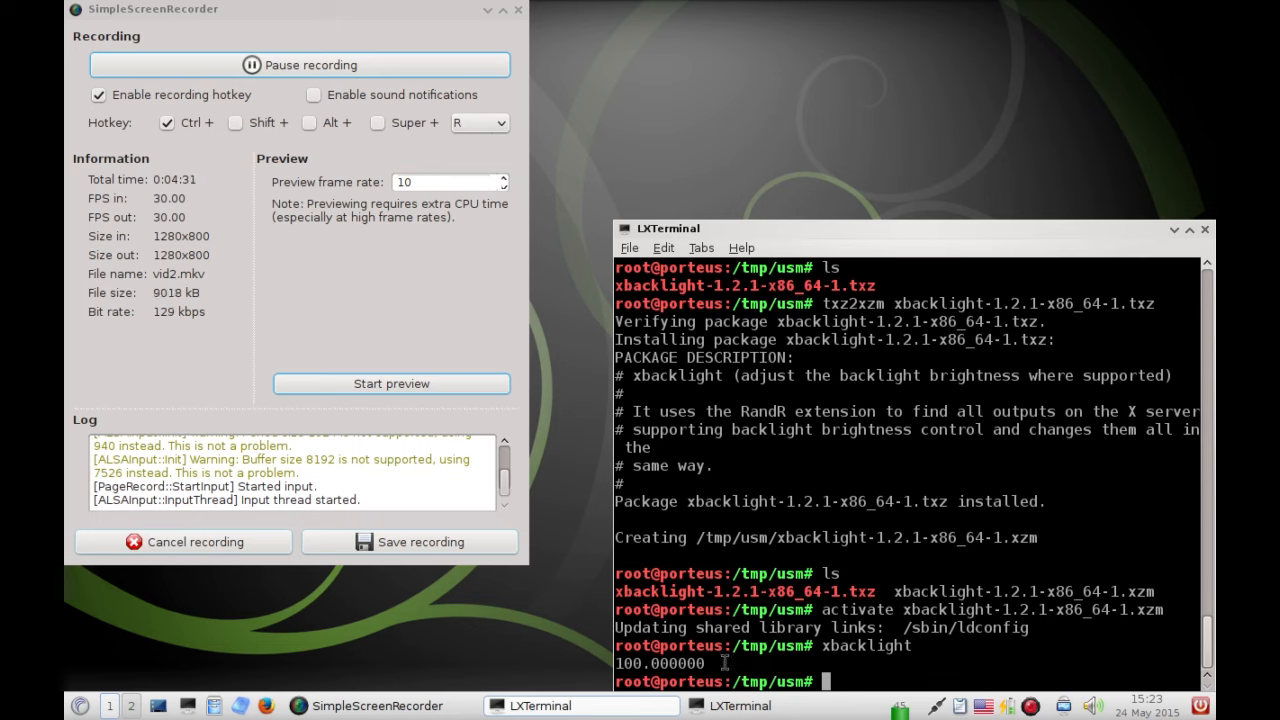
{"action": "type", "text": "man xbac"}
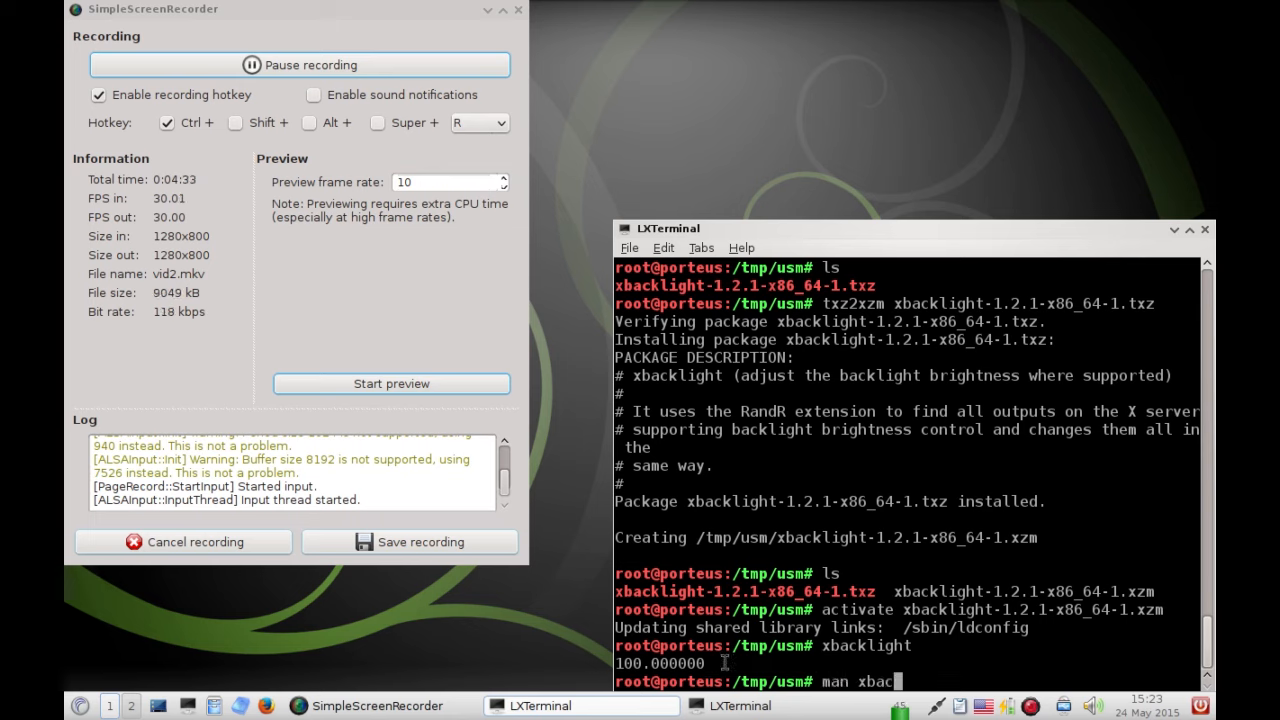
{"action": "key", "text": "Return"}
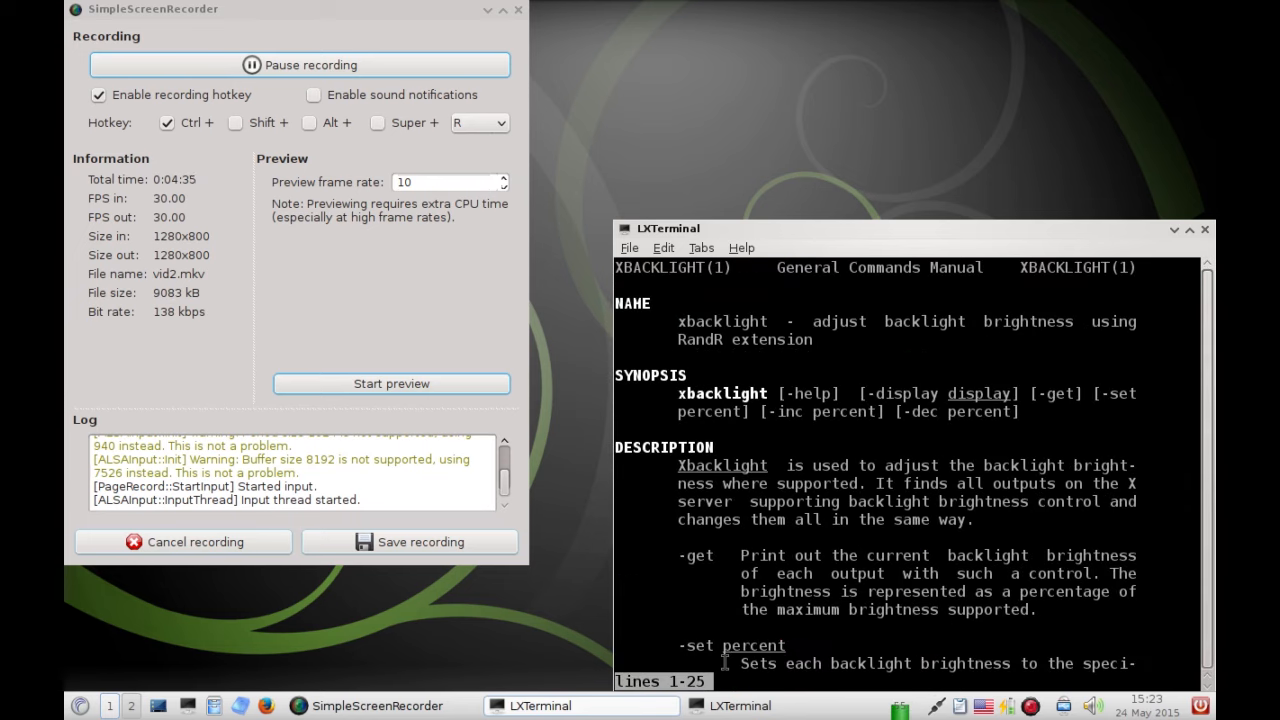
{"action": "scroll", "scroll_direction": "down", "scroll_amount": 3}
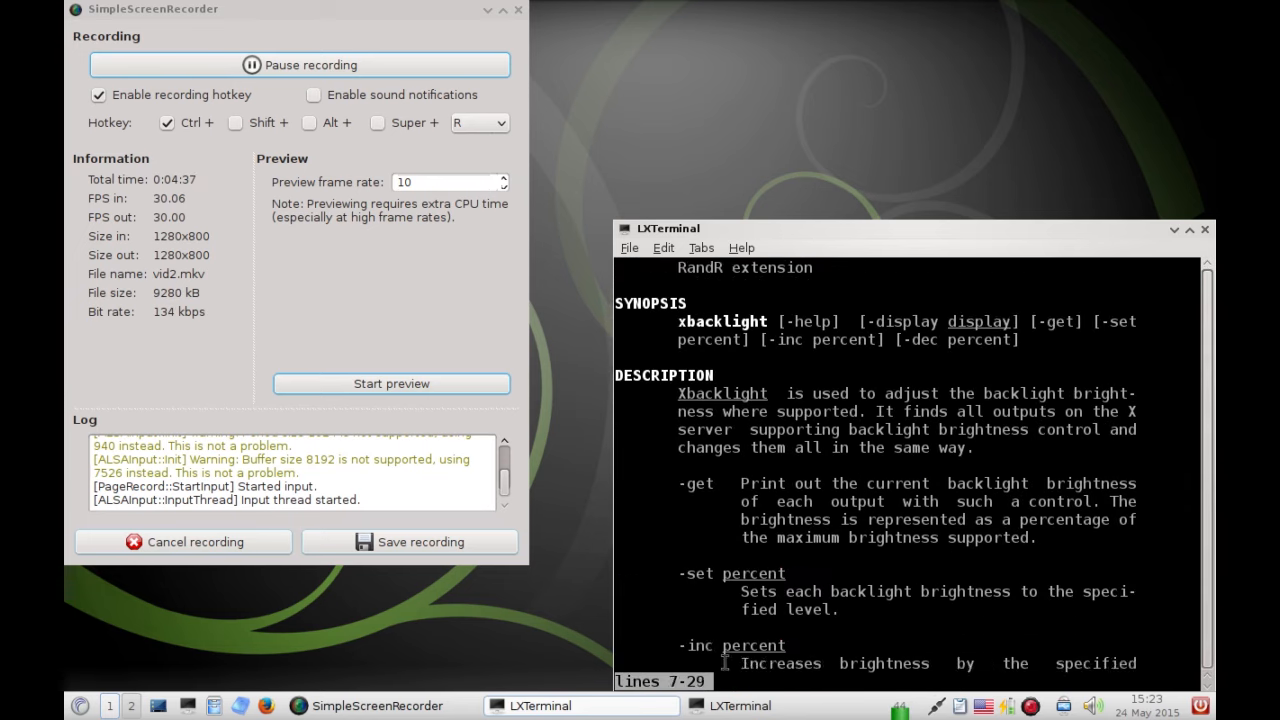
{"action": "scroll", "scroll_direction": "down", "scroll_amount": 3}
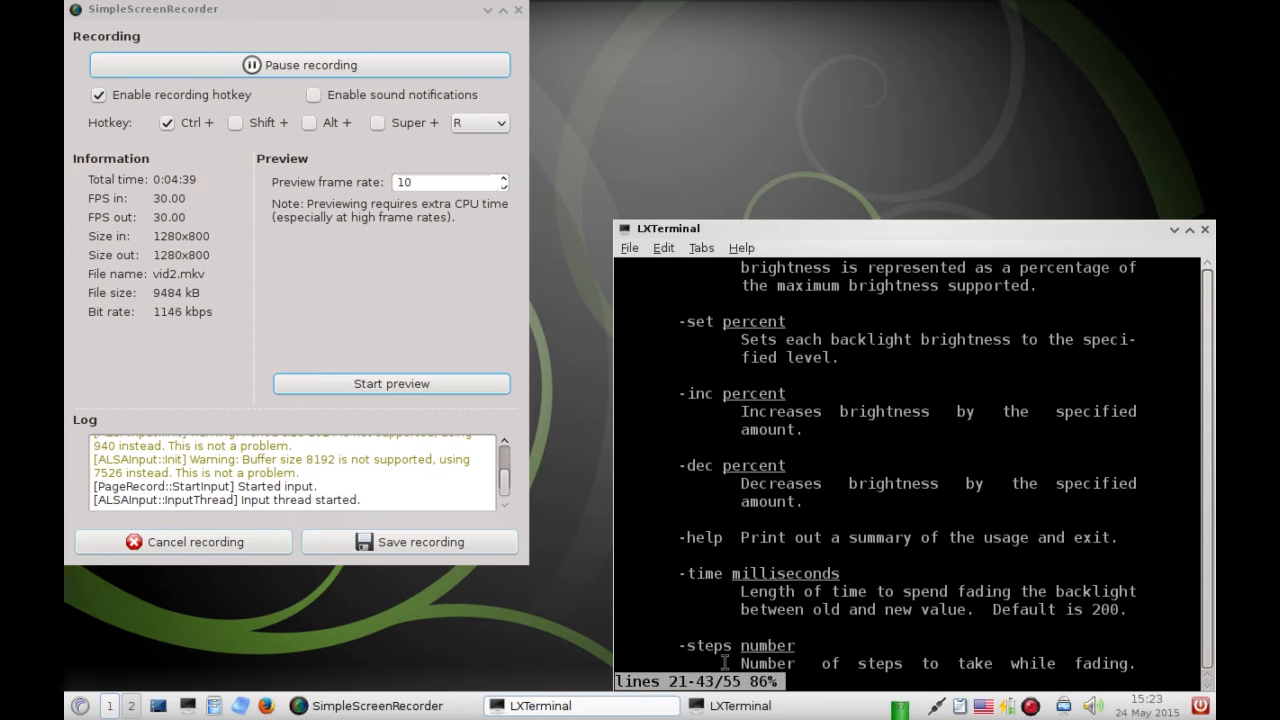
{"action": "scroll", "scroll_direction": "up", "scroll_amount": 3}
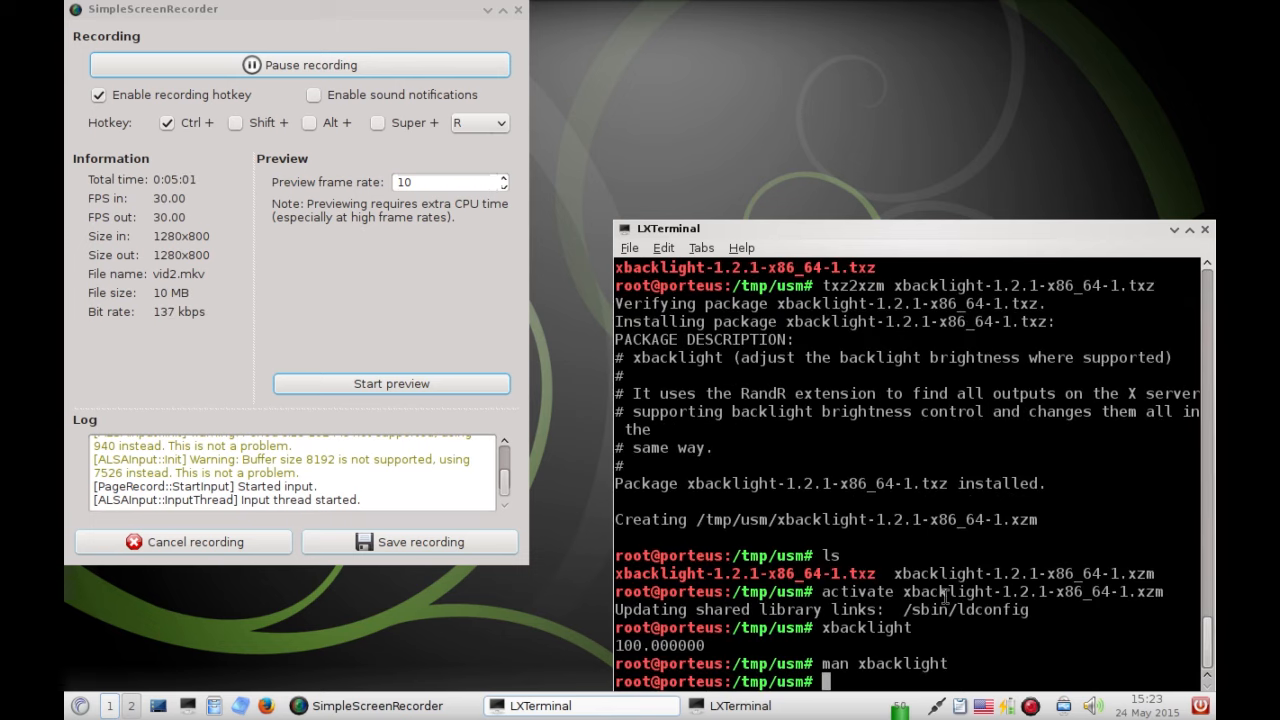
Set the backlight to 50 and then 25 with xbacklight -set
{"action": "type", "text": "xbacklight"}
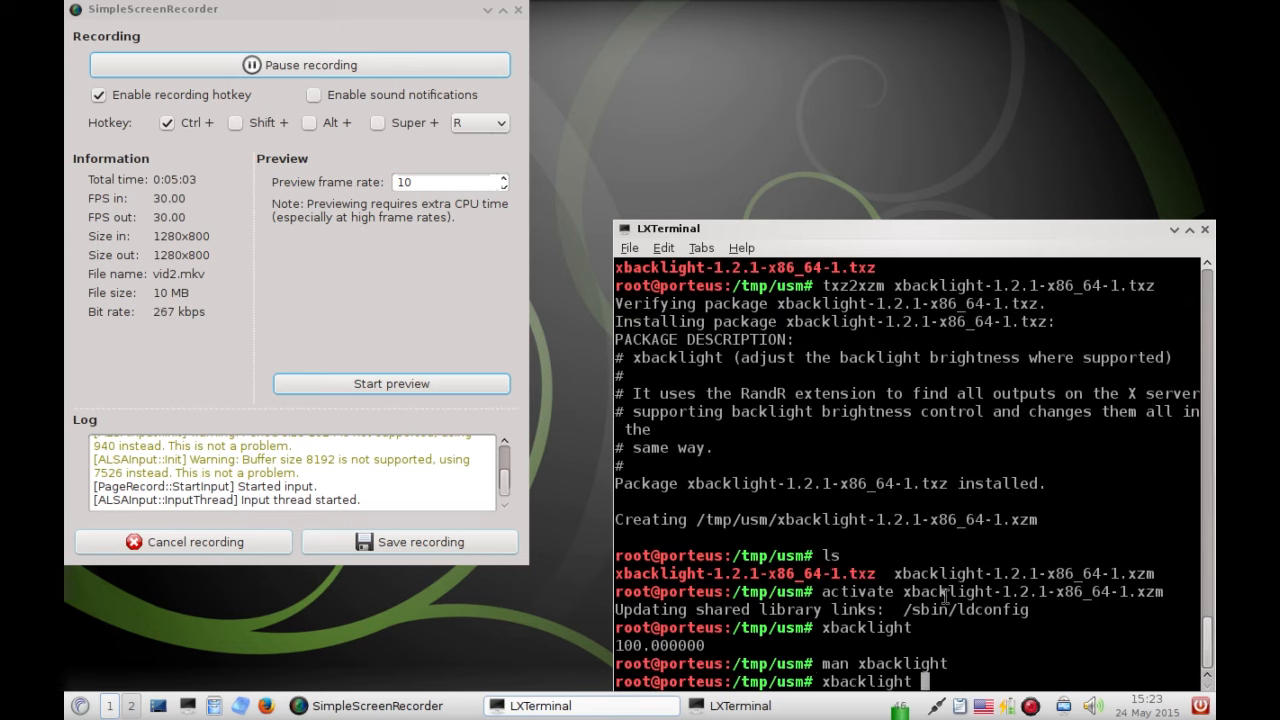
{"action": "type", "text": "50"}
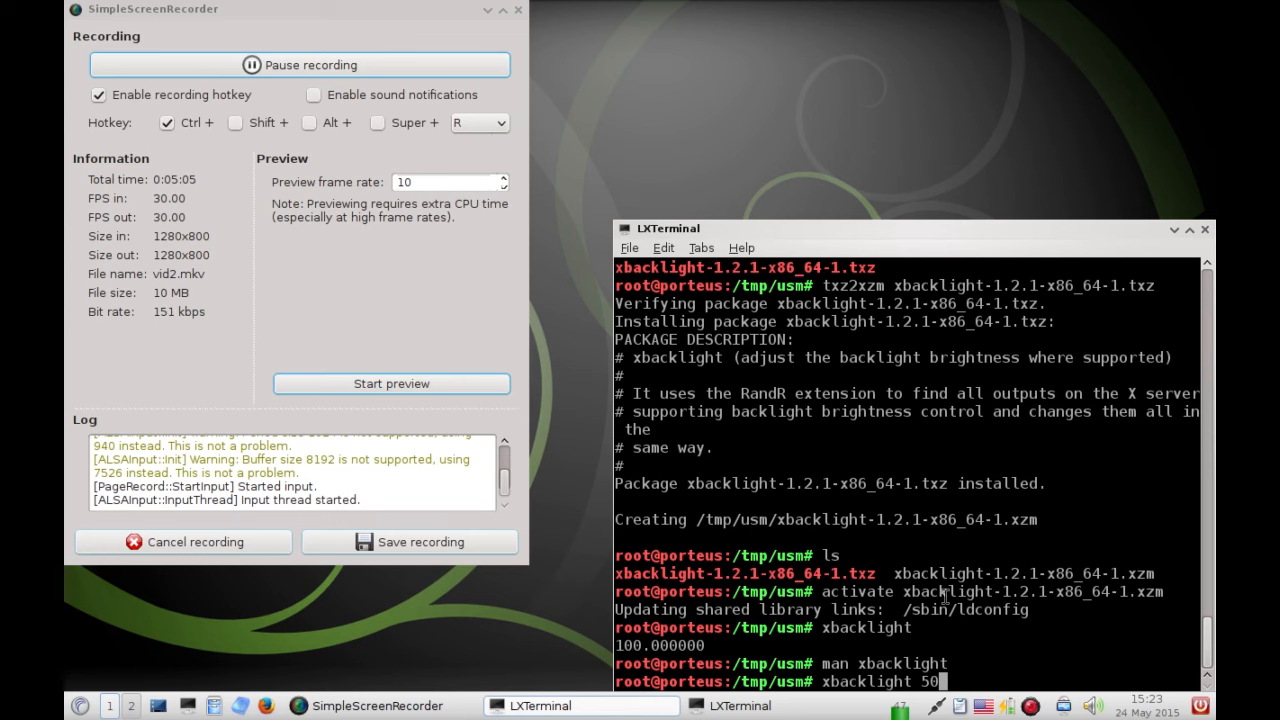
{"action": "key", "text": "Return"}
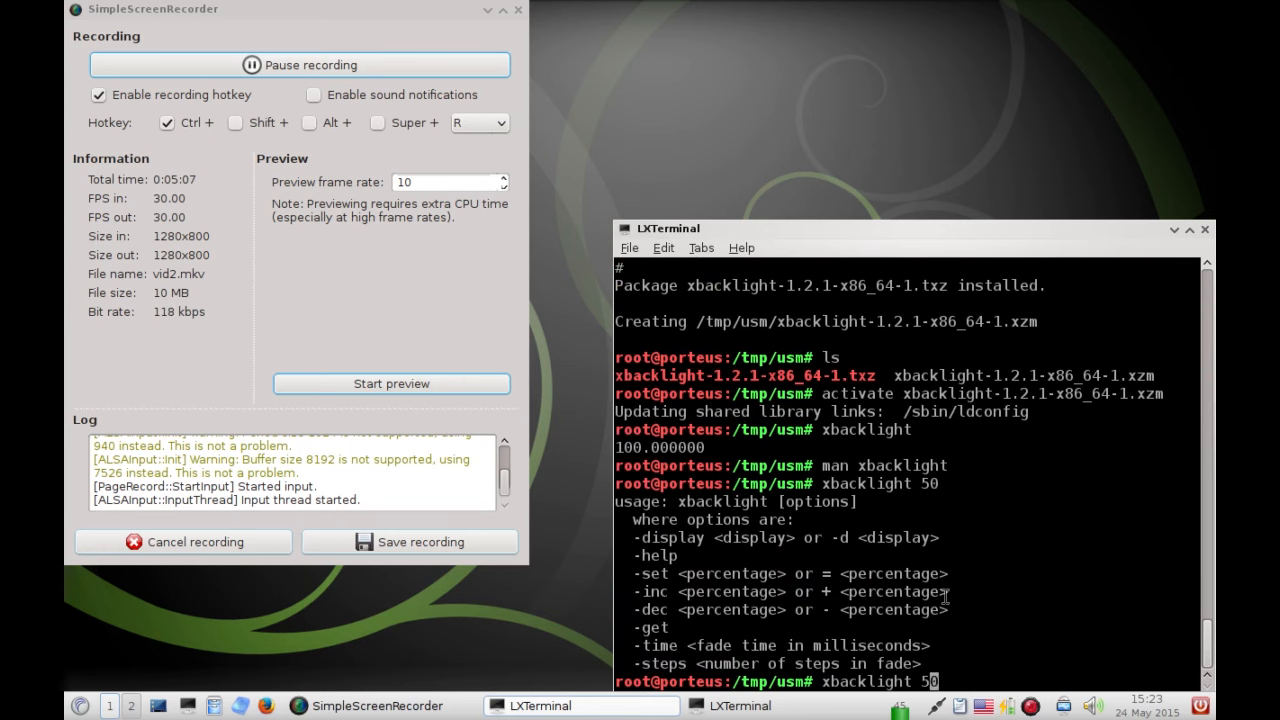
{"action": "type", "text": "-set"}
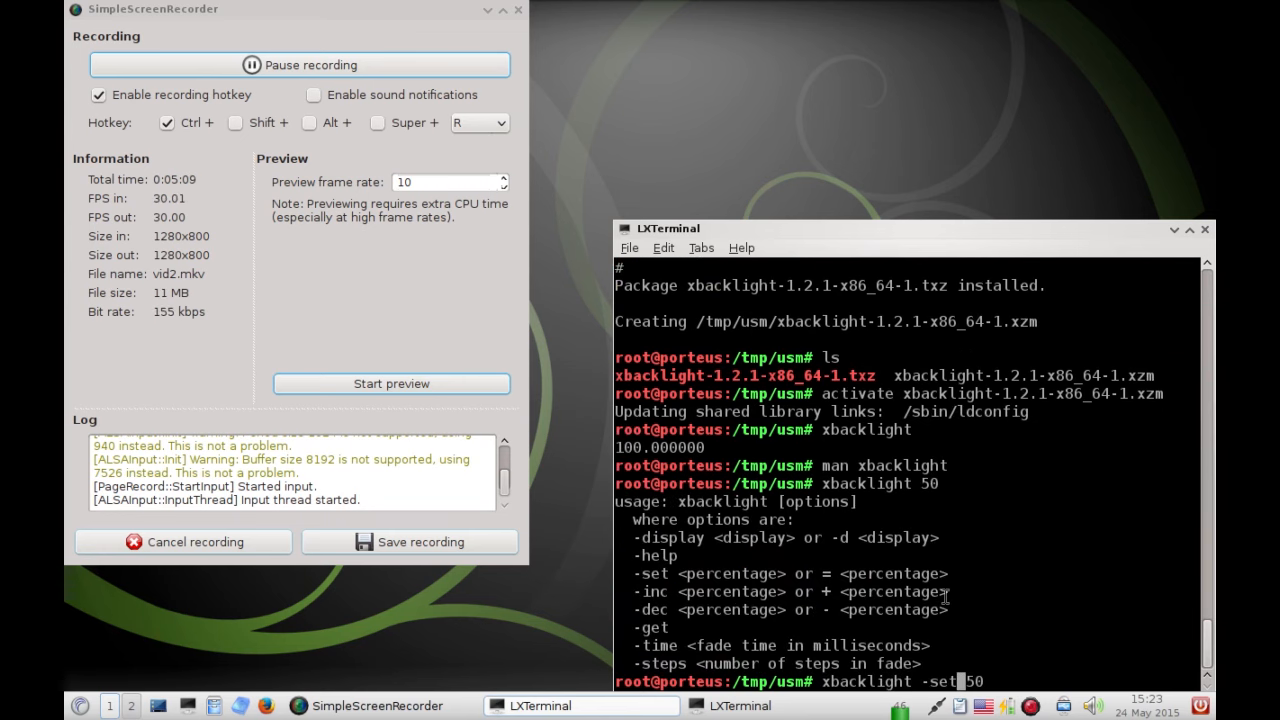
{"action": "key", "text": "Return"}
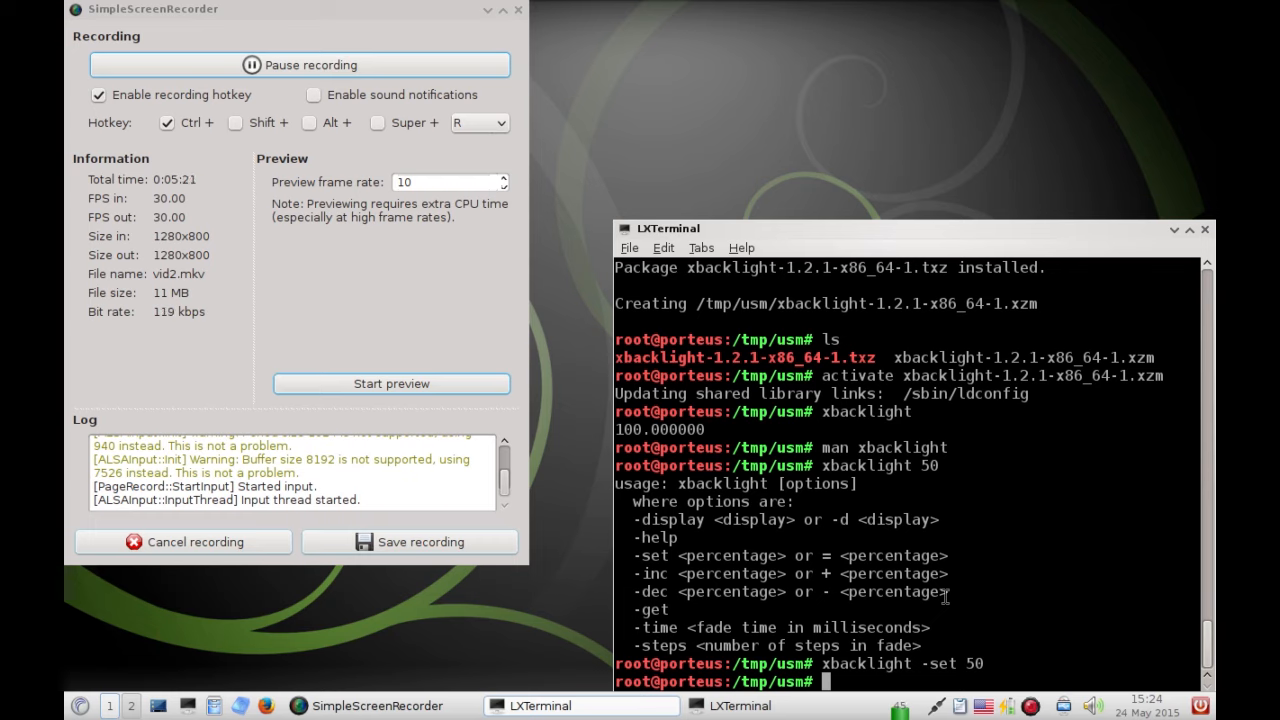
{"action": "type", "text": "xbacklight -set"}
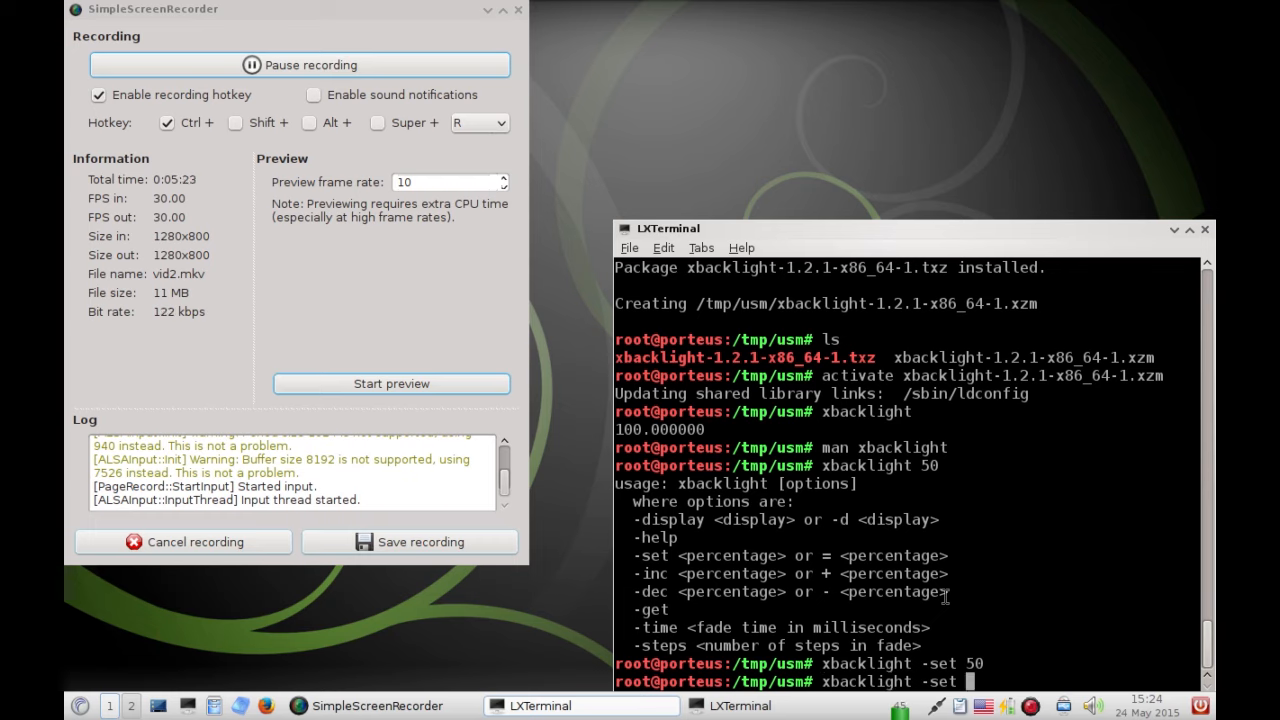
{"action": "type", "text": "25"}
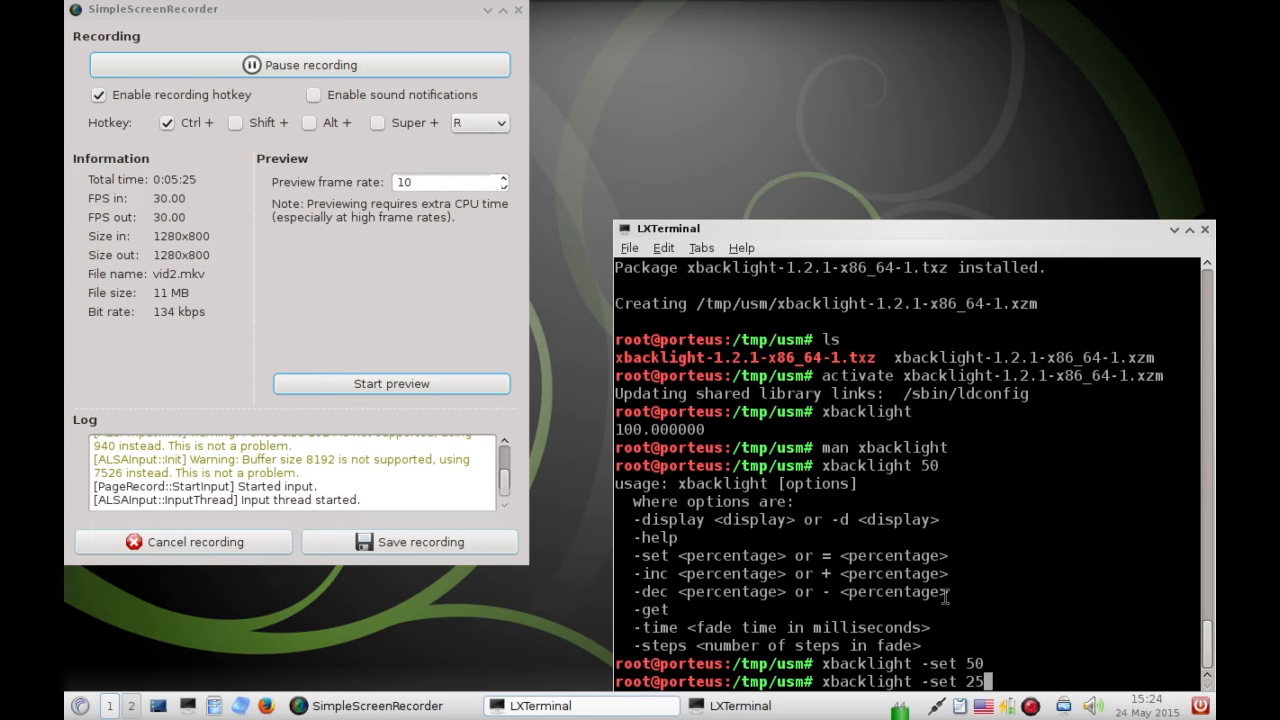
{"action": "key", "text": "Return"}
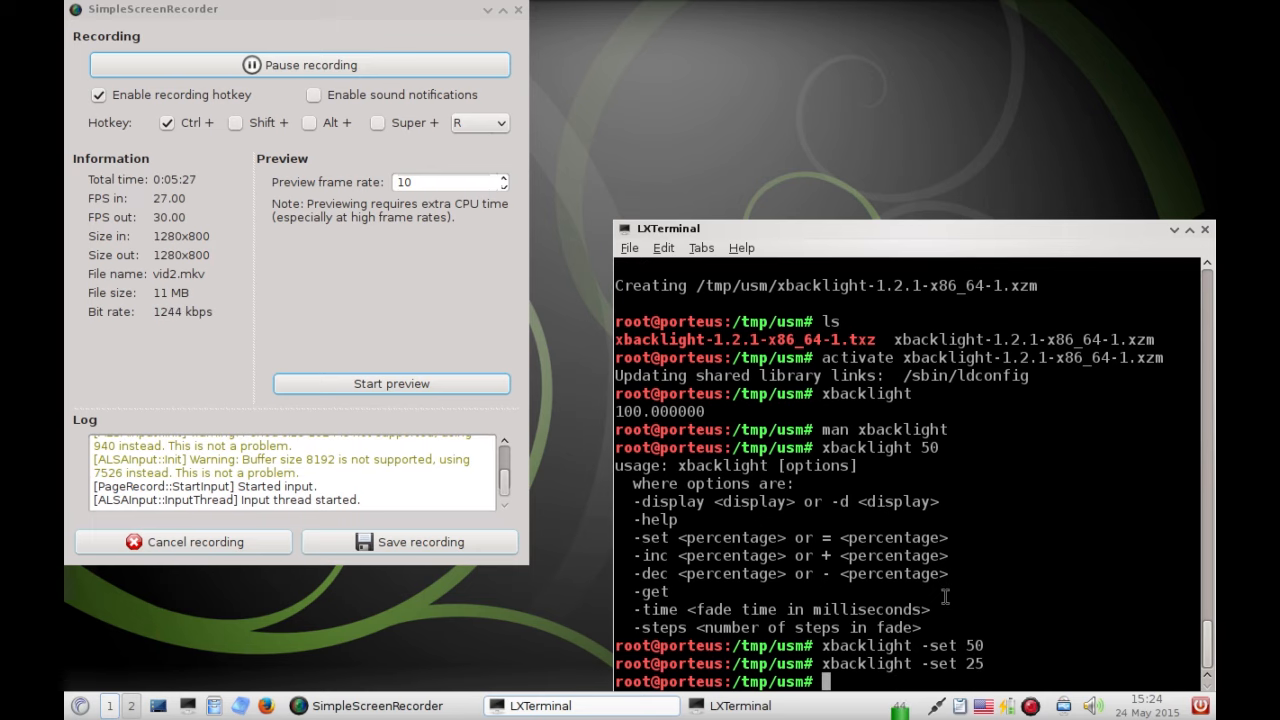
{"action": "type", "text": "xbacklight -set 25"}
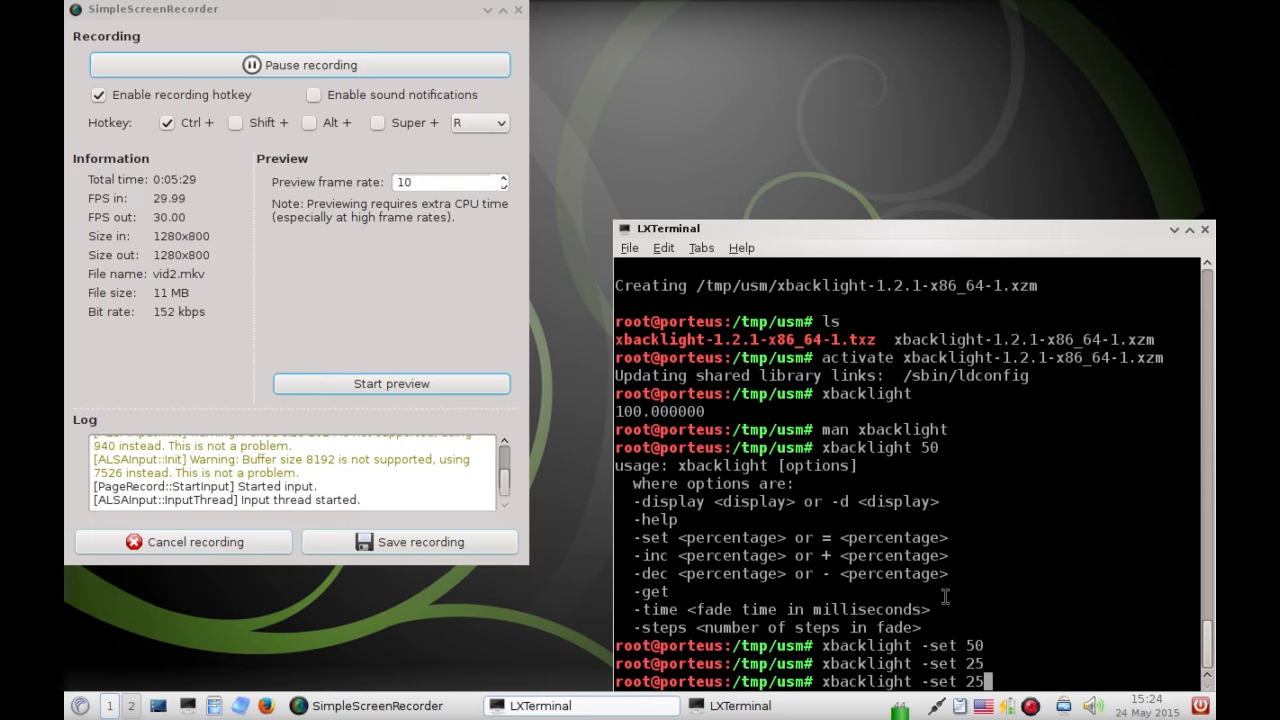
Read back the backlight level, then set it to 90
{"action": "type", "text": "xbacklight -ge"}
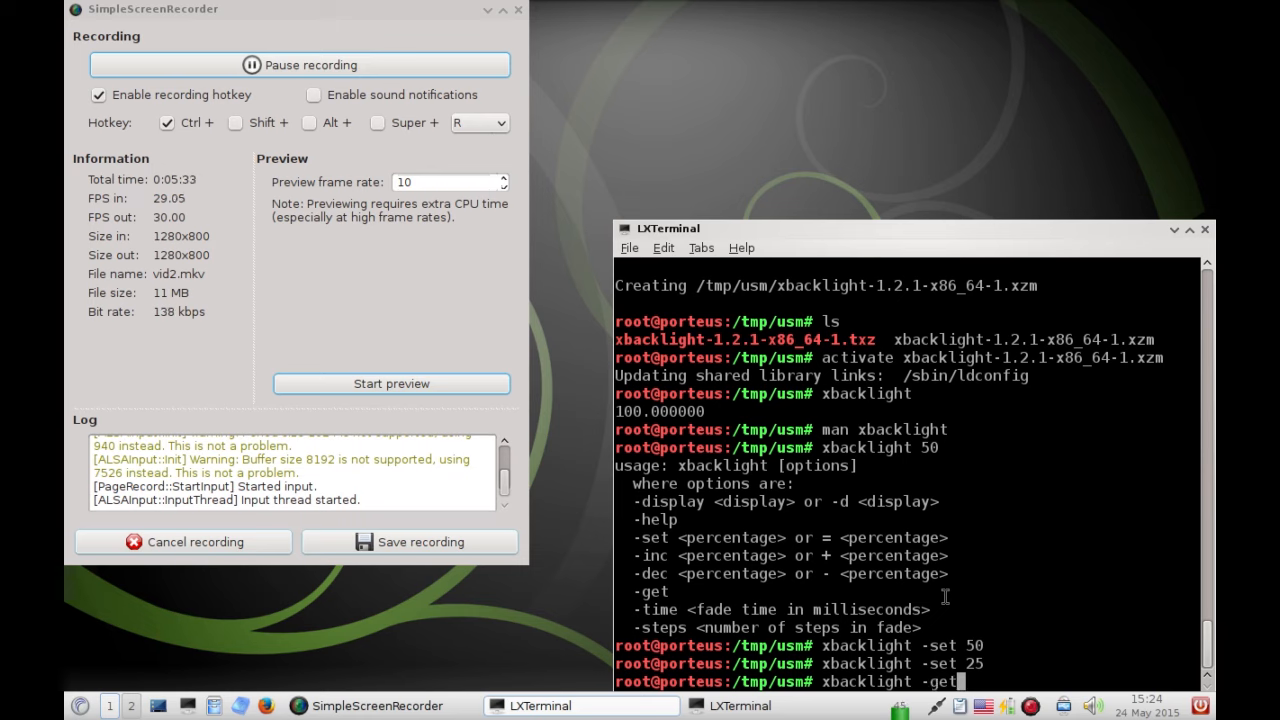
{"action": "key", "text": "Return"}
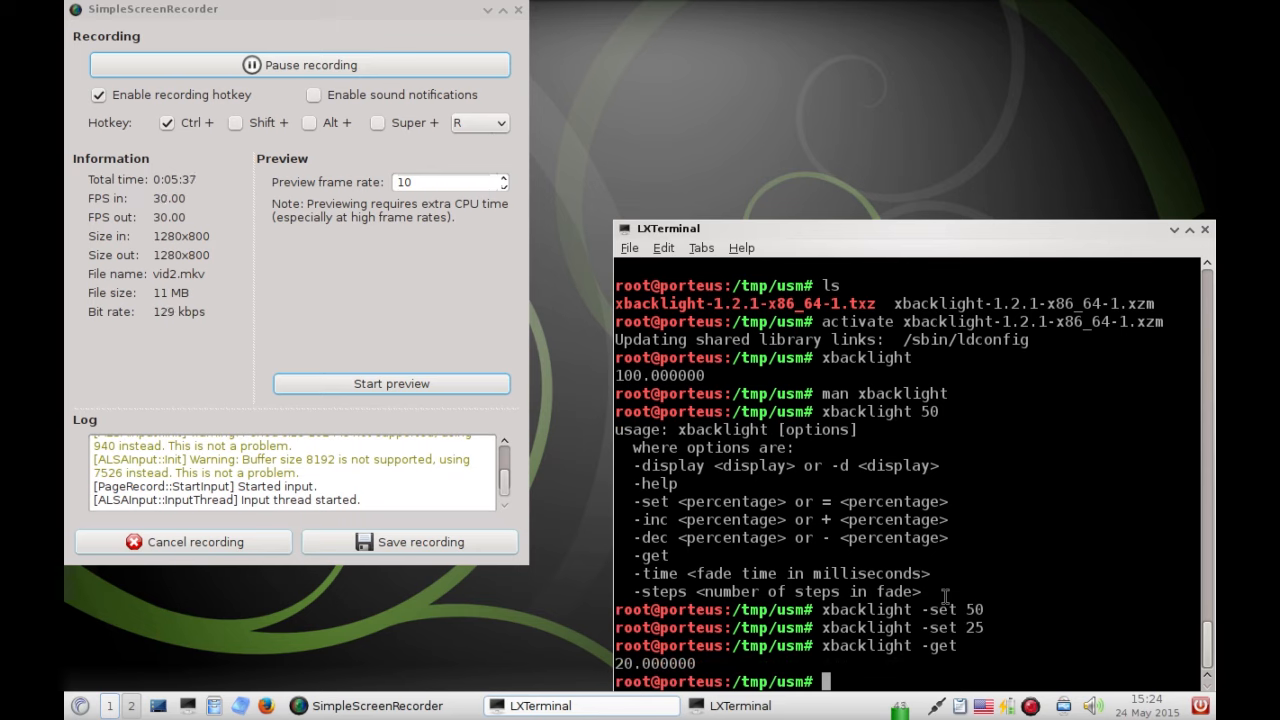
{"action": "type", "text": "xbacklight -get"}
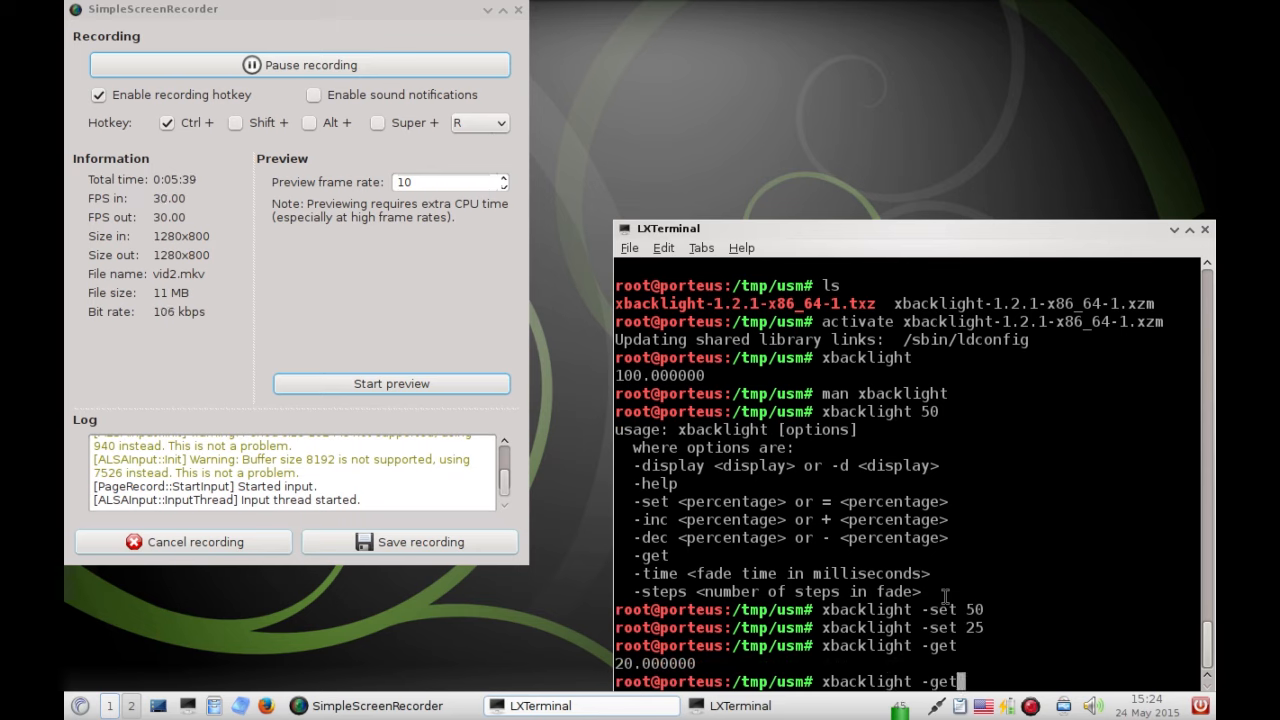
{"action": "key", "text": "BackSpace"}
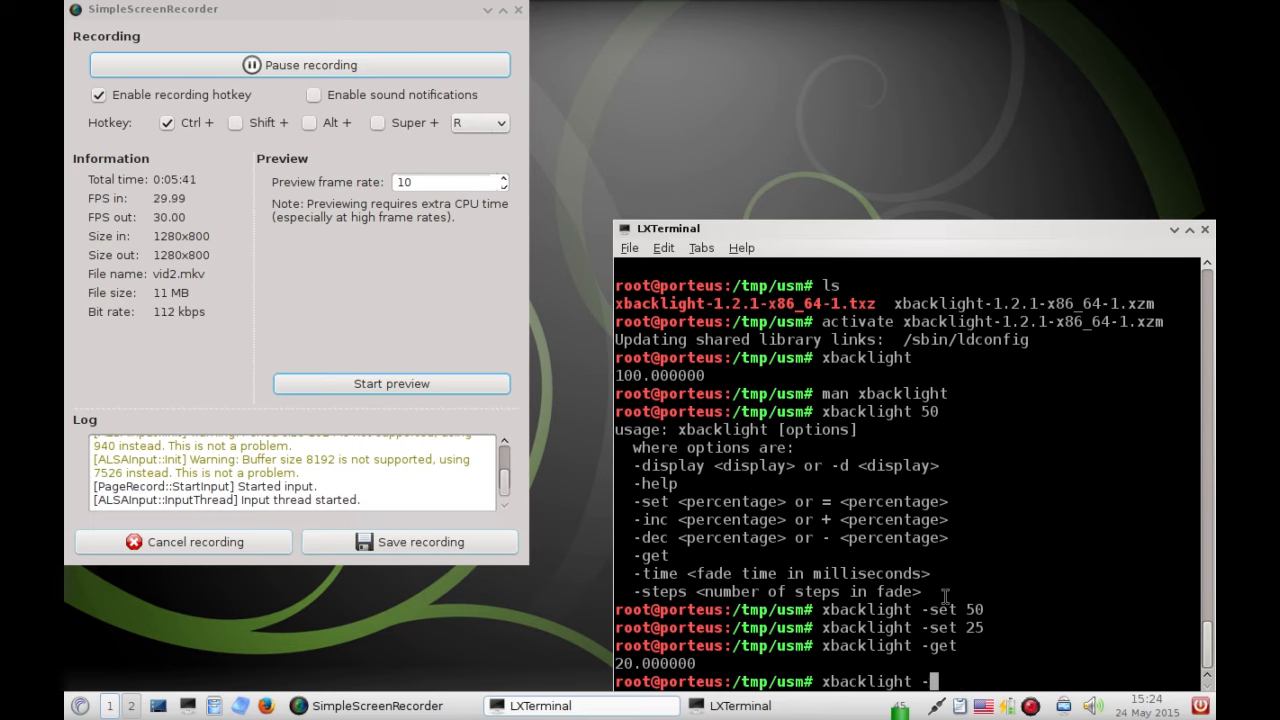
{"action": "type", "text": "set 90"}
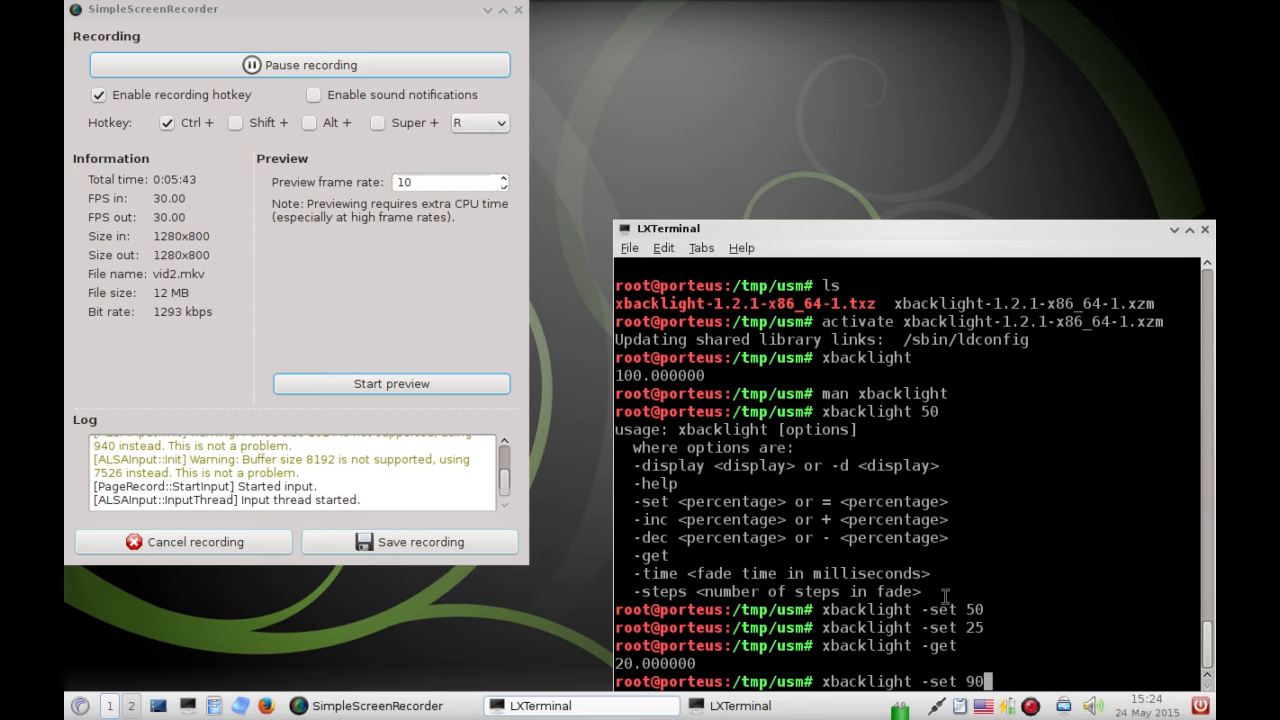
{"action": "key", "text": "Return"}
{"action": "type", "text": "ls"}
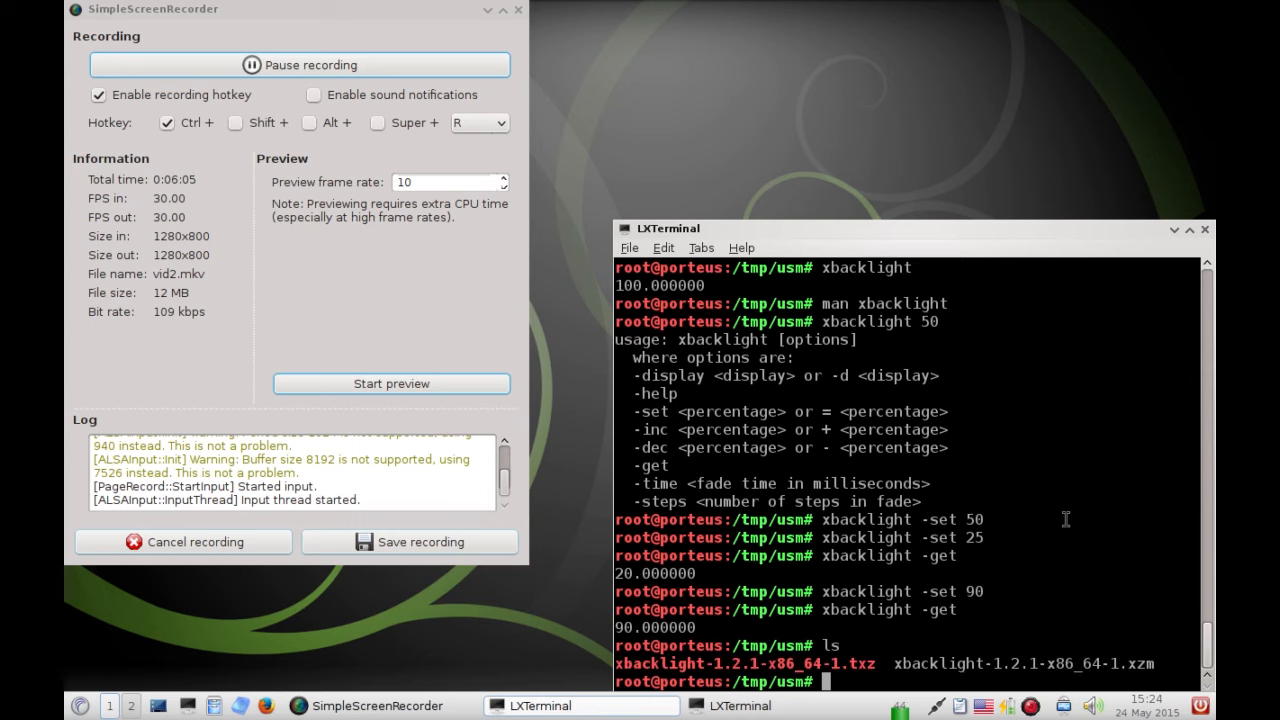
Move xbacklight-1.2.1-x86_64-1.xzm into /mnt/sdb1/porteus/modules/
{"action": "type", "text": "mv xbacklight-1.2.1-x86_64-1.xzm /"}
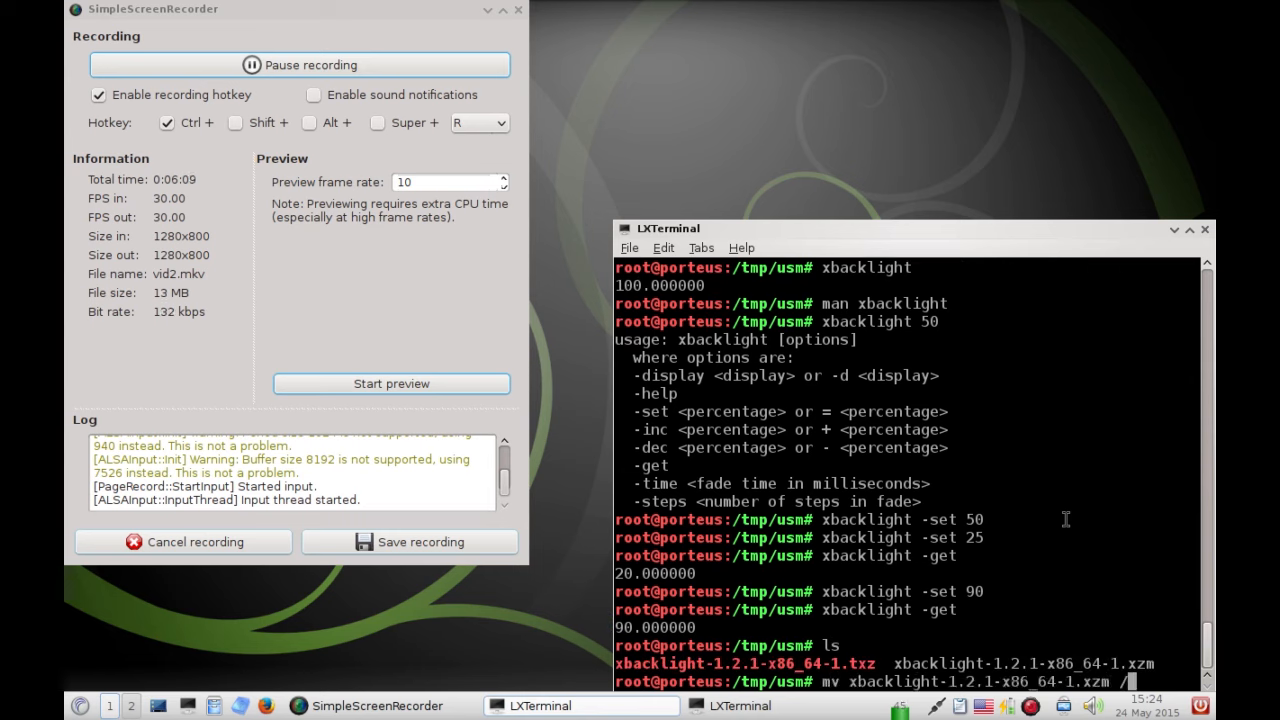
{"action": "type", "text": "mnt/sdb1/porteus/modules/"}
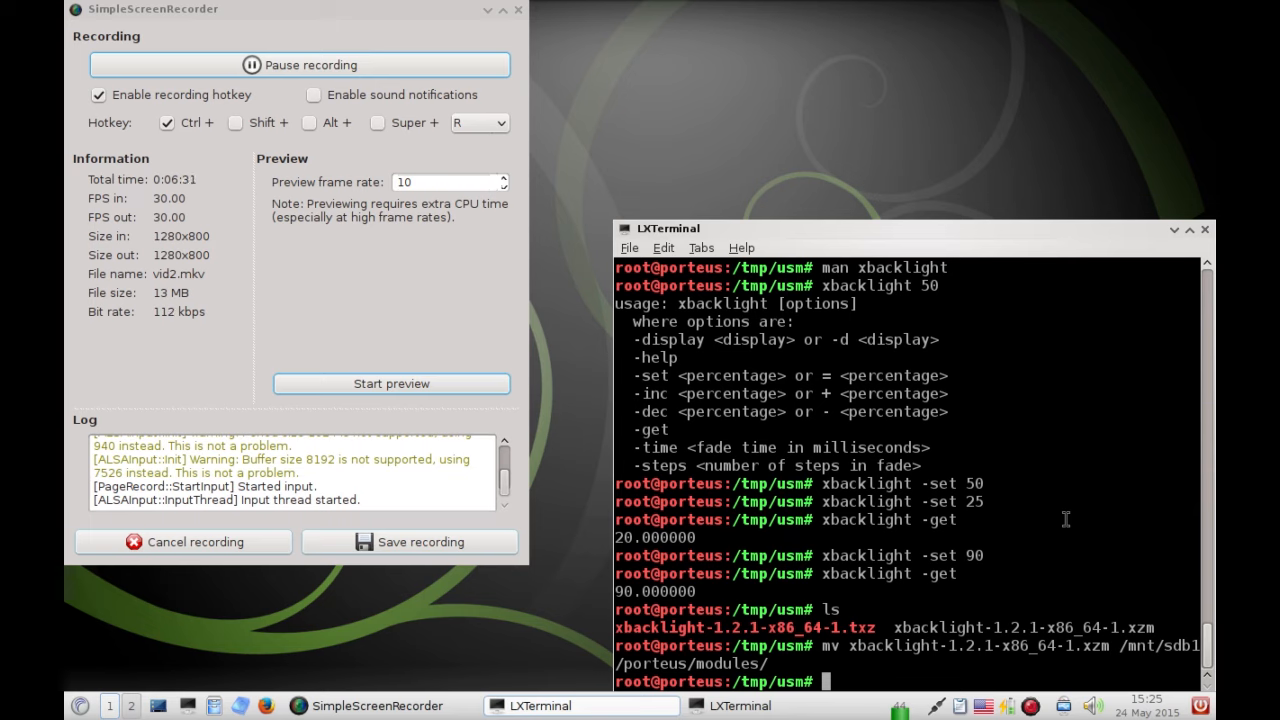
{"action": "mouse_move", "coordinate": [910, 464]}
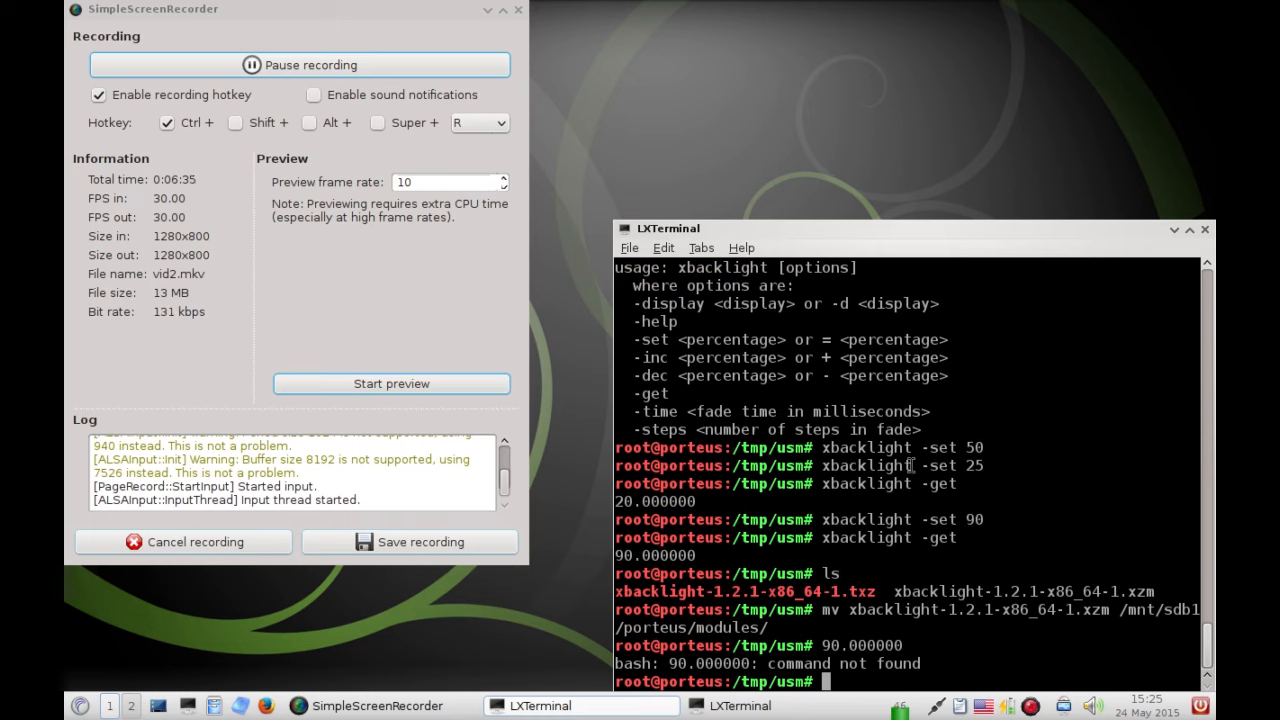
Download and install the xinput-1.6.1 package with usm -g xinput
{"action": "type", "text": "us"}
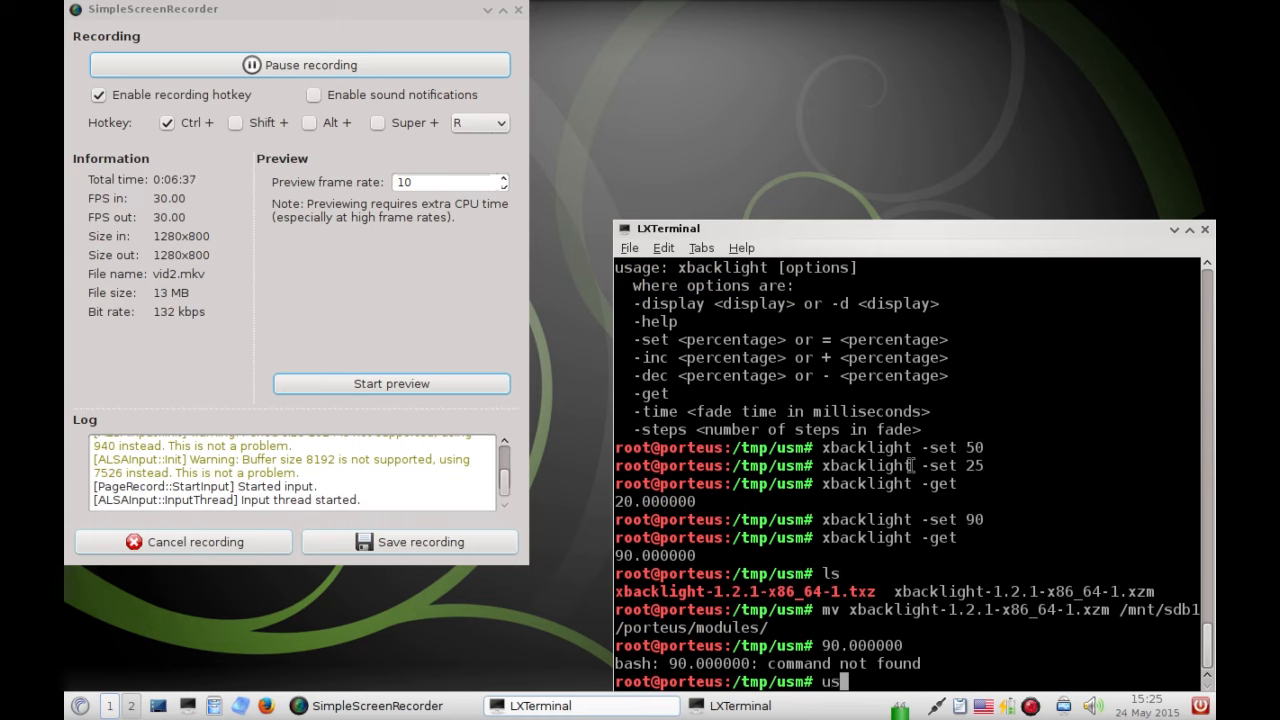
{"action": "type", "text": "m -g"}
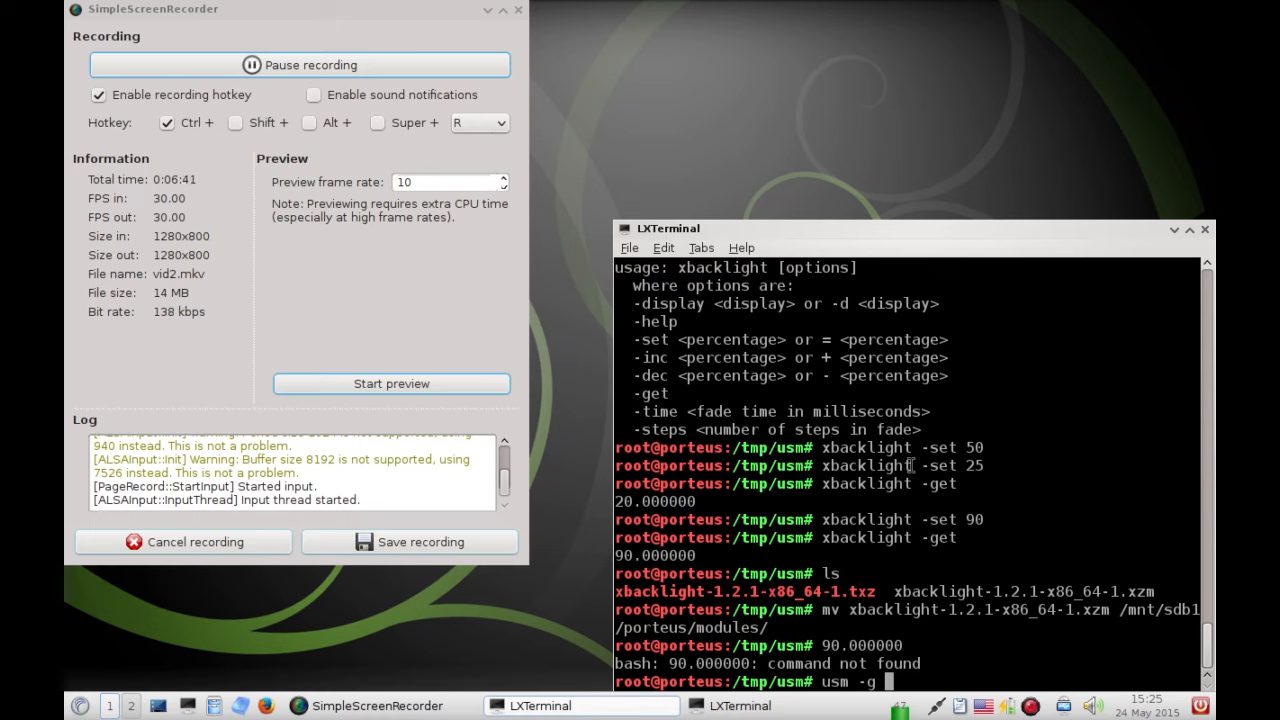
{"action": "type", "text": "xinp"}
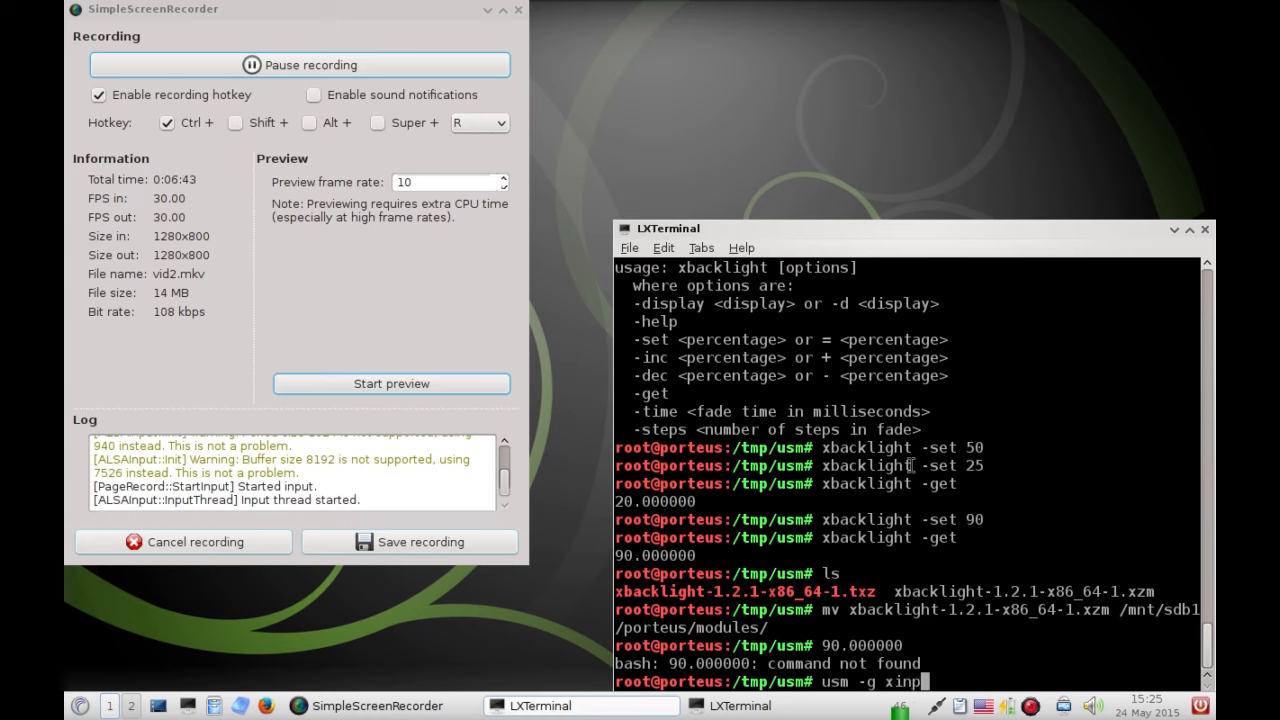
{"action": "type", "text": "ut"}
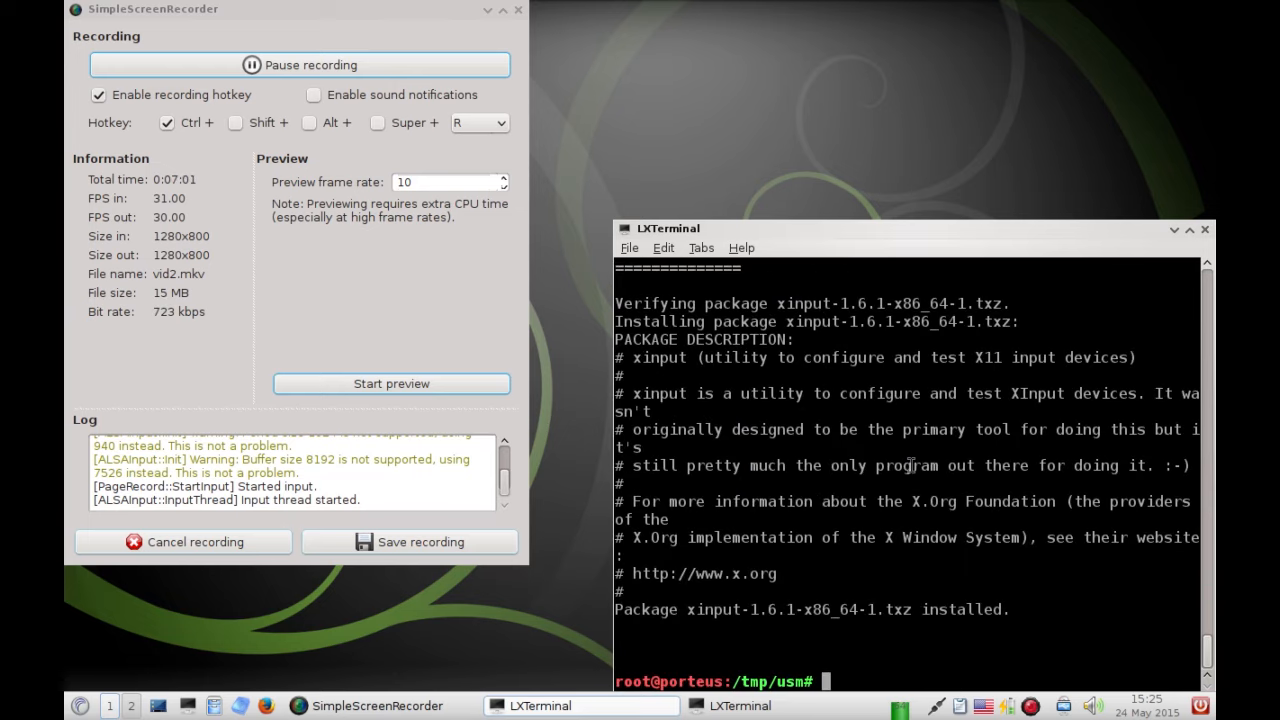
{"action": "type", "text": "ls"}
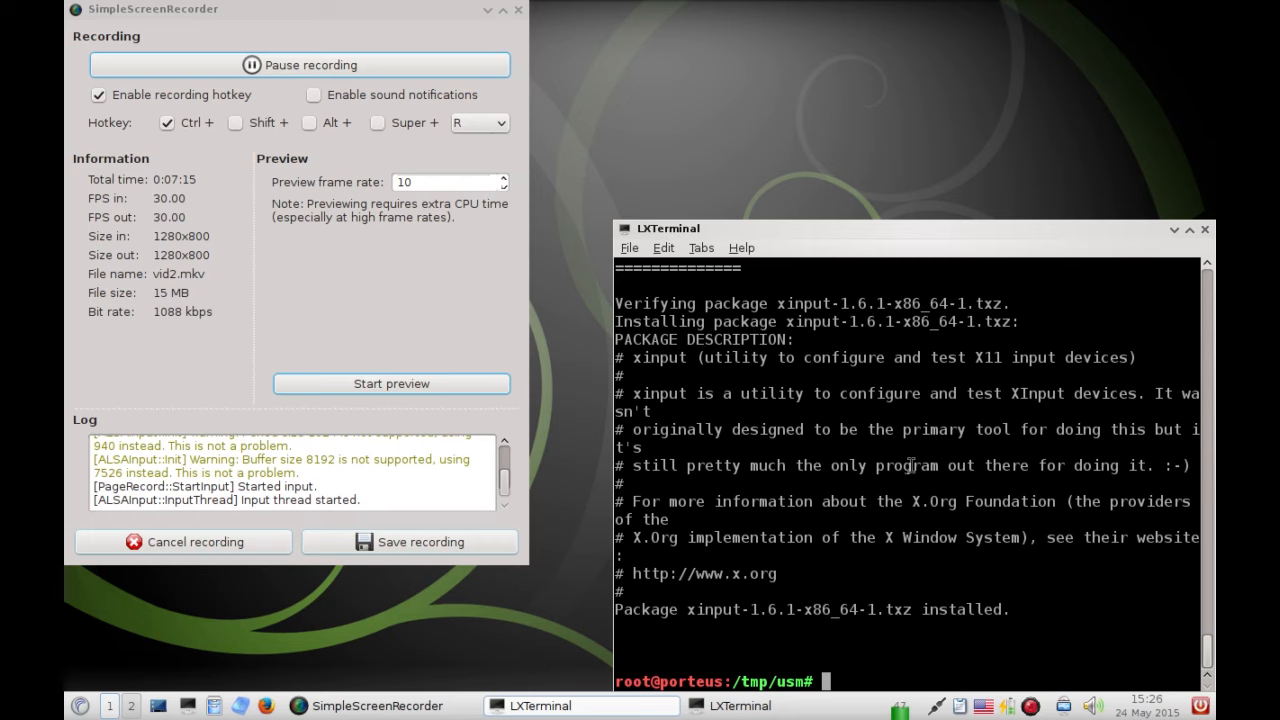
List the folder and convert xinput-1.6.1-x86_64-1.txz into an .xzm module
{"action": "type", "text": "ls"}
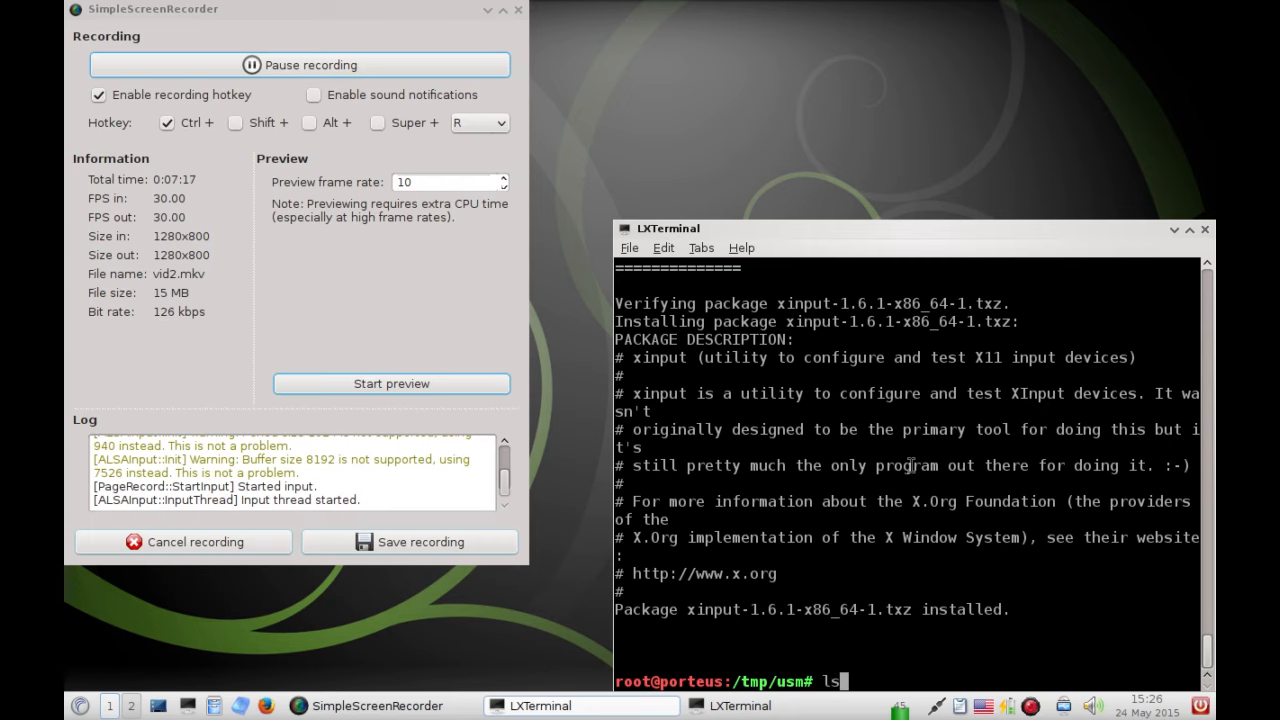
{"action": "key", "text": "Return"}
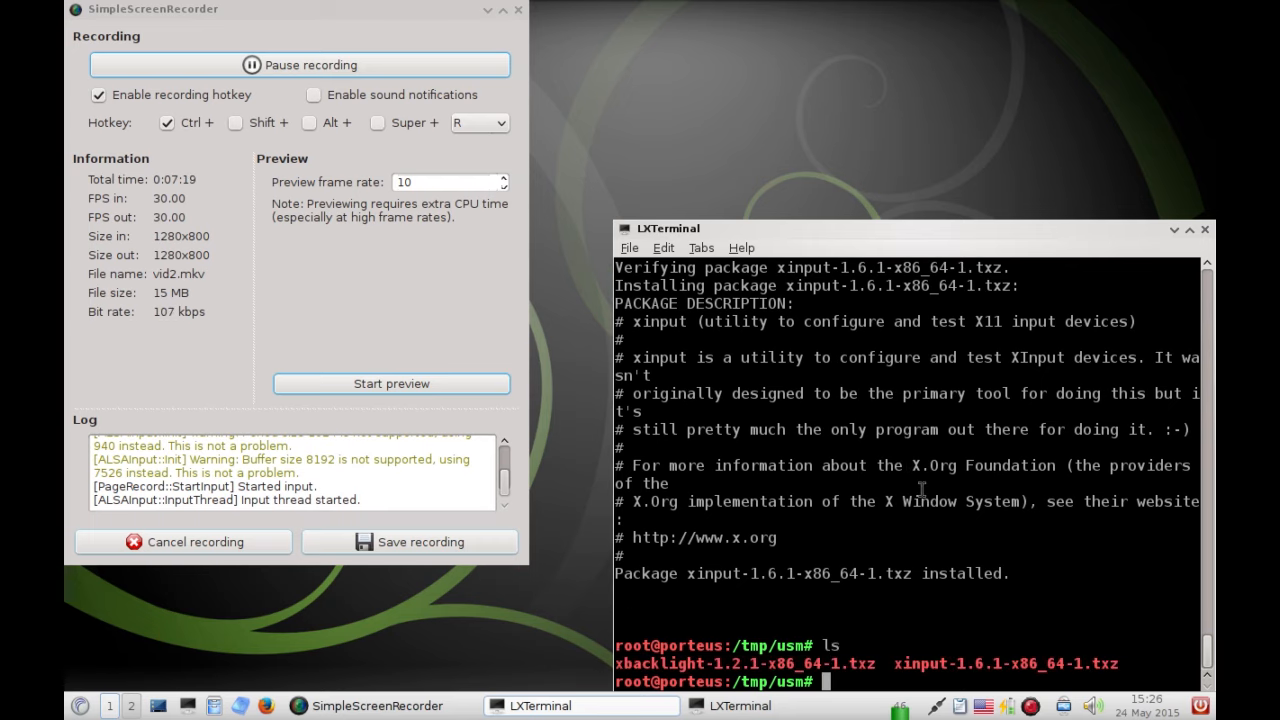
{"action": "double_click", "coordinate": [1004, 664]}
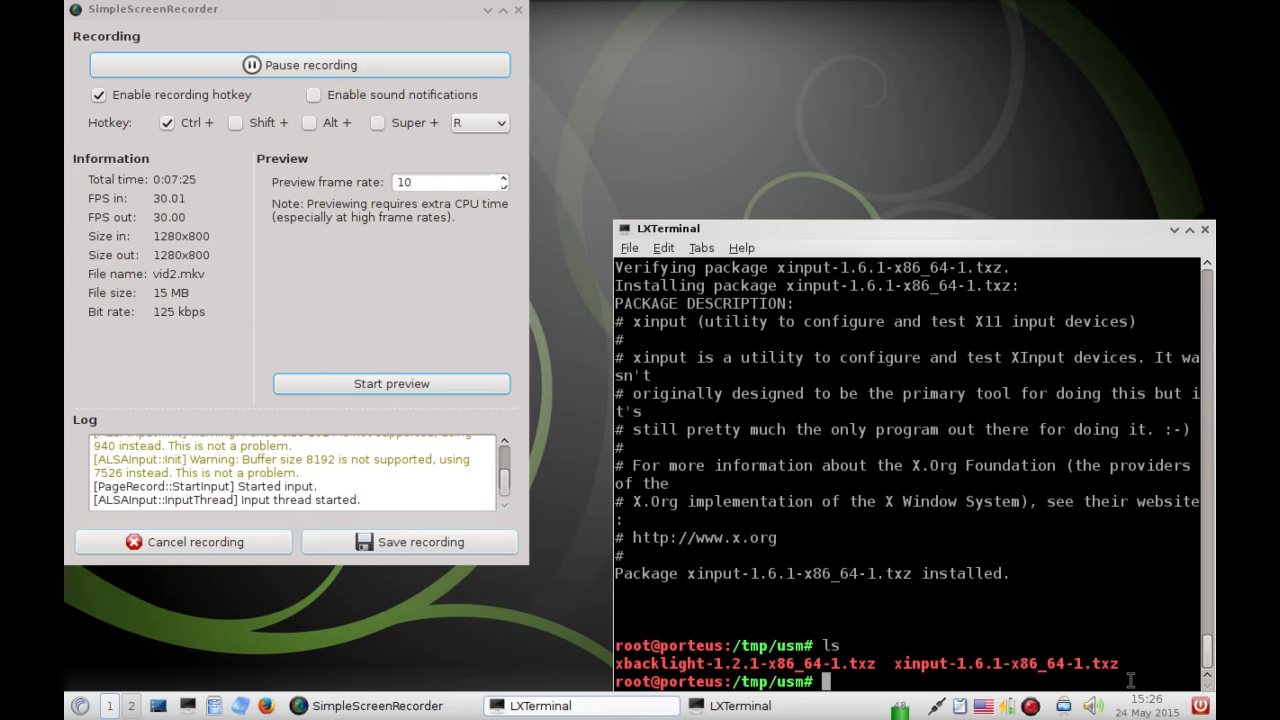
{"action": "type", "text": "txz2"}
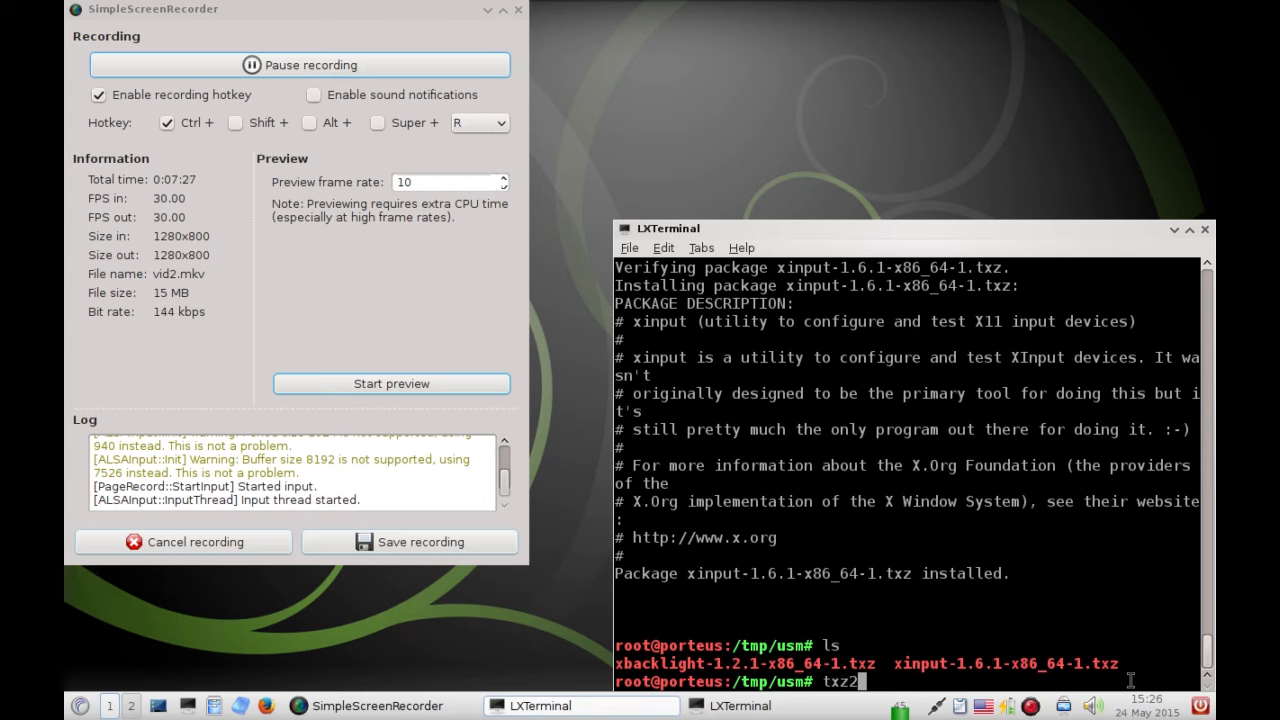
{"action": "type", "text": "xzm xinput-1.6.1-x86_64-1.txz"}
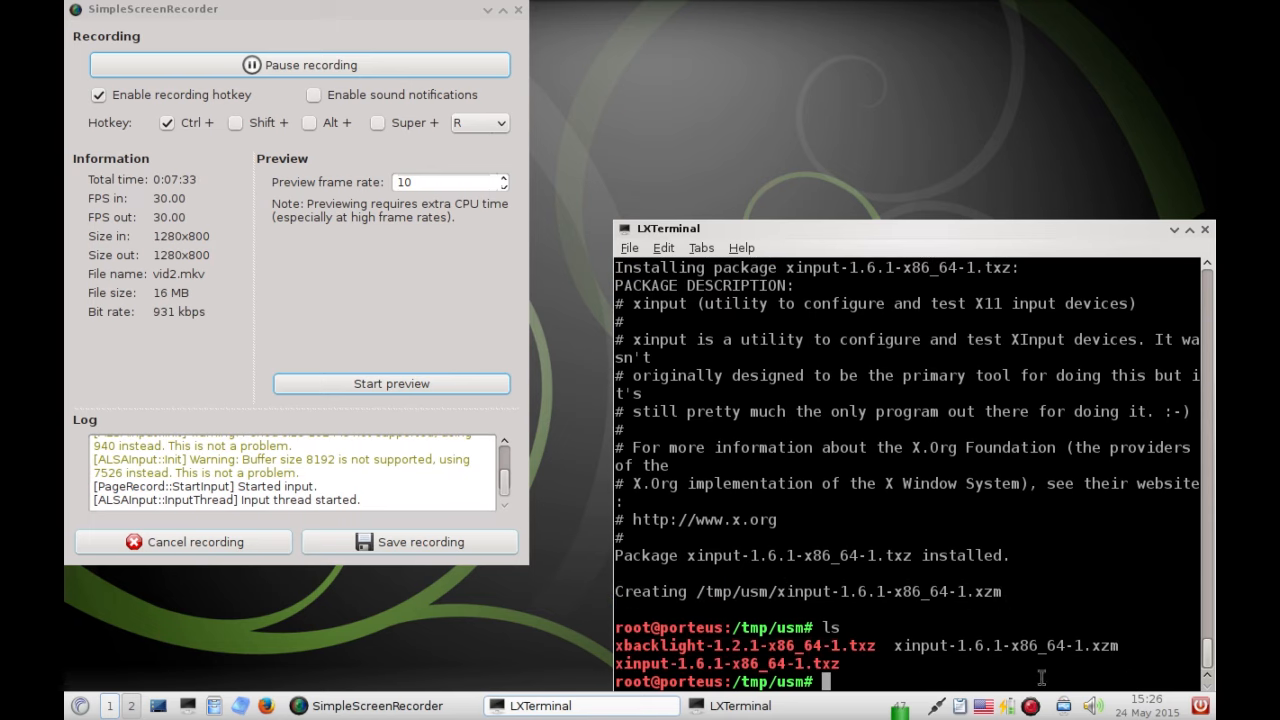
Activate the xinput-1.6.1-x86_64-1.xzm module
{"action": "double_click", "coordinate": [1004, 644]}
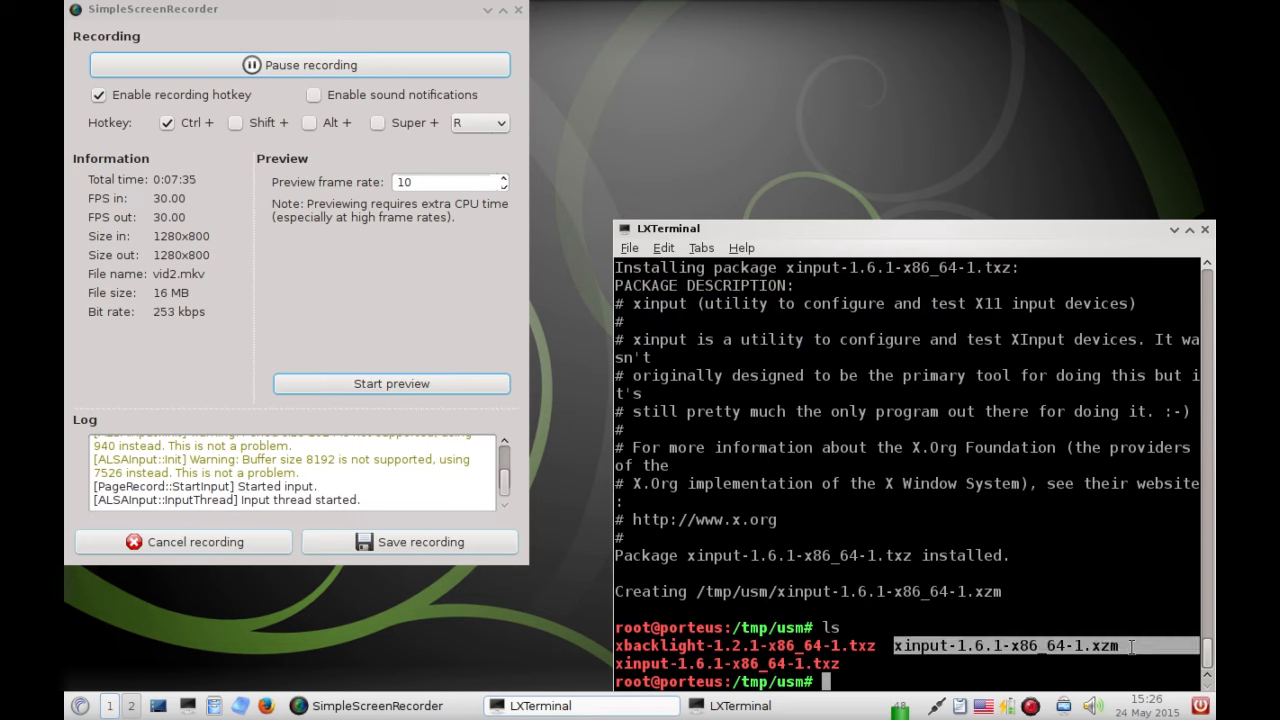
{"action": "type", "text": "ac"}
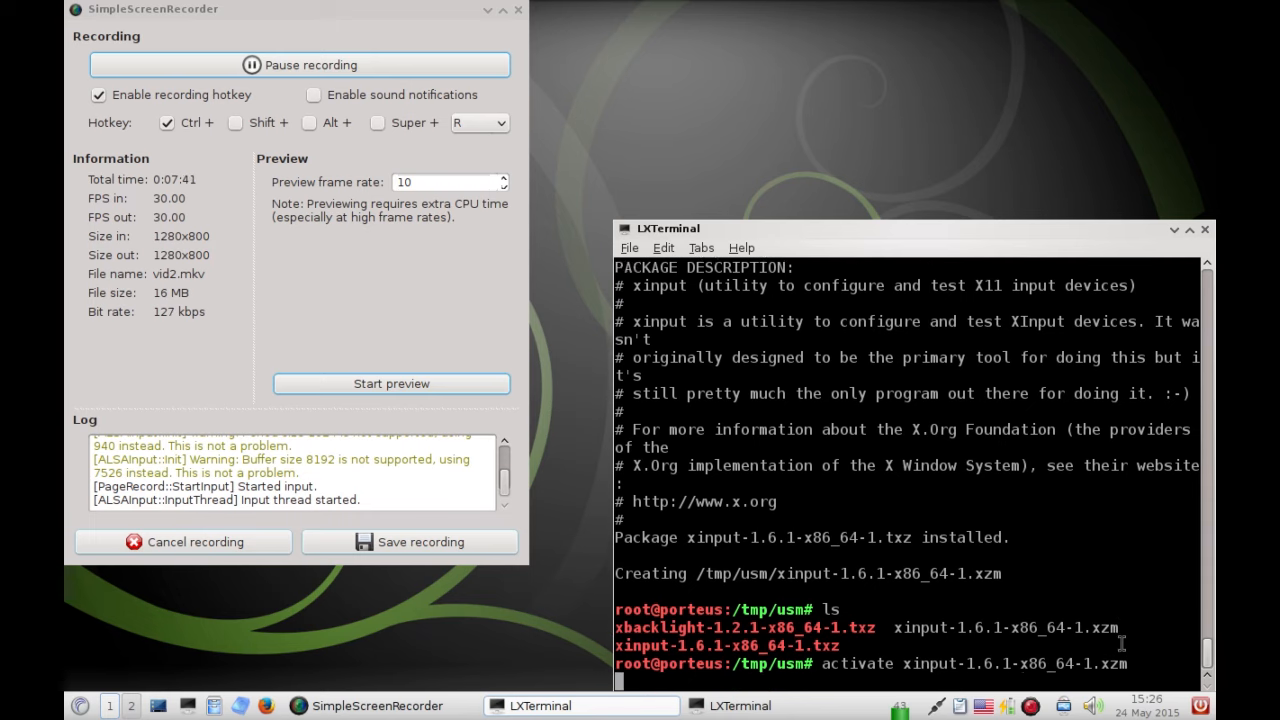
{"action": "key", "text": "Return"}
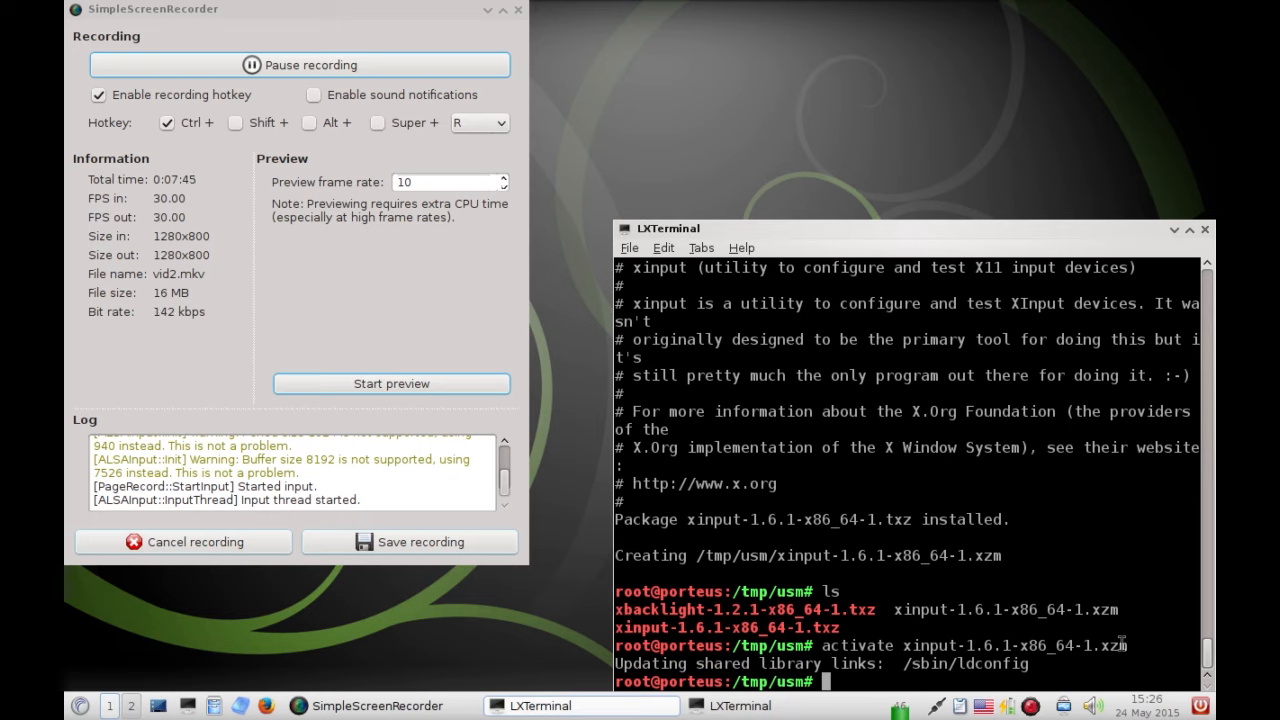
{"action": "type", "text": "xinput"}
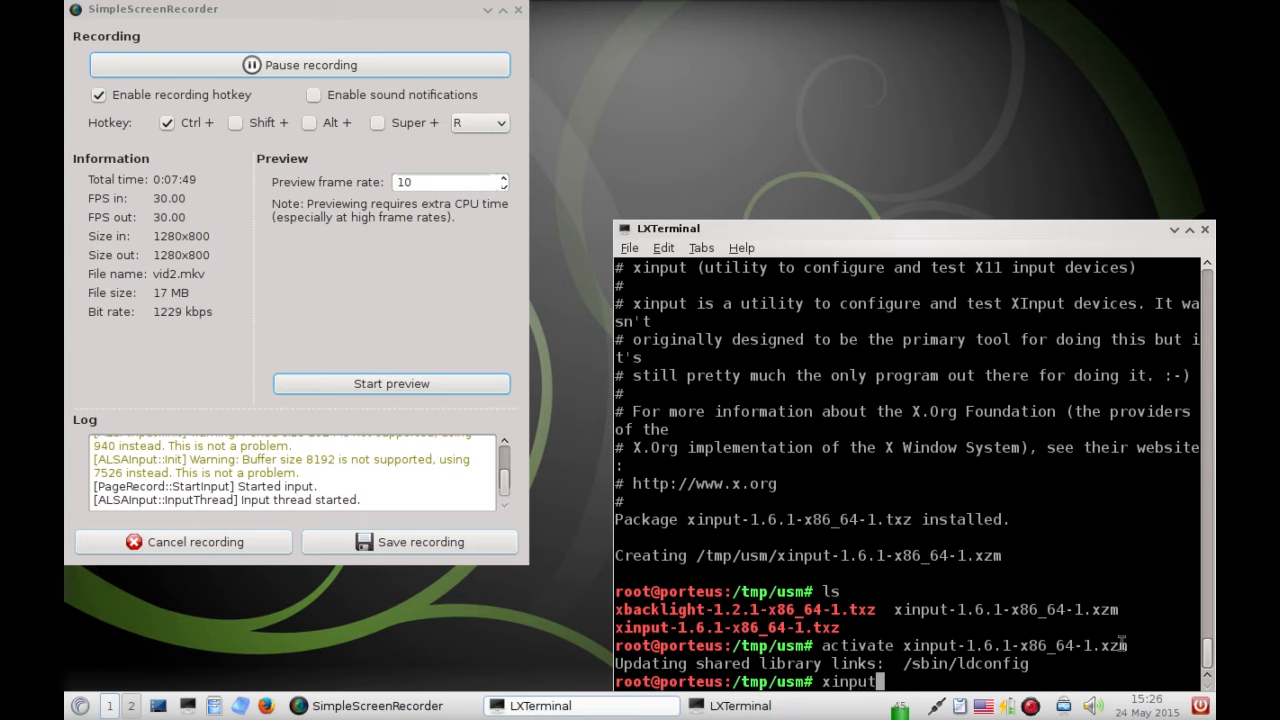
Run xinput --list and pick out the Synaptics TouchPad's device id 10
{"action": "key", "text": "Return"}
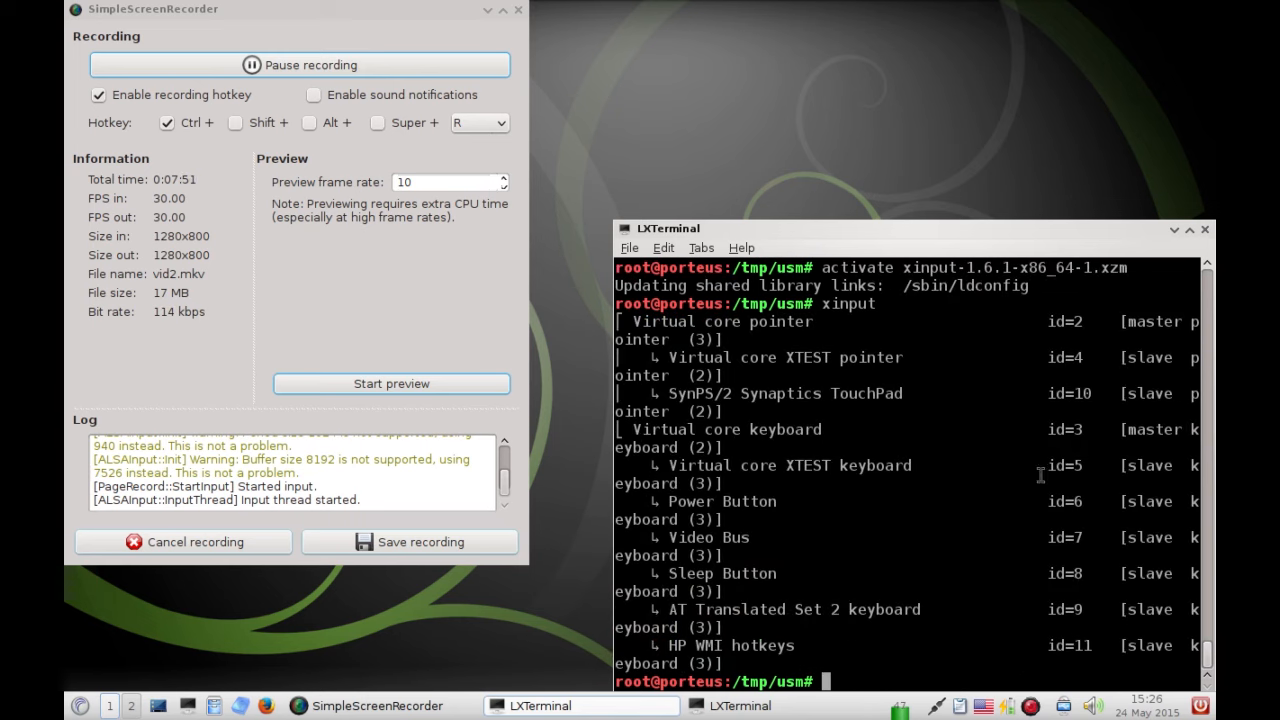
{"action": "mouse_move", "coordinate": [610, 226]}
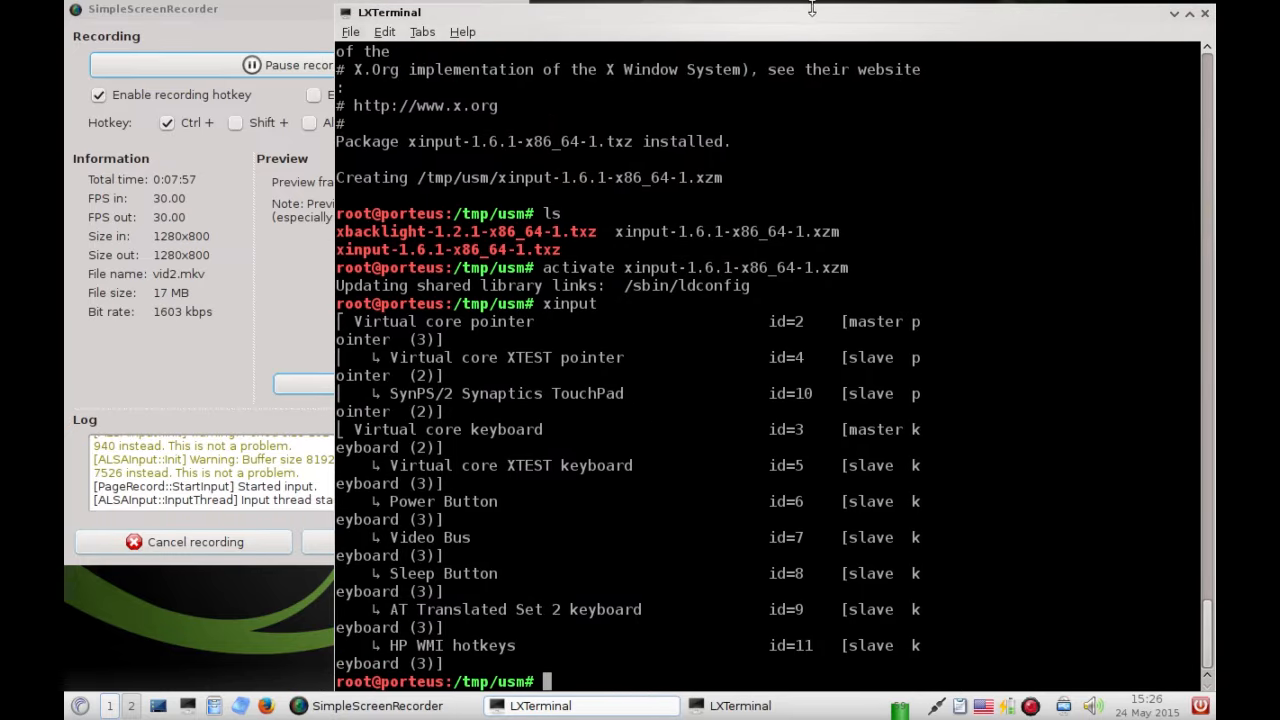
{"action": "type", "text": "xinput"}
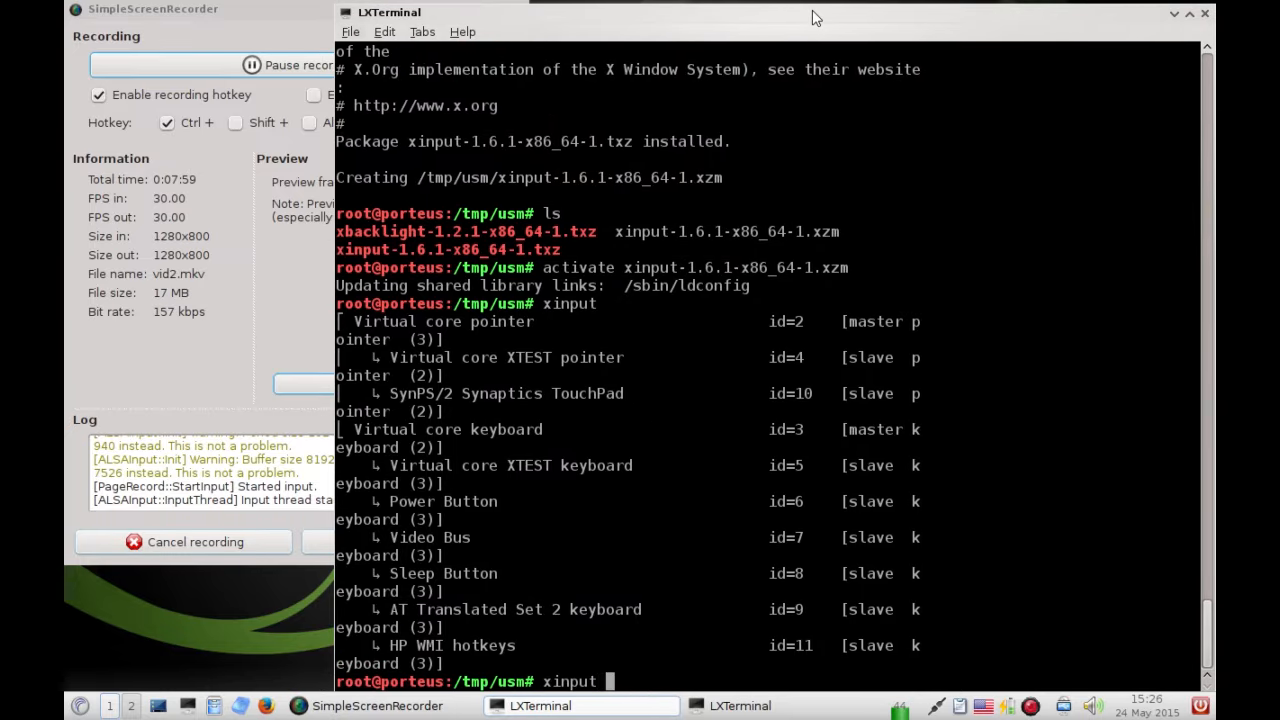
{"action": "type", "text": "--list"}
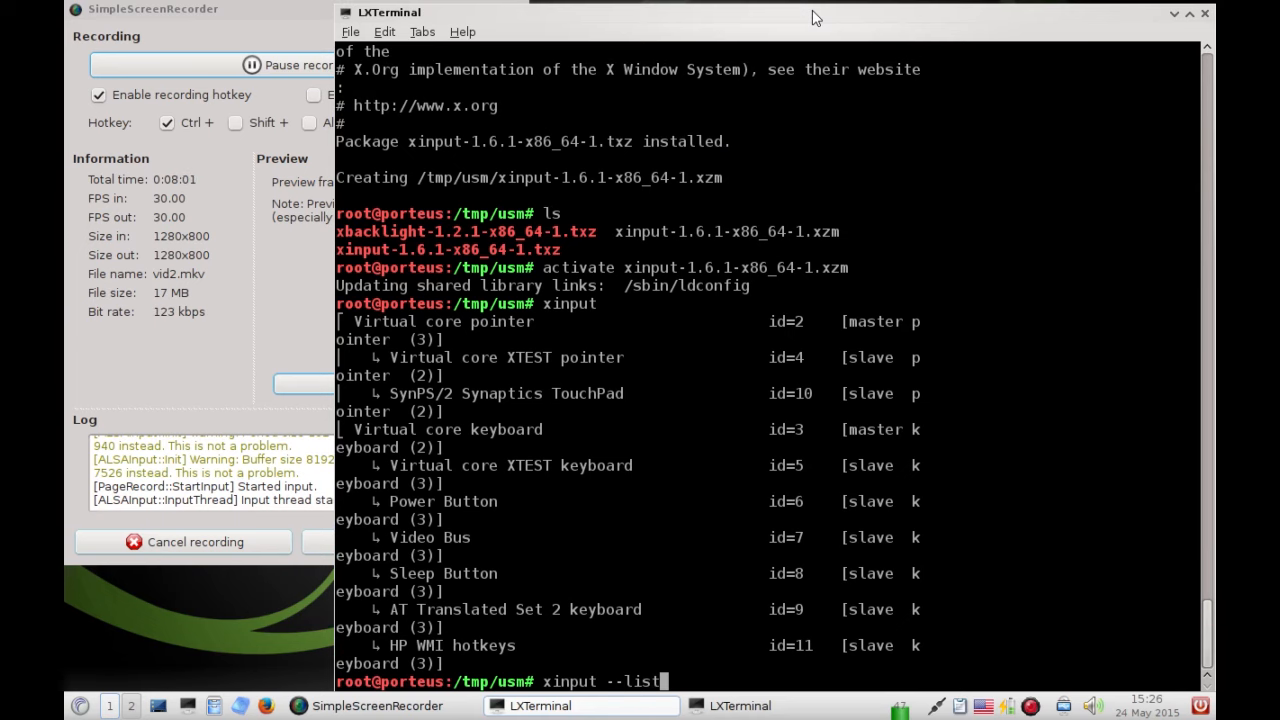
{"action": "key", "text": "Return"}
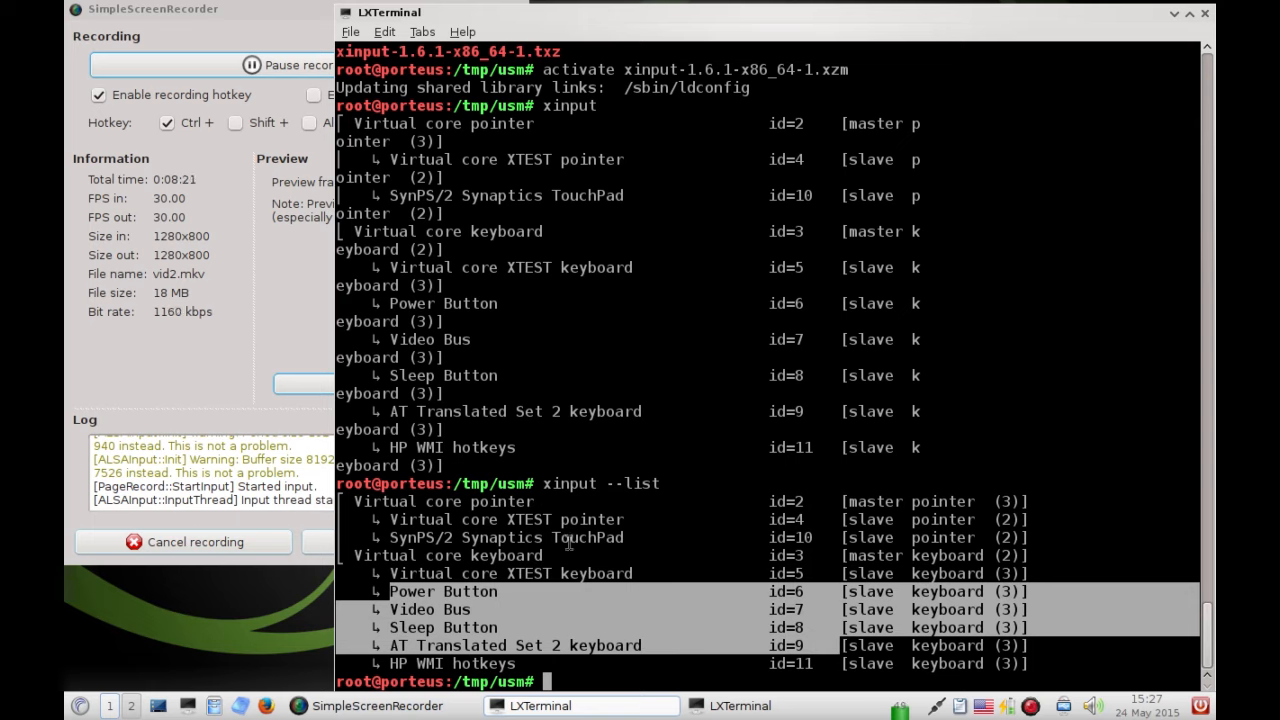
{"action": "double_click", "coordinate": [588, 538]}
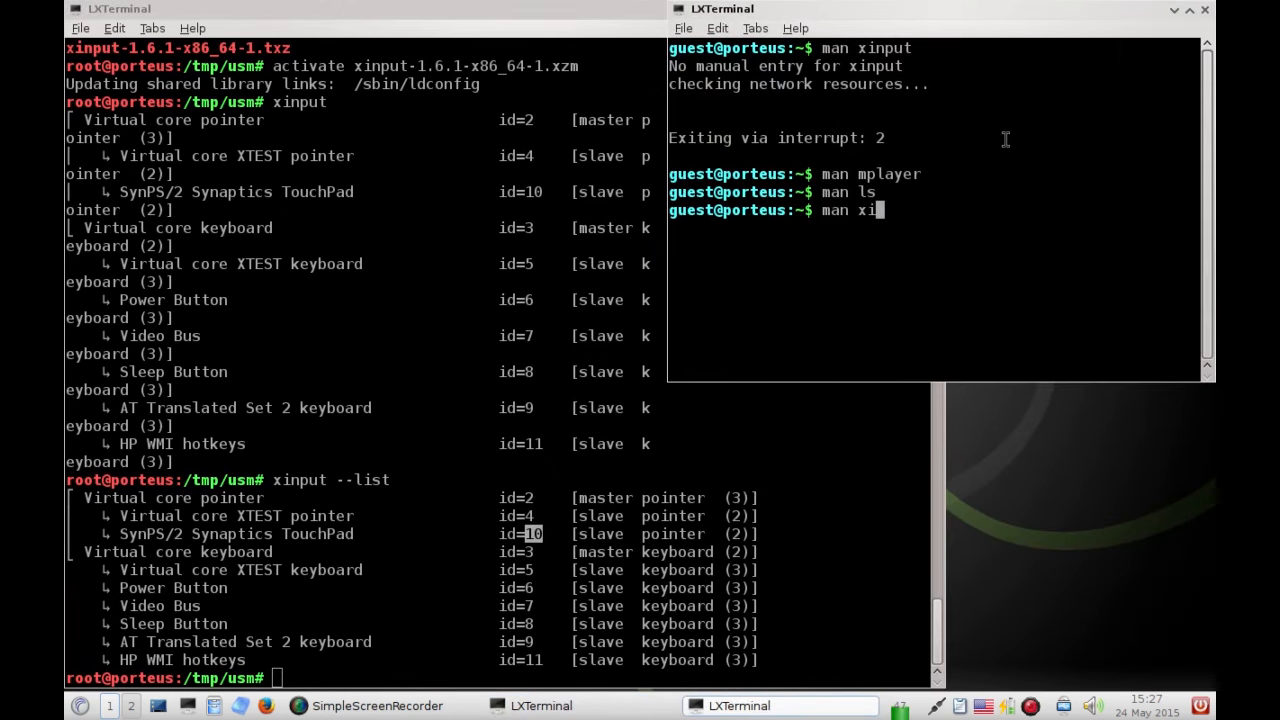
Show man xinput in the second terminal and scroll to the --set-button-map option
{"action": "key", "text": "Return"}
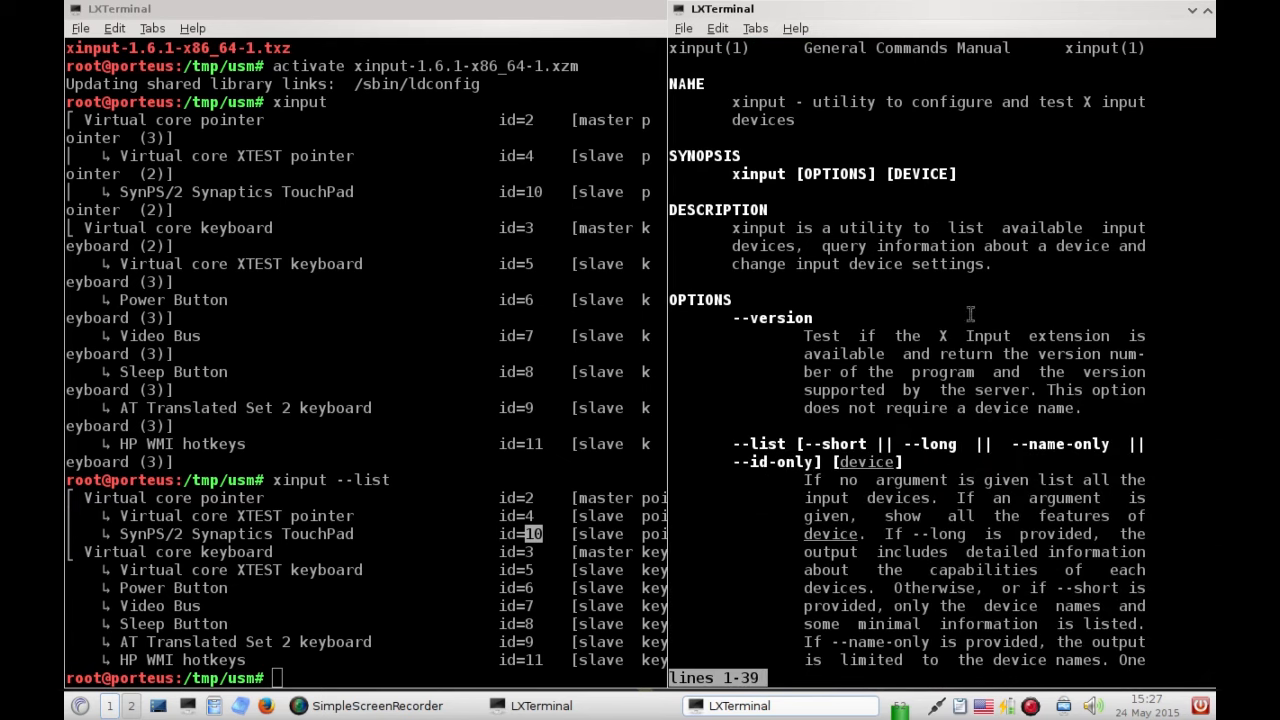
{"action": "mouse_move", "coordinate": [968, 288]}
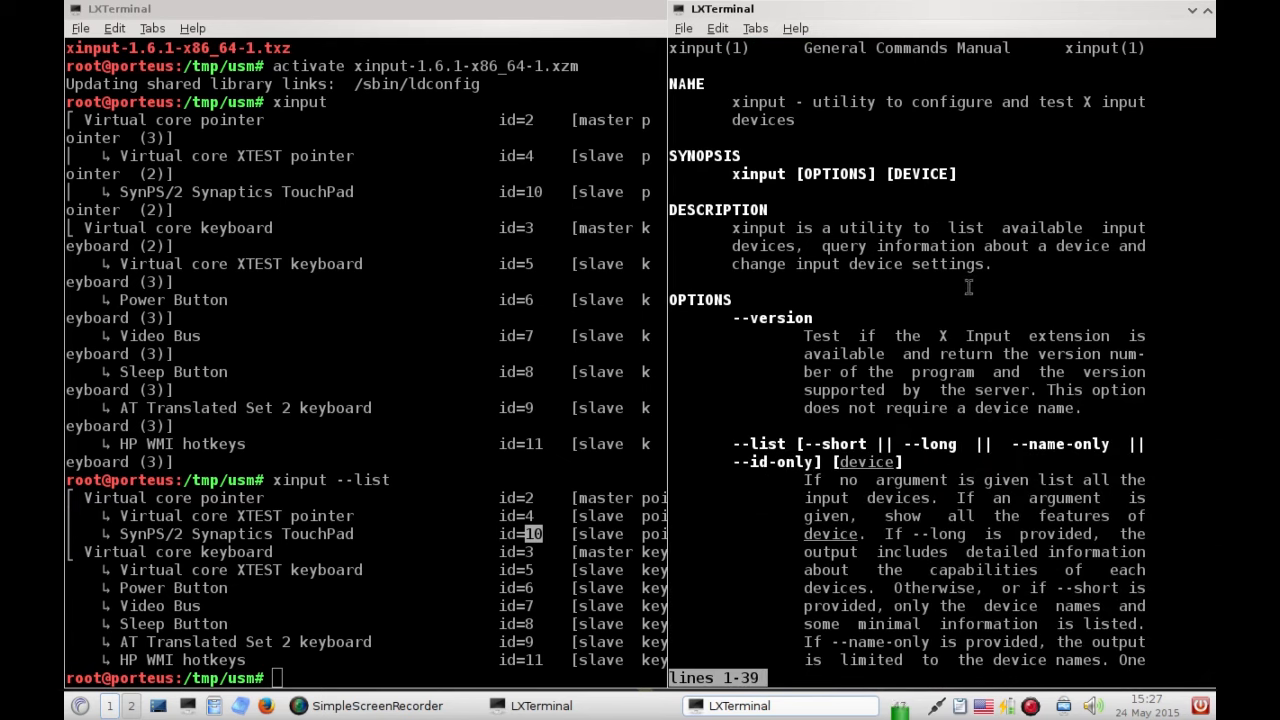
{"action": "scroll", "scroll_direction": "down", "scroll_amount": 3}
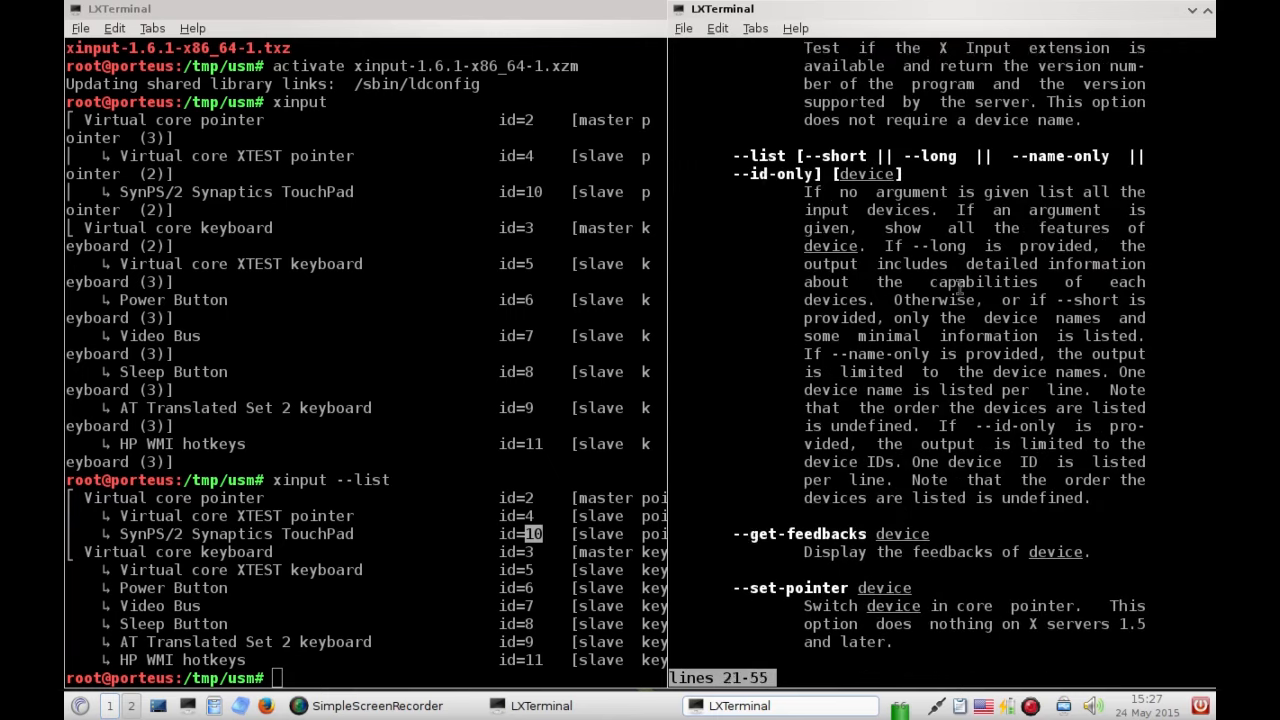
{"action": "scroll", "scroll_direction": "down", "scroll_amount": 3}
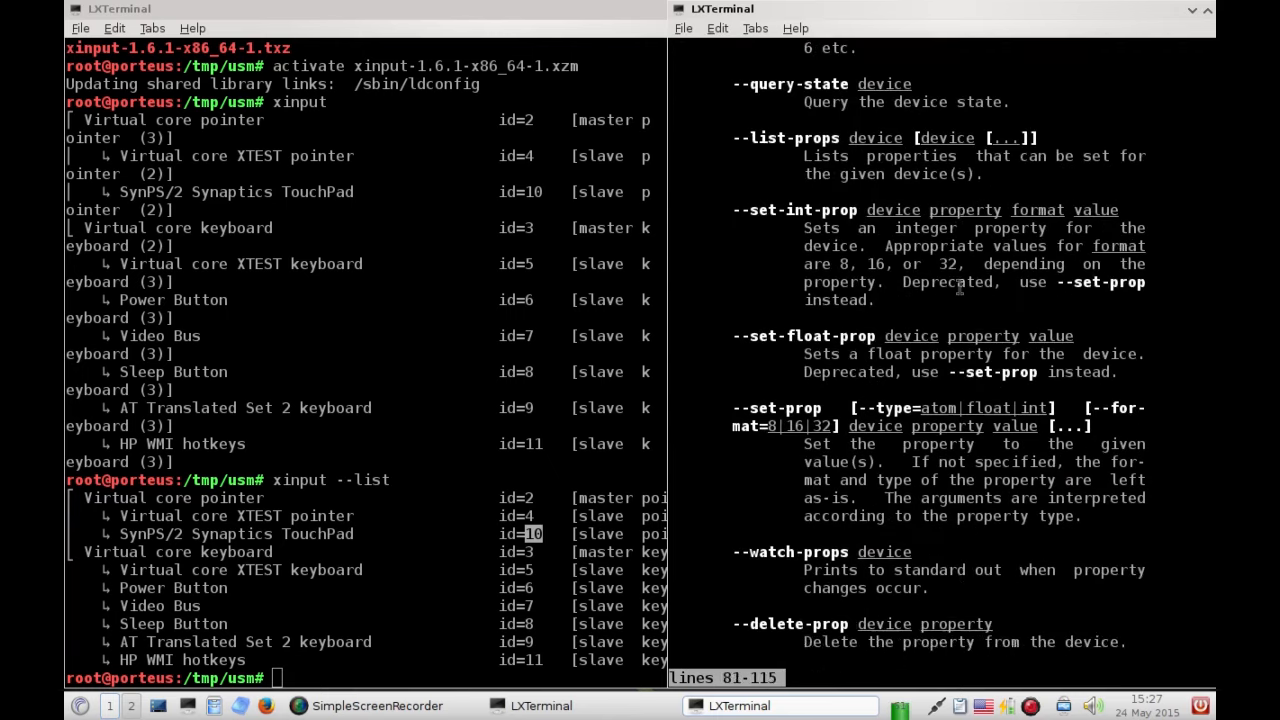
{"action": "scroll", "scroll_direction": "down", "scroll_amount": 3}
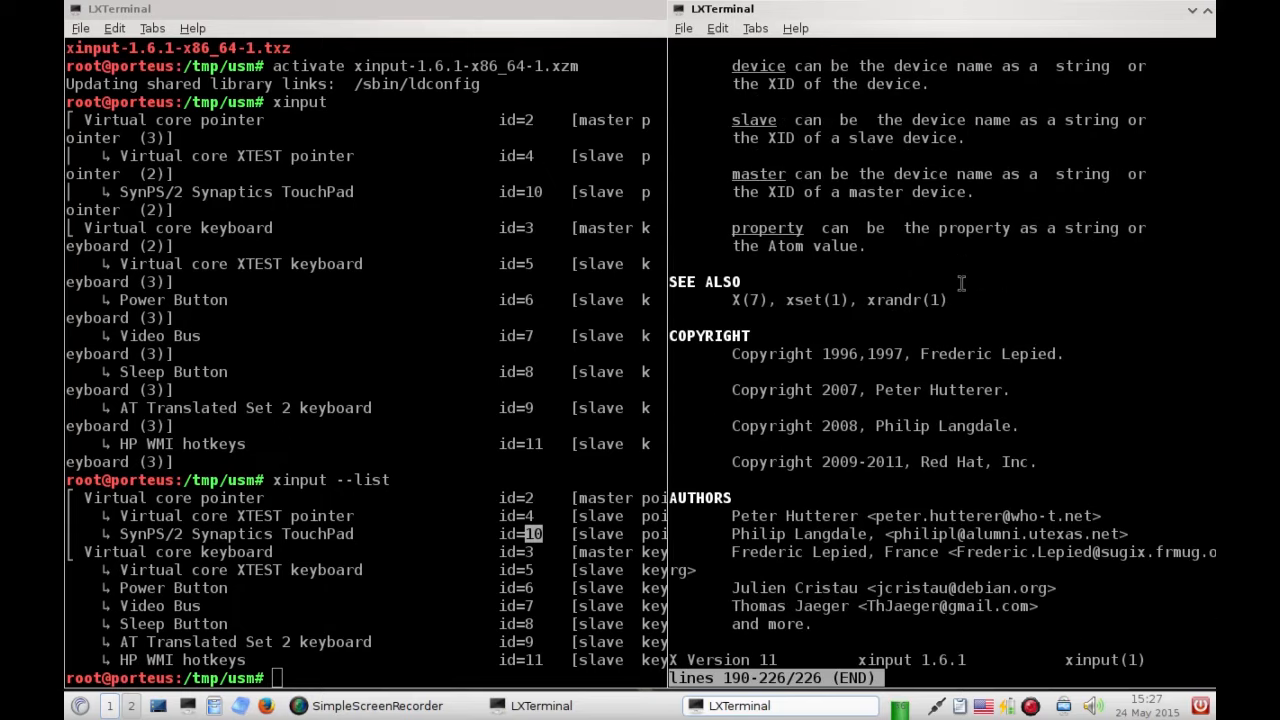
{"action": "scroll", "scroll_direction": "up", "scroll_amount": 3}
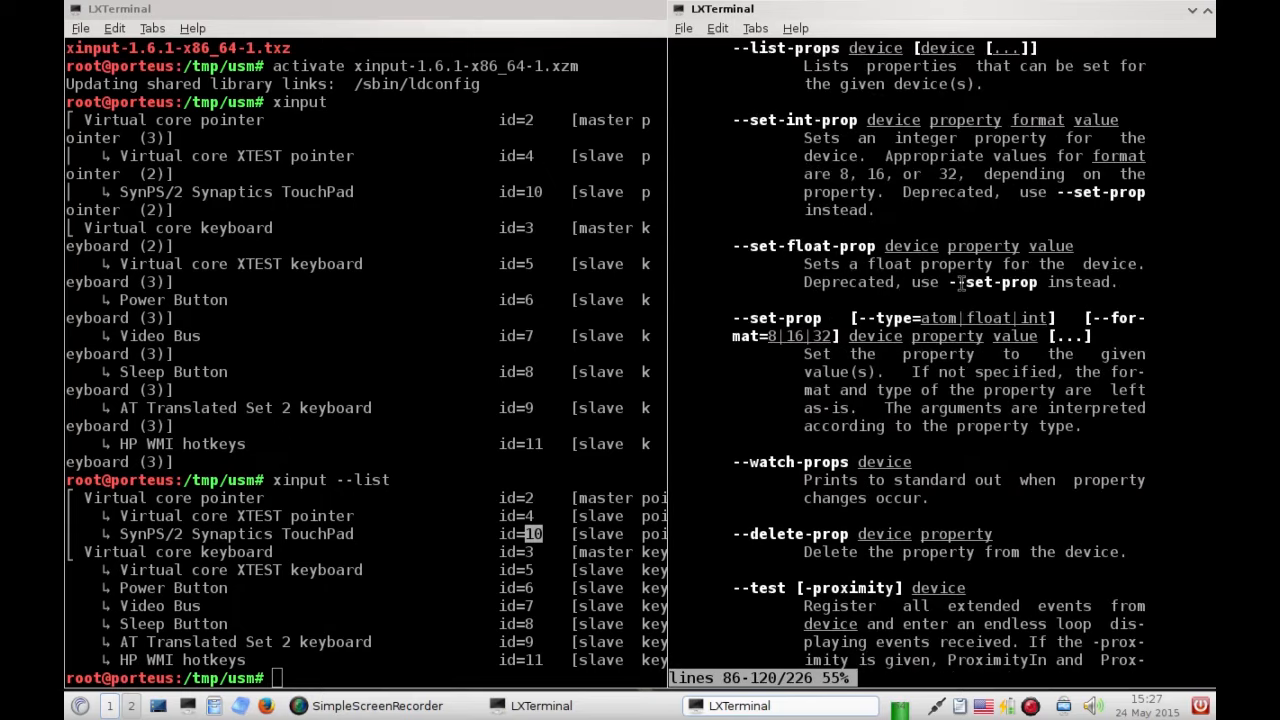
{"action": "scroll", "scroll_direction": "down", "scroll_amount": 3}
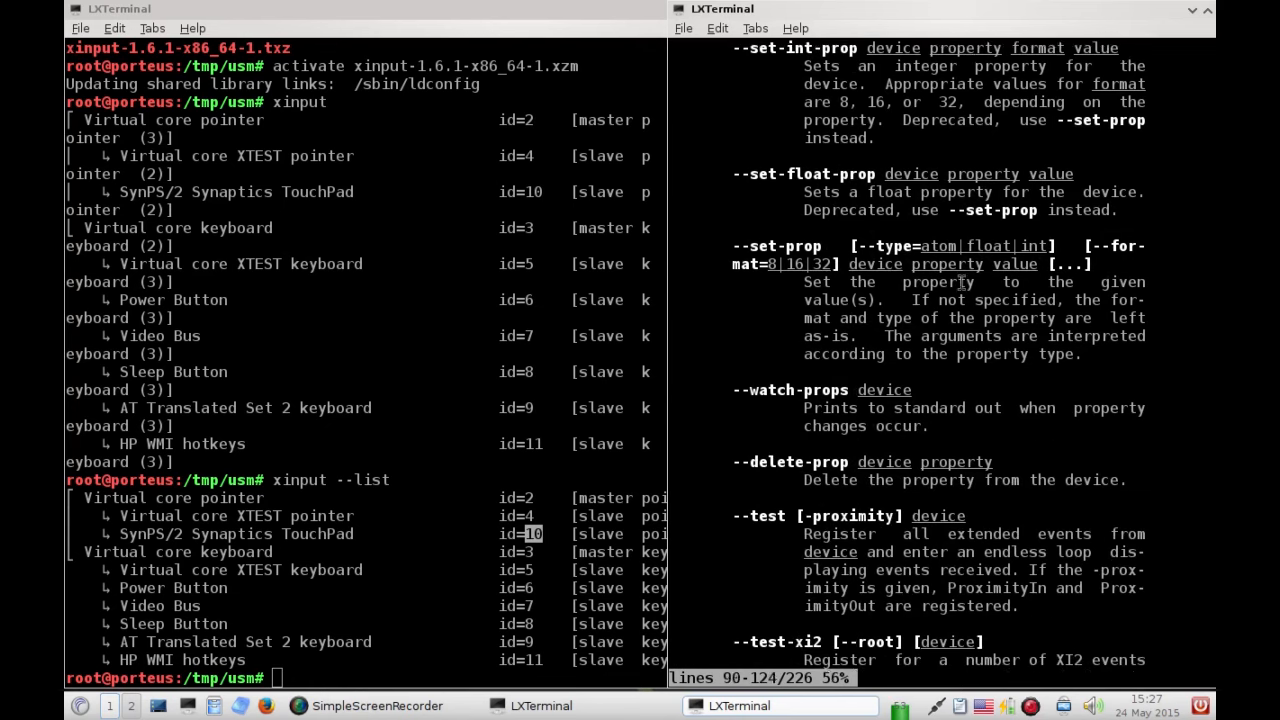
{"action": "scroll", "scroll_direction": "down", "scroll_amount": 3}
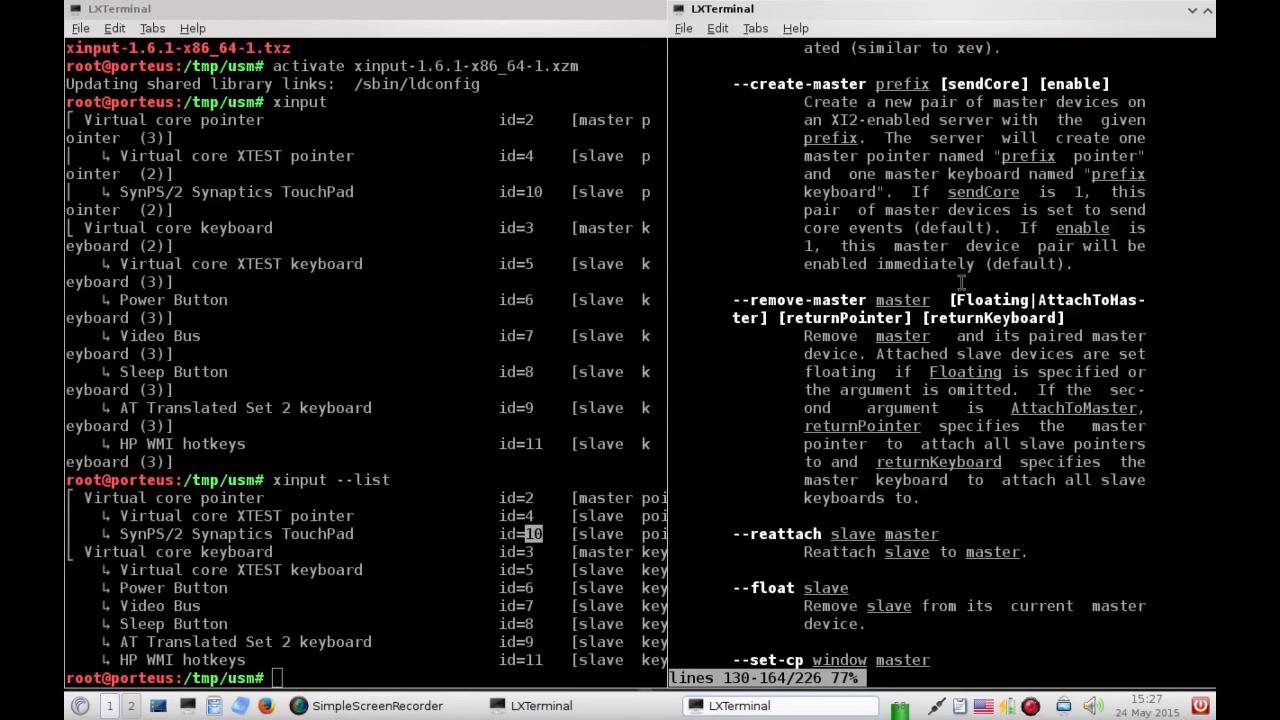
{"action": "scroll", "scroll_direction": "up", "scroll_amount": 3}
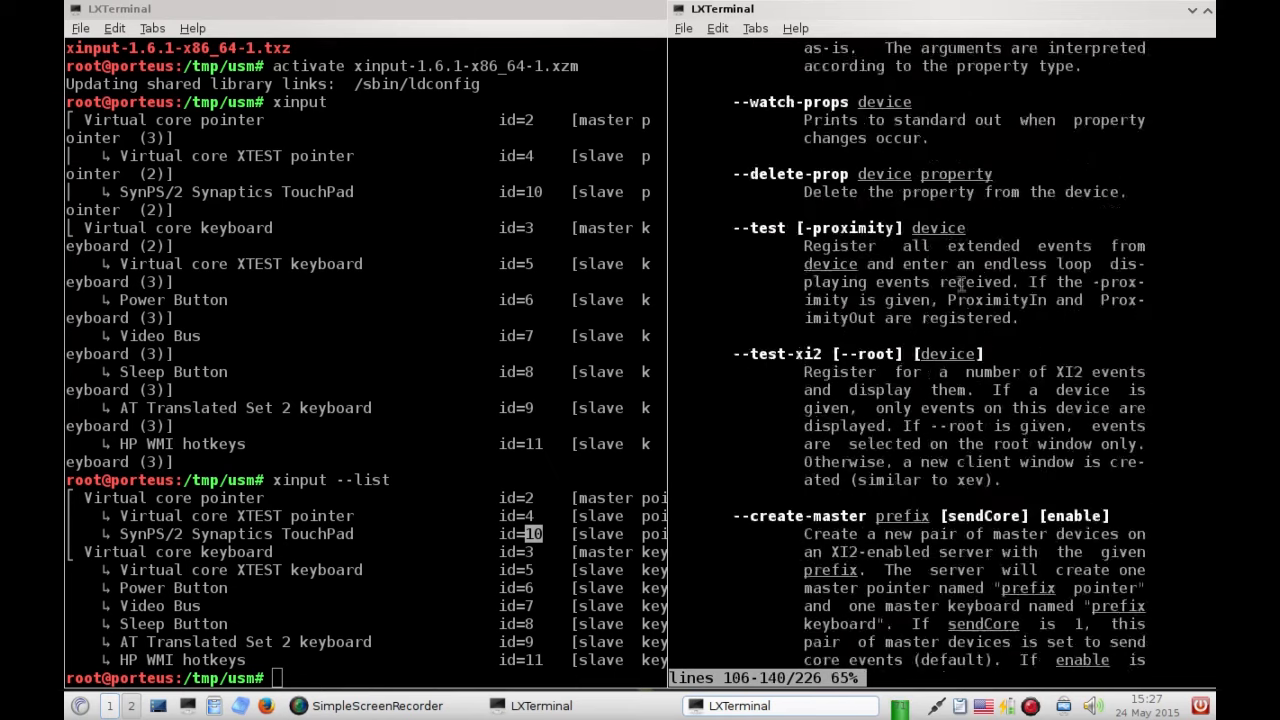
{"action": "scroll", "scroll_direction": "up", "scroll_amount": 3}
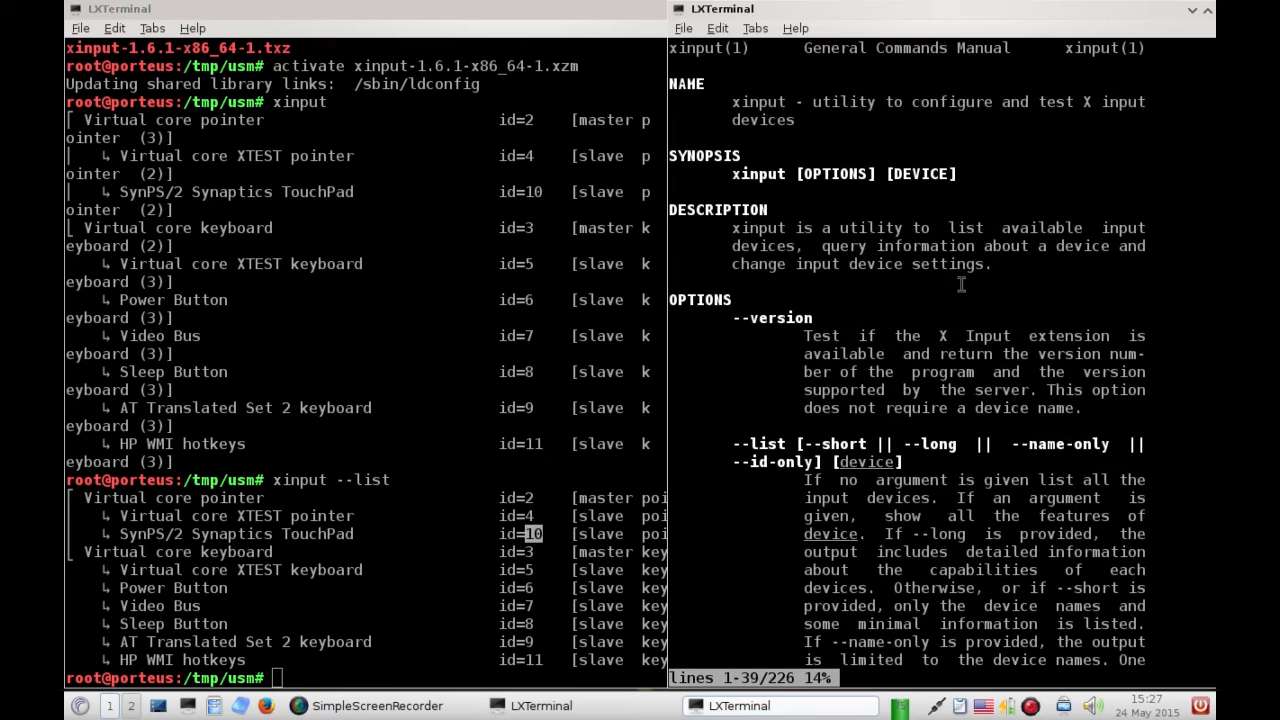
{"action": "scroll", "scroll_direction": "down", "scroll_amount": 3}
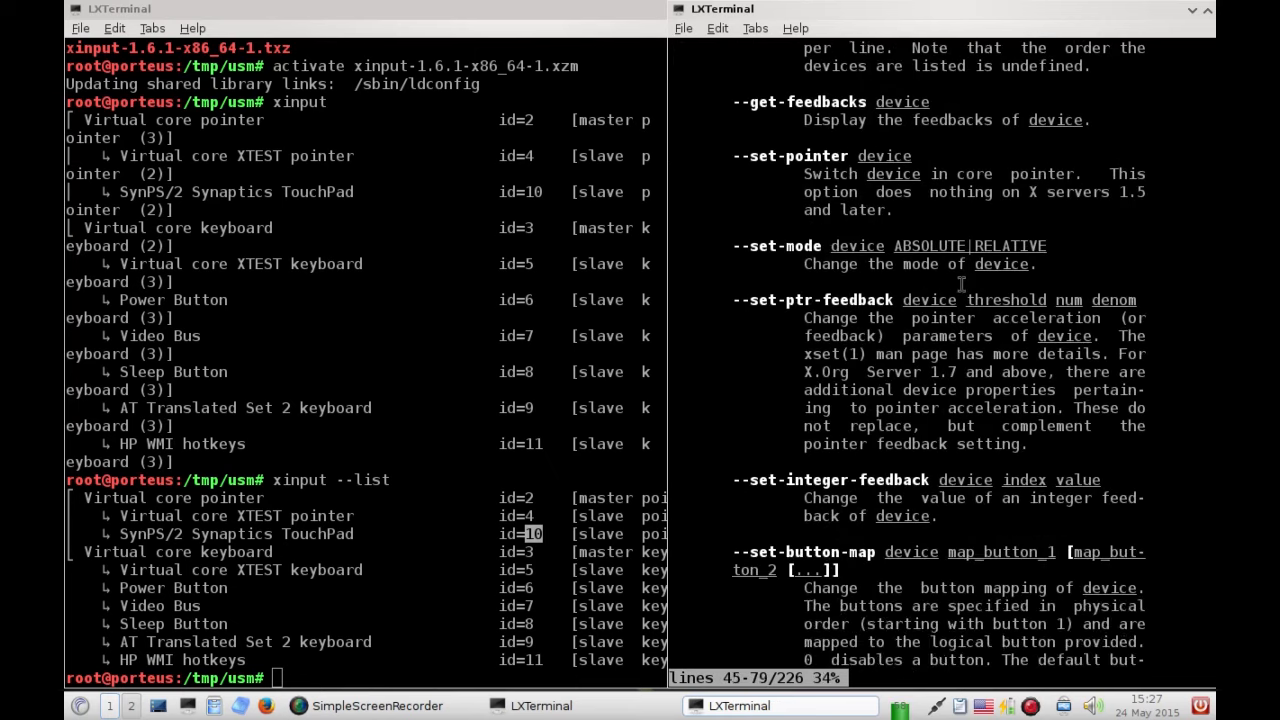
{"action": "scroll", "scroll_direction": "down", "scroll_amount": 3}
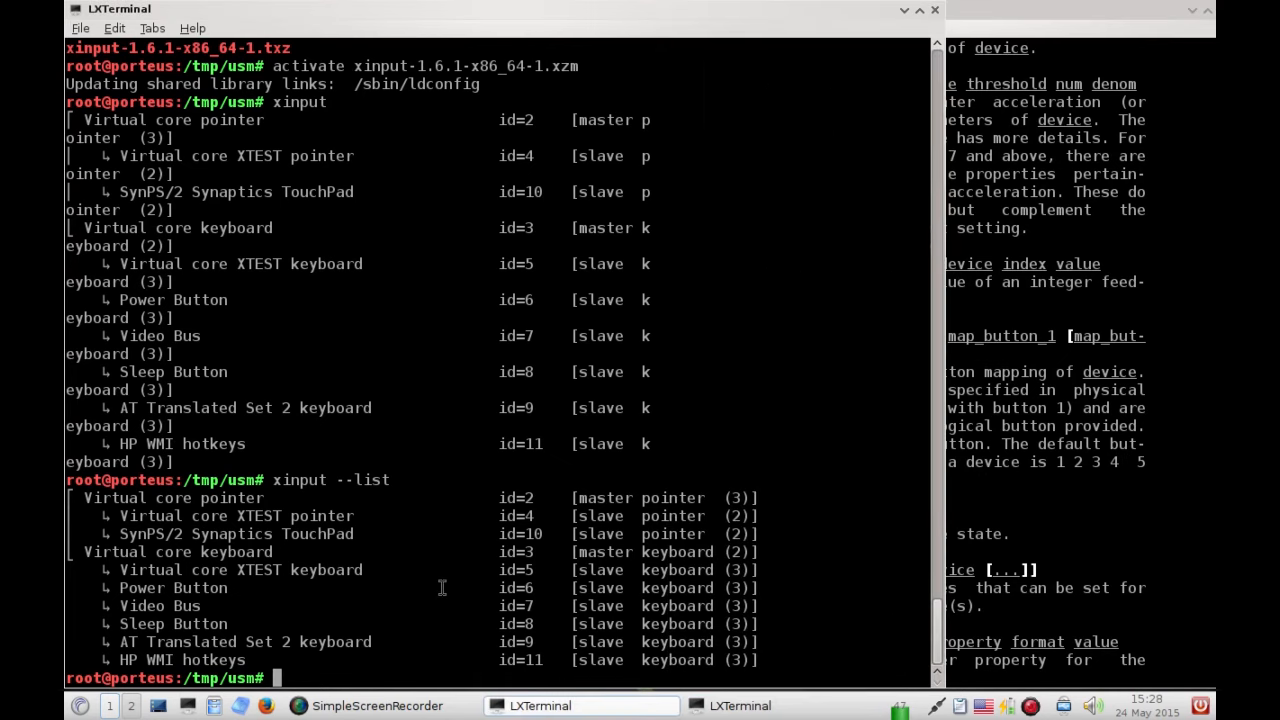
{"action": "mouse_move", "coordinate": [878, 520]}
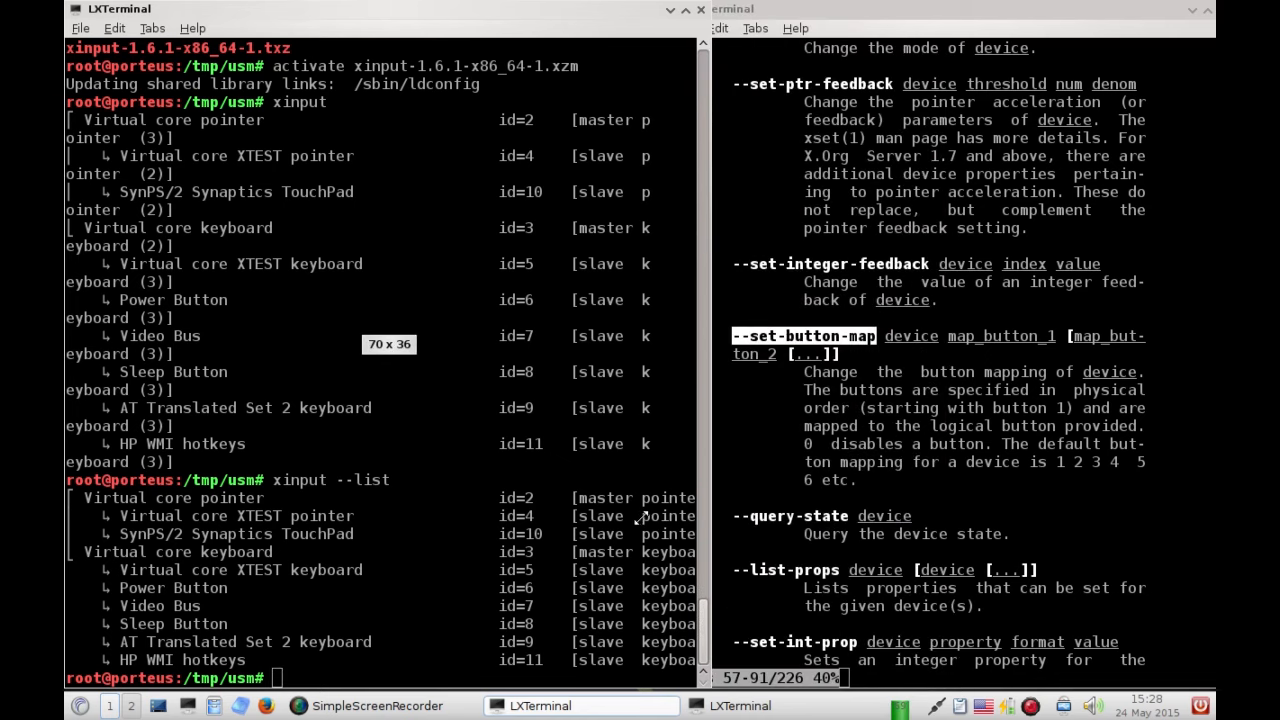
Enter the xinput --set-button-map command at the prompt
{"action": "type", "text": "xi"}
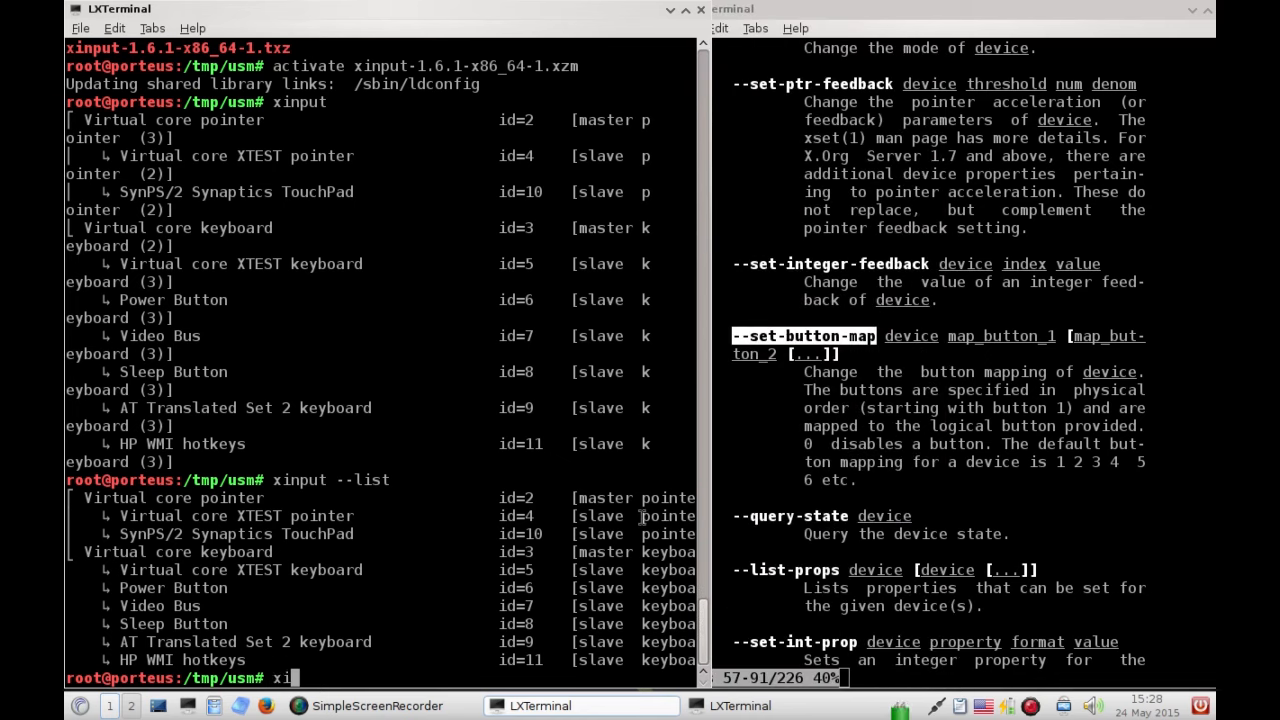
{"action": "type", "text": "nput"}
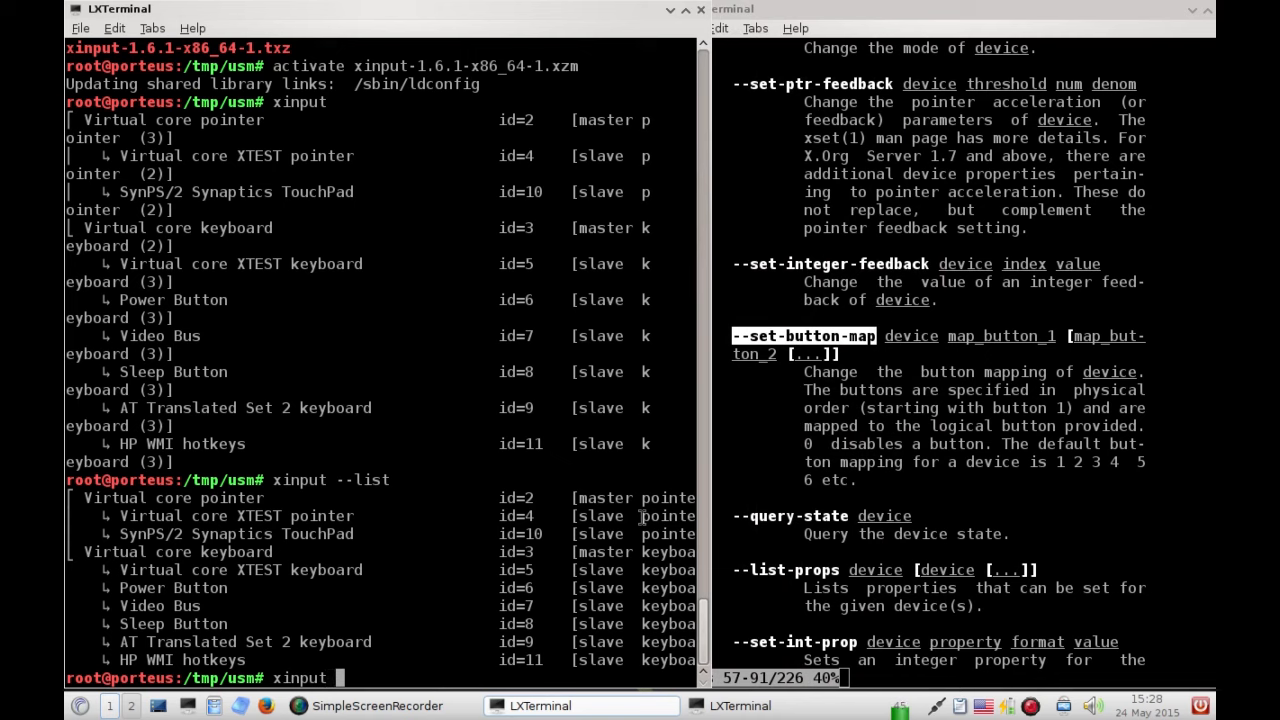
{"action": "type", "text": "-se"}
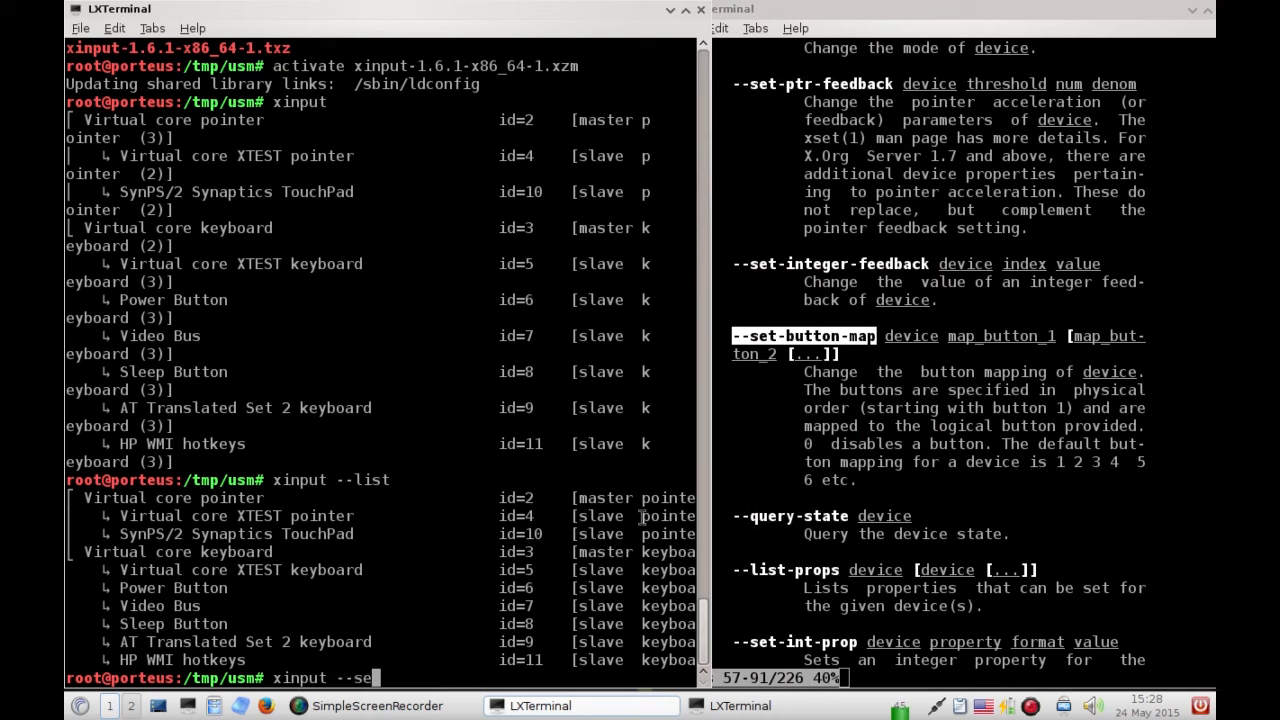
{"action": "type", "text": "t"}
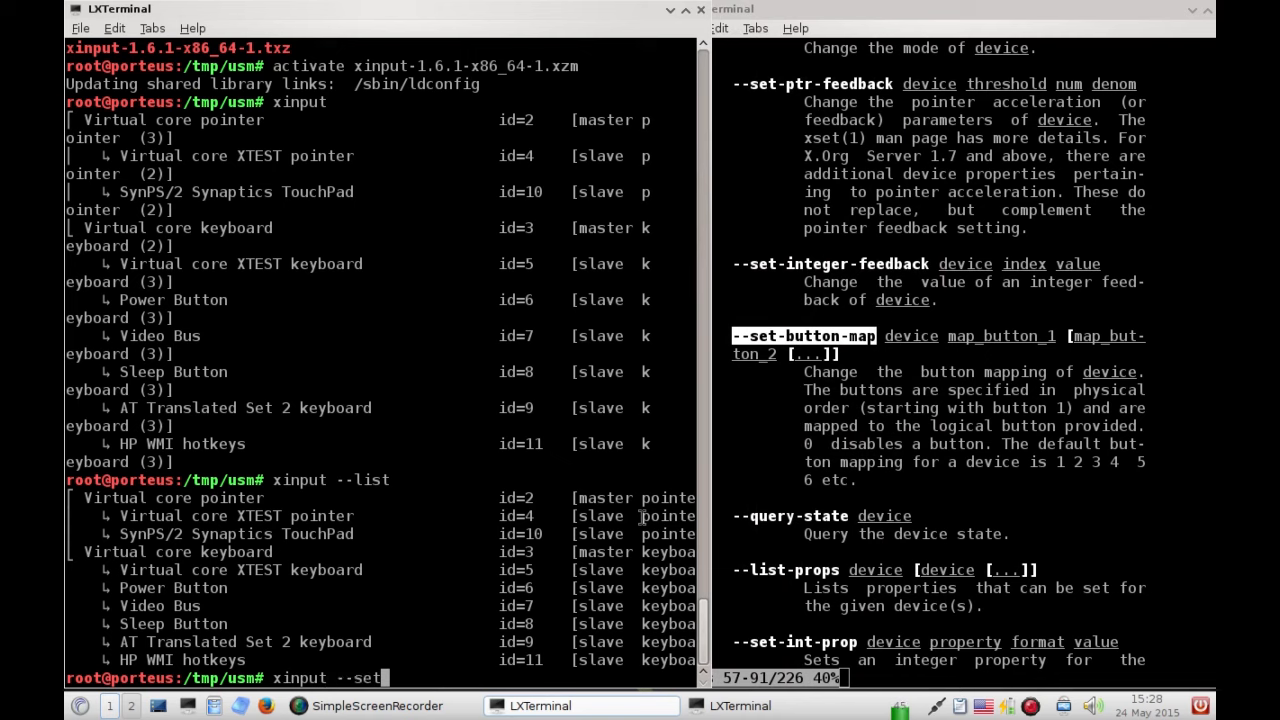
{"action": "type", "text": "-butoo"}
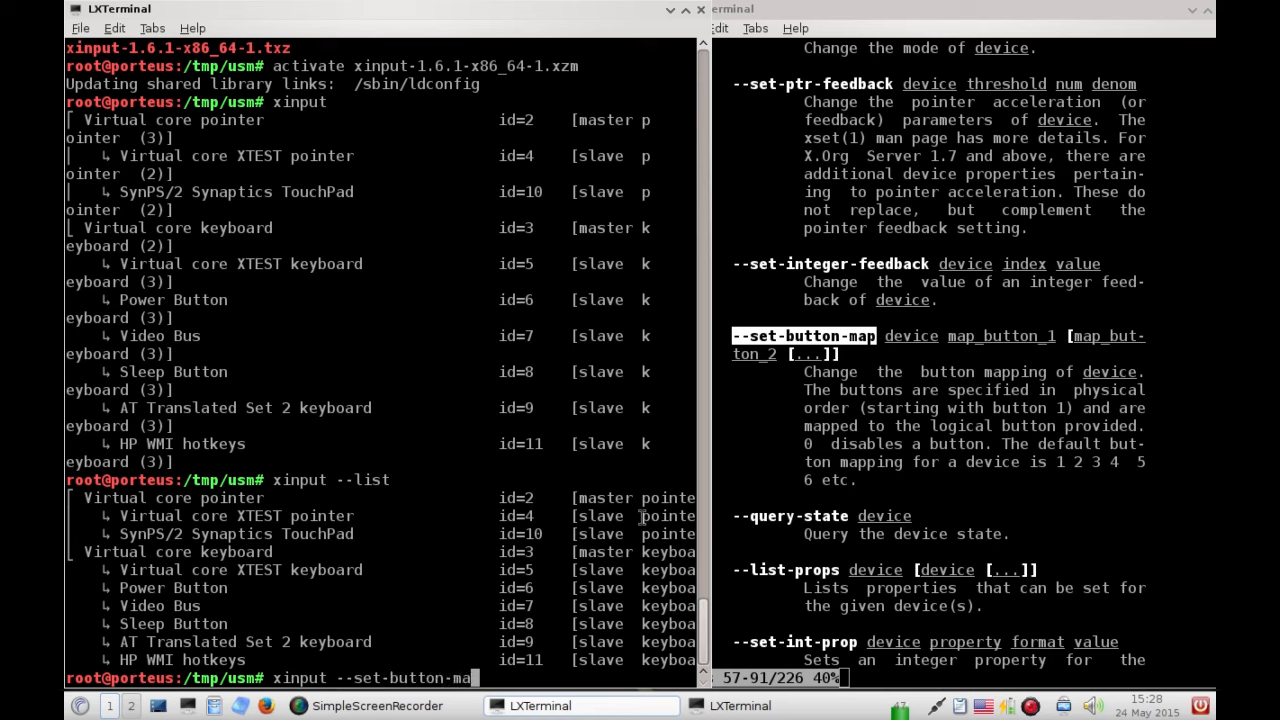
{"action": "type", "text": "p"}
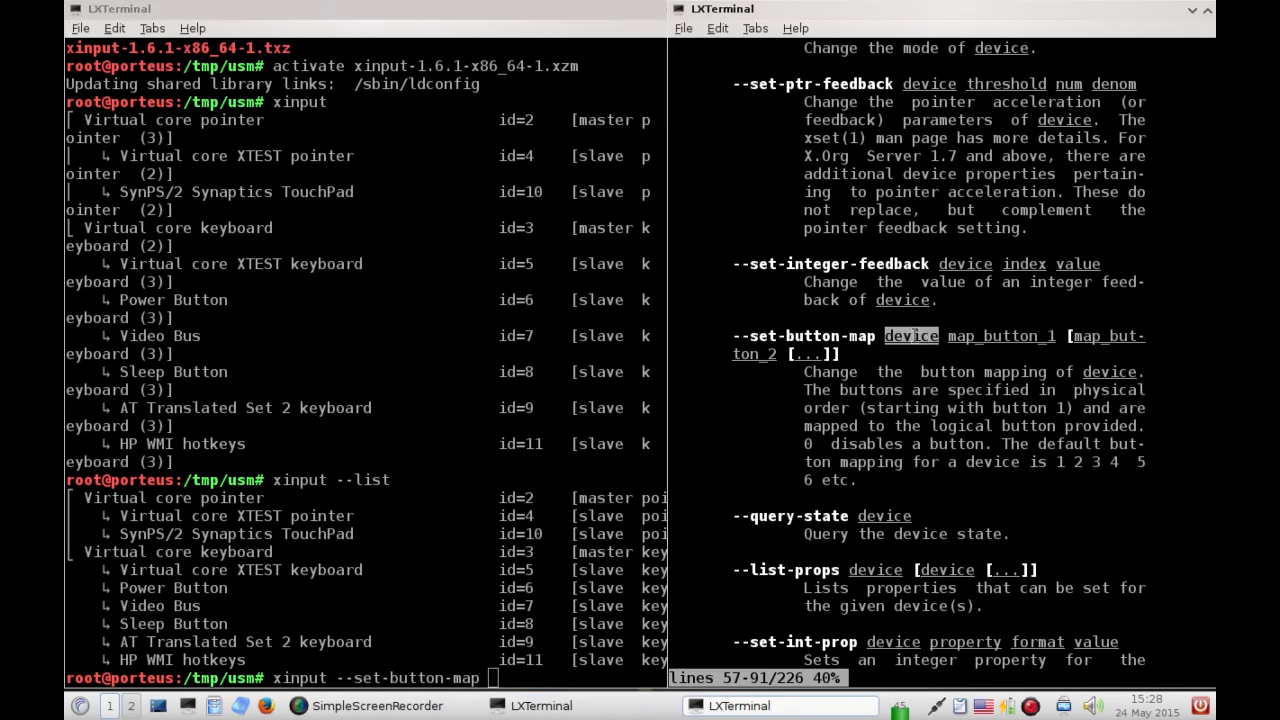
{"action": "mouse_move", "coordinate": [518, 524]}
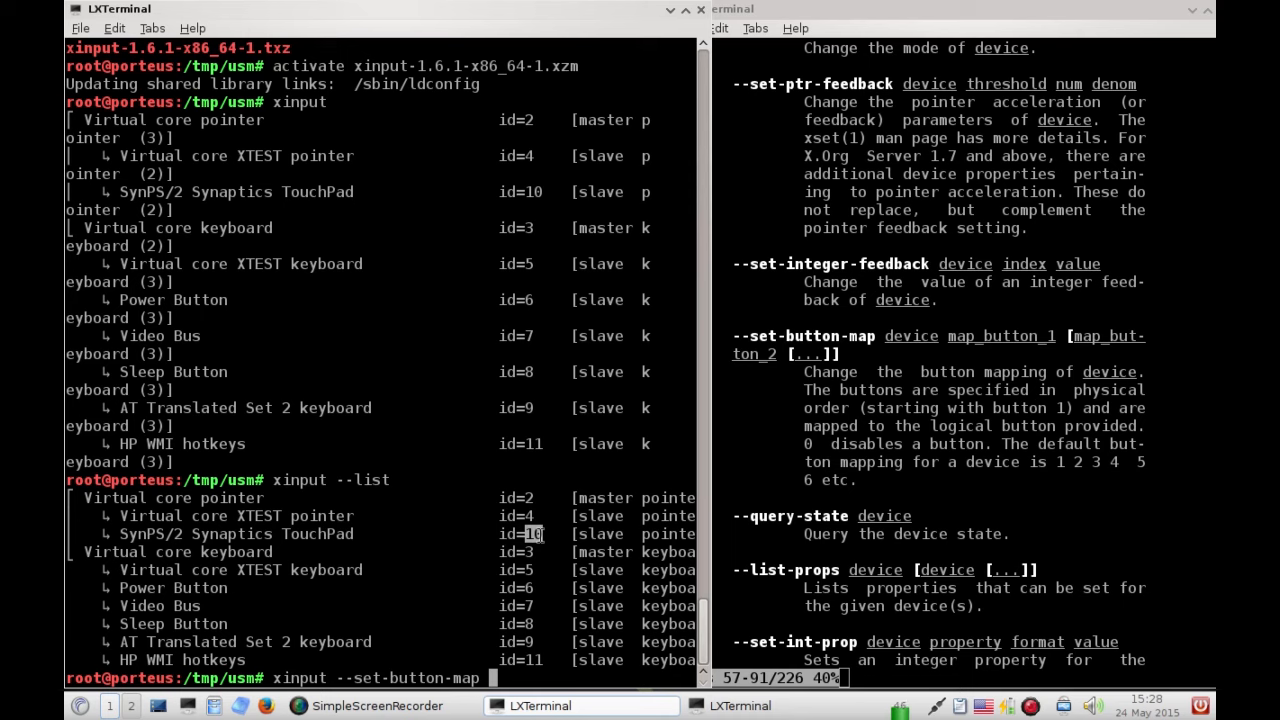
{"action": "mouse_move", "coordinate": [422, 536]}
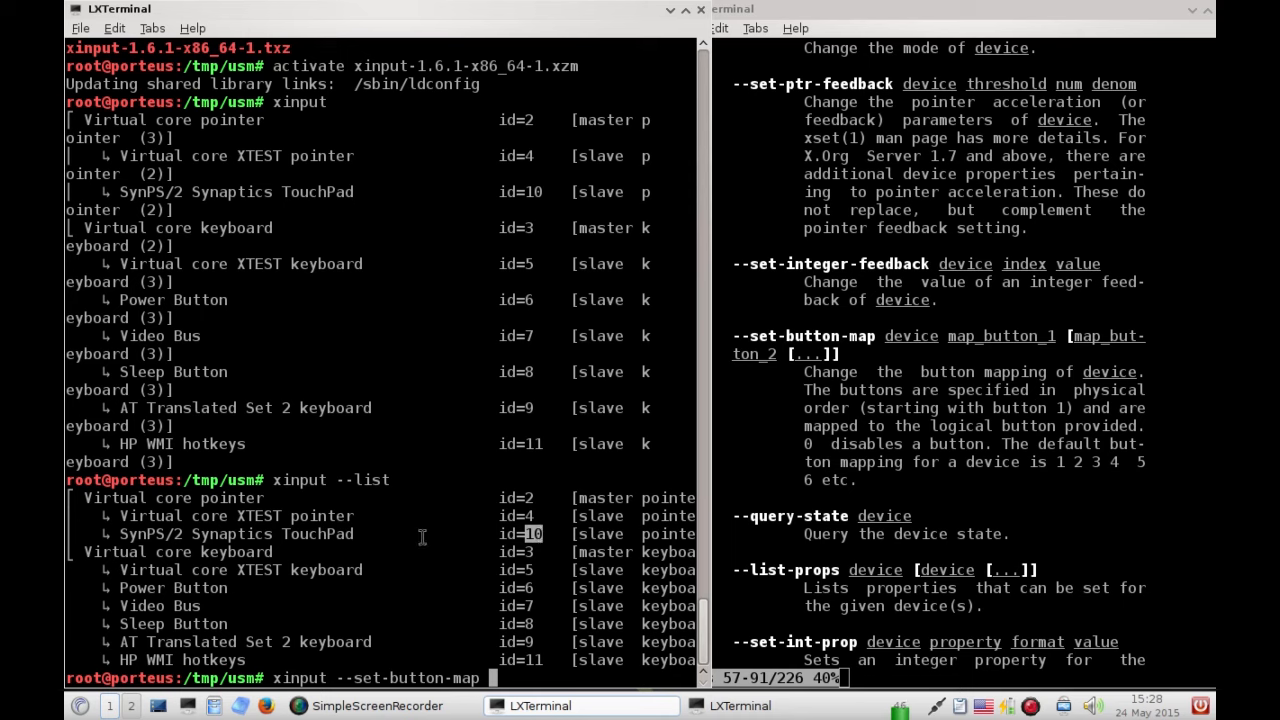
{"action": "mouse_move", "coordinate": [284, 536]}
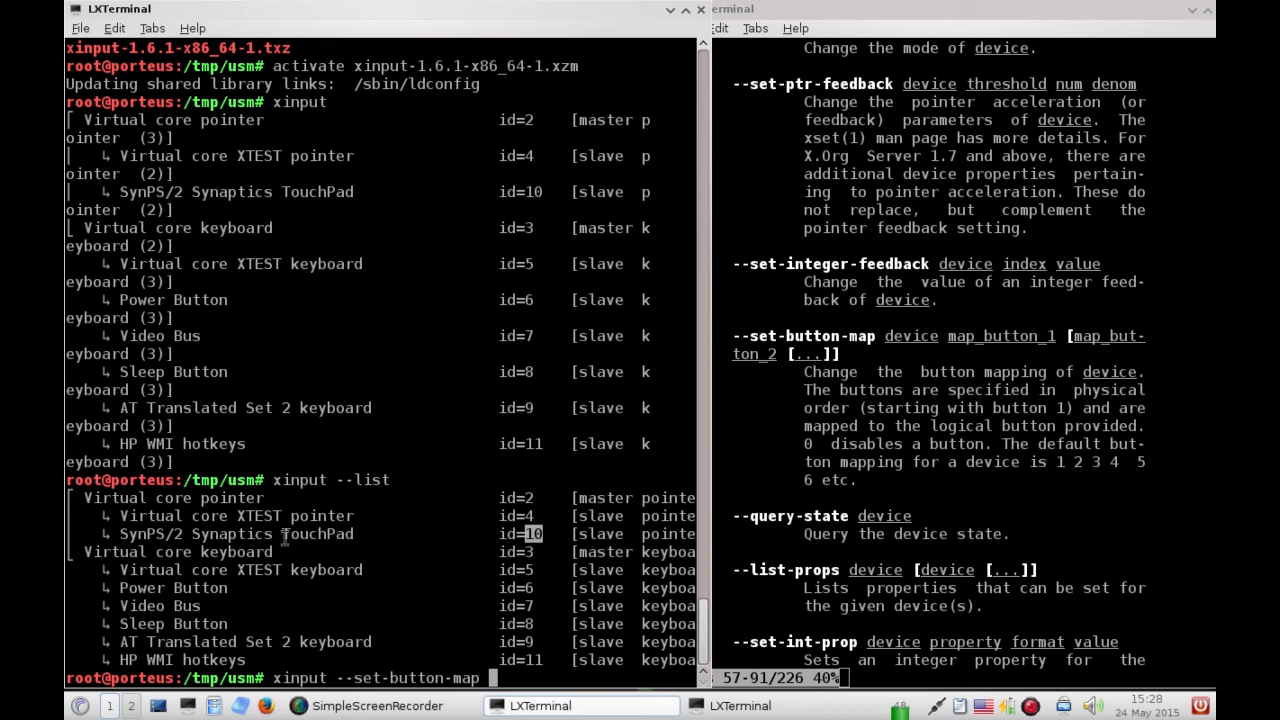
Complete it with device id 10 and the default map 1 2 3 4 5 6, and run it
{"action": "double_click", "coordinate": [318, 532]}
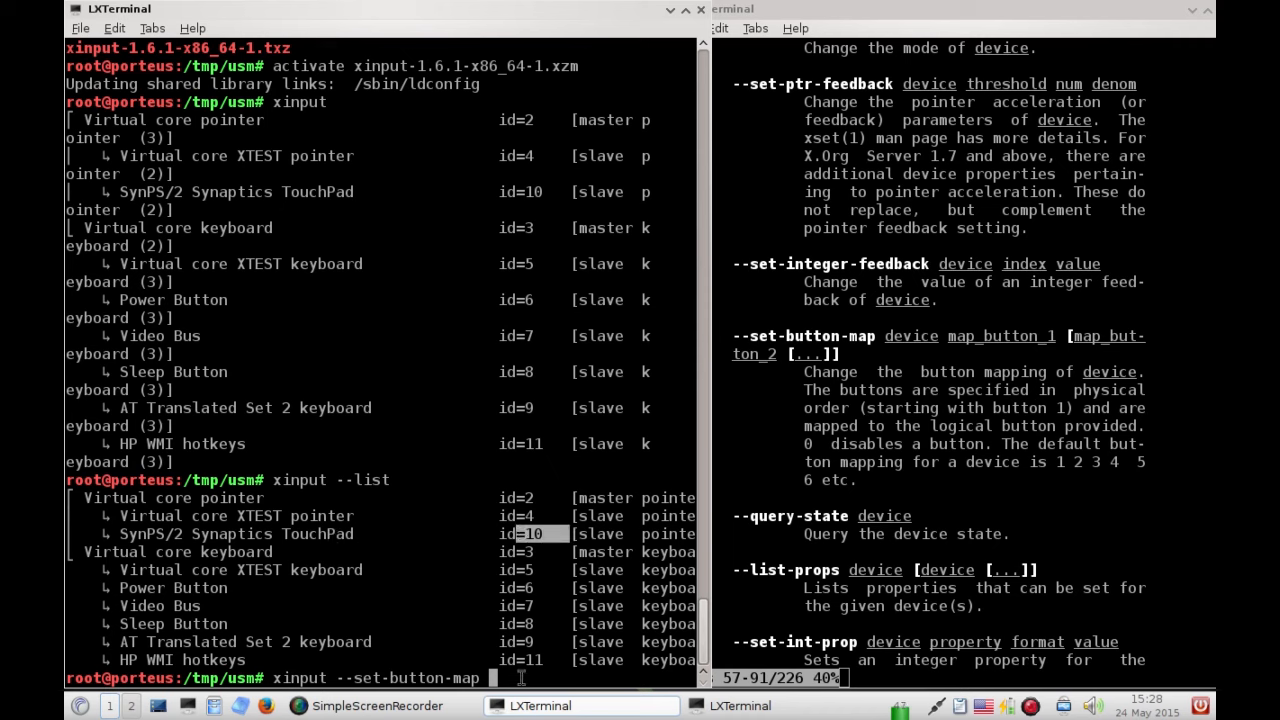
{"action": "type", "text": "1"}
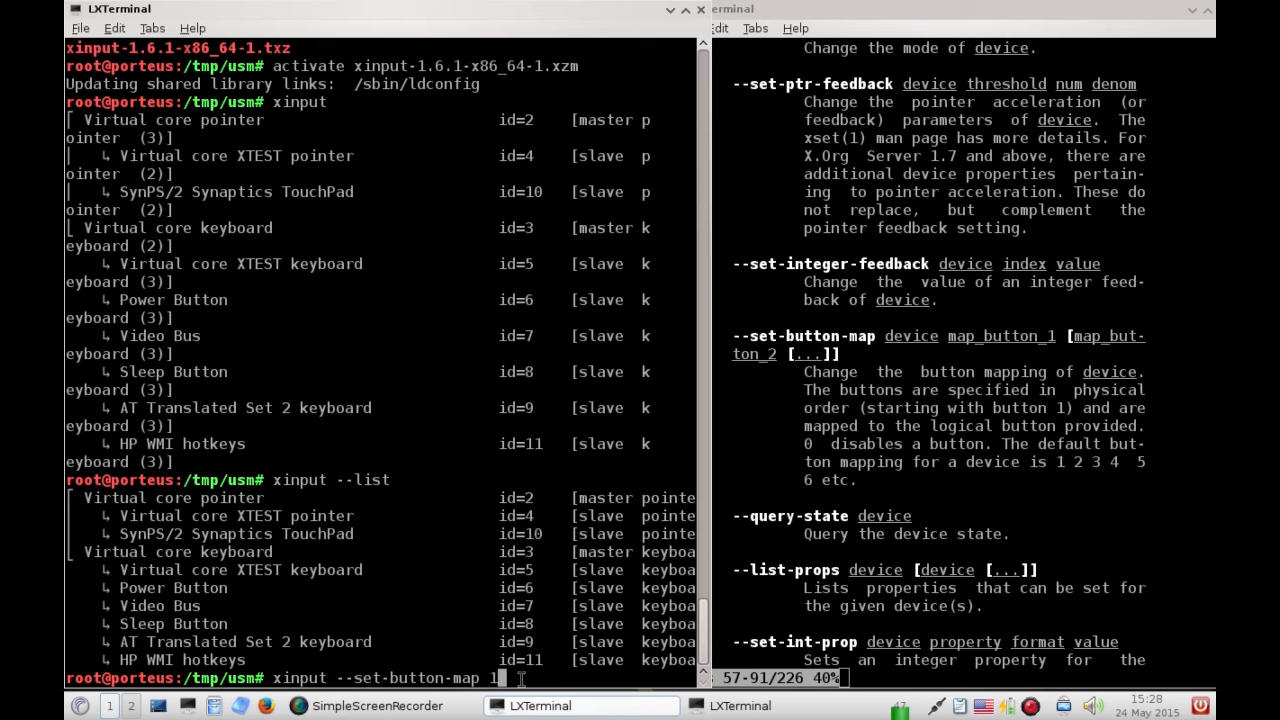
{"action": "type", "text": "0"}
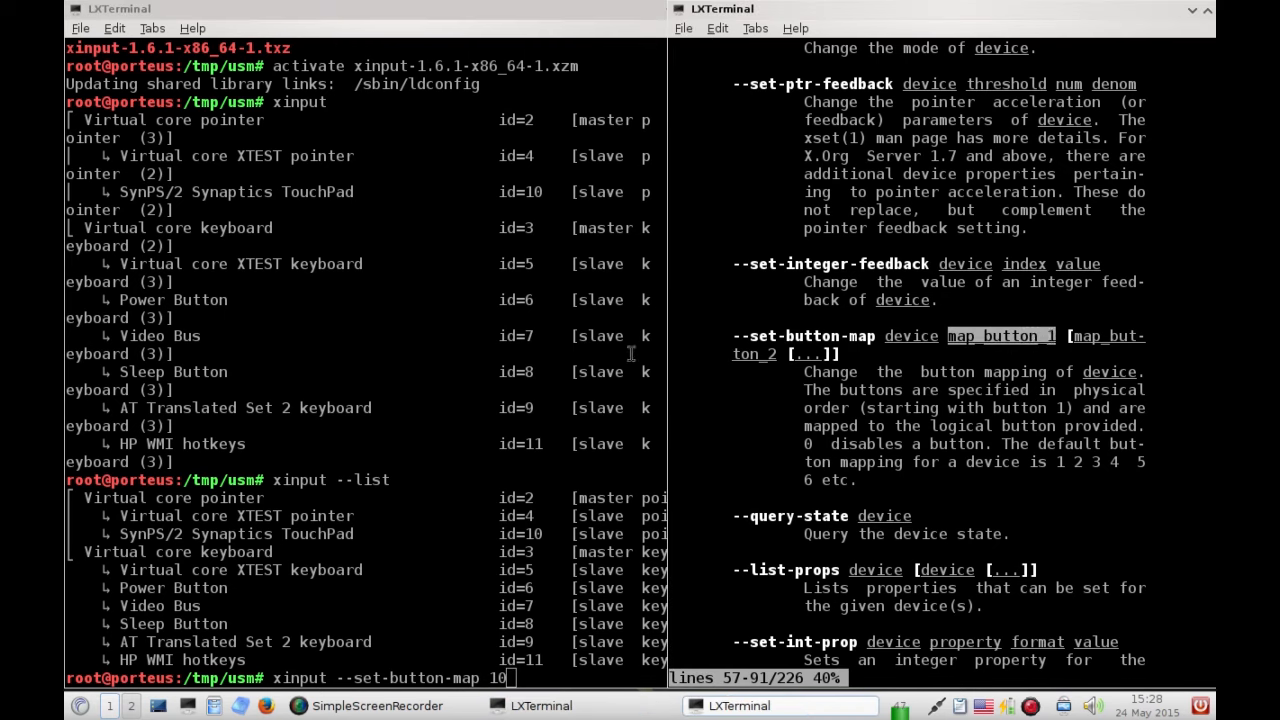
{"action": "mouse_move", "coordinate": [1050, 452]}
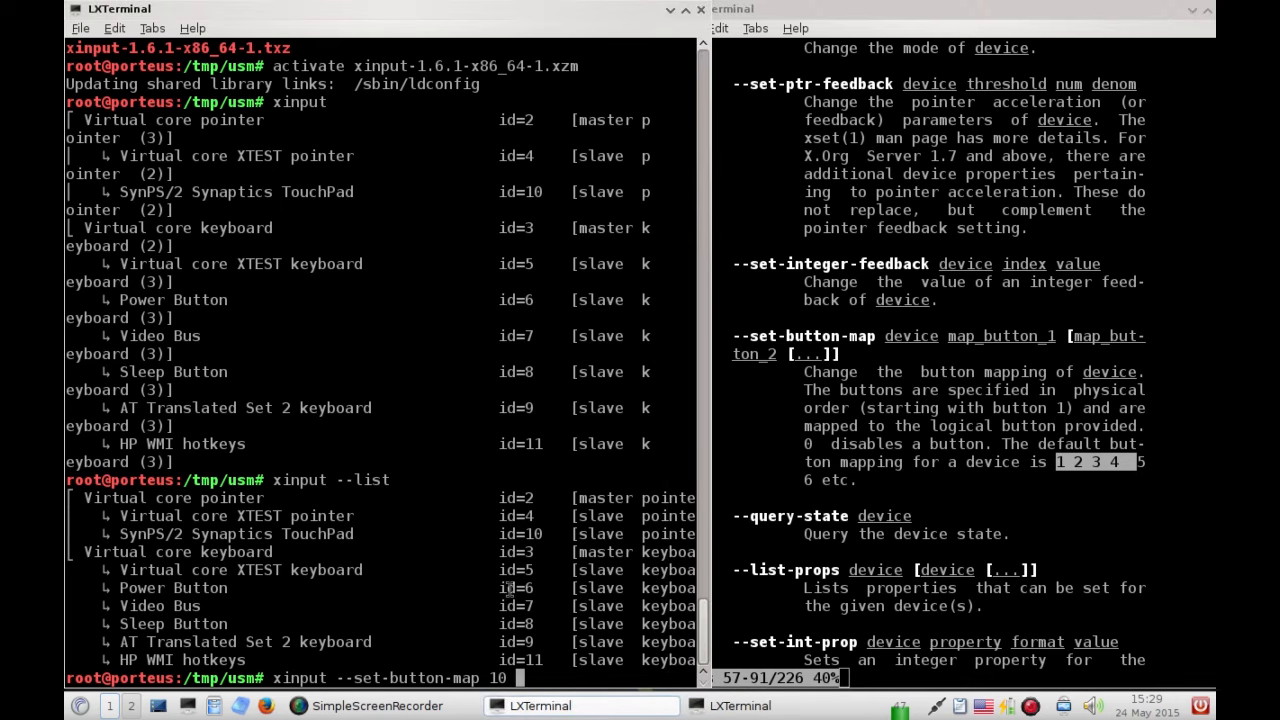
{"action": "type", "text": "1 2 3"}
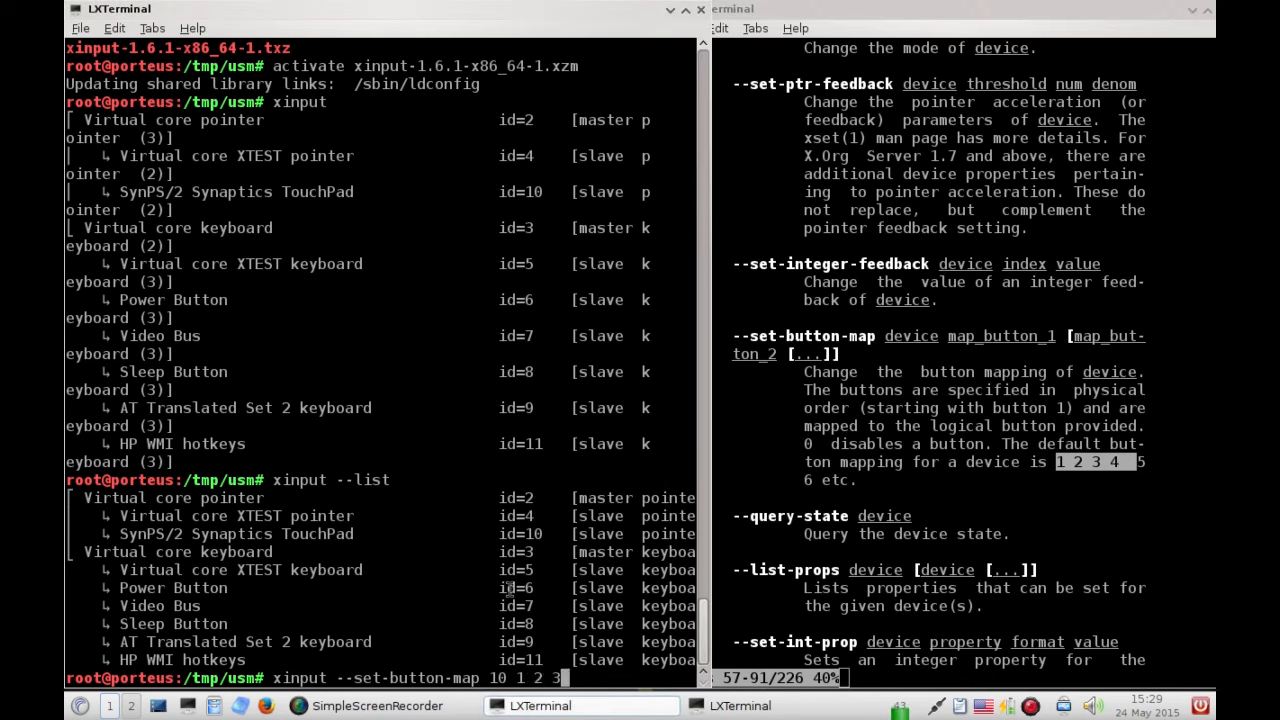
{"action": "type", "text": "4 5 6"}
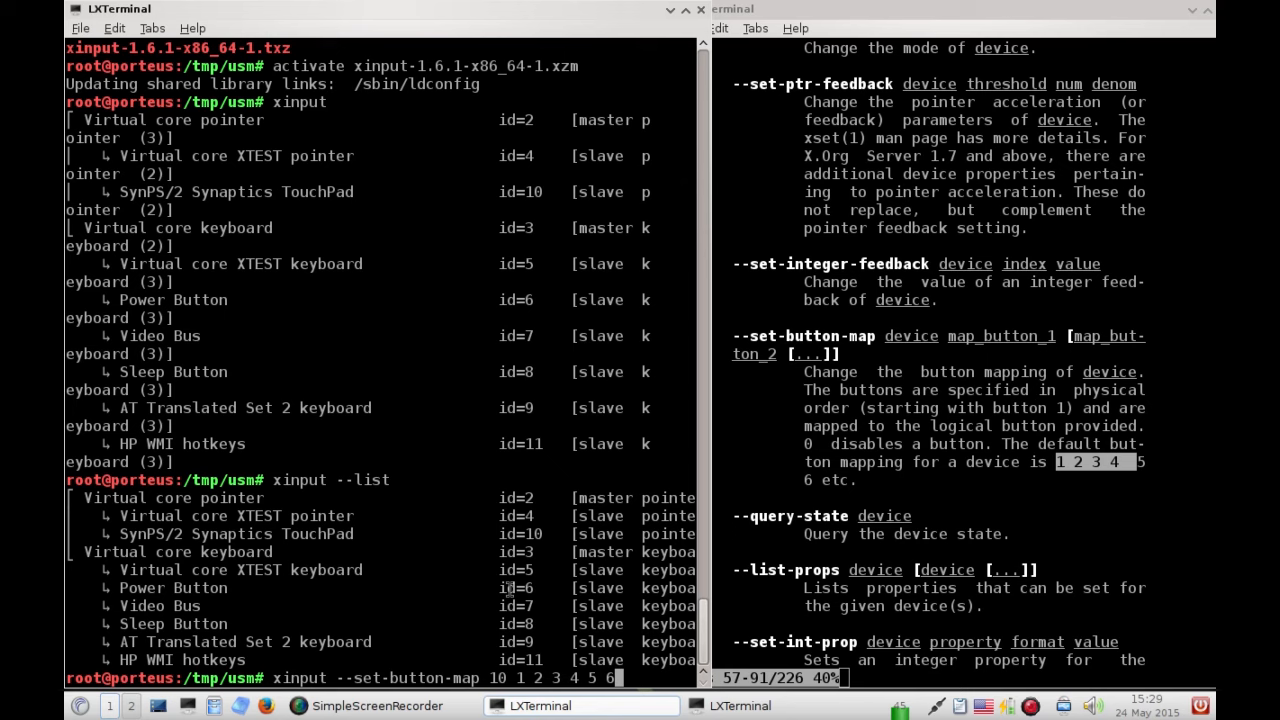
{"action": "key", "text": "Return"}
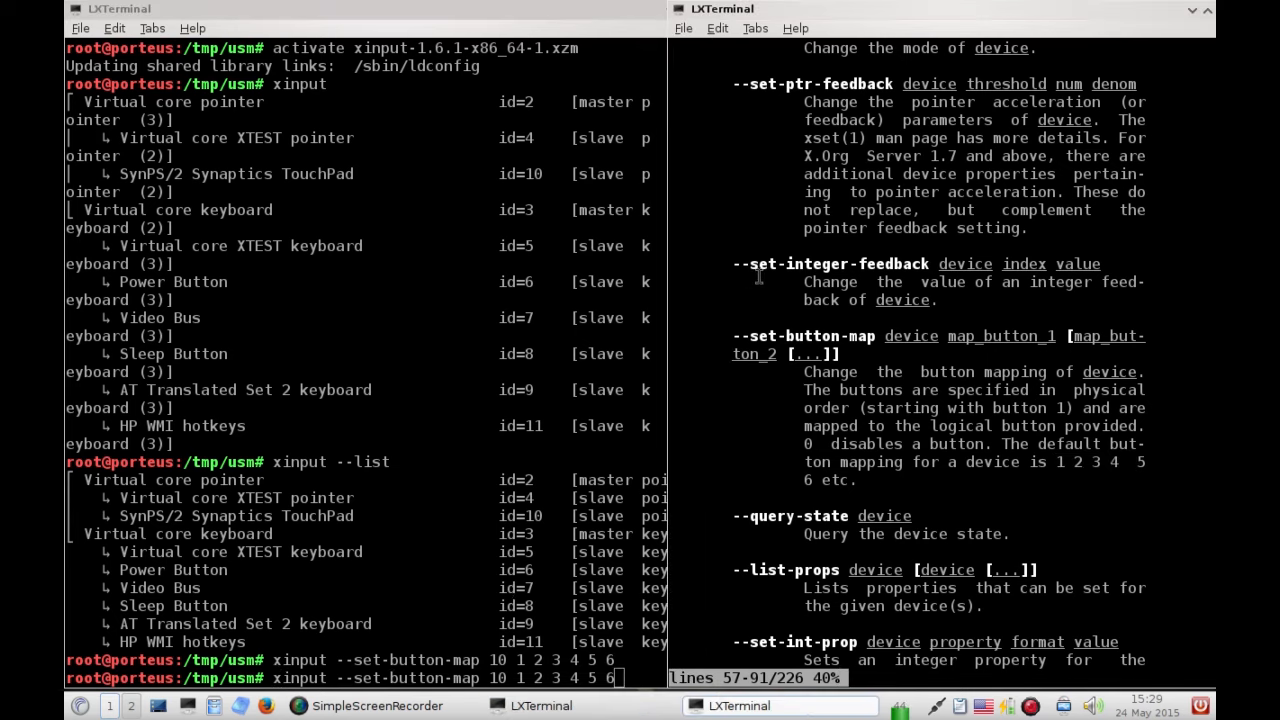
Re-run the button-map command with 1 2 2 4 5 6, then 1 2 3 4 5 6, ending on 1 3 3 4 5 6
{"action": "right_click", "coordinate": [760, 284]}
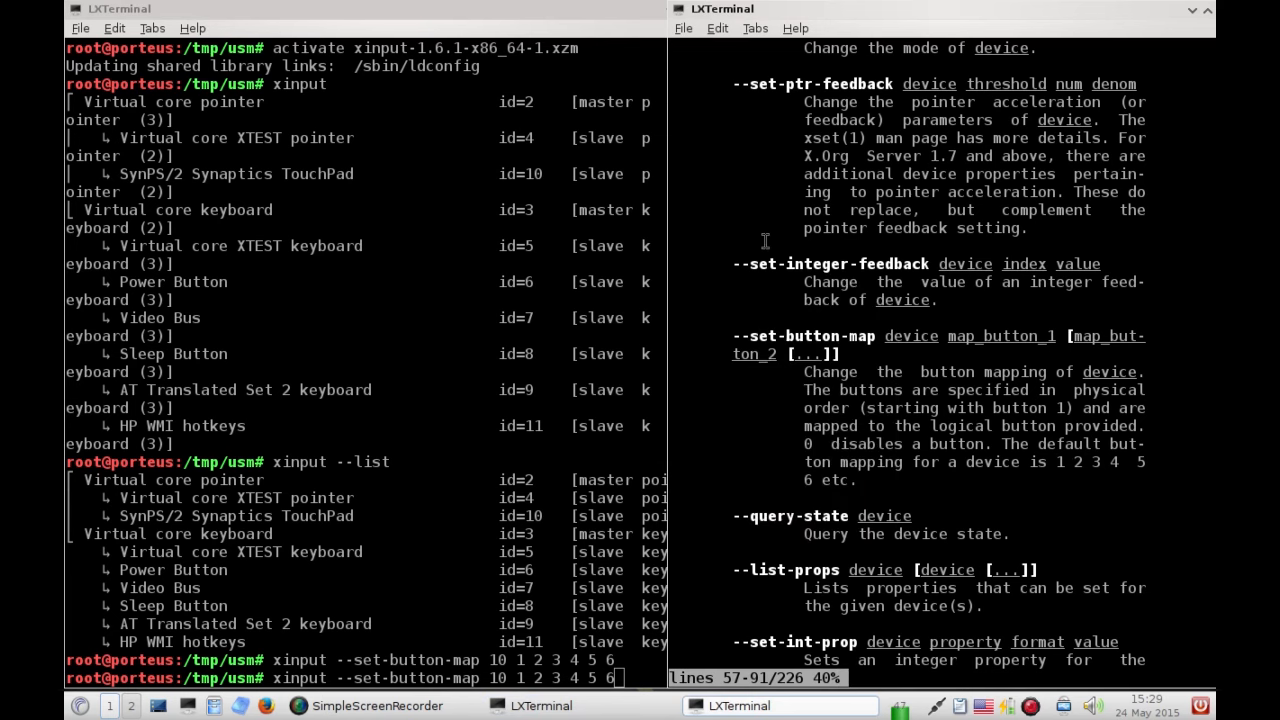
{"action": "scroll", "scroll_direction": "down", "scroll_amount": 3}
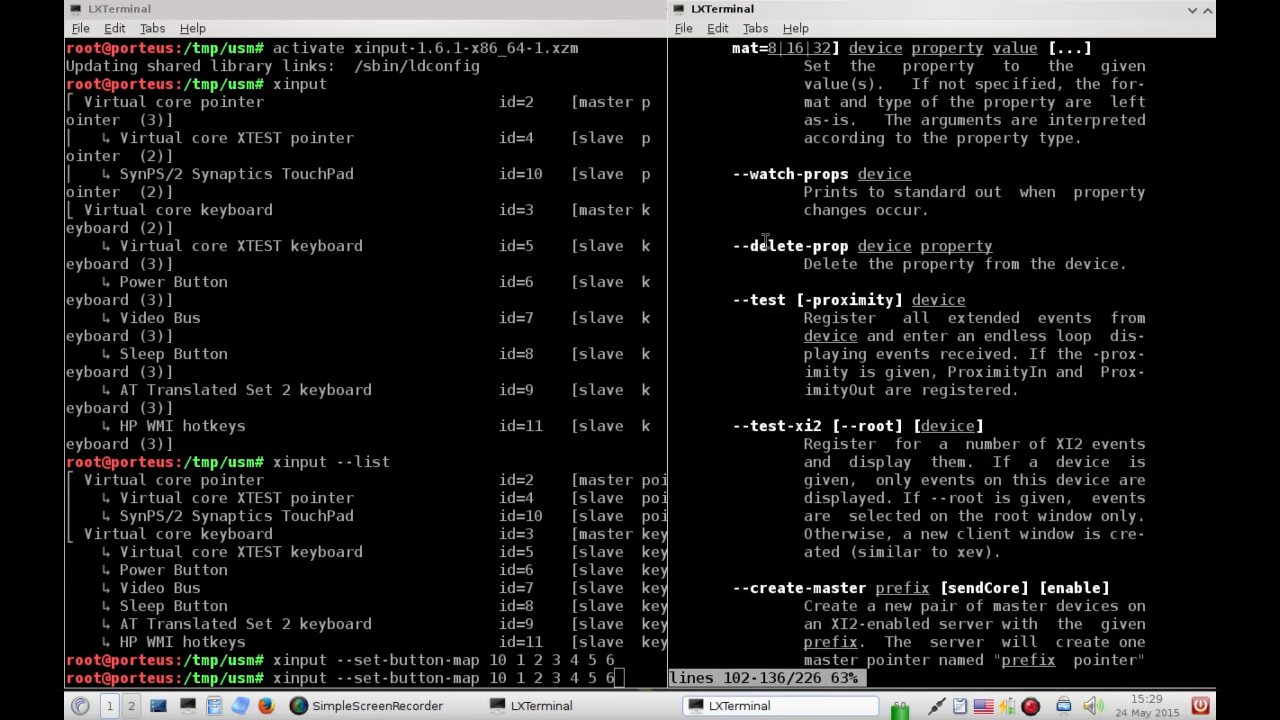
{"action": "scroll", "scroll_direction": "up", "scroll_amount": 3}
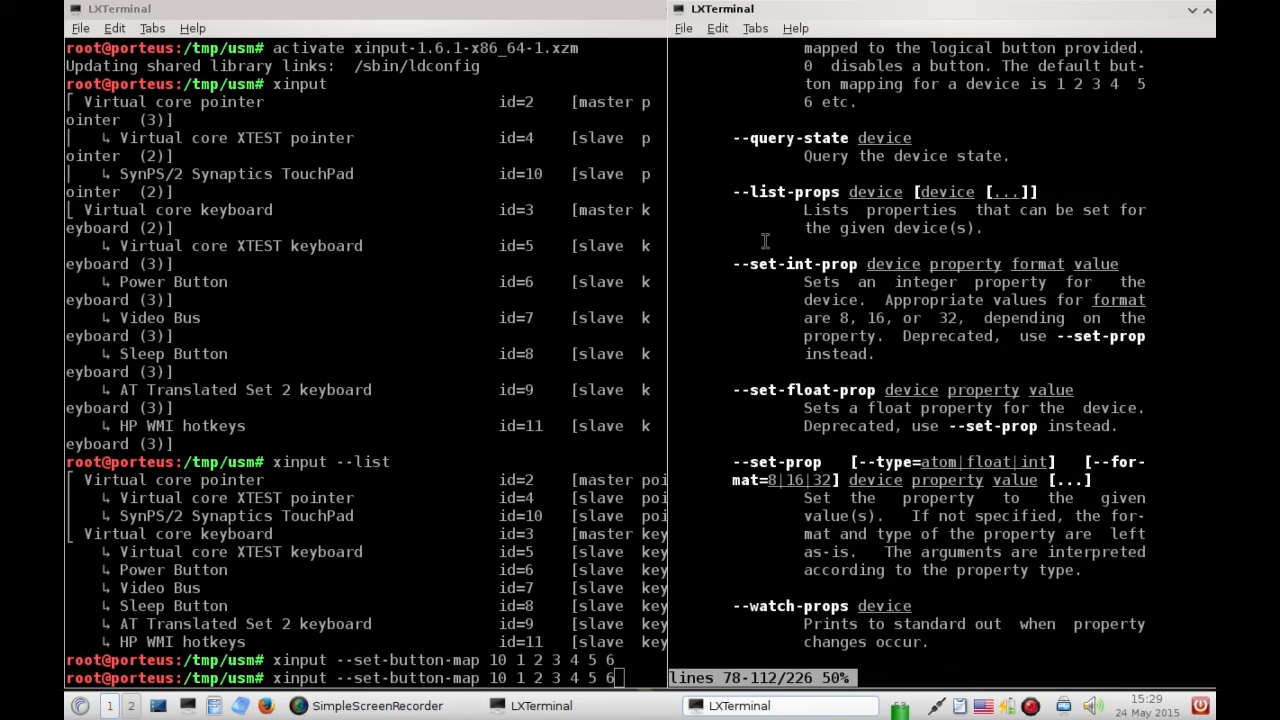
{"action": "scroll", "scroll_direction": "up", "scroll_amount": 3}
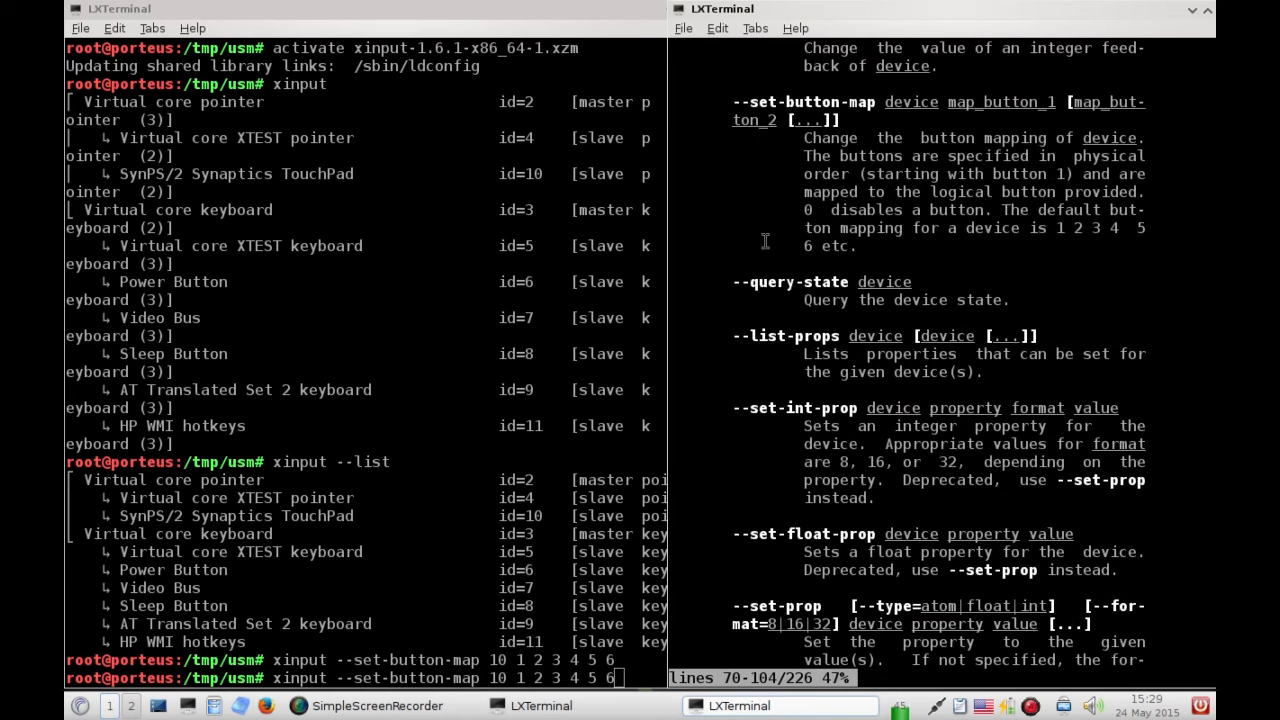
{"action": "scroll", "scroll_direction": "up", "scroll_amount": 3}
{"action": "type", "text": "2"}
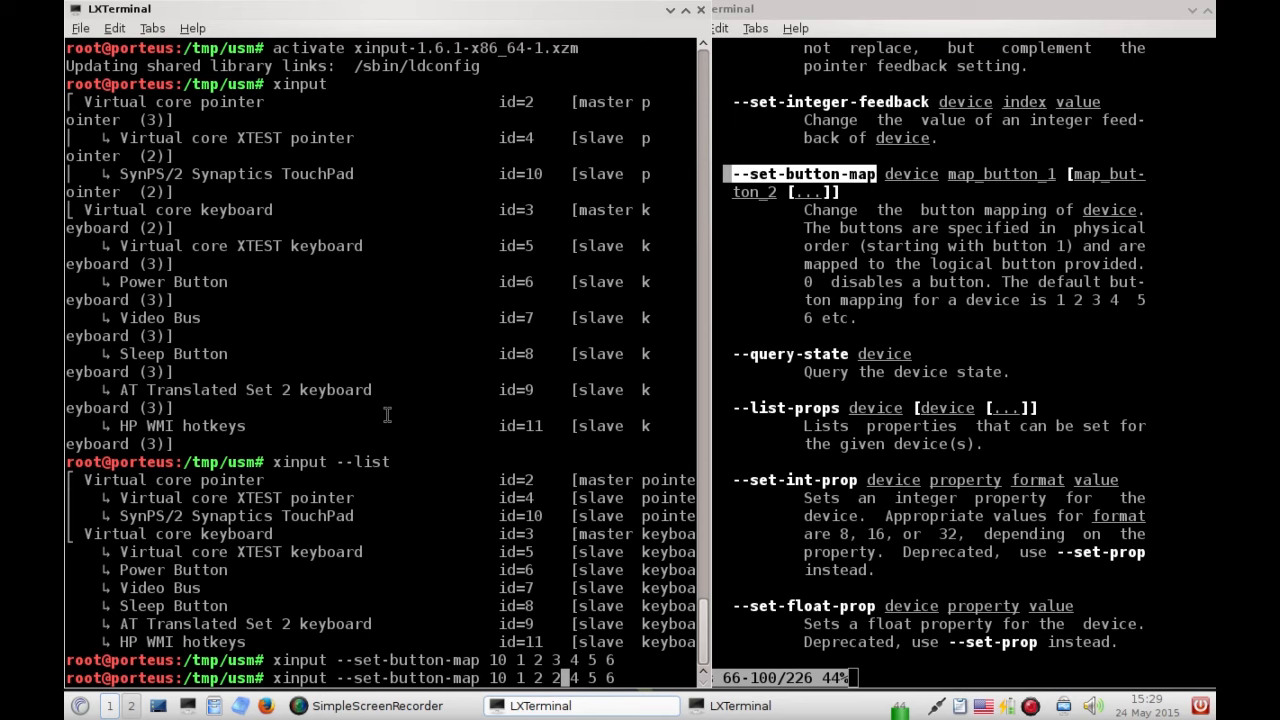
{"action": "key", "text": "Return"}
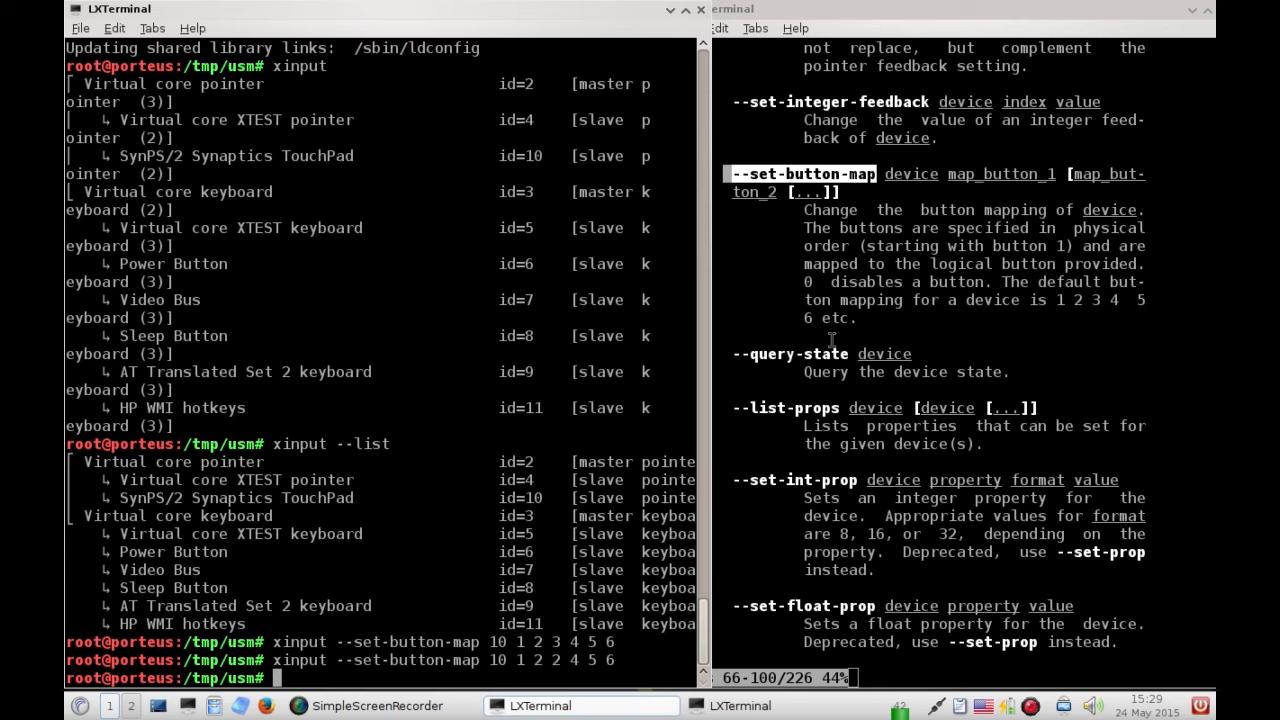
{"action": "mouse_move", "coordinate": [888, 70]}
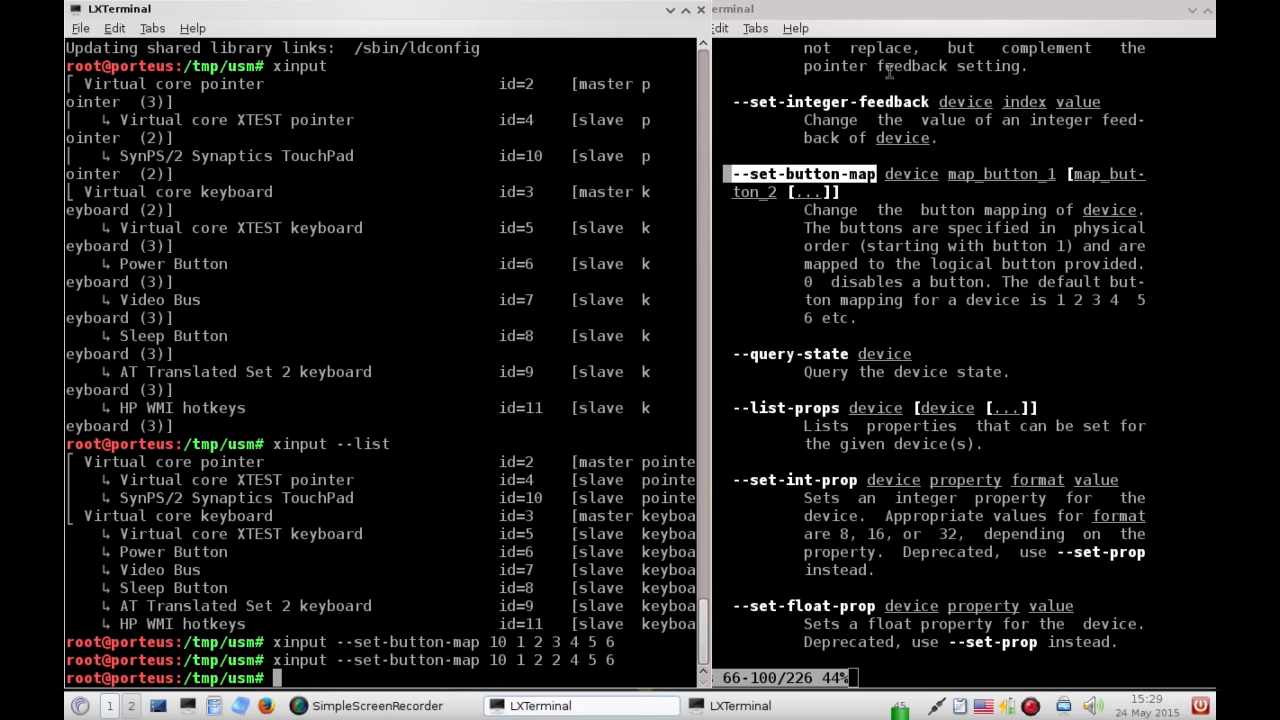
{"action": "mouse_move", "coordinate": [936, 92]}
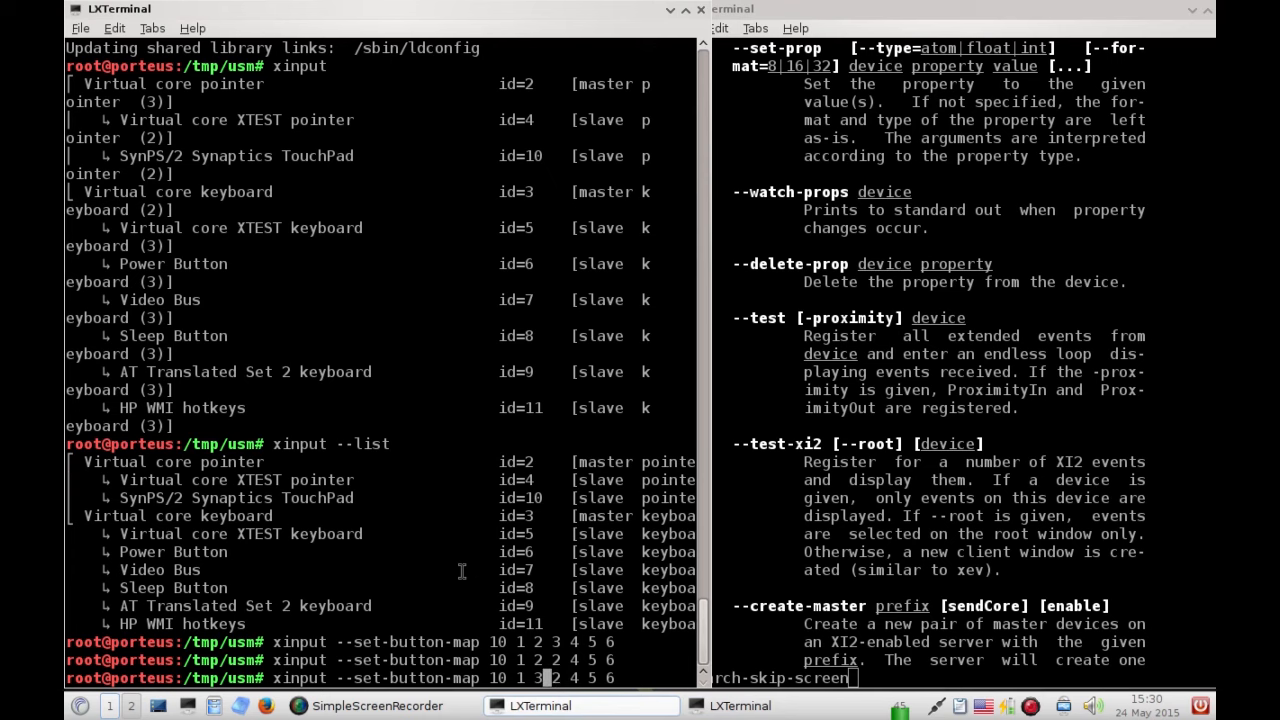
{"action": "key", "text": "Return"}
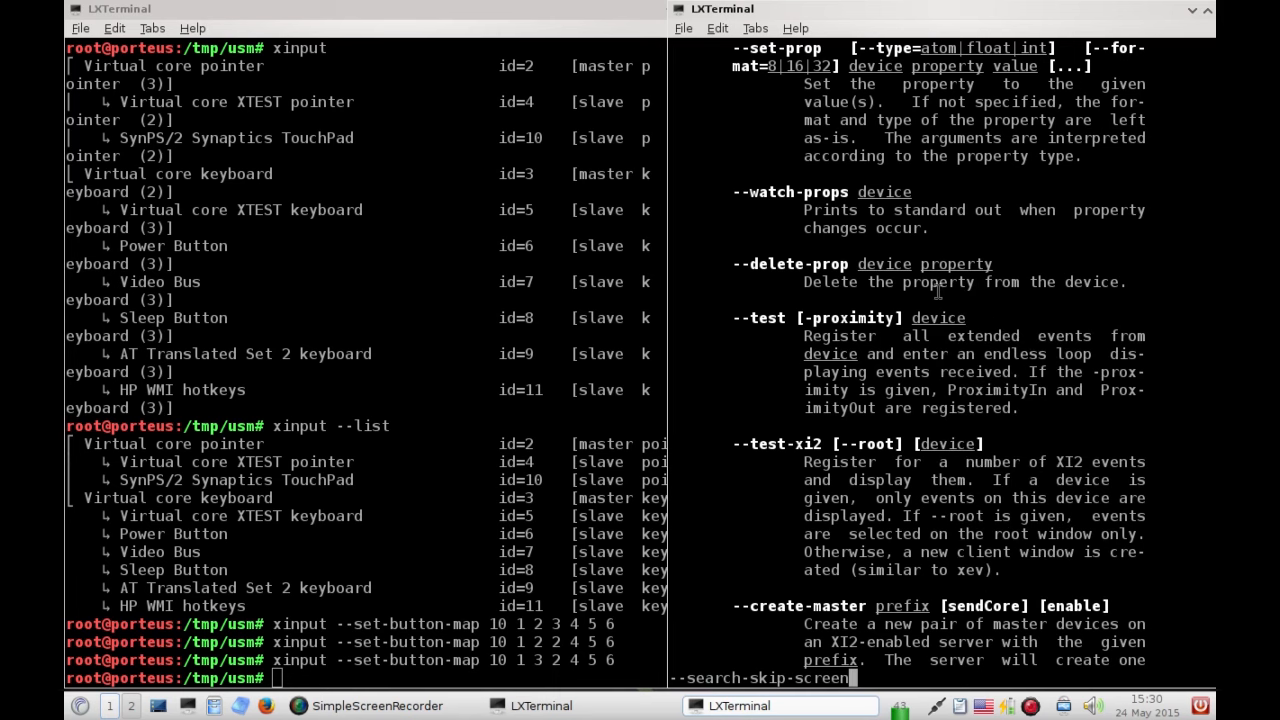
{"action": "mouse_move", "coordinate": [720, 148]}
{"action": "type", "text": "xinput --set-button-map 10 1 3 3 4 5 6"}
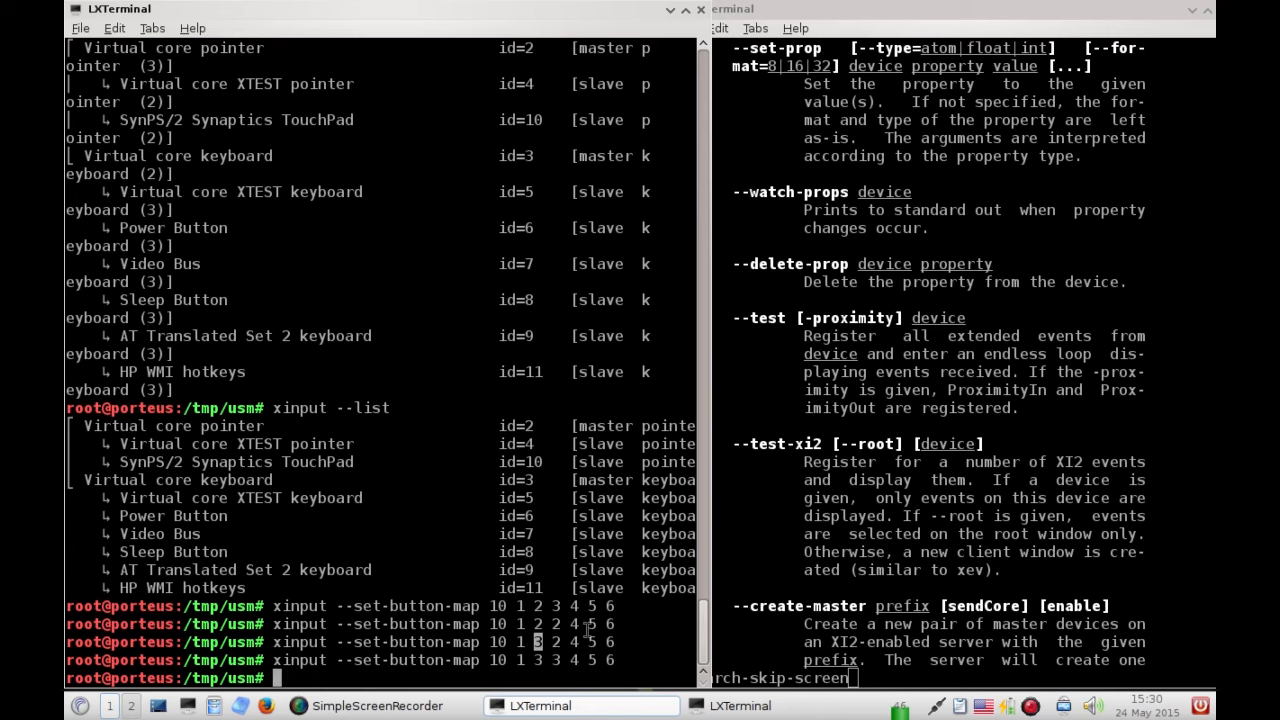
{"action": "mouse_move", "coordinate": [868, 474]}
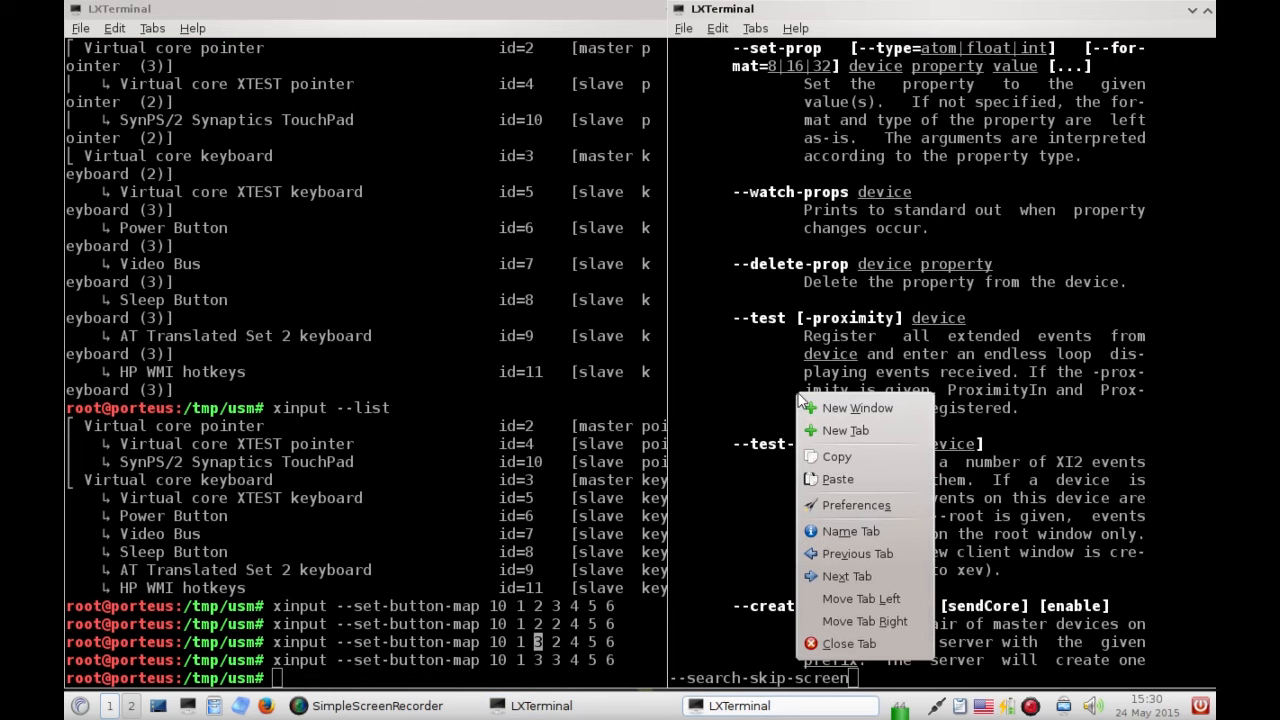
{"action": "mouse_move", "coordinate": [796, 352]}
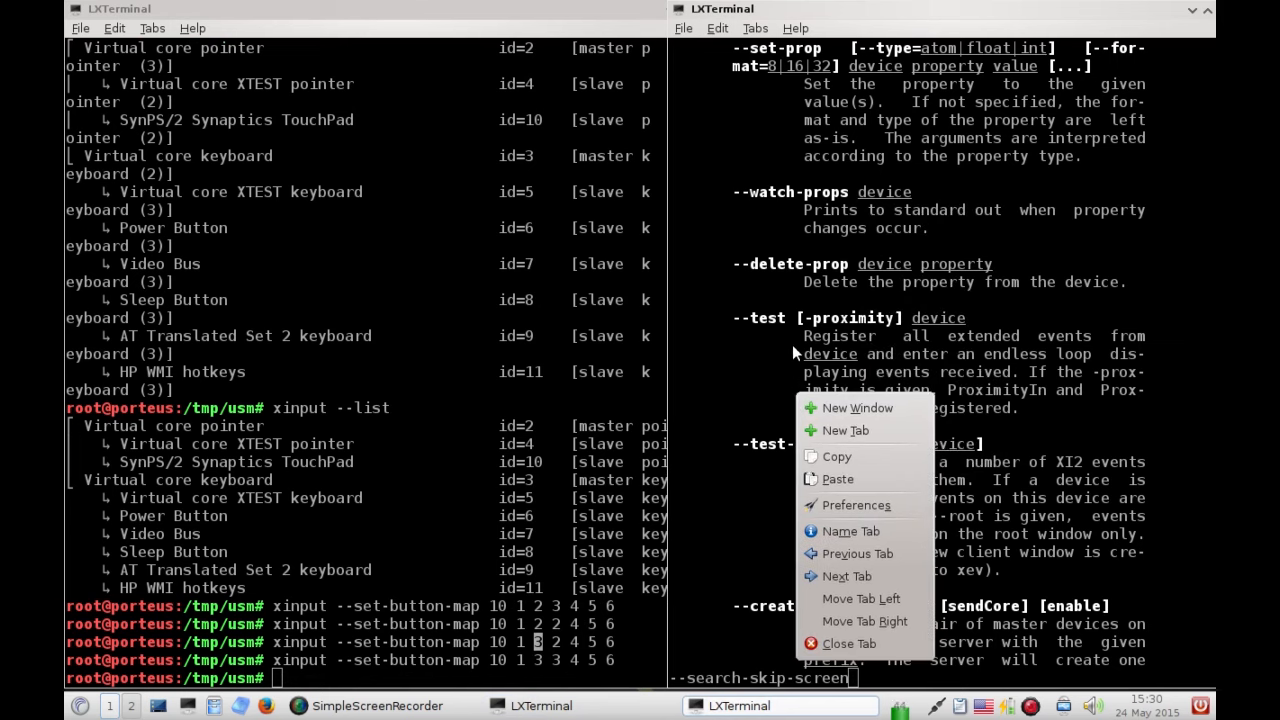
{"action": "left_click", "coordinate": [792, 348]}
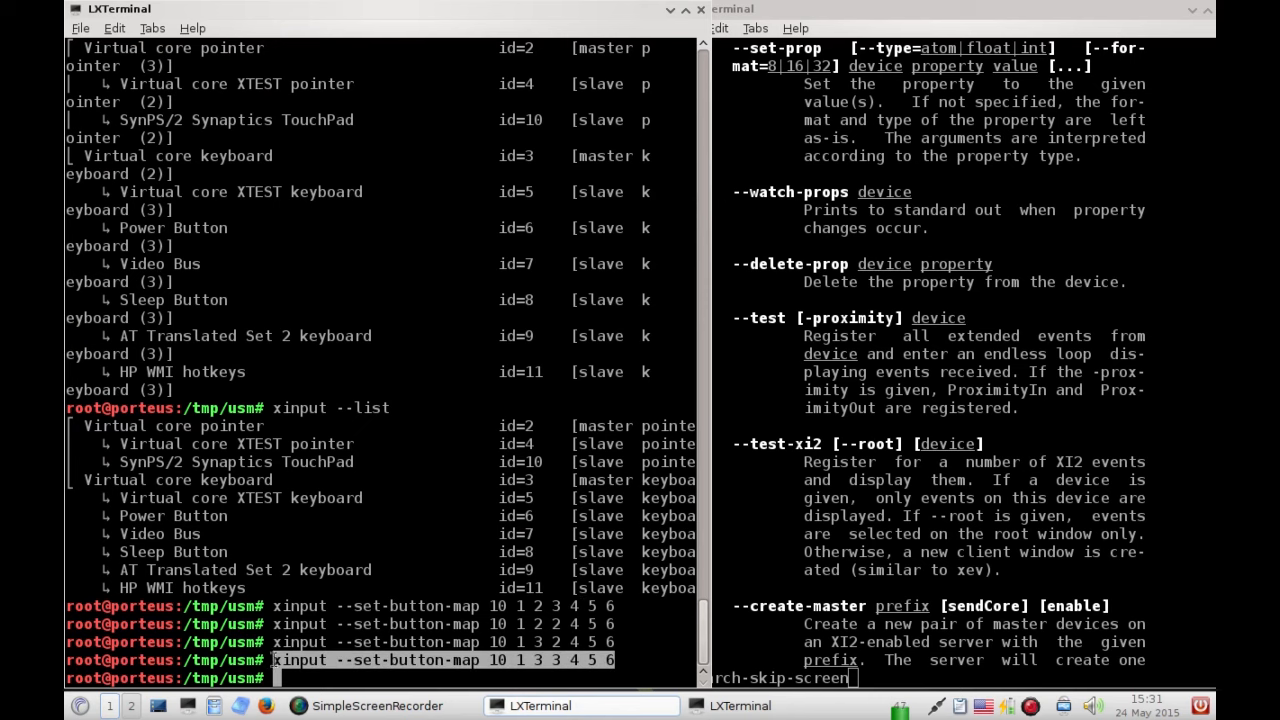
{"action": "mouse_move", "coordinate": [654, 620]}
{"action": "type", "text": "ls"}
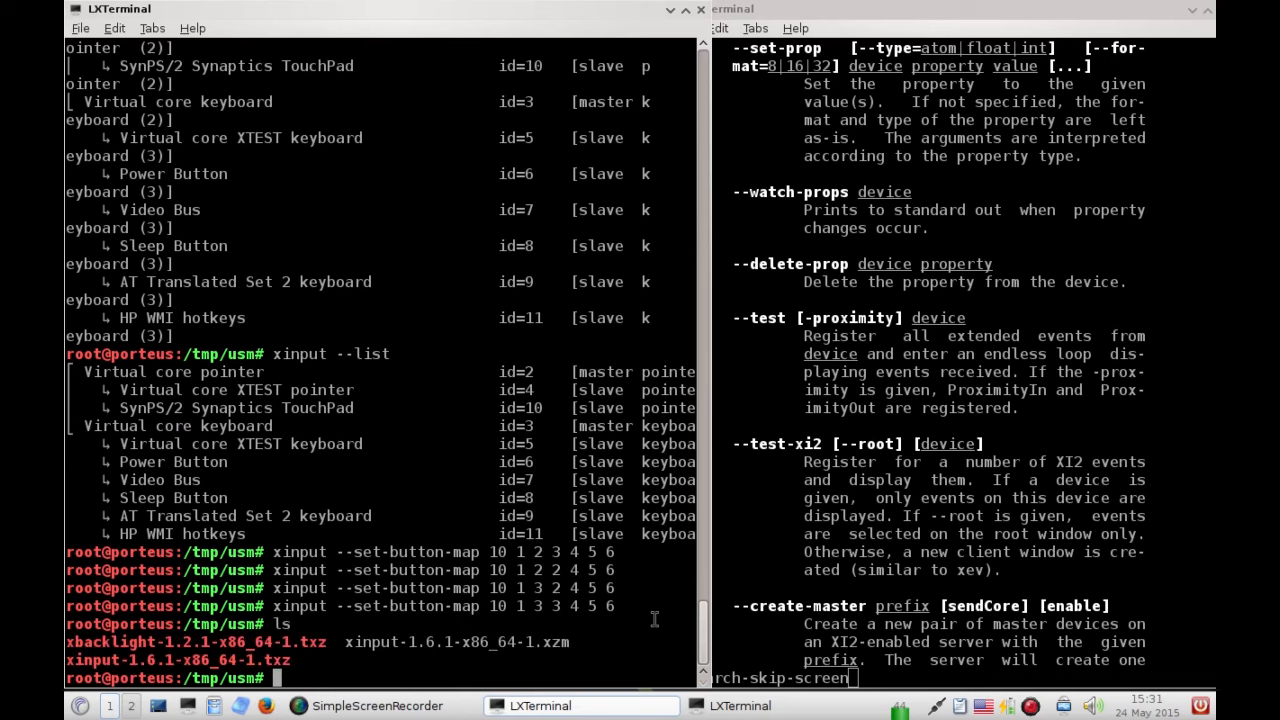
Move xinput-1.6.1-x86_64-1.xzm into /mnt/sdb1/porteus/modules/ with mv
{"action": "type", "text": "mv"}
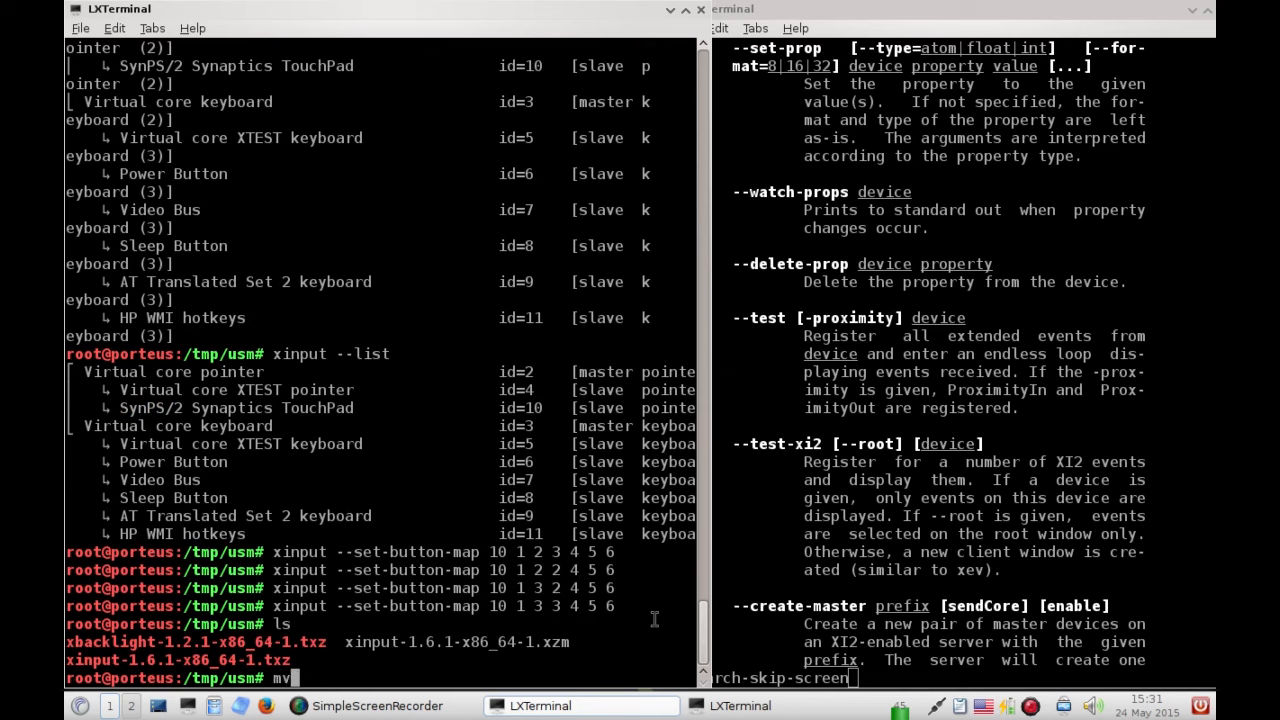
{"action": "type", "text": "xinput-1.6.1-x86_64-1."}
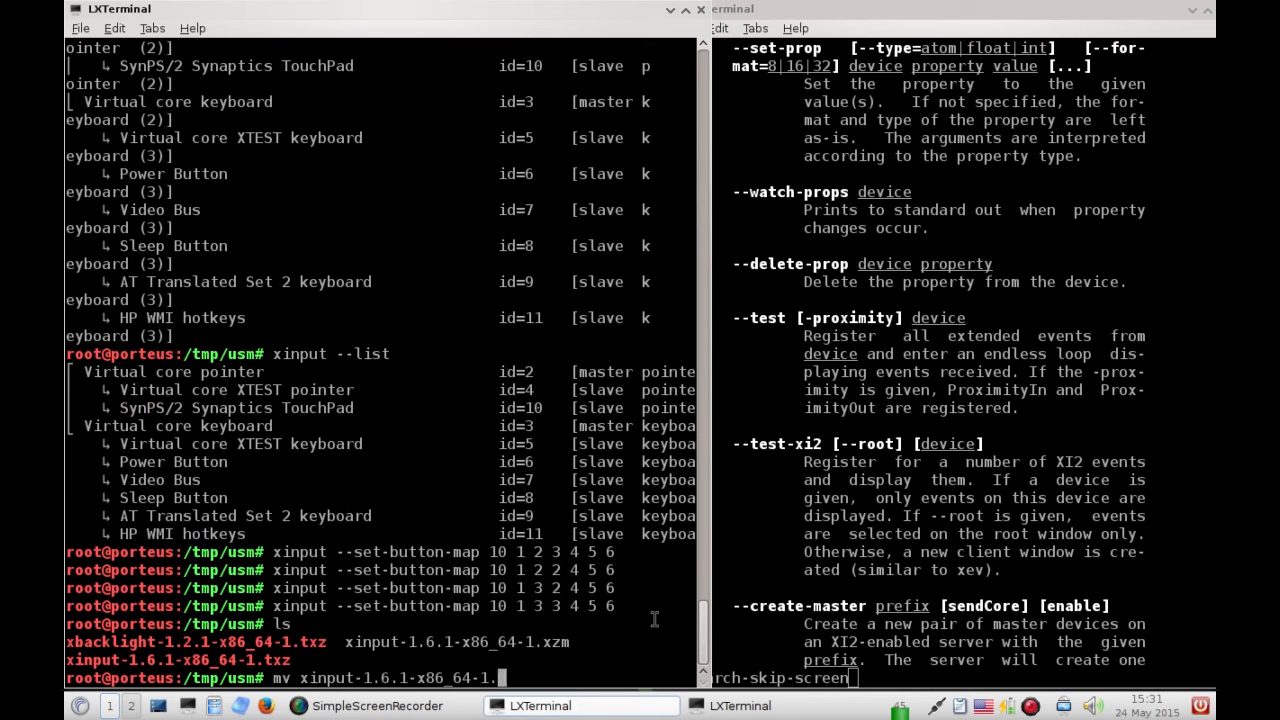
{"action": "type", "text": "zzm"}
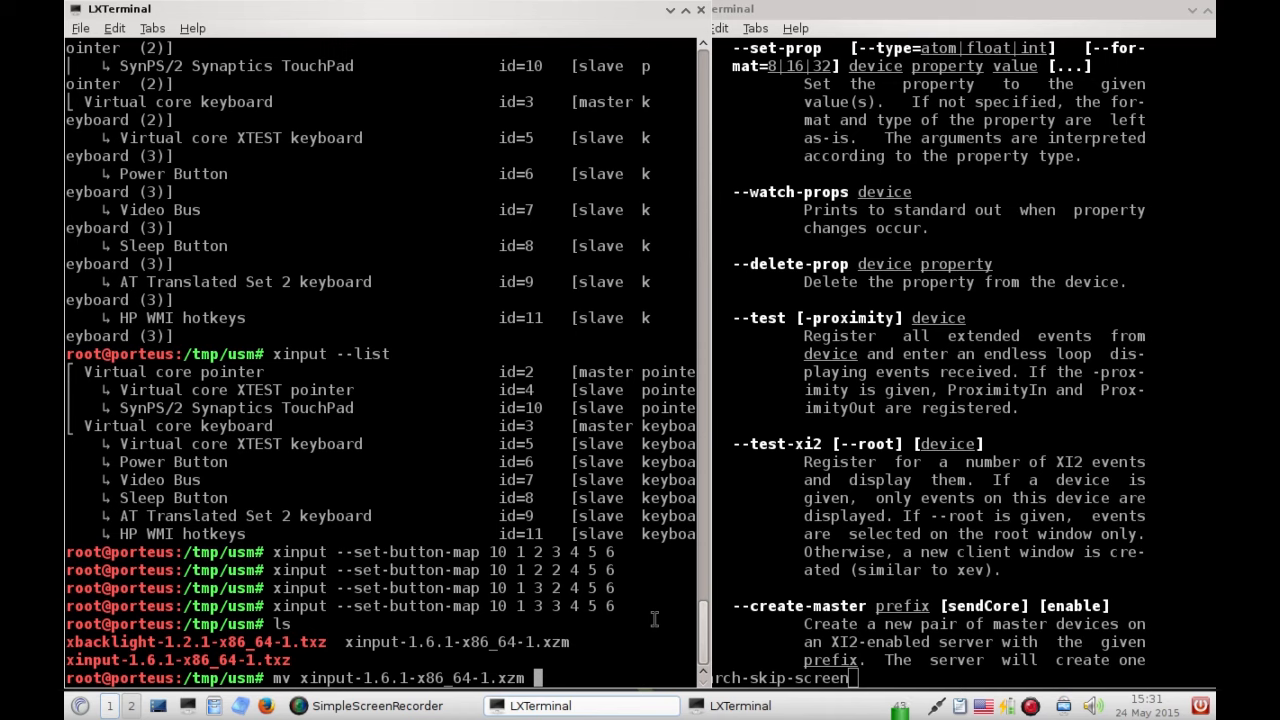
{"action": "type", "text": "/mnt/sdb1/porteus/"}
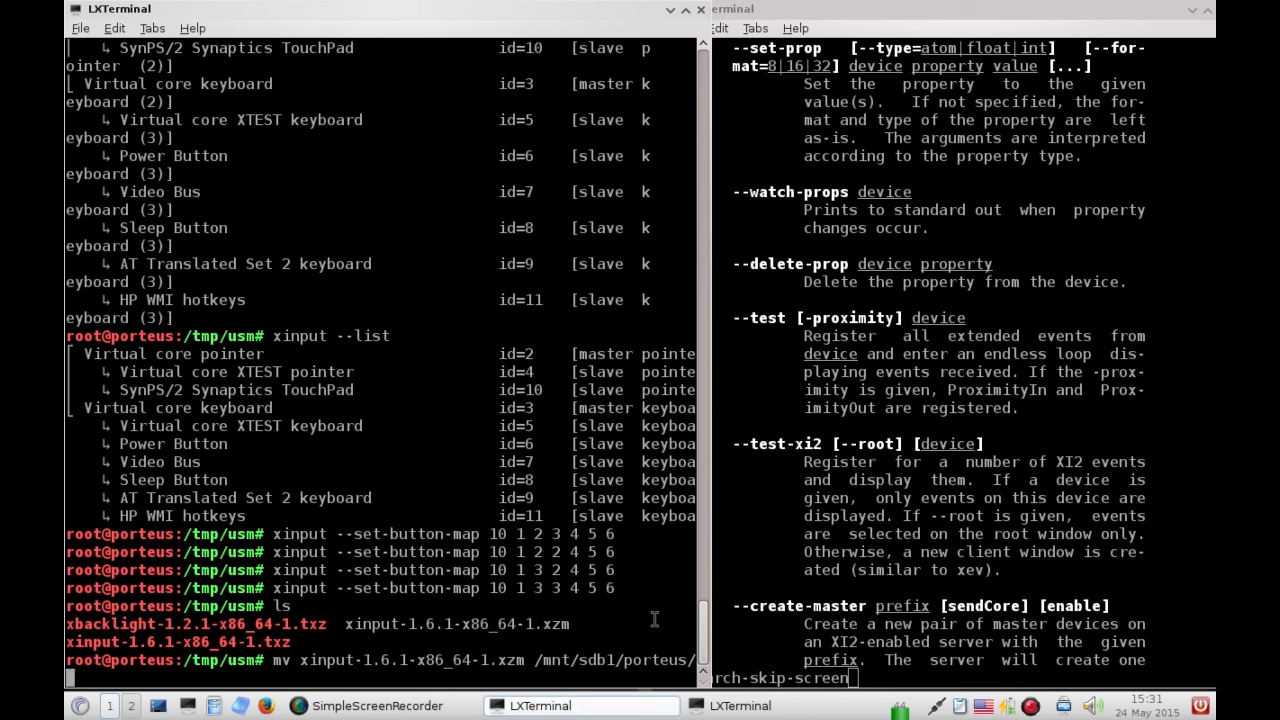
{"action": "type", "text": "modules/"}
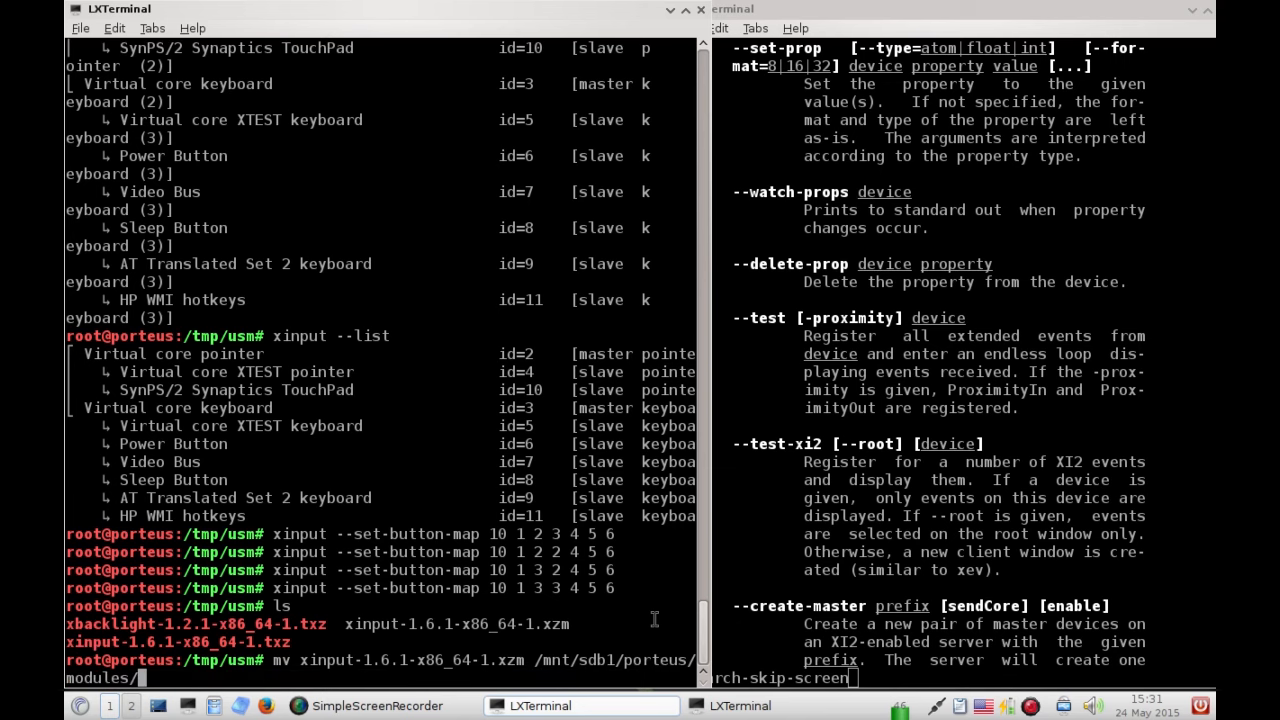
{"action": "key", "text": "Return"}
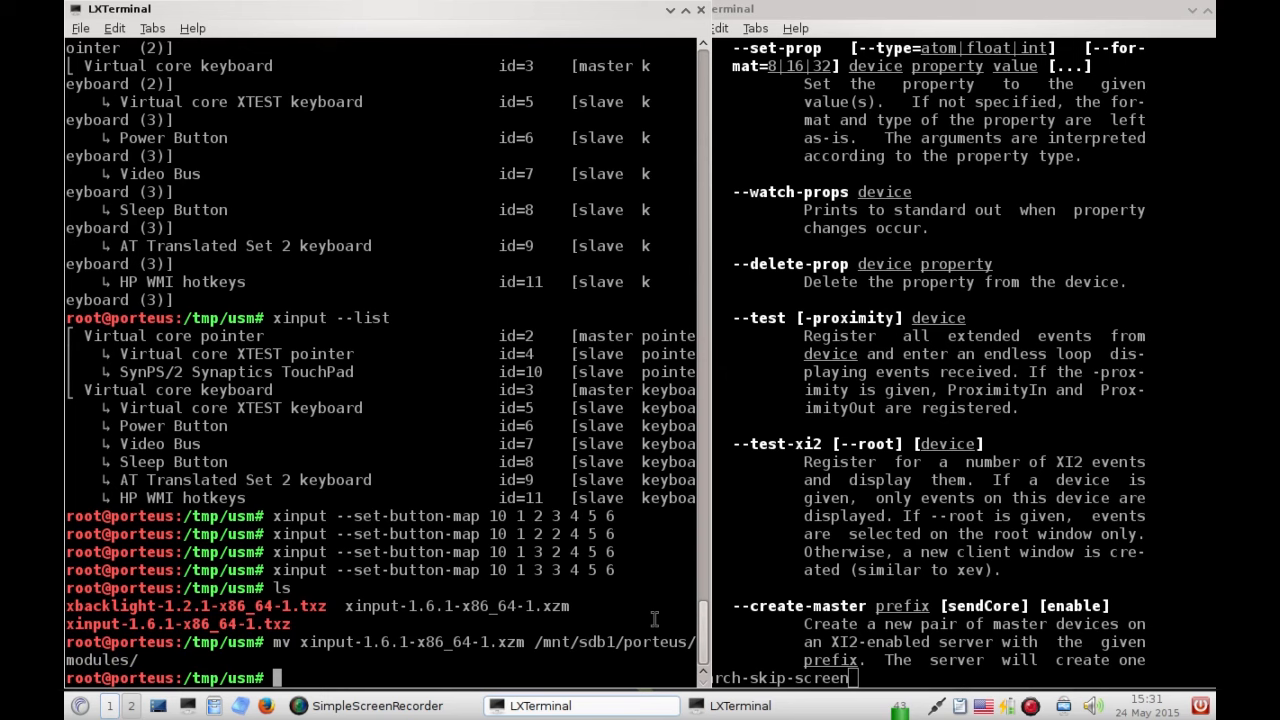
{"action": "mouse_move", "coordinate": [424, 560]}
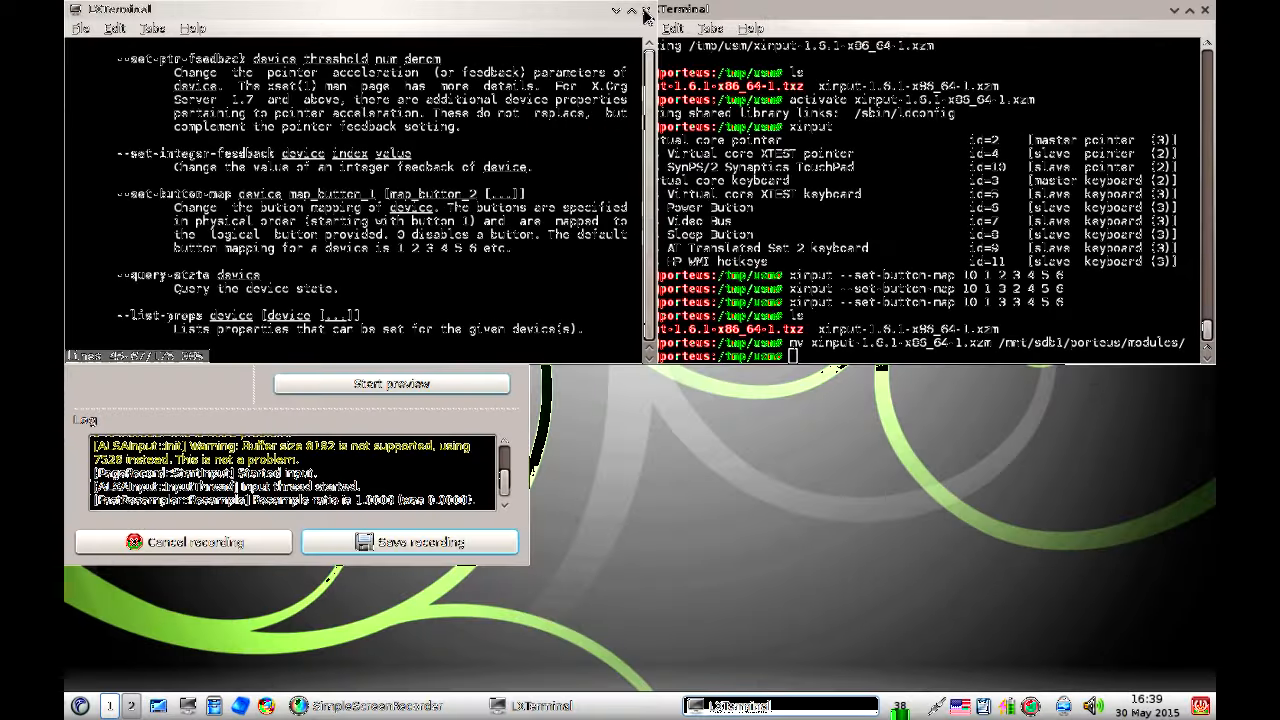
Launch Porteus Settings Centre from System Tools and log in as root
{"action": "left_click", "coordinate": [378, 704]}
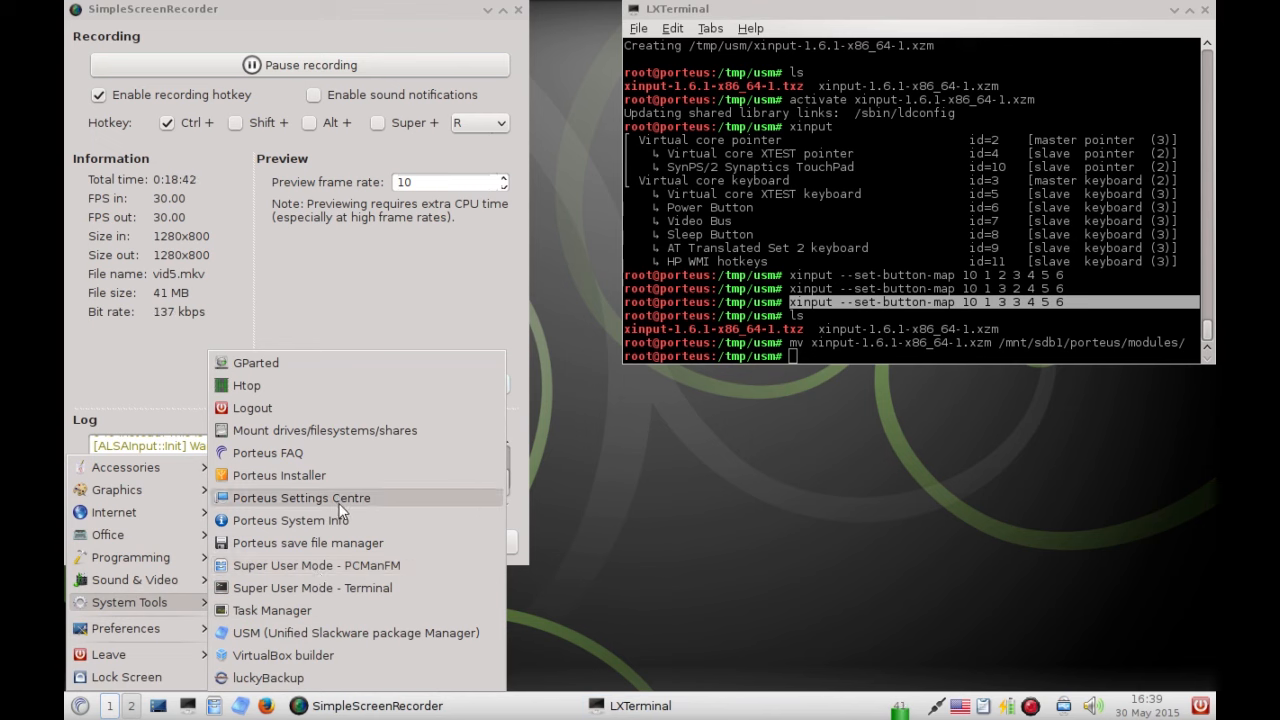
{"action": "left_click", "coordinate": [300, 496]}
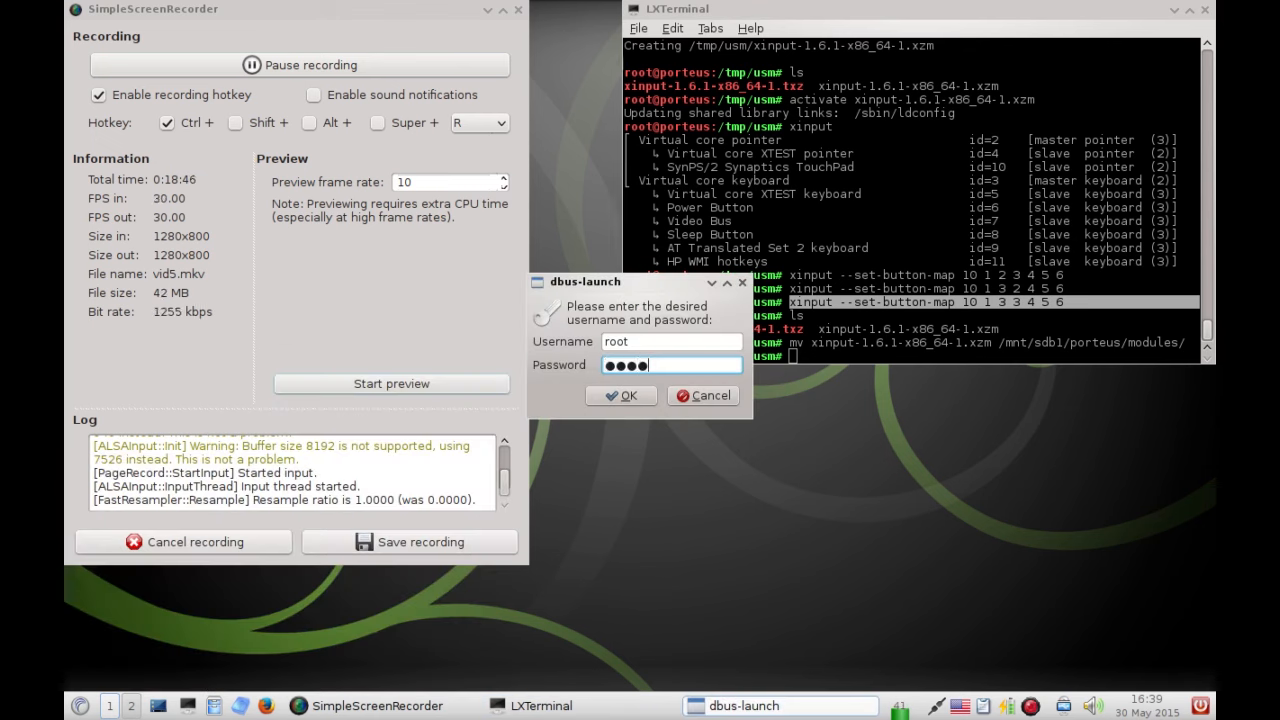
{"action": "left_click", "coordinate": [620, 396]}
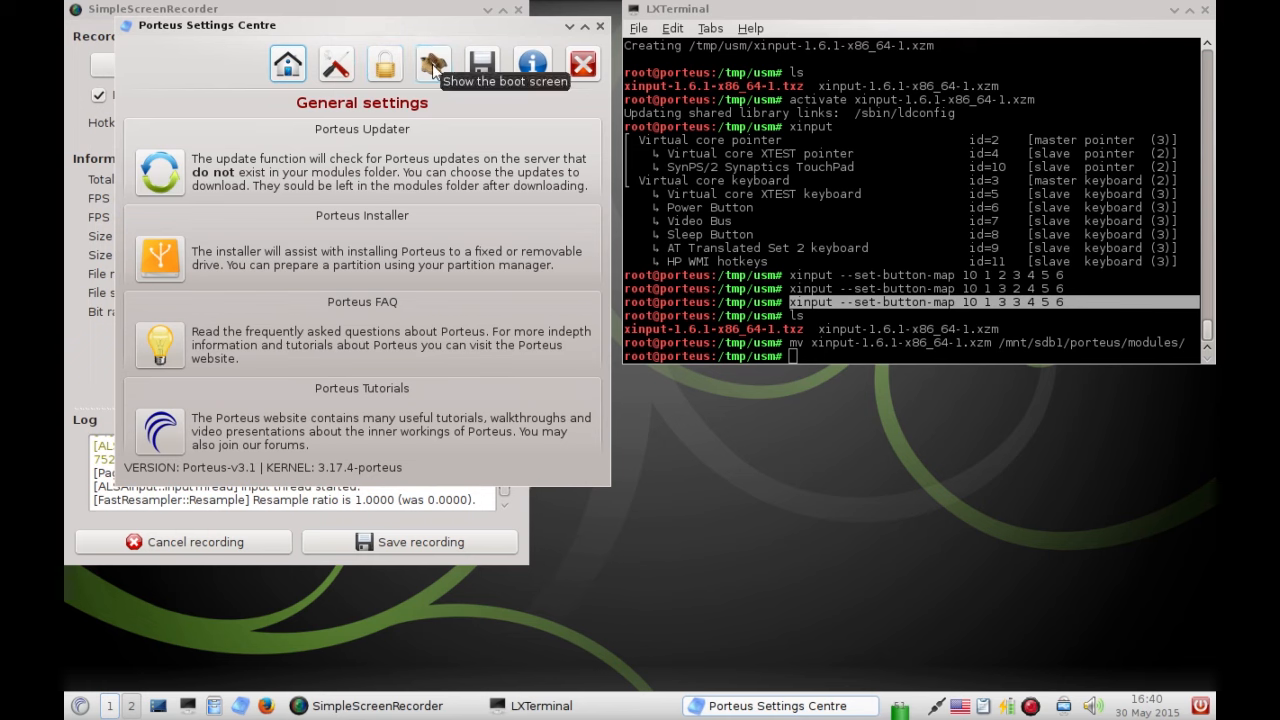
Go to Boot options and bring up the Startup scripts editor
{"action": "left_click", "coordinate": [432, 62]}
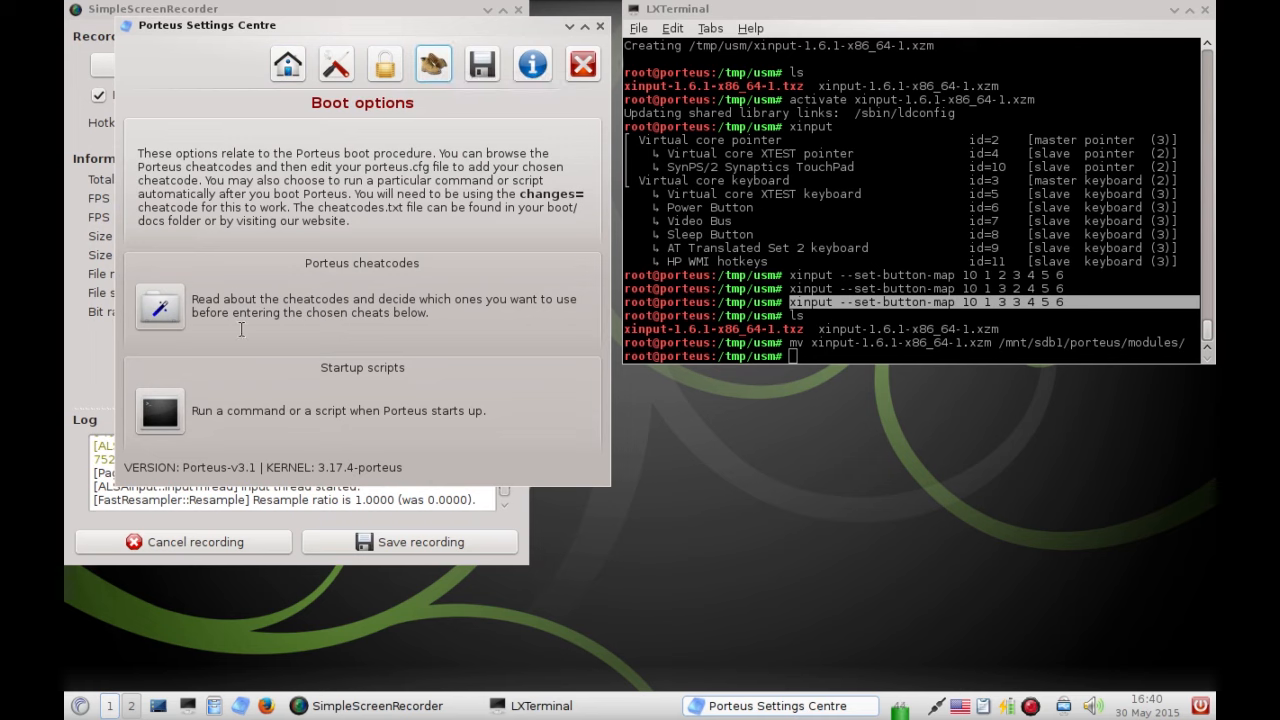
{"action": "mouse_move", "coordinate": [324, 390]}
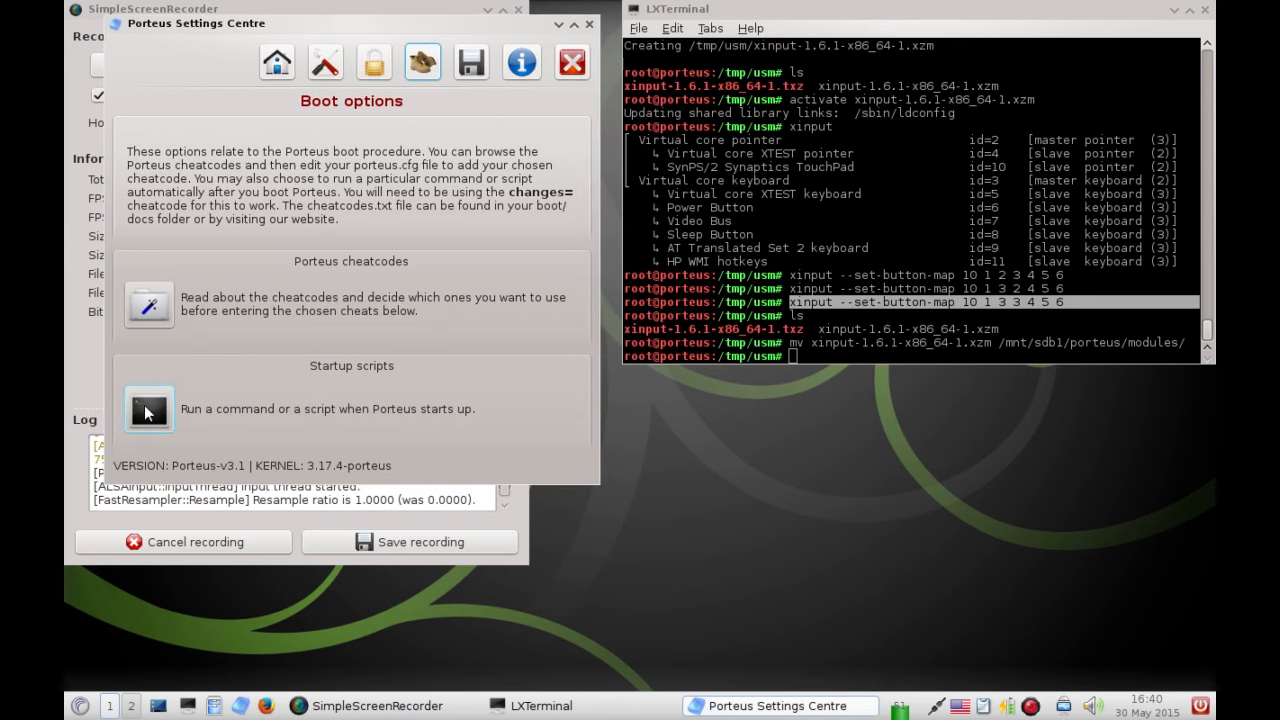
{"action": "left_click", "coordinate": [148, 408]}
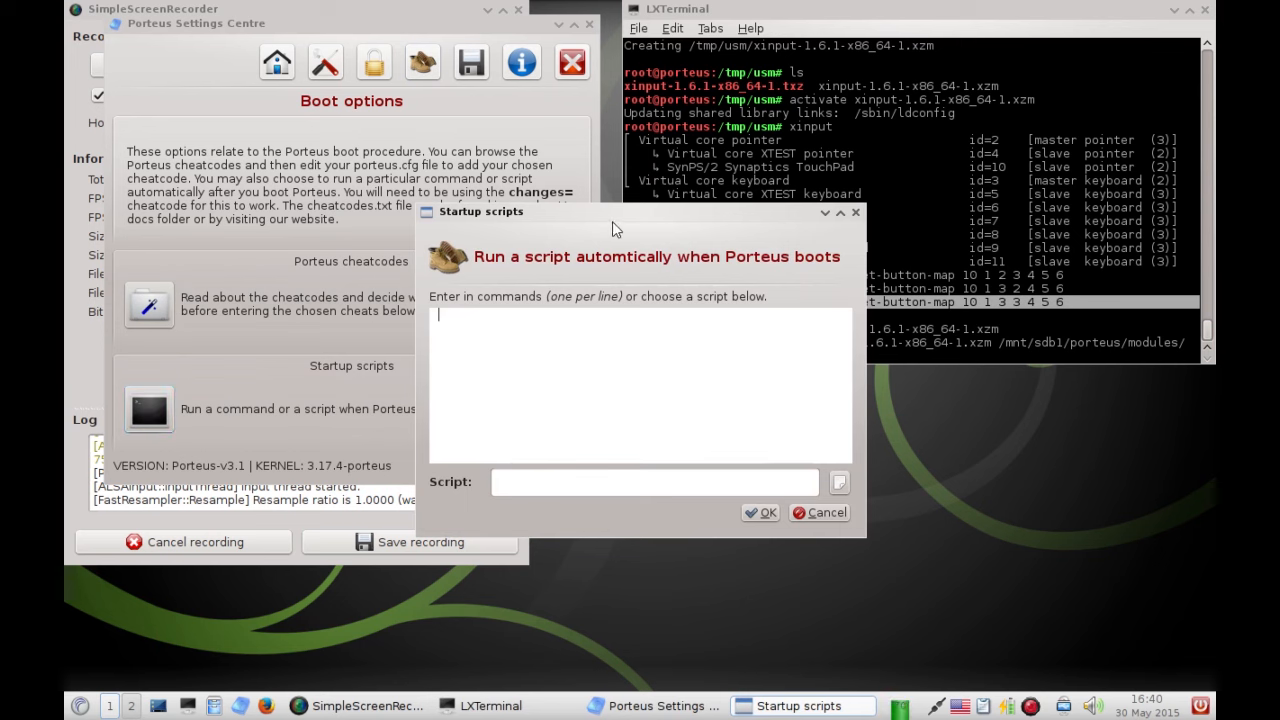
{"action": "left_click_drag", "start_coordinate": [616, 212], "coordinate": [354, 130]}
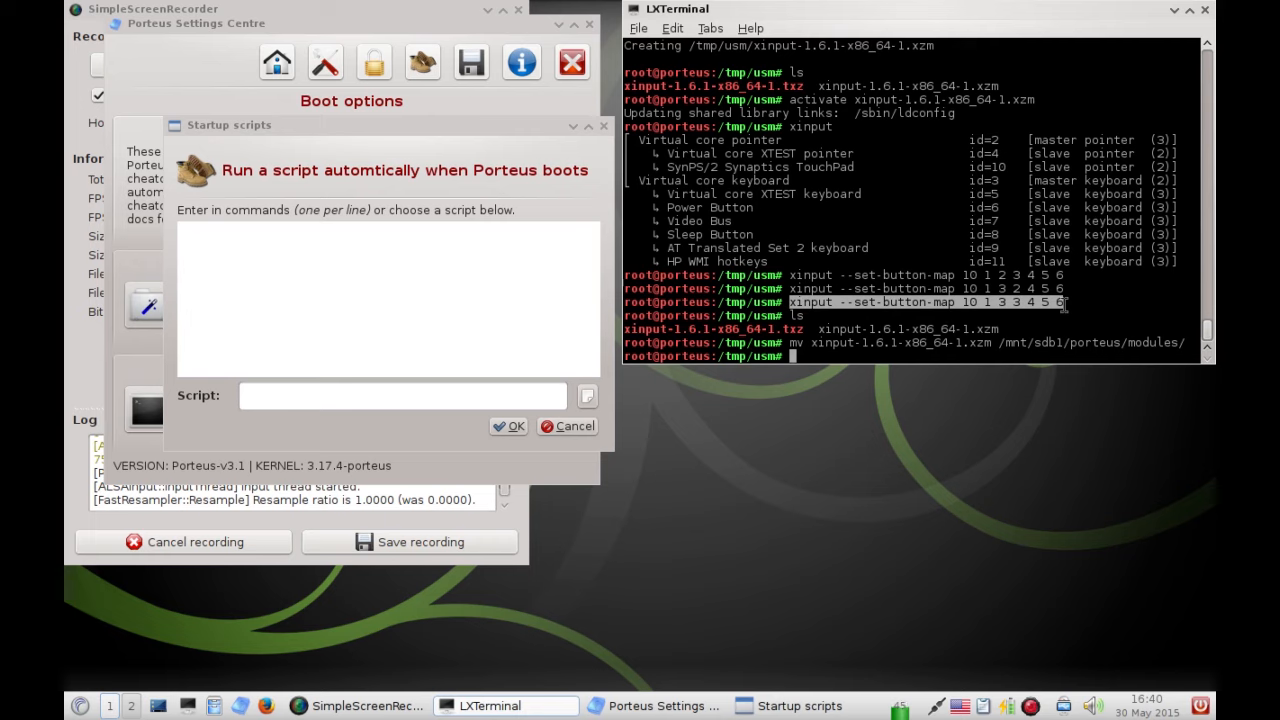
Save 'xinput --set-button-map 10 1 3 3 4 5 6' as a startup script and confirm
{"action": "right_click", "coordinate": [944, 310]}
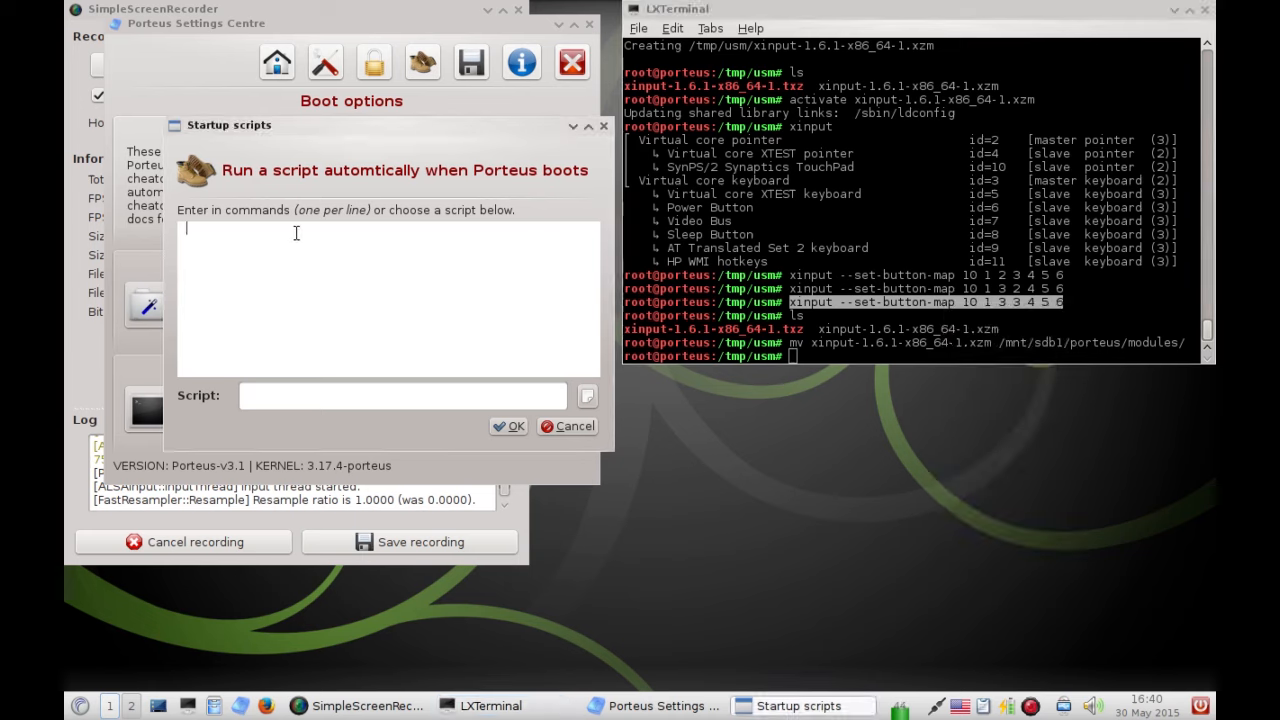
{"action": "type", "text": "xinput --set-button-map 10 1 3 3 4 5 6"}
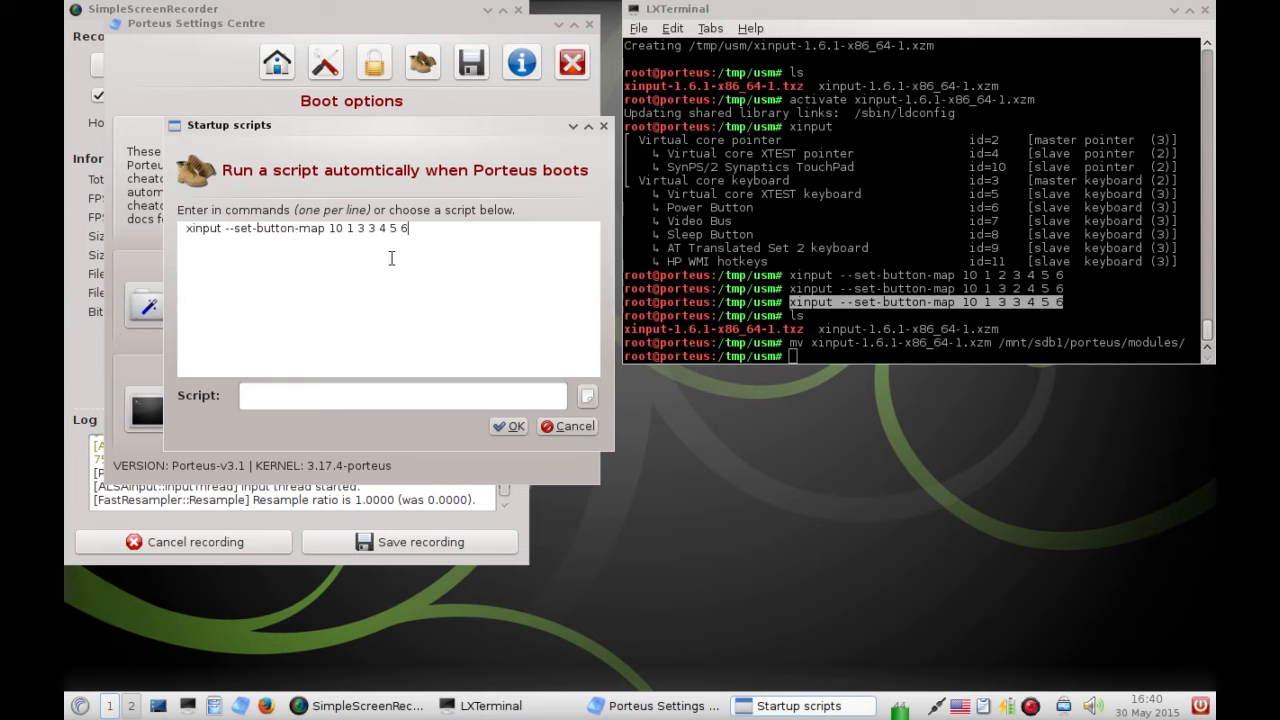
{"action": "mouse_move", "coordinate": [632, 416]}
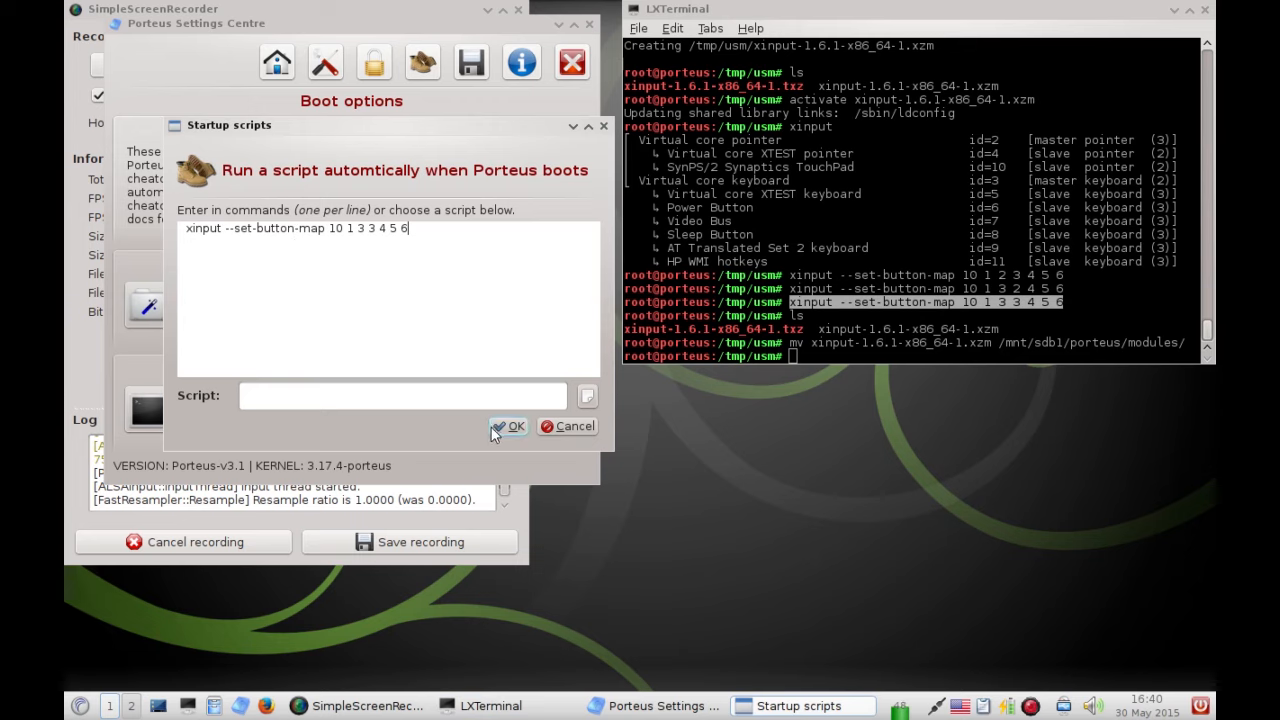
{"action": "left_click", "coordinate": [510, 424]}
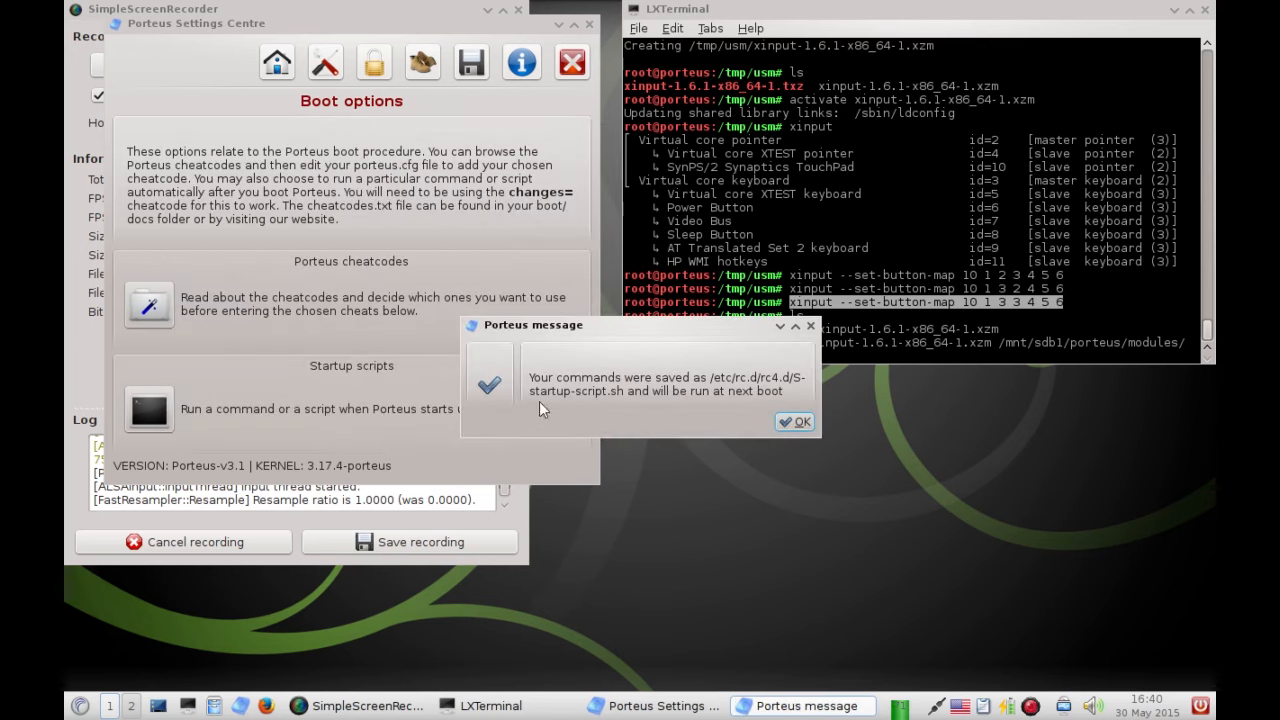
{"action": "mouse_move", "coordinate": [712, 396]}
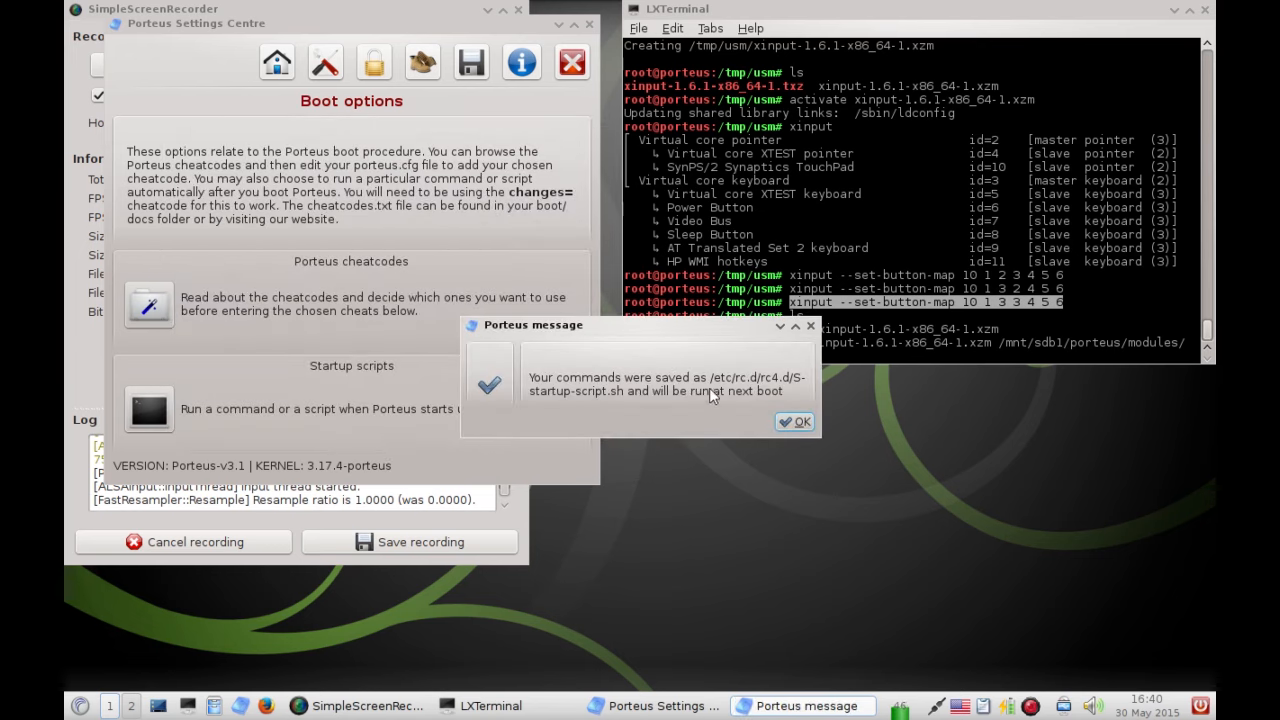
{"action": "mouse_move", "coordinate": [776, 390]}
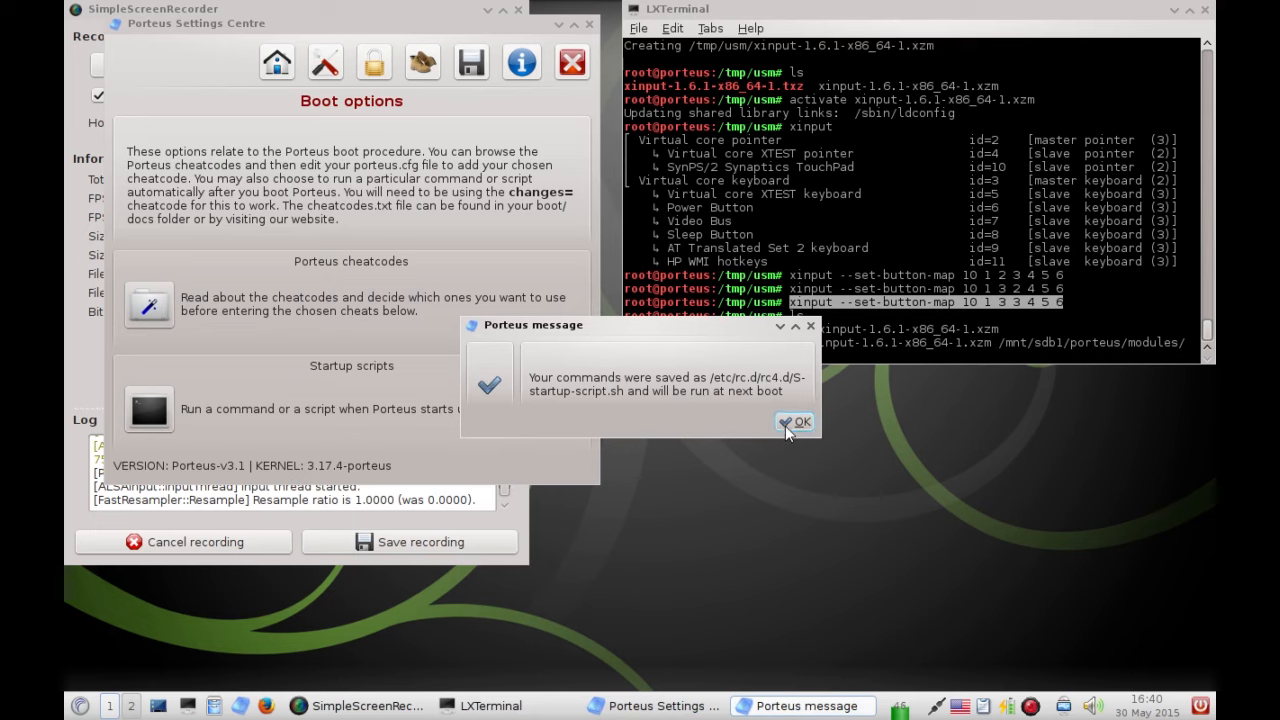
{"action": "left_click", "coordinate": [796, 422]}
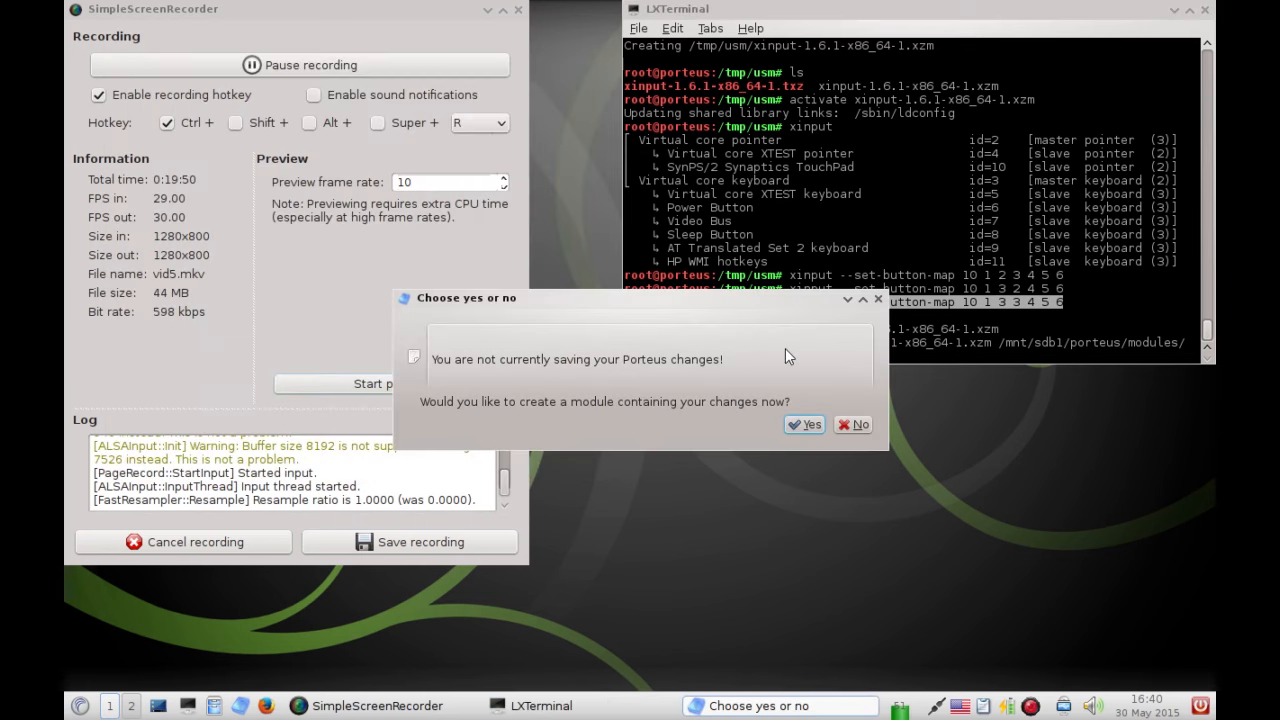
{"action": "mouse_move", "coordinate": [804, 424]}
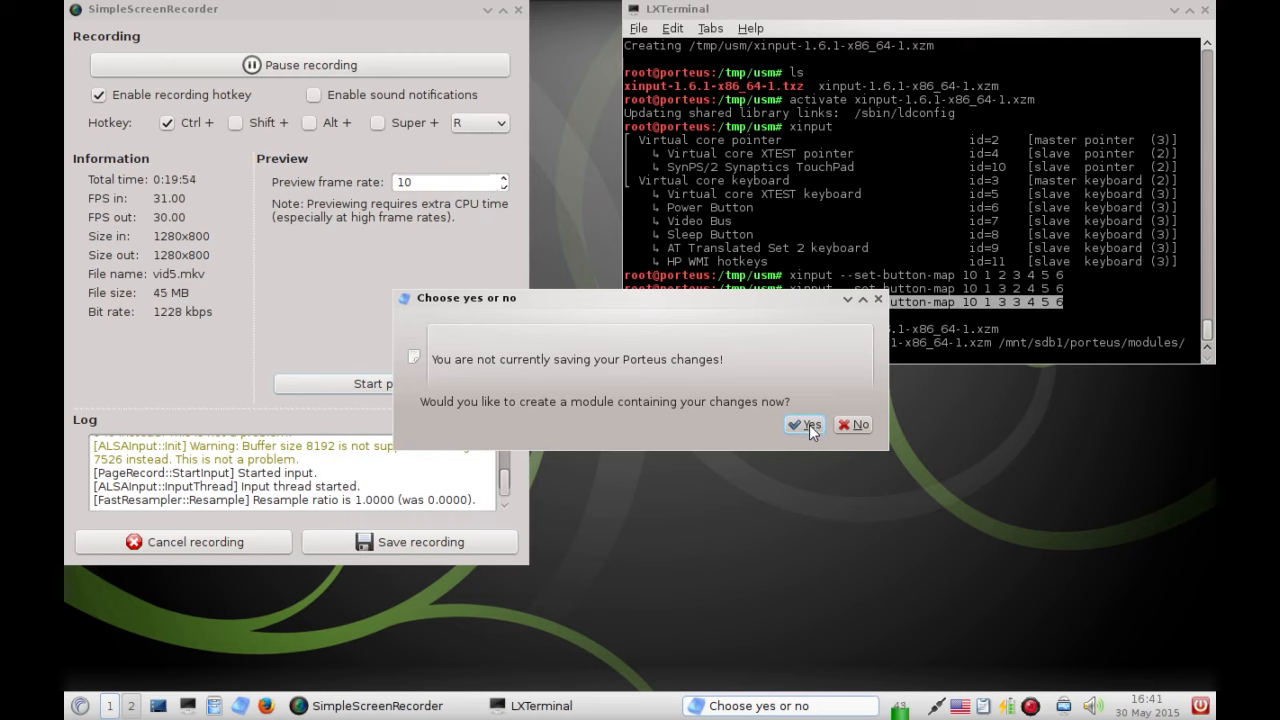
{"action": "mouse_move", "coordinate": [544, 358]}
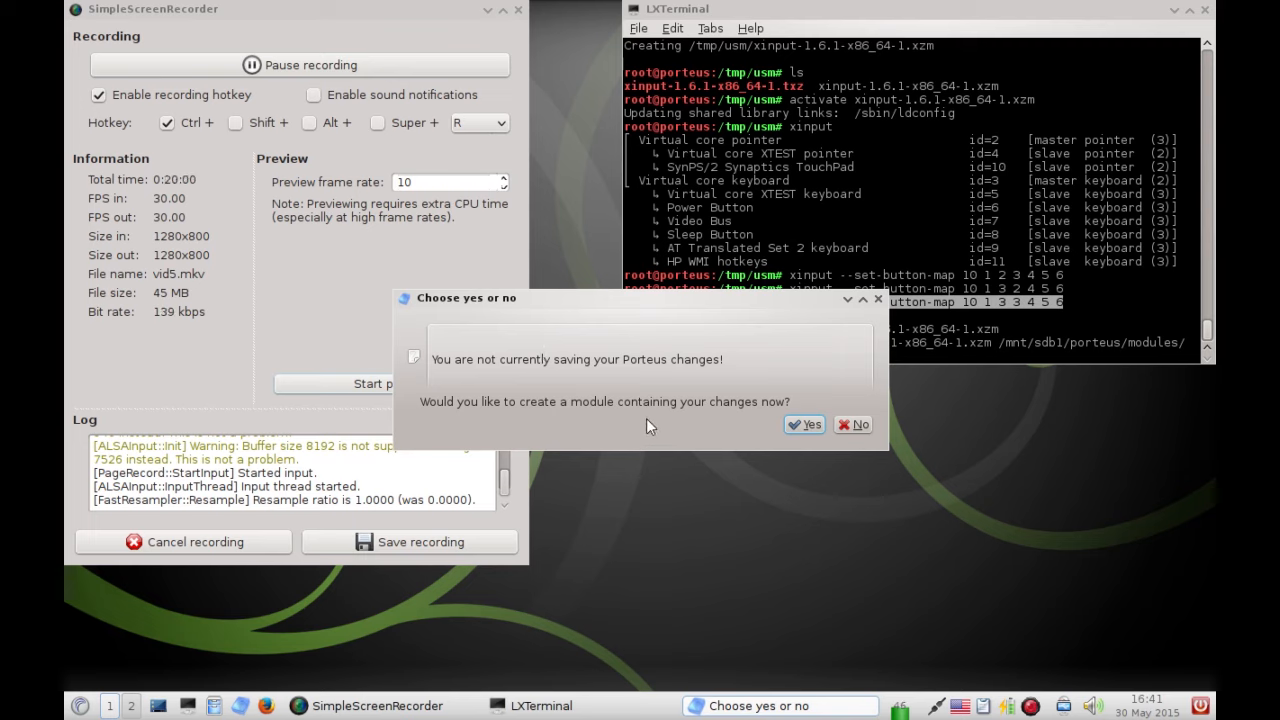
Create a module with the settings changes in the modules folder and confirm
{"action": "left_click", "coordinate": [804, 424]}
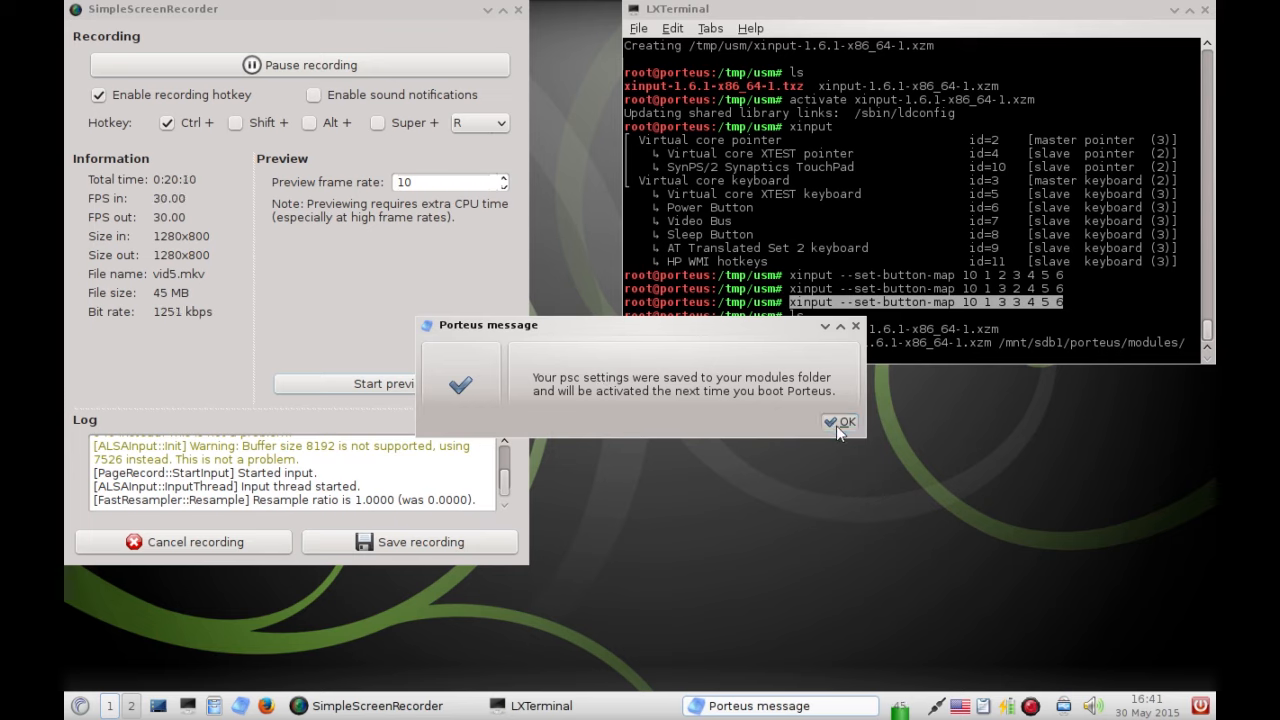
{"action": "left_click", "coordinate": [840, 420]}
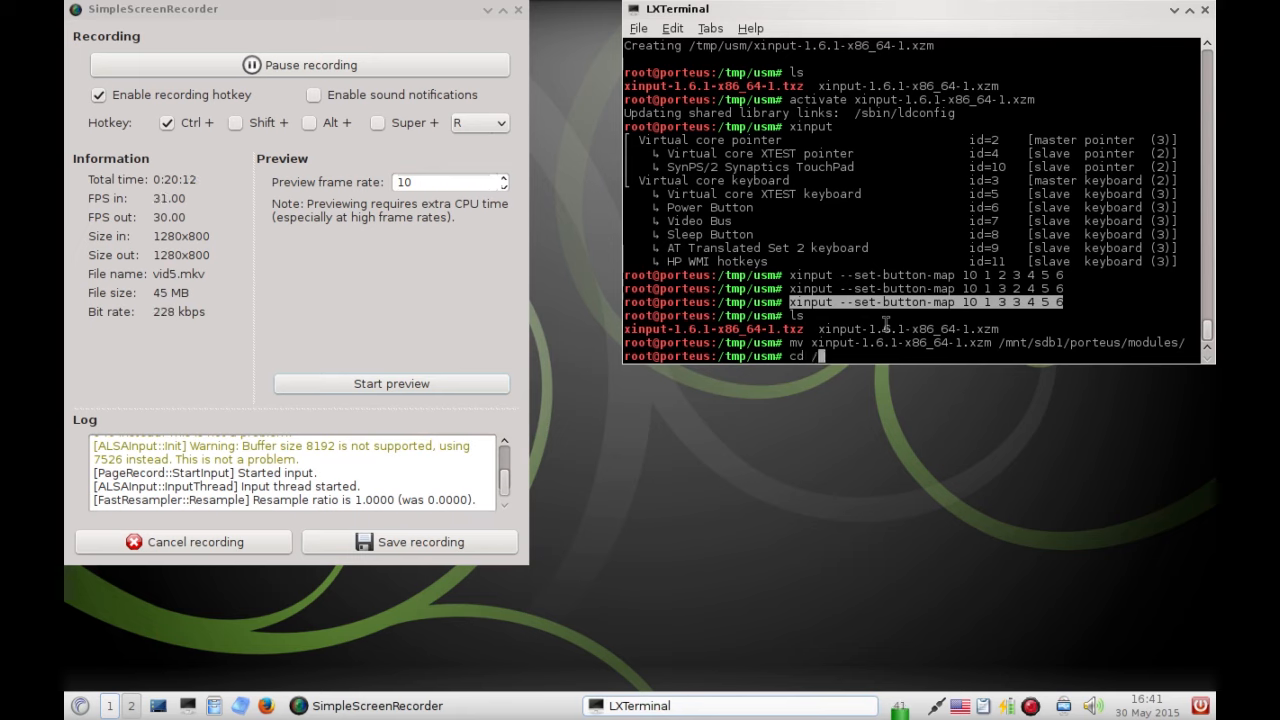
Change into /mnt/sdb1/porteus/modules/ to see the new changes.xzm module
{"action": "type", "text": "mnt/sdb1/porteus/modules/"}
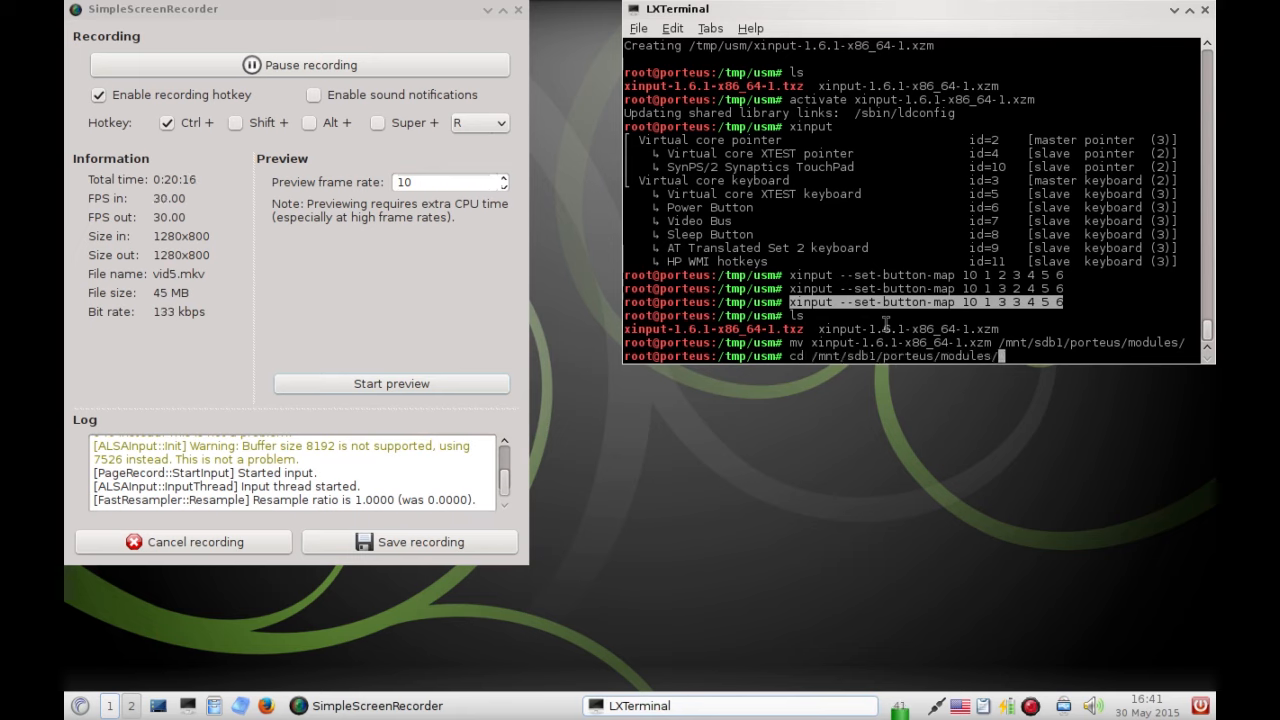
{"action": "key", "text": "Return"}
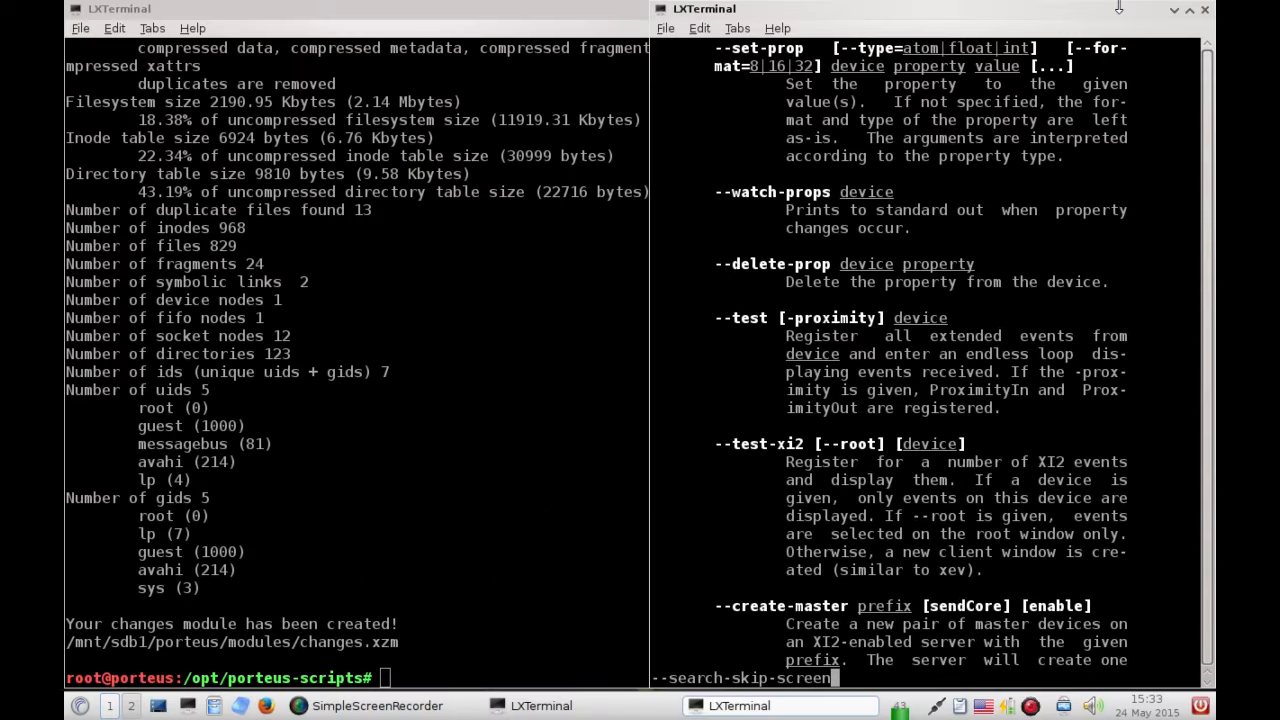
{"action": "mouse_move", "coordinate": [976, 20]}
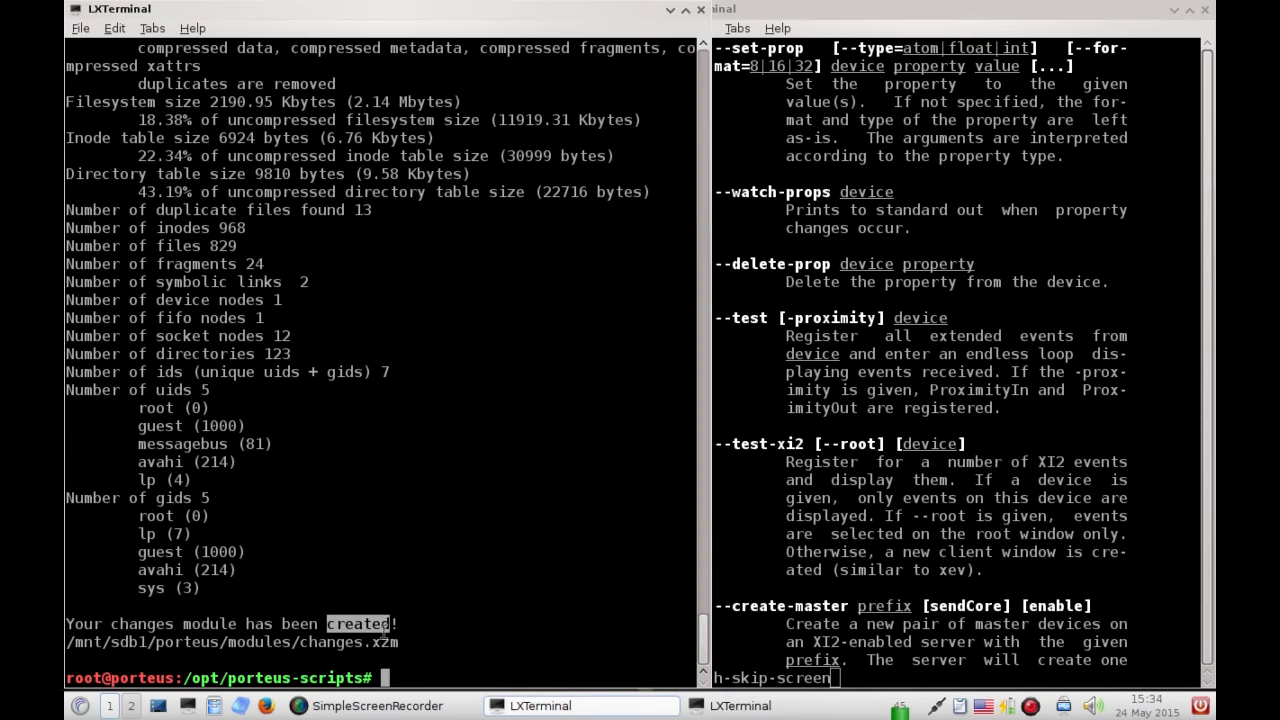
Check the backlight with xbacklight -get around setting it to 50, then list devices with xinput
{"action": "type", "text": "xbacklight -get"}
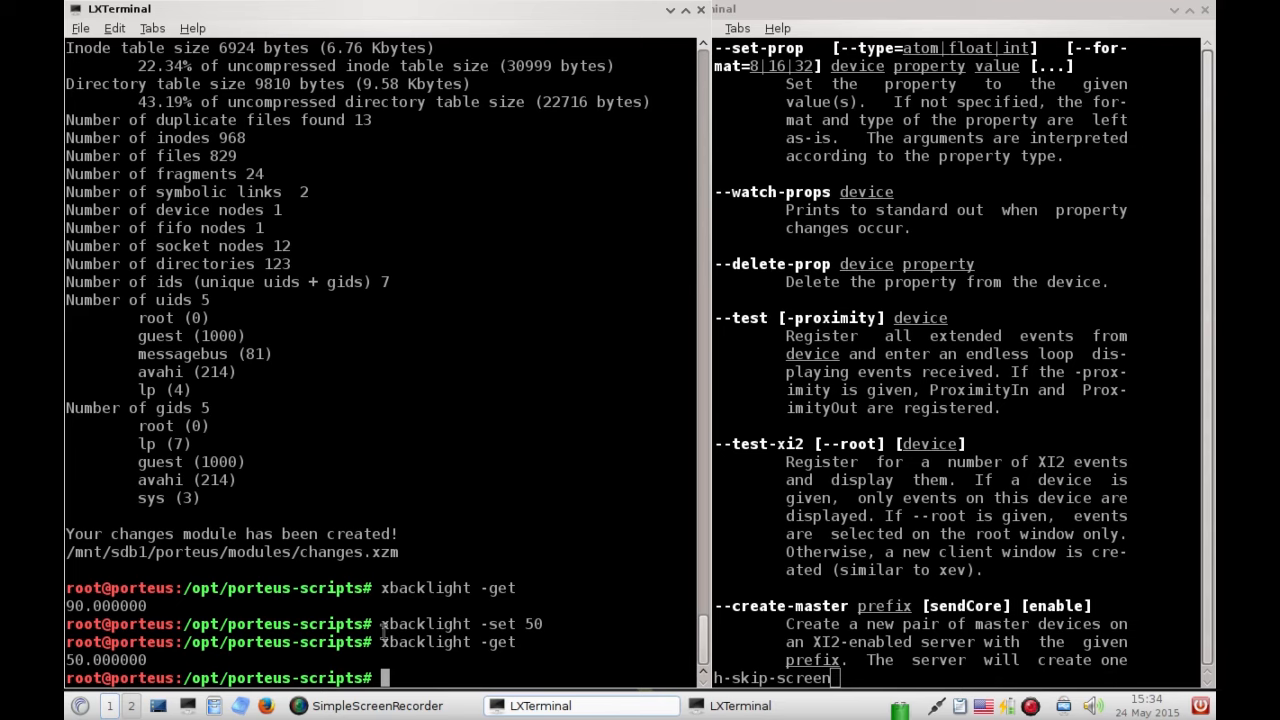
{"action": "type", "text": "xbacklight -get"}
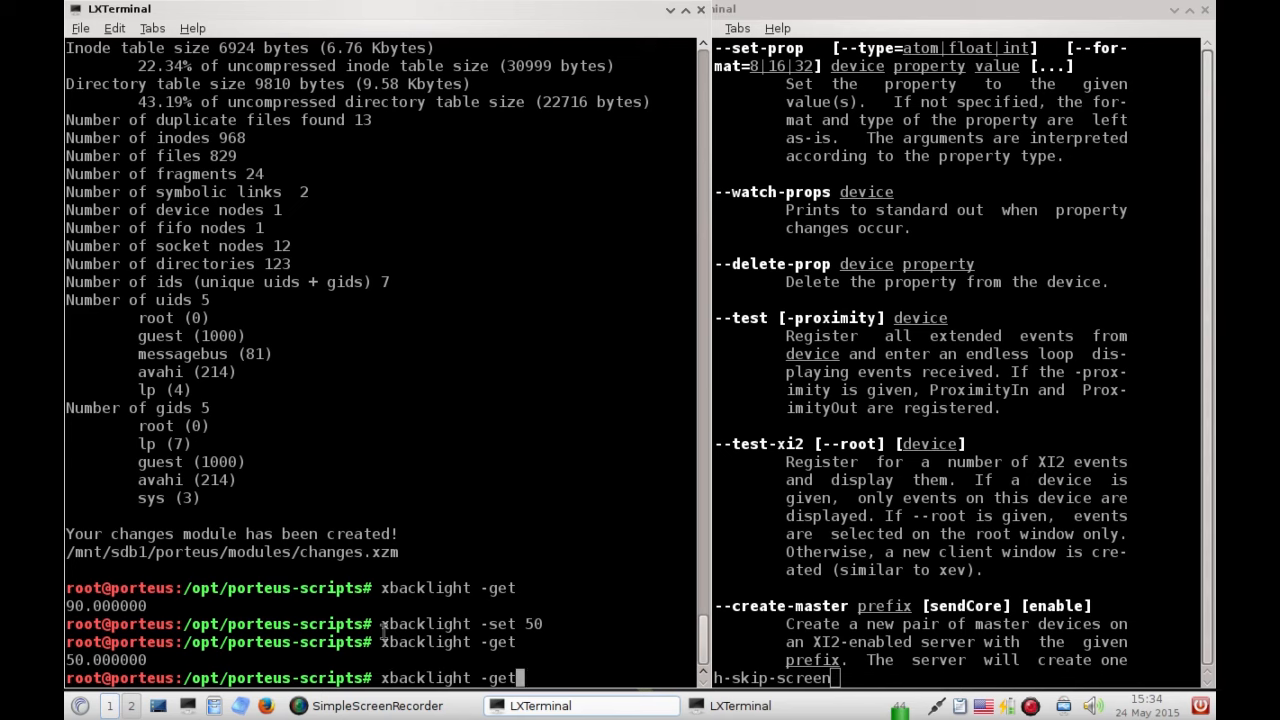
{"action": "key", "text": "Return"}
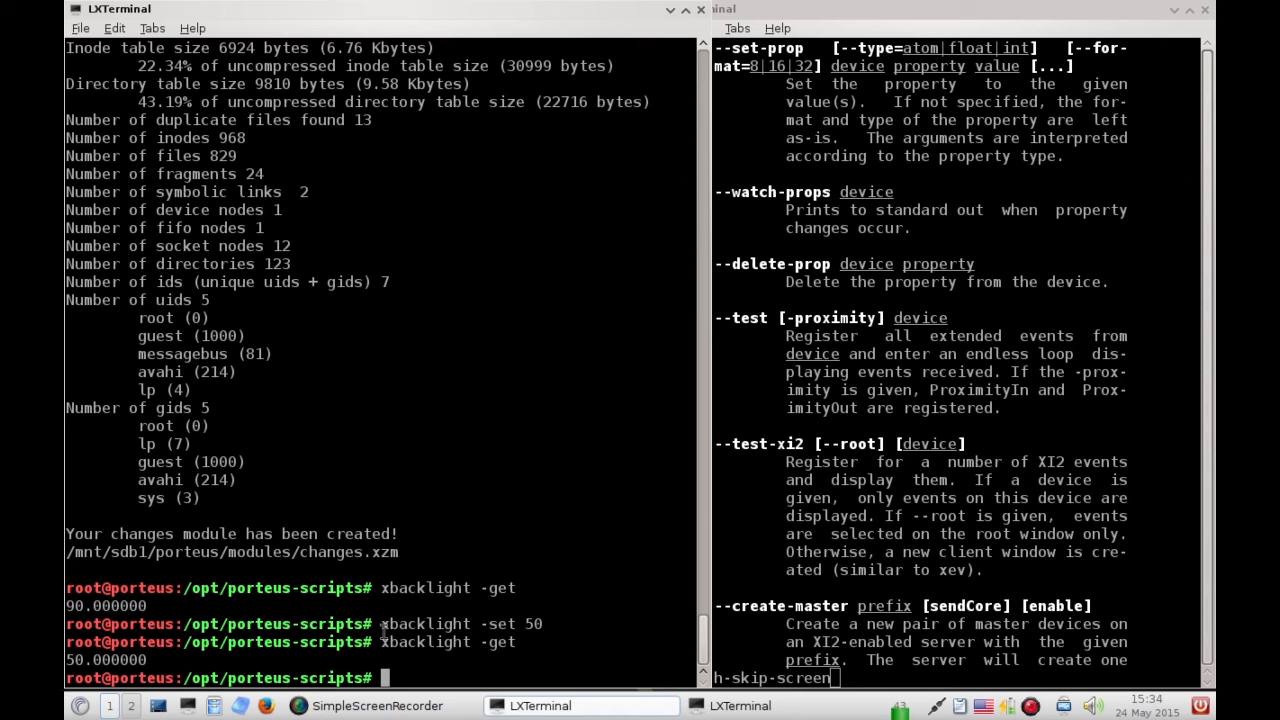
{"action": "type", "text": "xinput"}
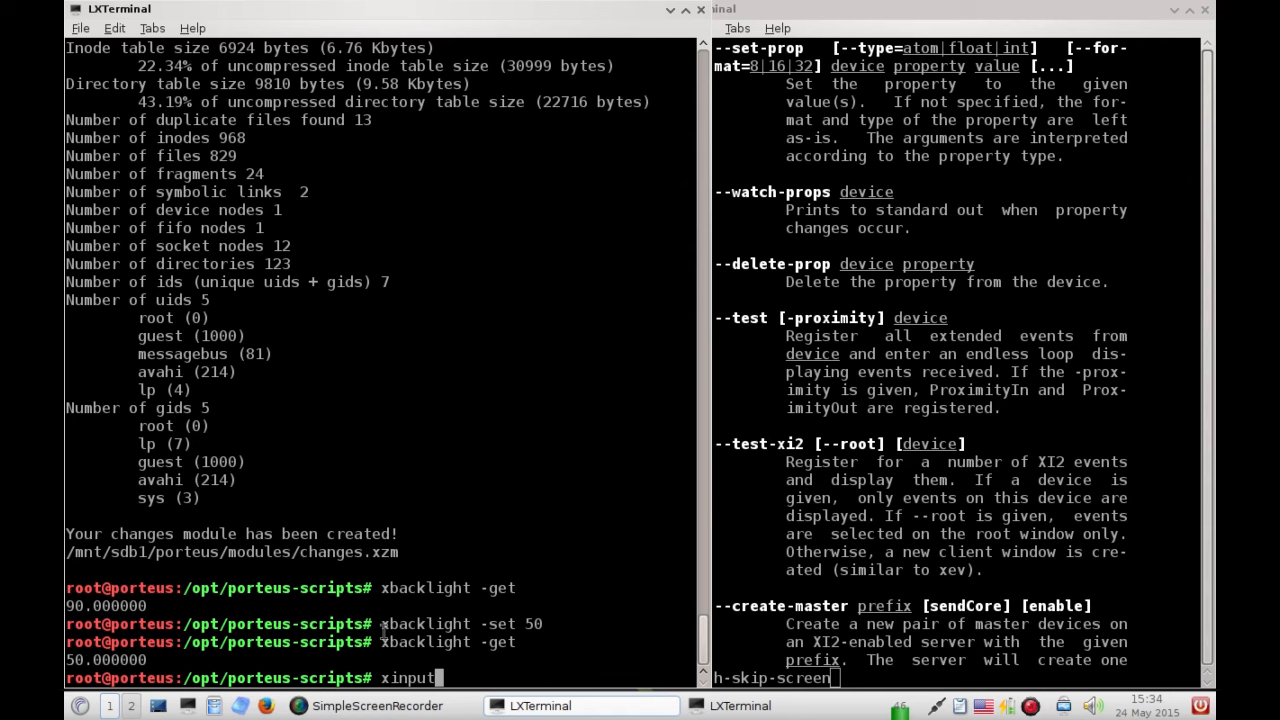
{"action": "key", "text": "Return"}
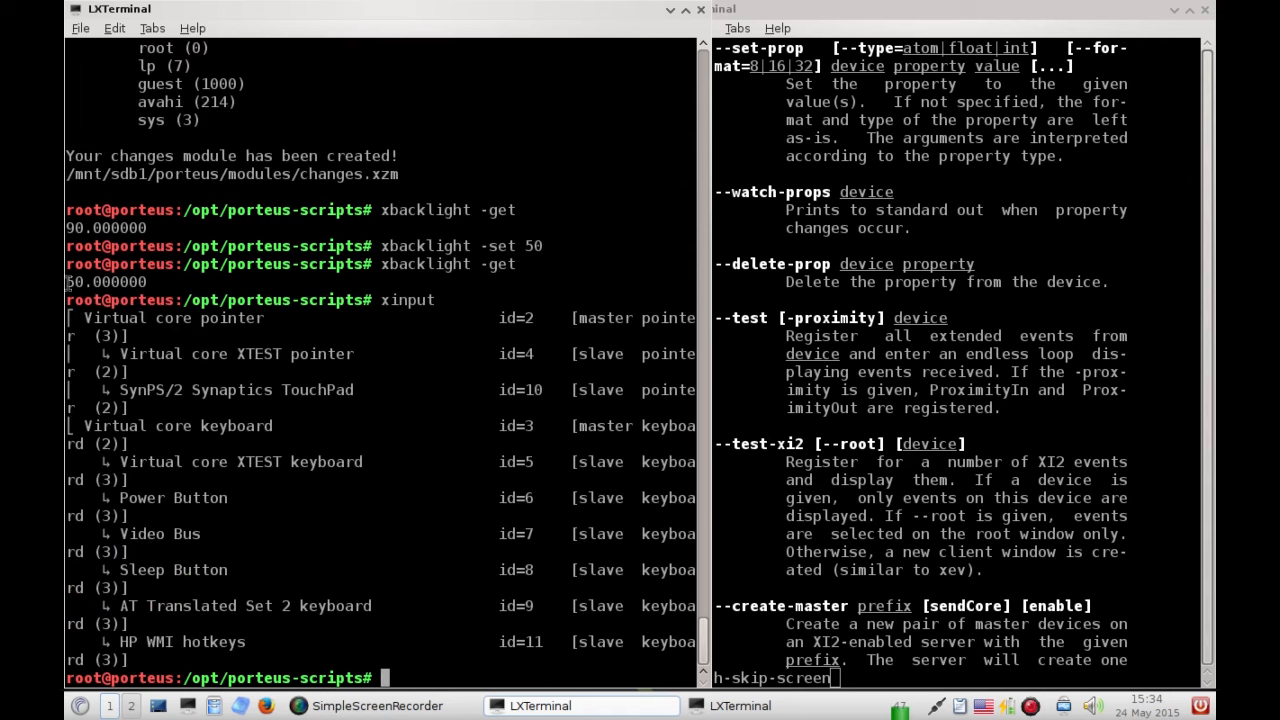